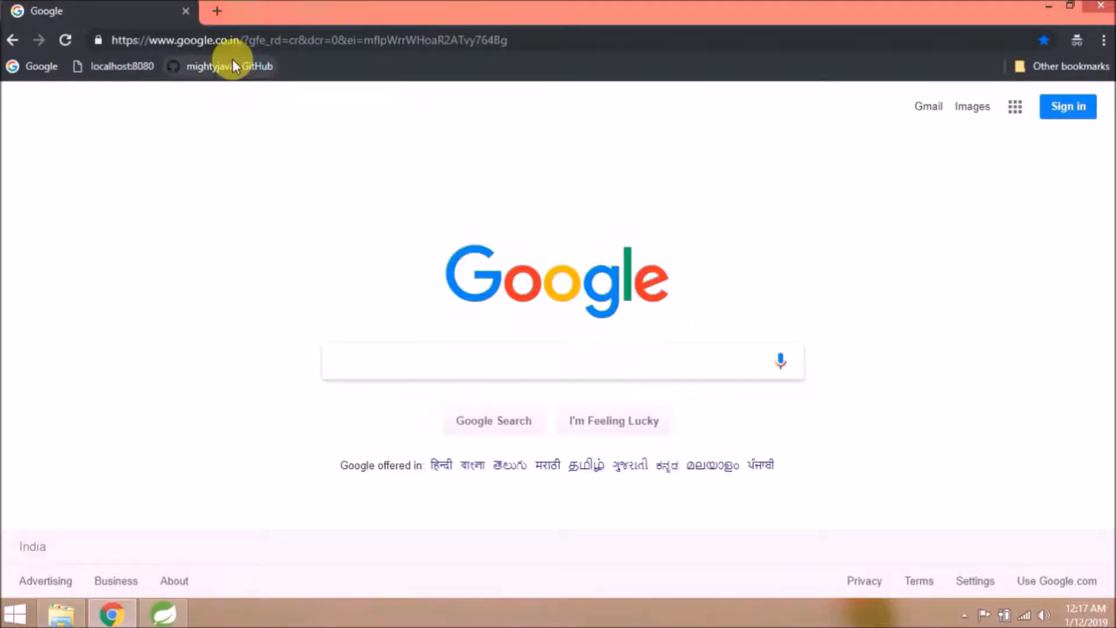
# Navigate from the GitHub profile's repository list to the springboot-sample repository.
pyautogui.click(221, 65)
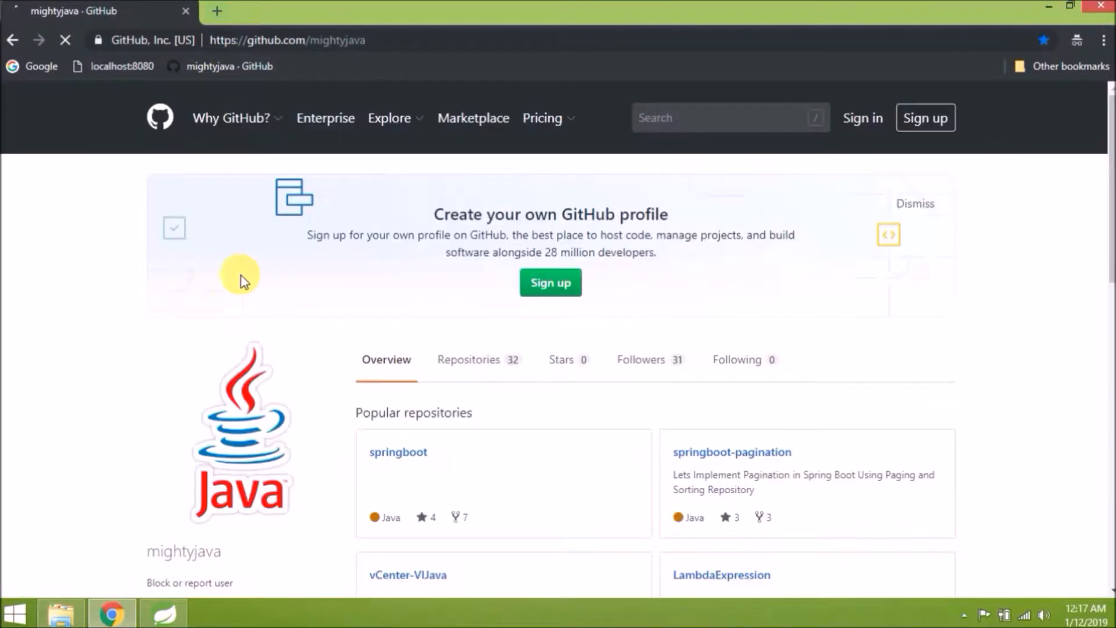
pyautogui.click(468, 360)
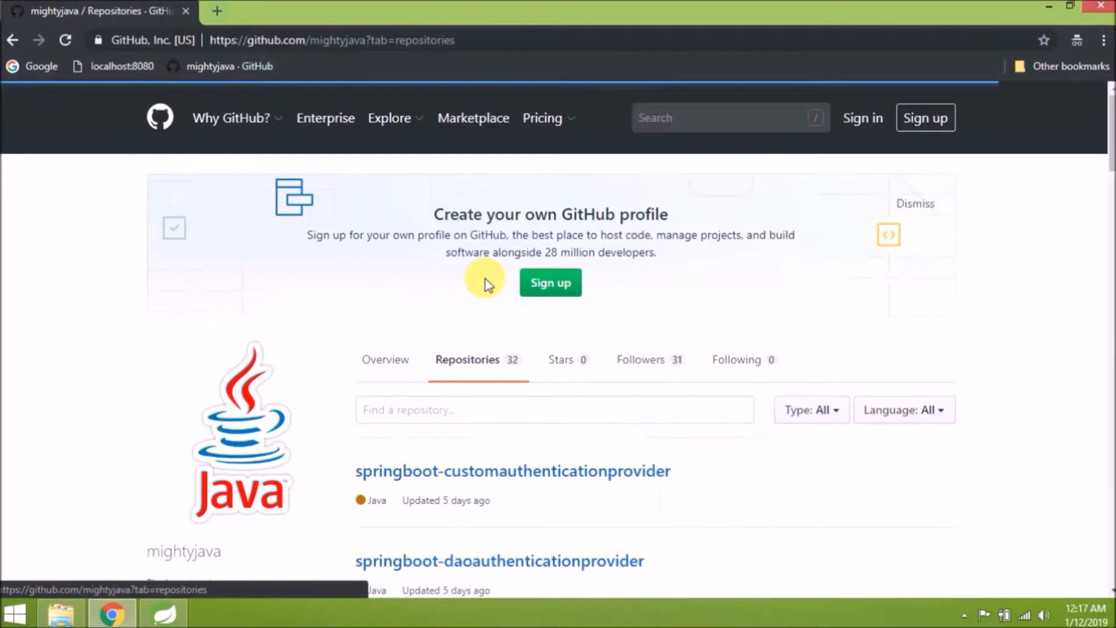
pyautogui.moveTo(1040, 313)
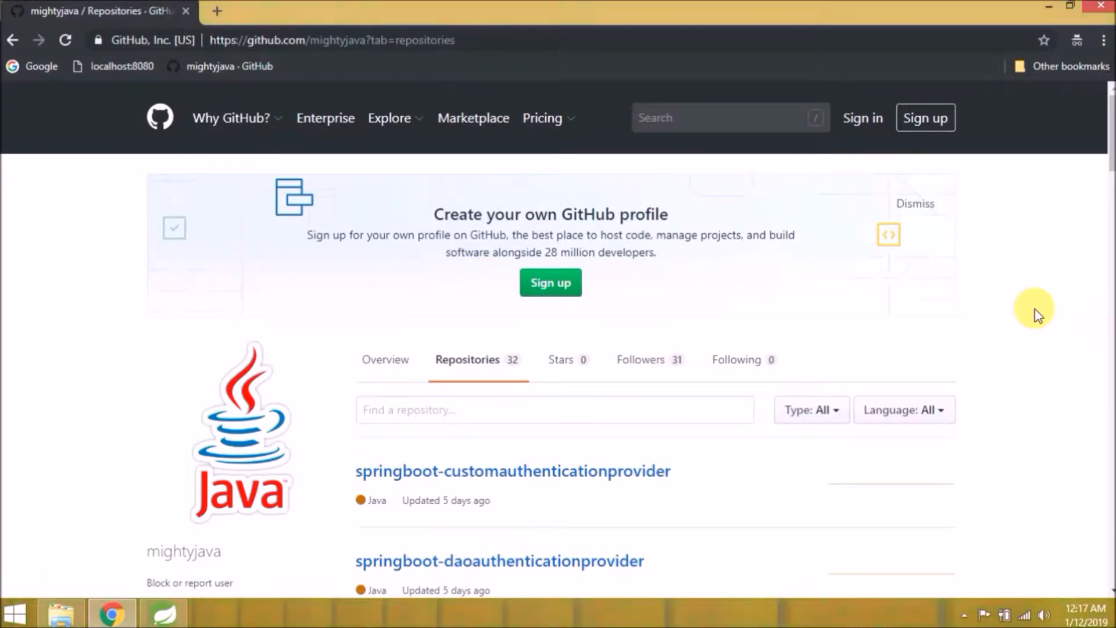
pyautogui.scroll(-3)
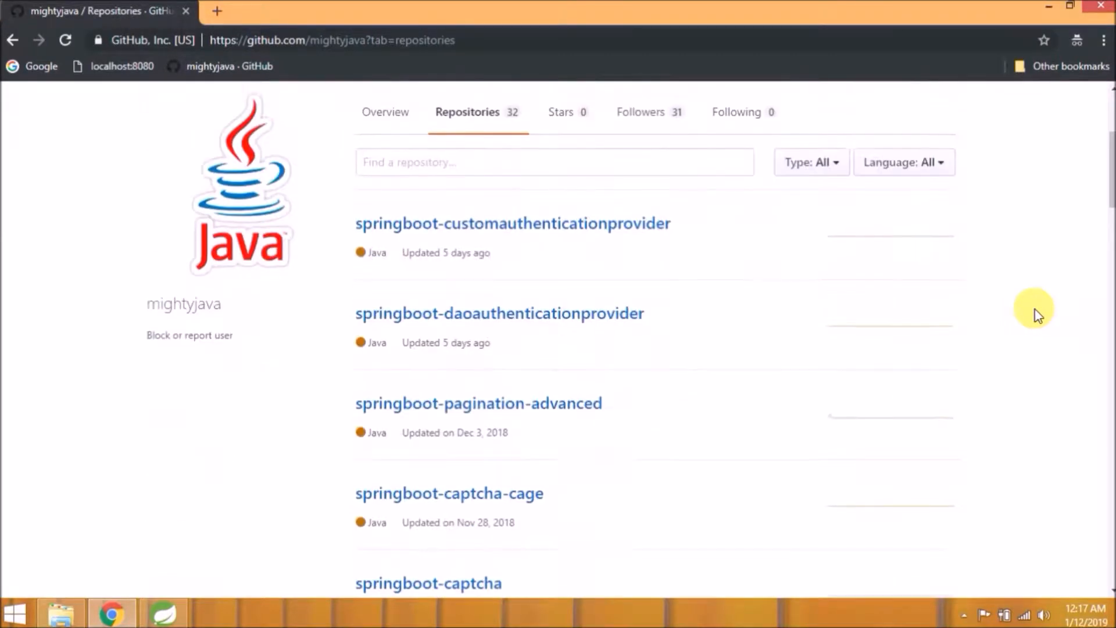
pyautogui.scroll(-3)
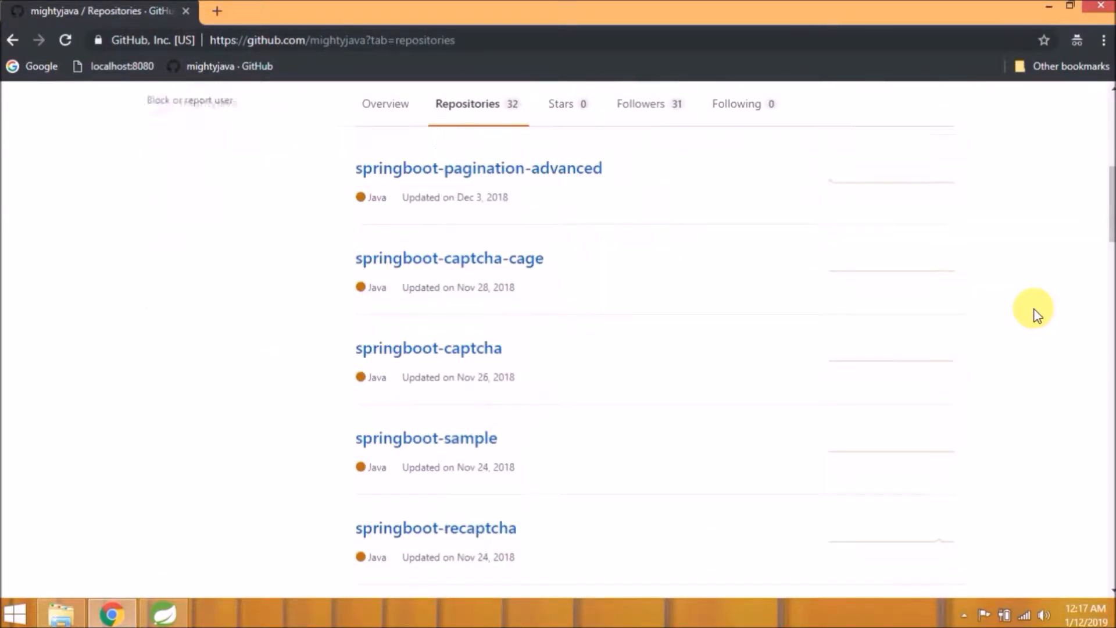
pyautogui.scroll(-3)
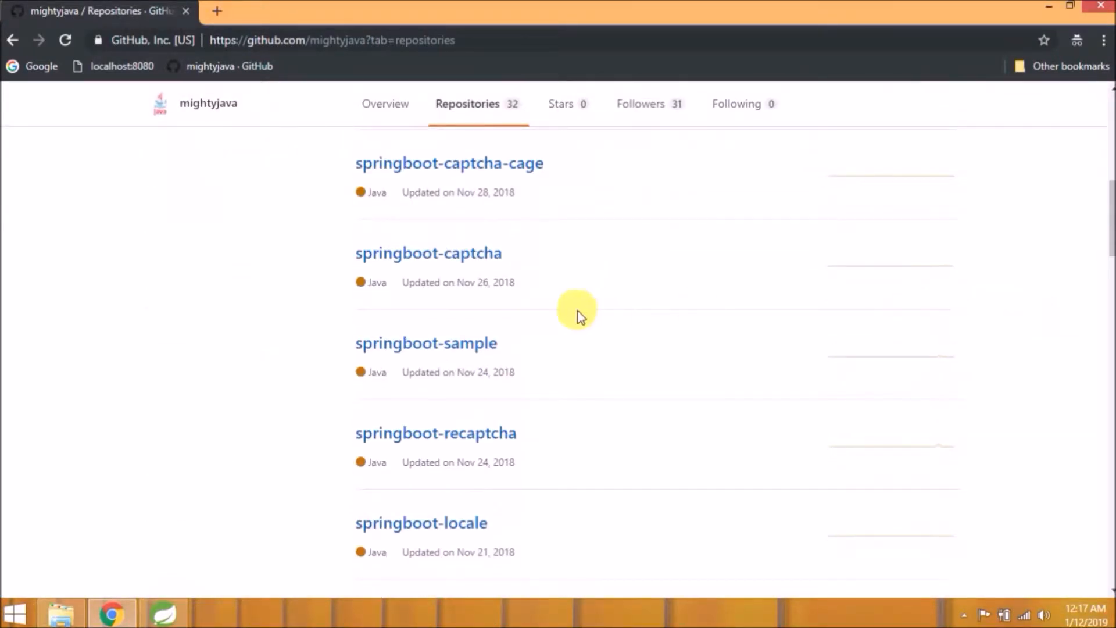
pyautogui.click(426, 342)
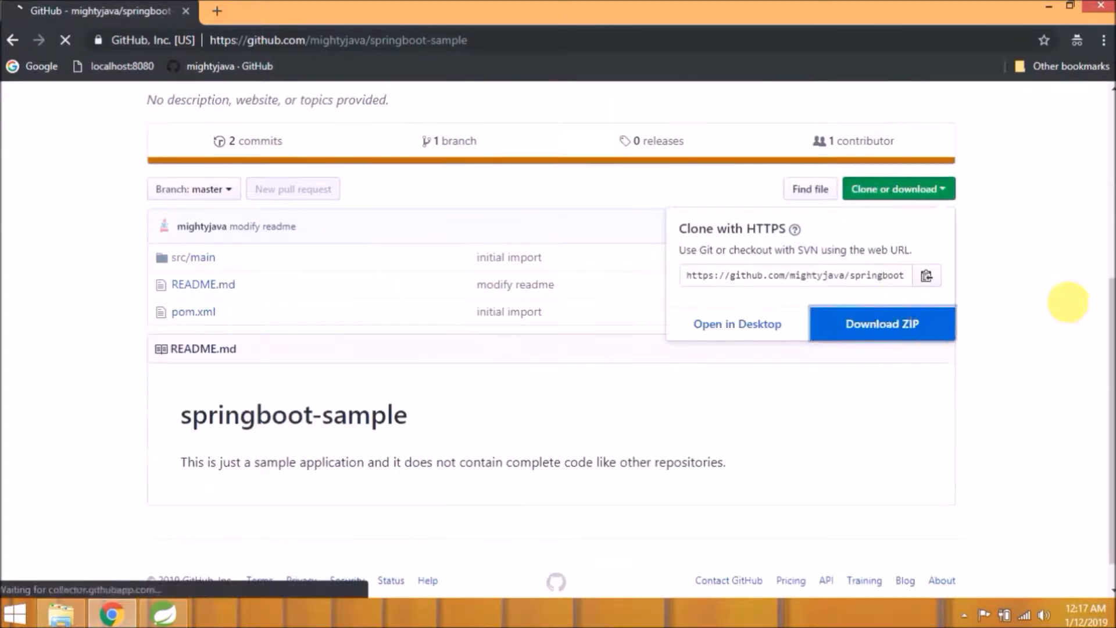
# Download the repository as a ZIP and open the springboot-sample-master archive in Downloads.
pyautogui.click(880, 324)
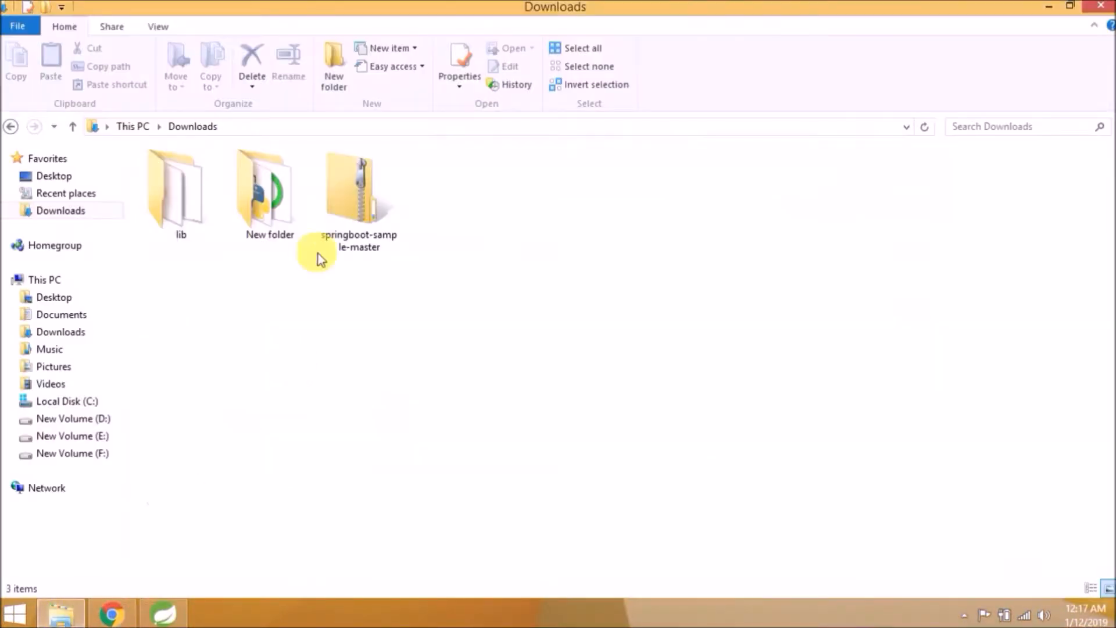
pyautogui.click(359, 189)
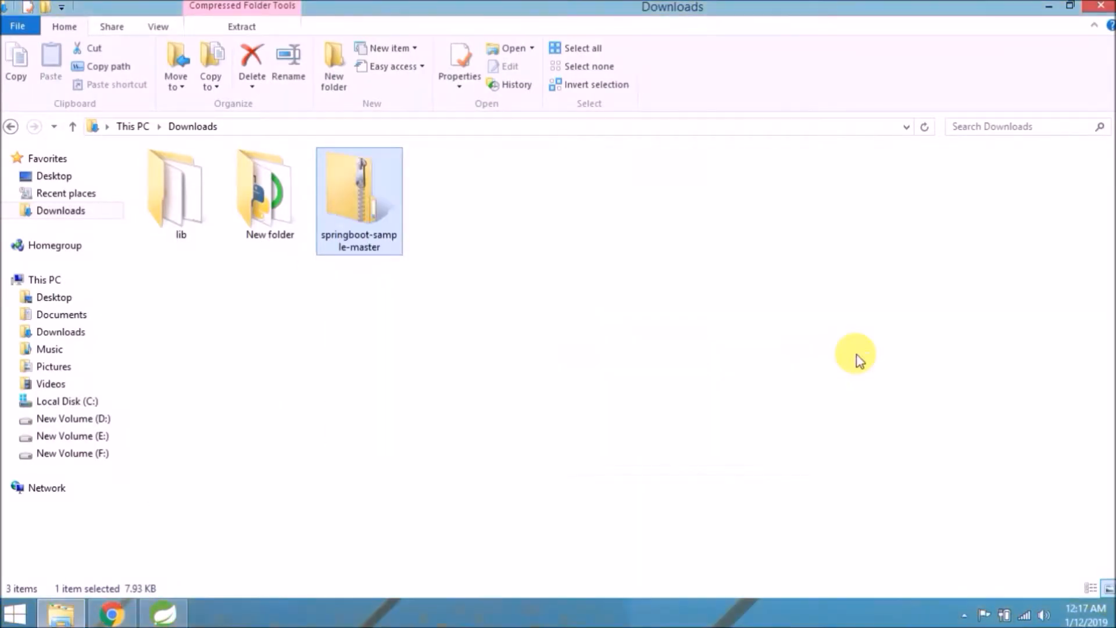
pyautogui.doubleClick(359, 185)
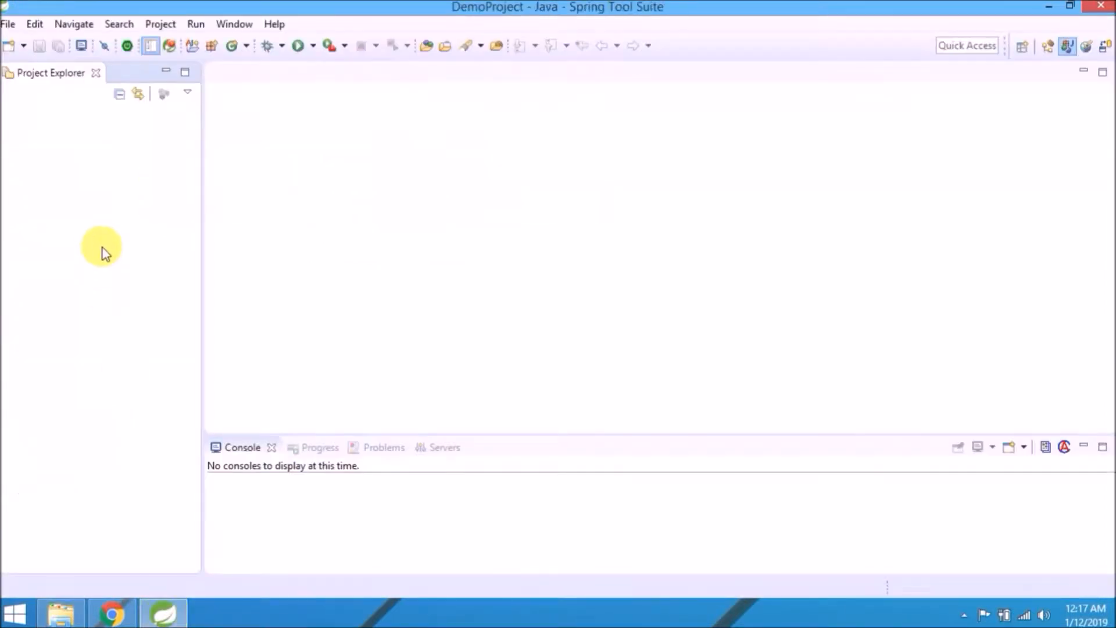
# Import springboot-sample as an existing Maven project and expand its contents in Project Explorer.
pyautogui.rightClick(101, 252)
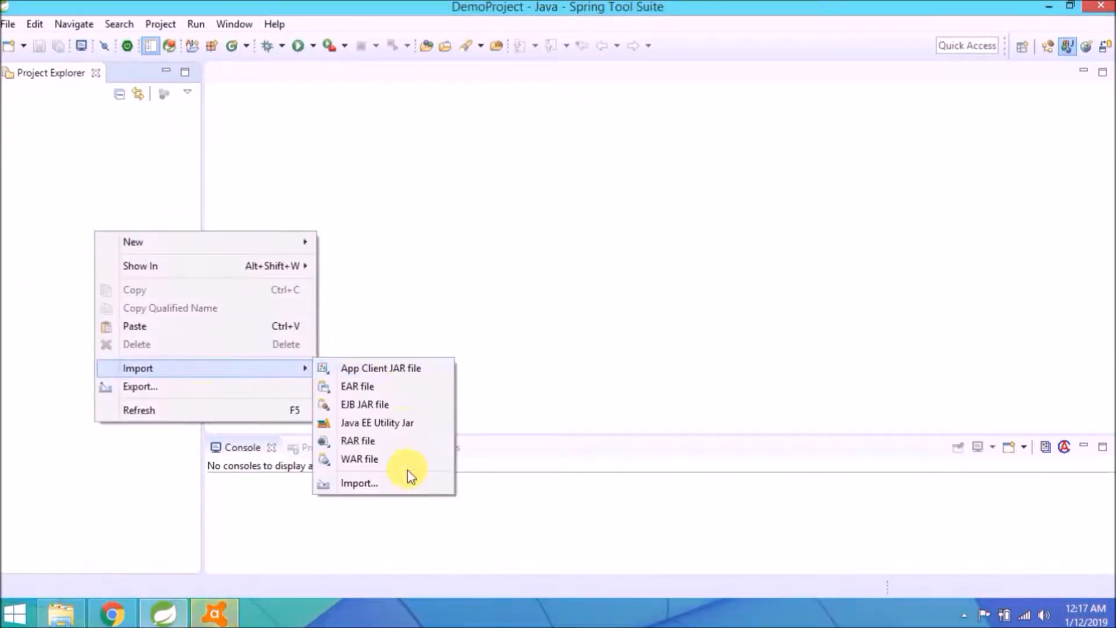
pyautogui.click(359, 482)
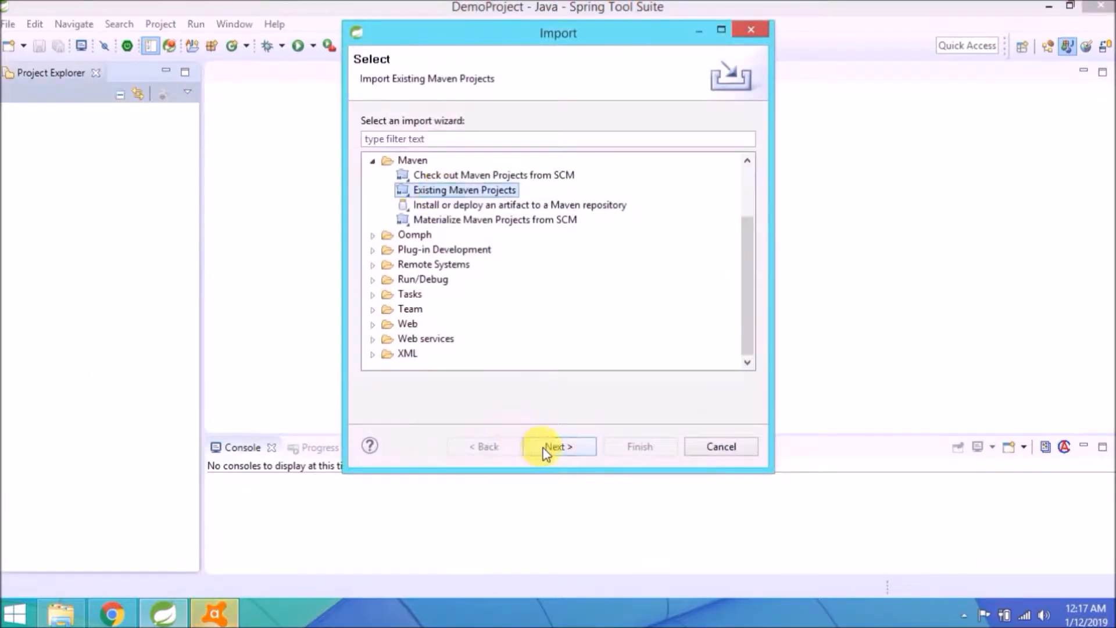
pyautogui.click(558, 447)
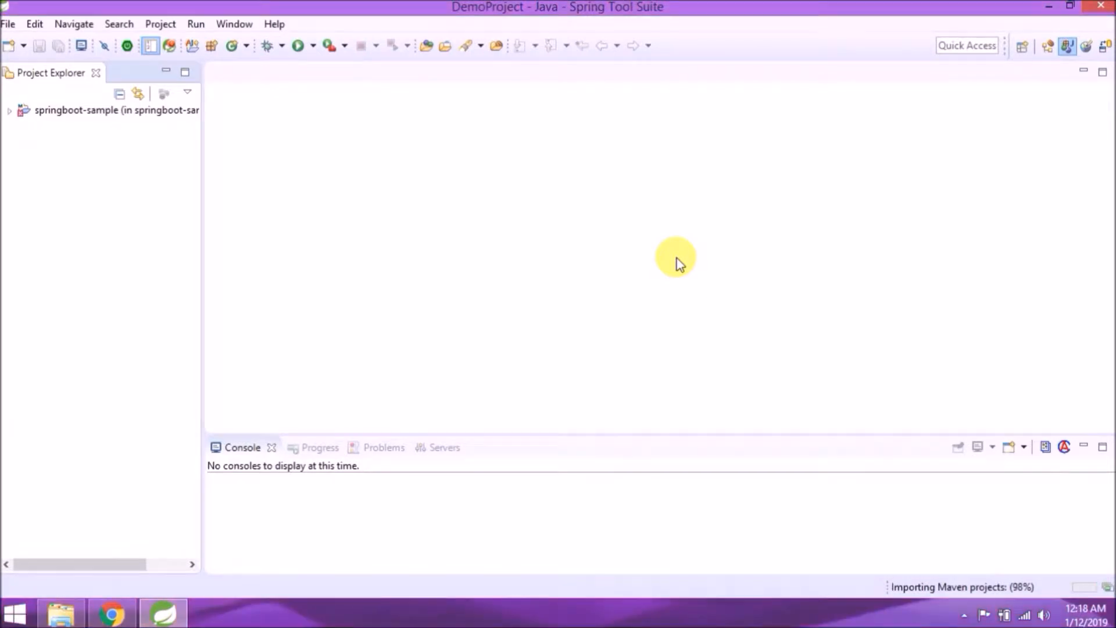
pyautogui.click(10, 110)
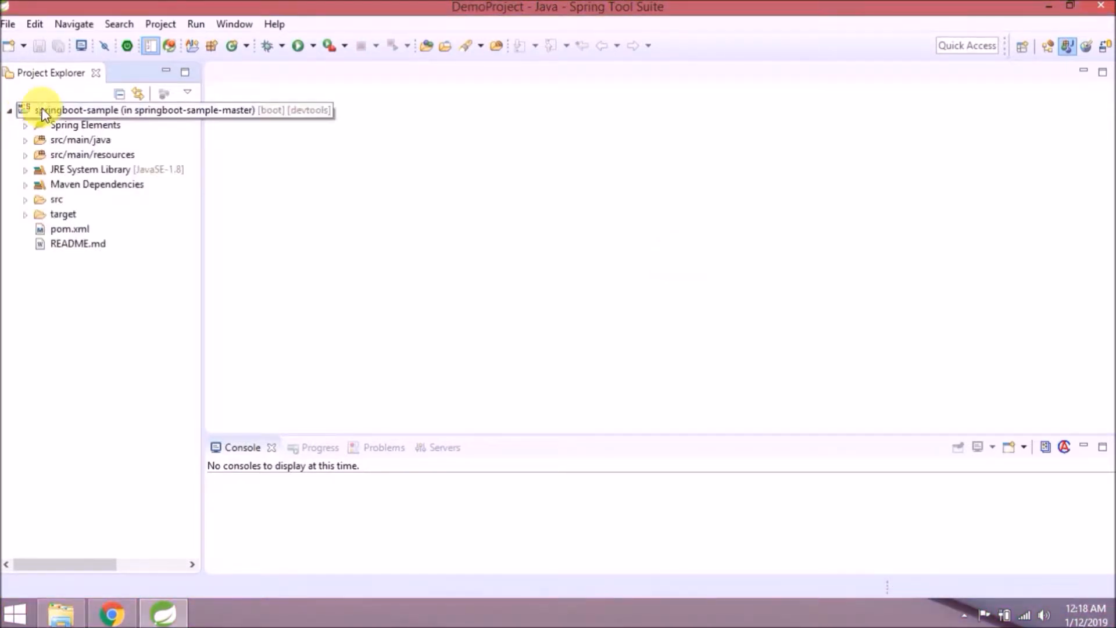
pyautogui.rightClick(43, 109)
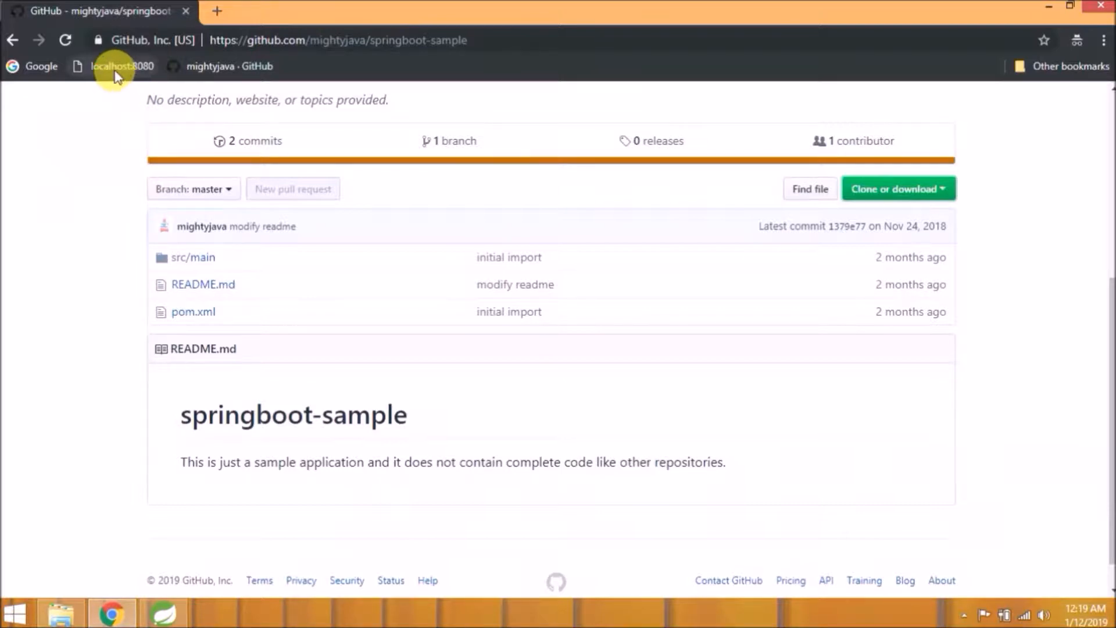
# On localhost:8080 save employee Jon Snow with salary 100000, then return to the add-employee form.
pyautogui.click(121, 66)
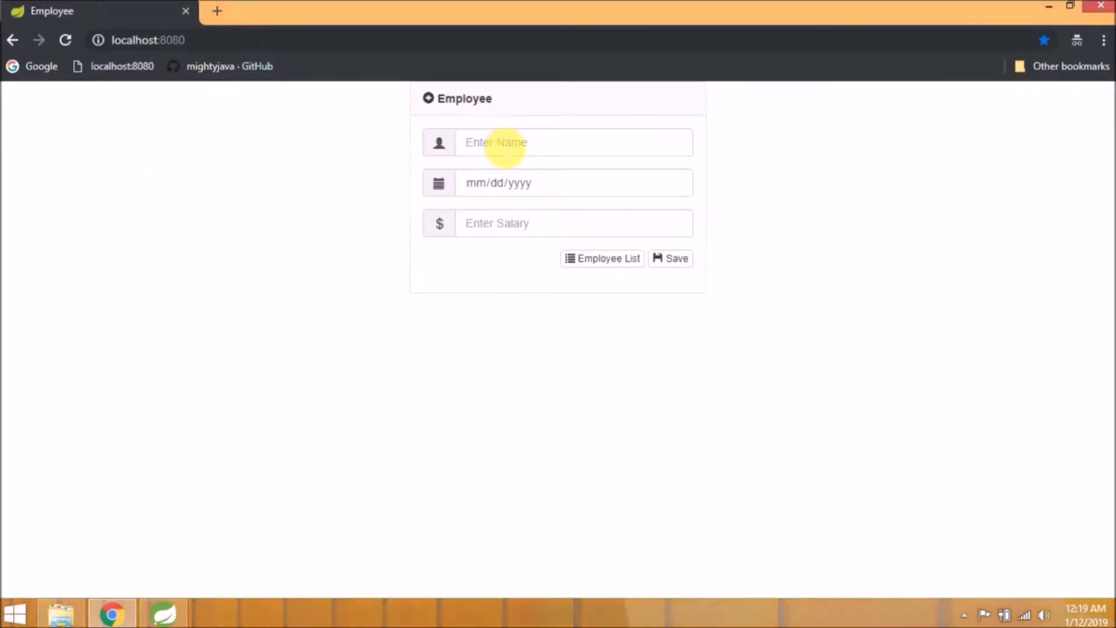
pyautogui.click(573, 142)
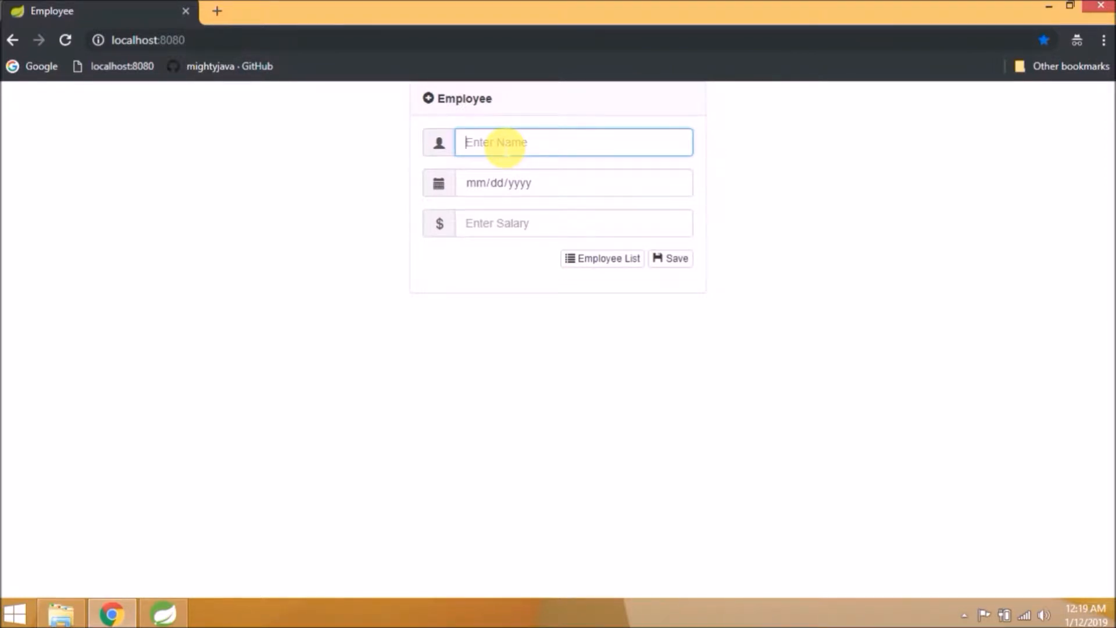
pyautogui.write('Jon Snow')
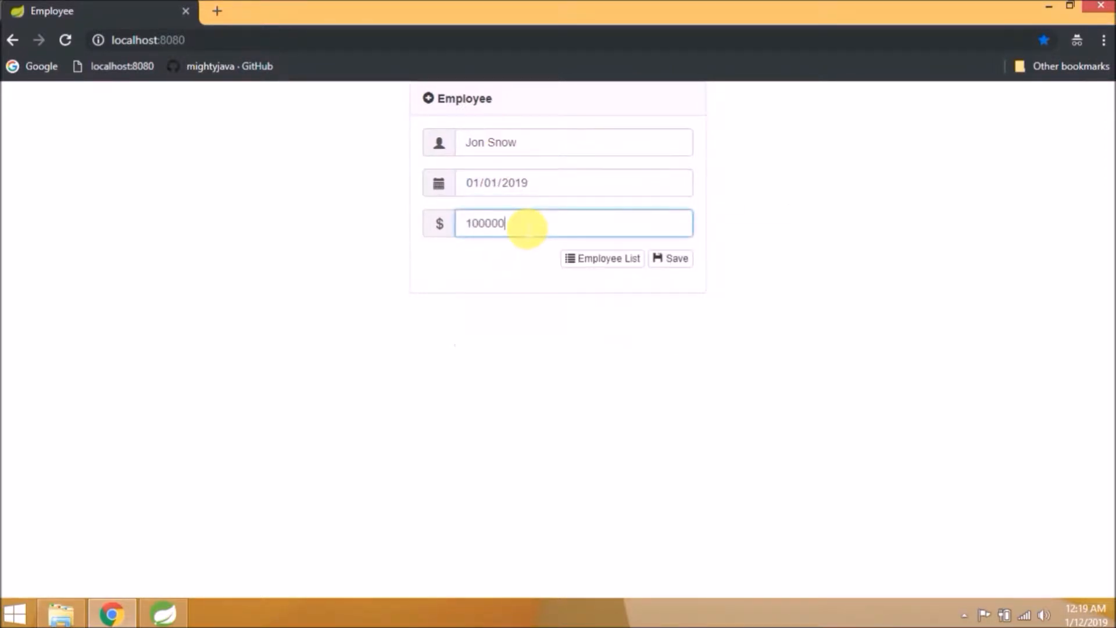
pyautogui.click(669, 258)
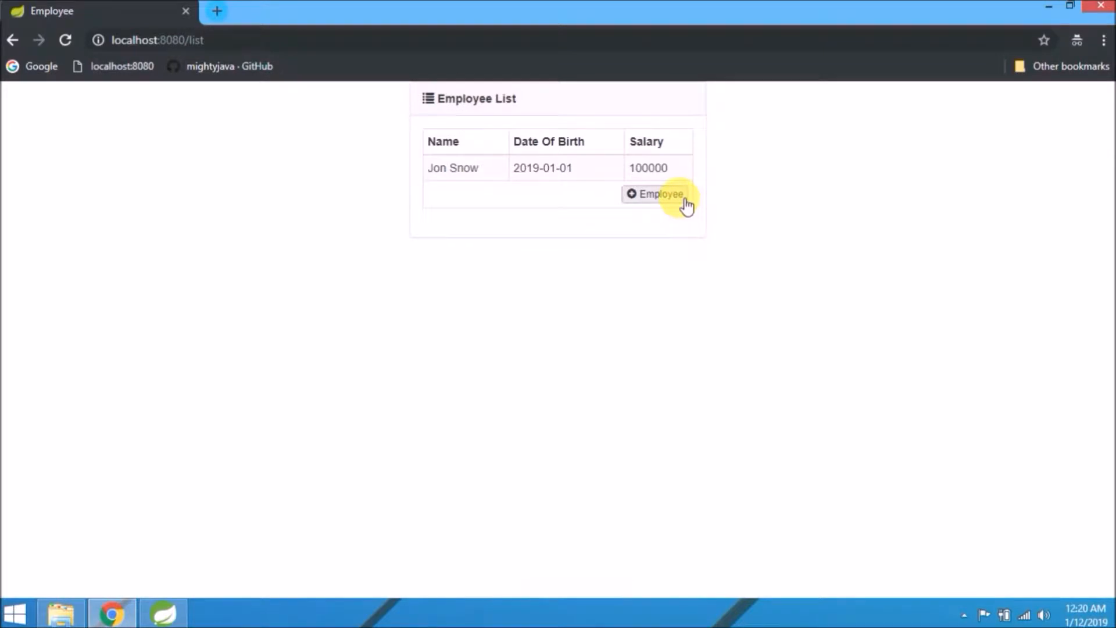
pyautogui.click(655, 194)
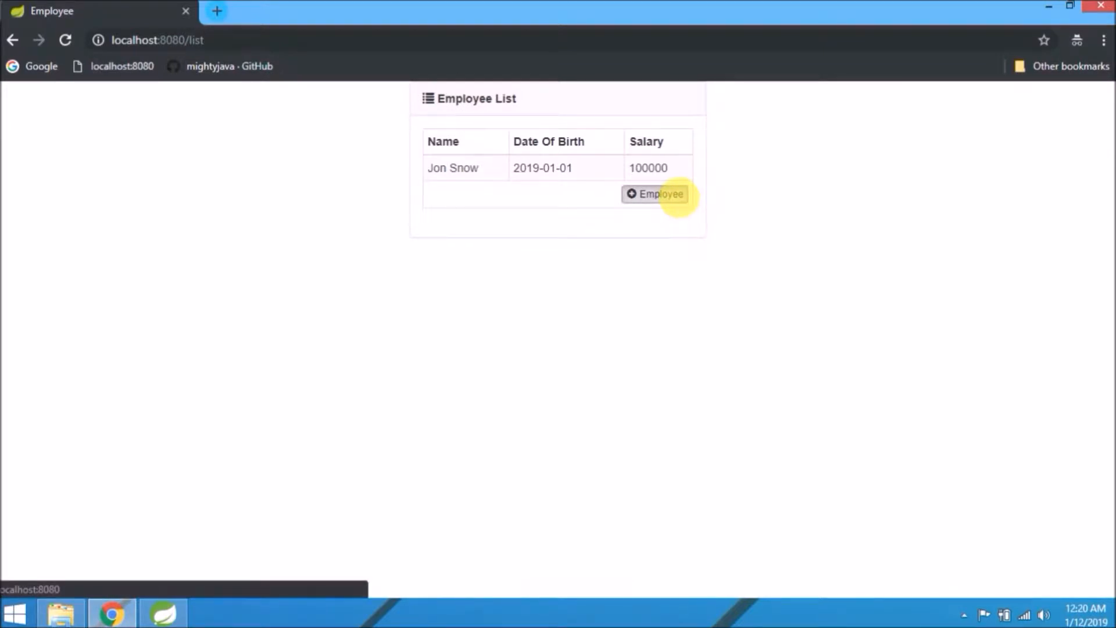
pyautogui.click(659, 194)
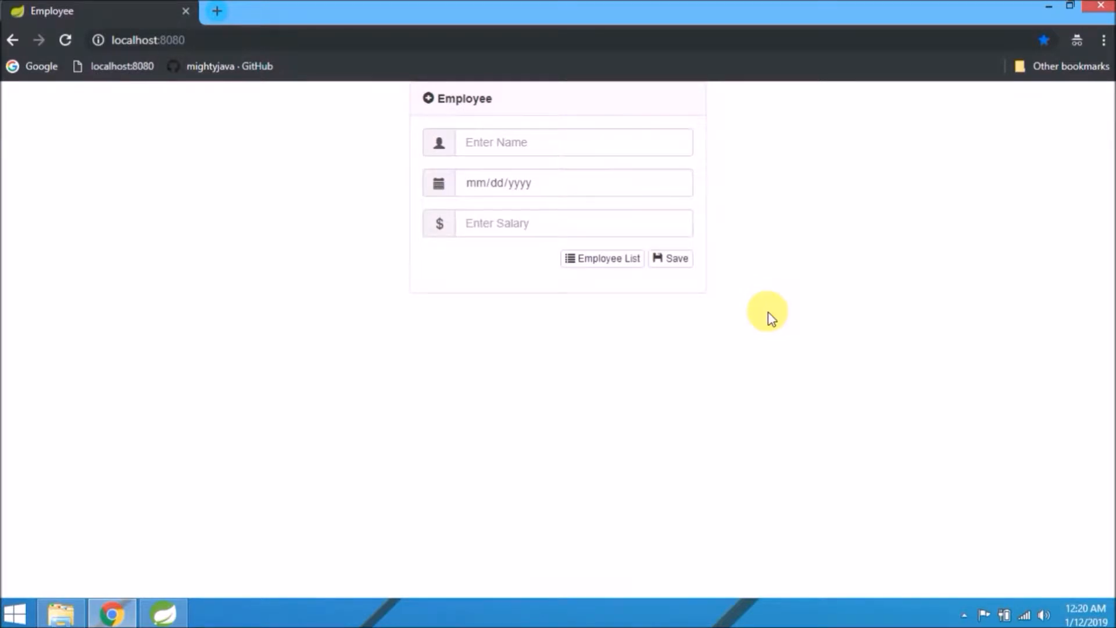
pyautogui.moveTo(421, 464)
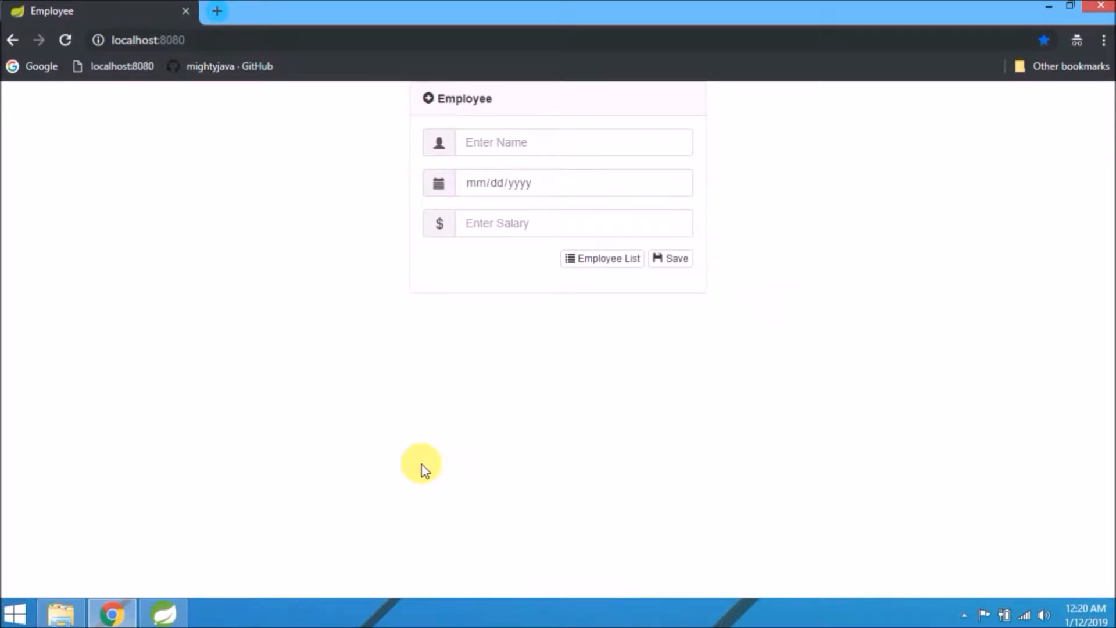
pyautogui.moveTo(224, 584)
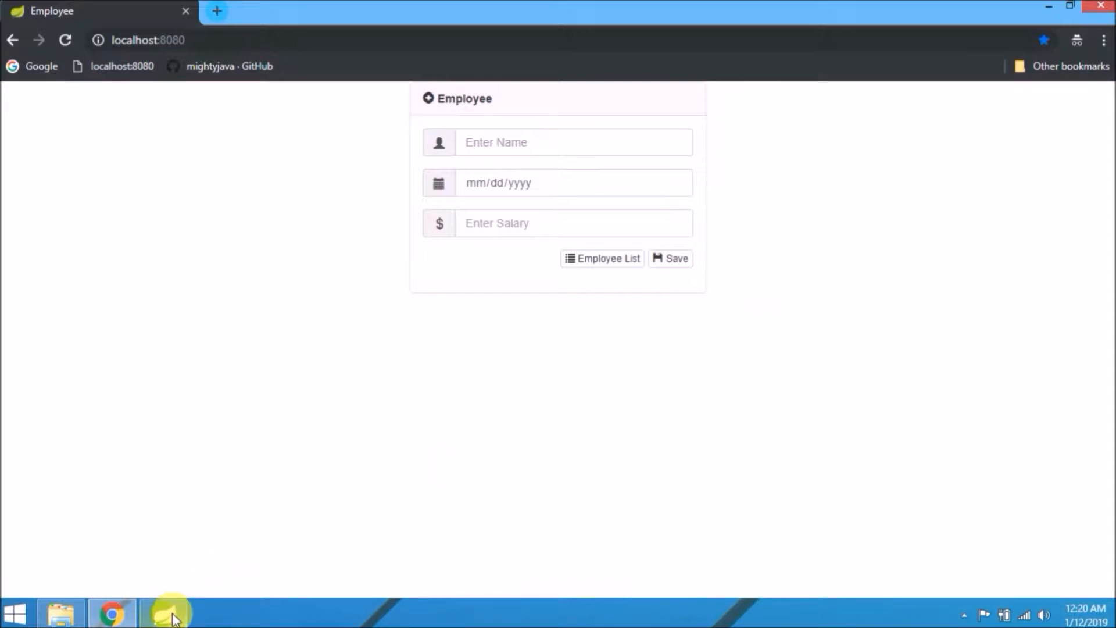
# Create package com.mightyjava.captcha with a CaptchaGenerator class implementing InitializingBean.
pyautogui.click(170, 612)
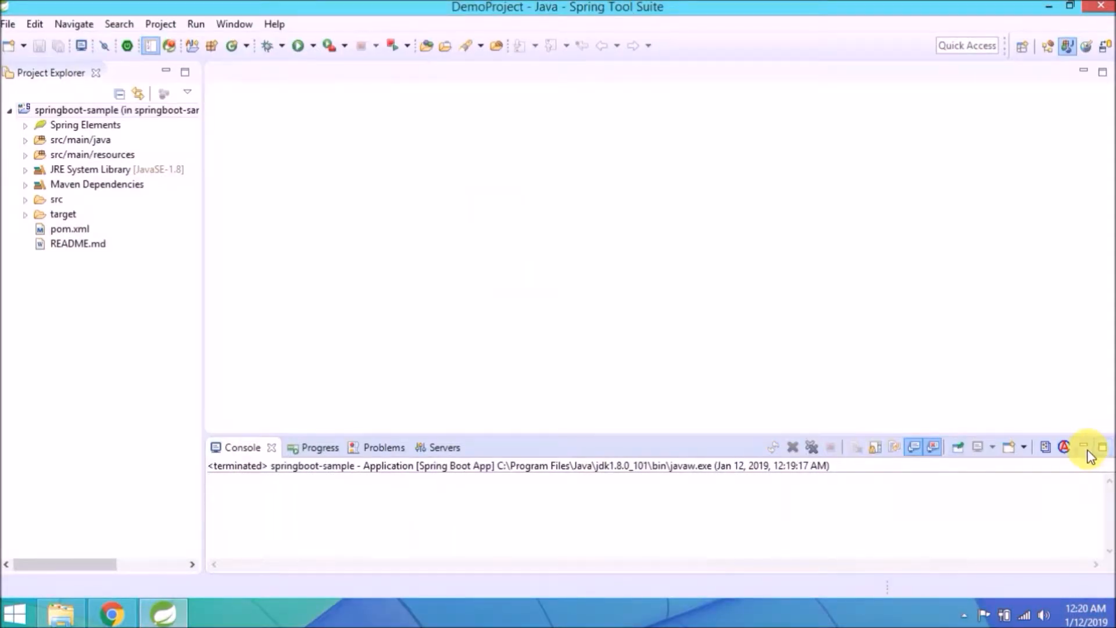
pyautogui.click(1082, 447)
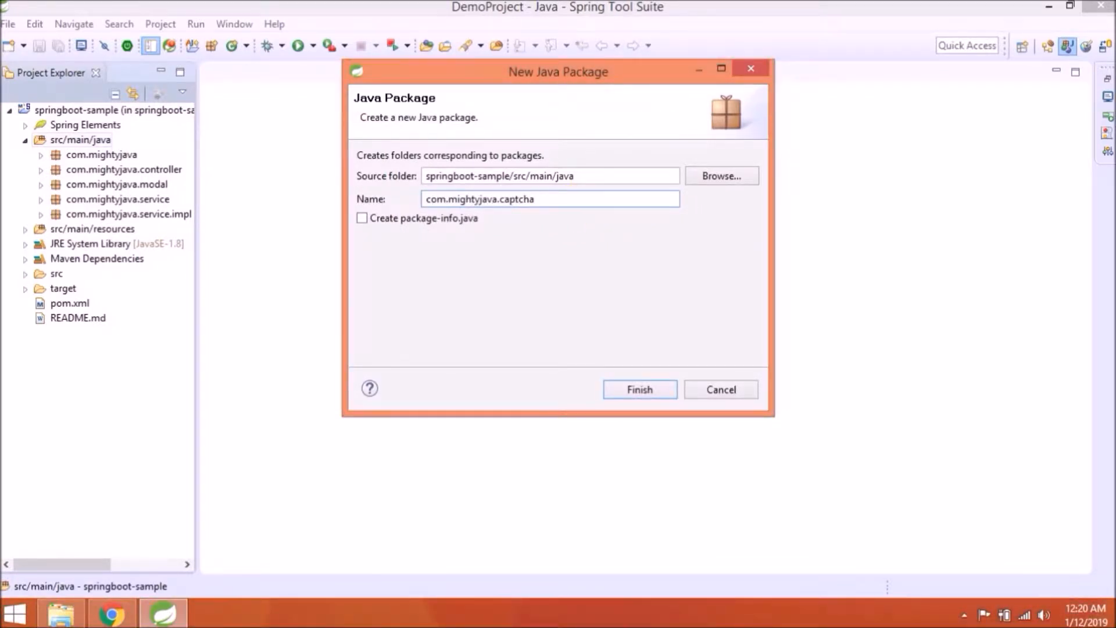
pyautogui.click(638, 389)
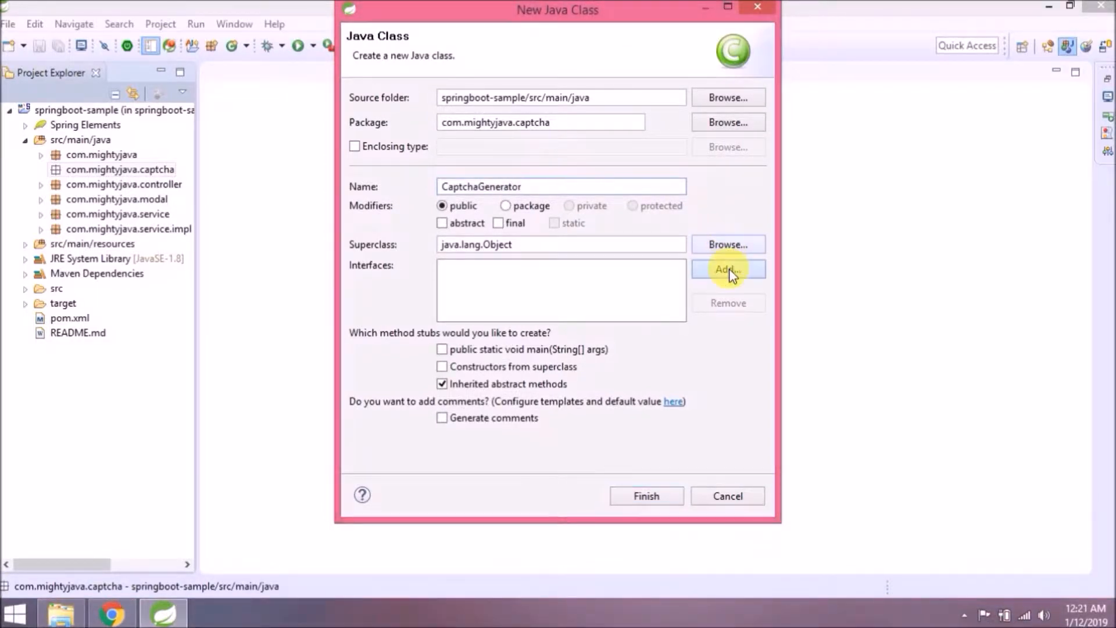
pyautogui.click(728, 268)
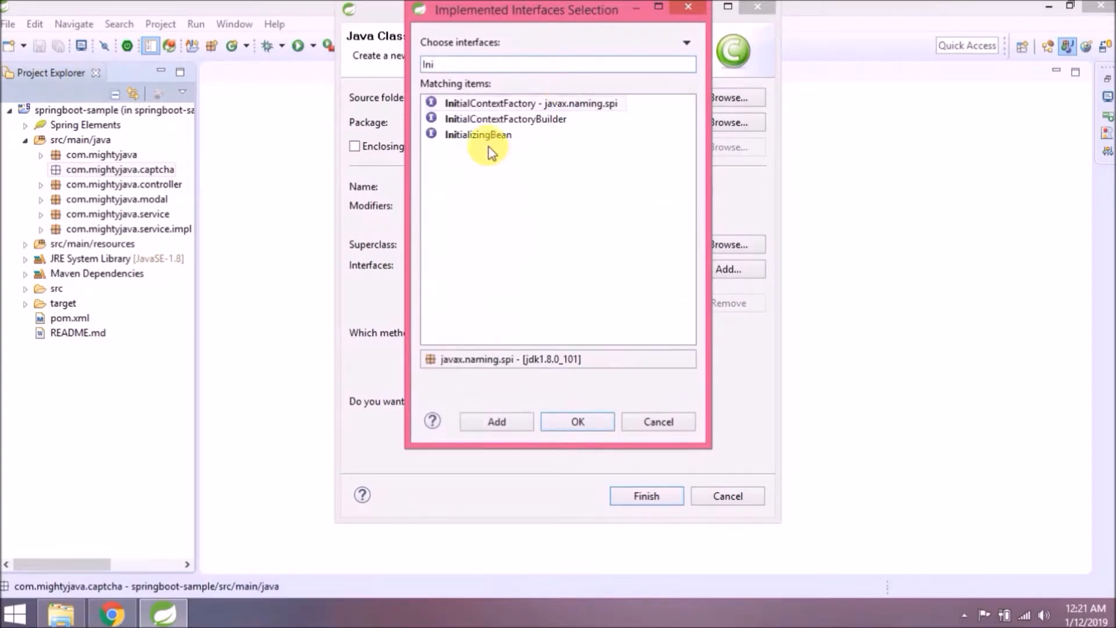
pyautogui.click(577, 421)
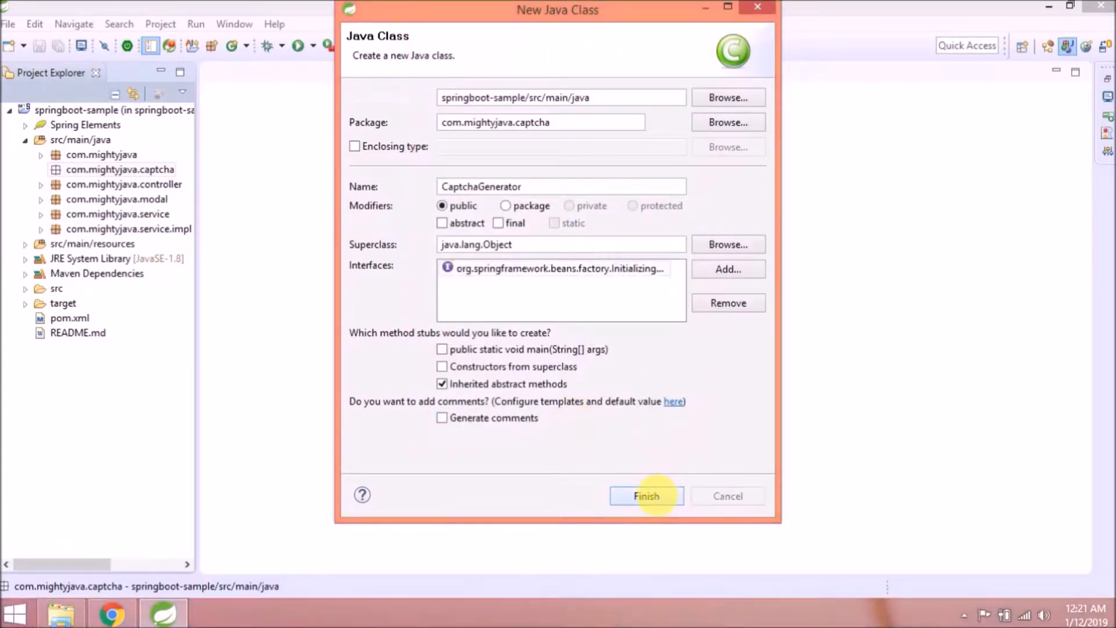
pyautogui.click(646, 496)
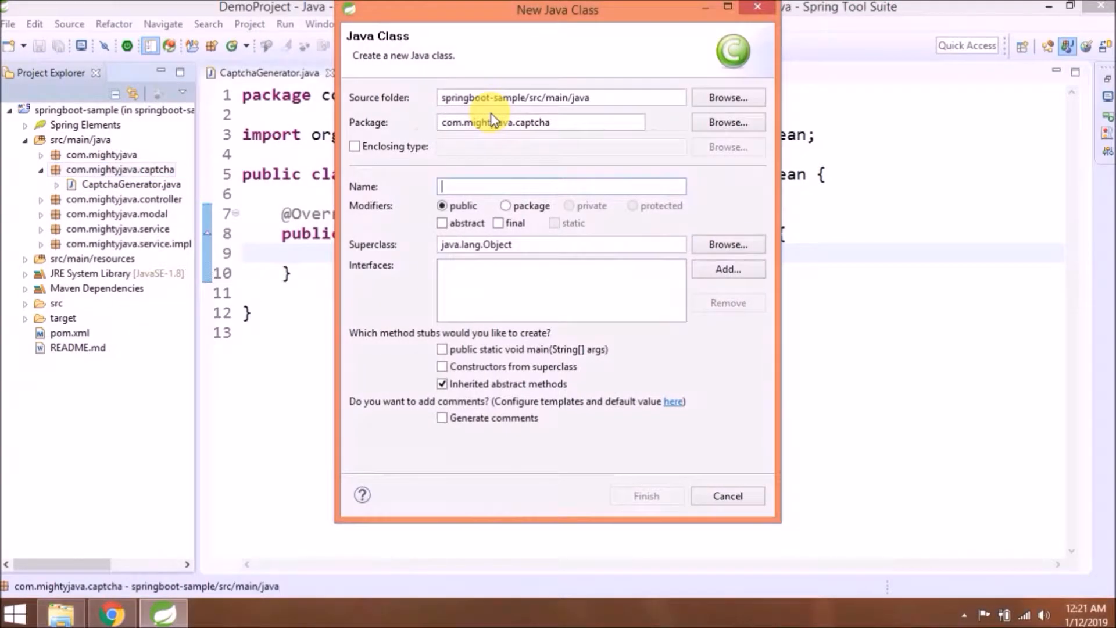
# Create CaptchaDetails implementing Serializable and add a generated serialVersionUID via quick fix.
pyautogui.write('CaptchaDet')
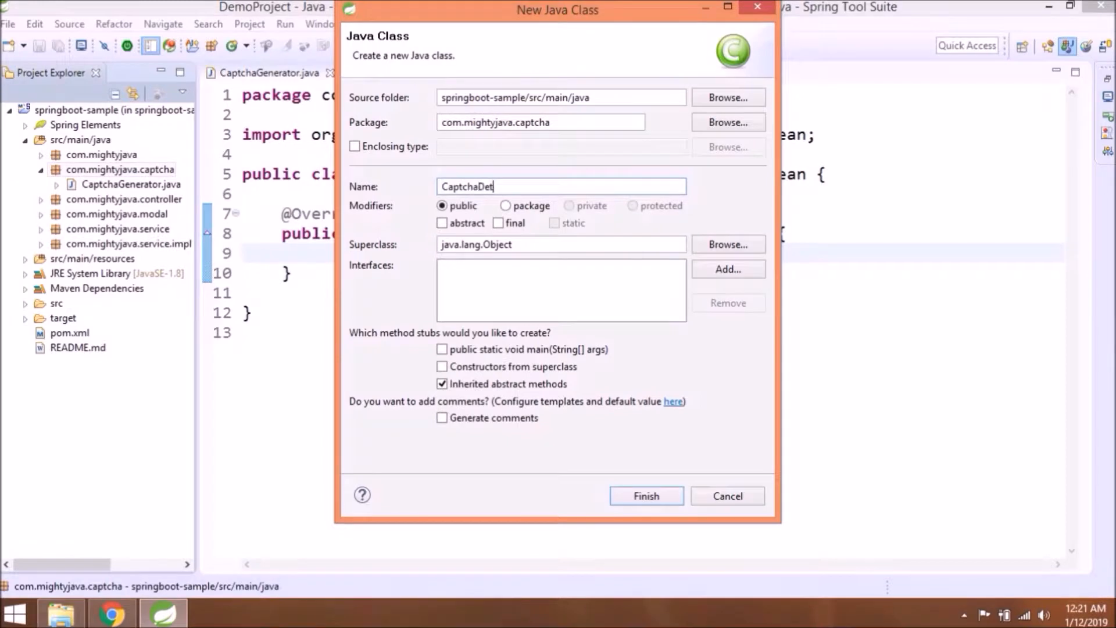
pyautogui.click(728, 268)
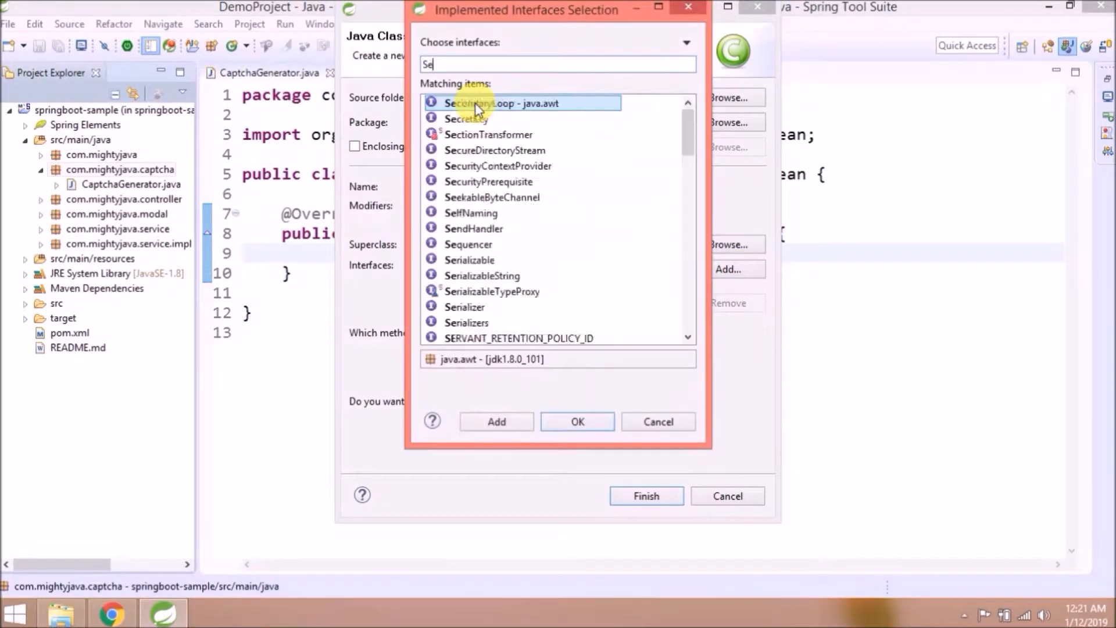
pyautogui.click(646, 497)
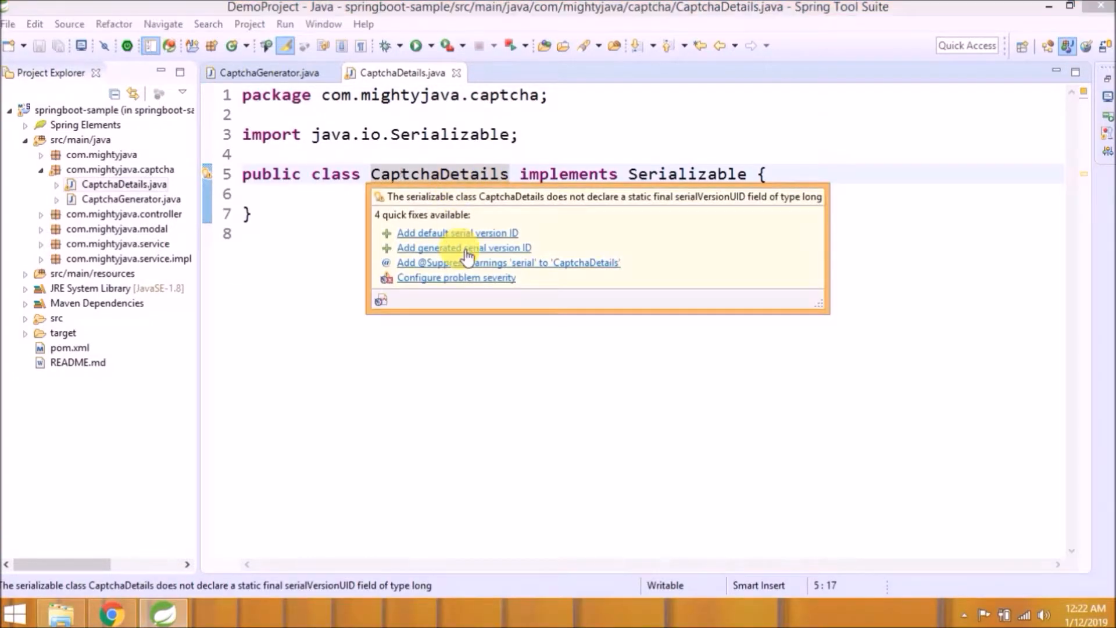
pyautogui.click(464, 248)
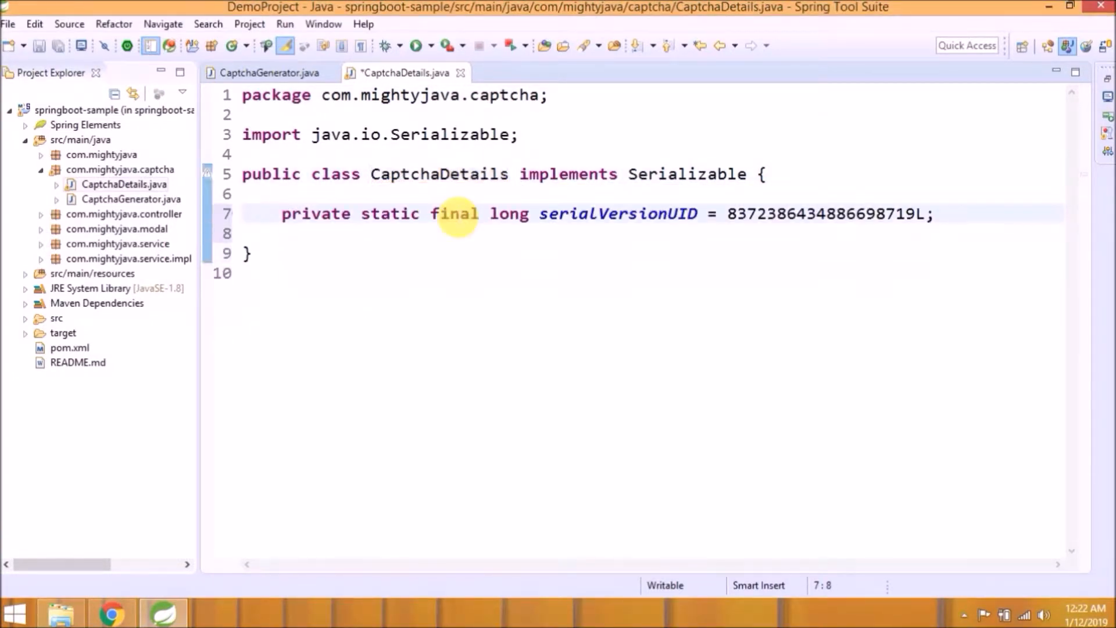
# Create abstract class CaptchaUtils in com.mightyjava.captcha and return to CaptchaGenerator's source.
pyautogui.rightClick(120, 169)
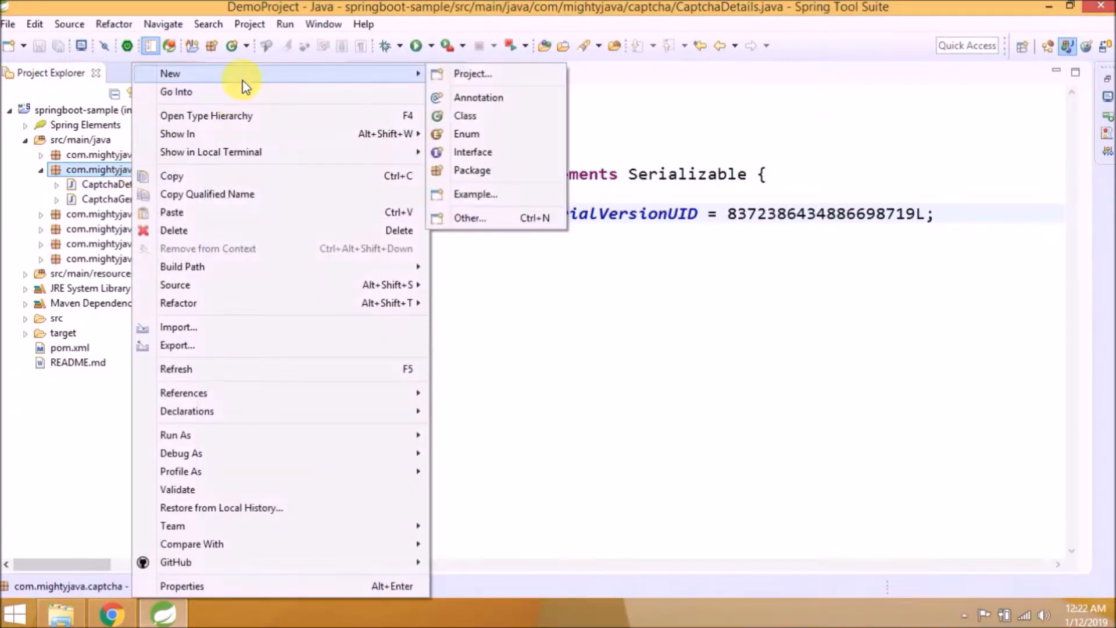
pyautogui.click(464, 115)
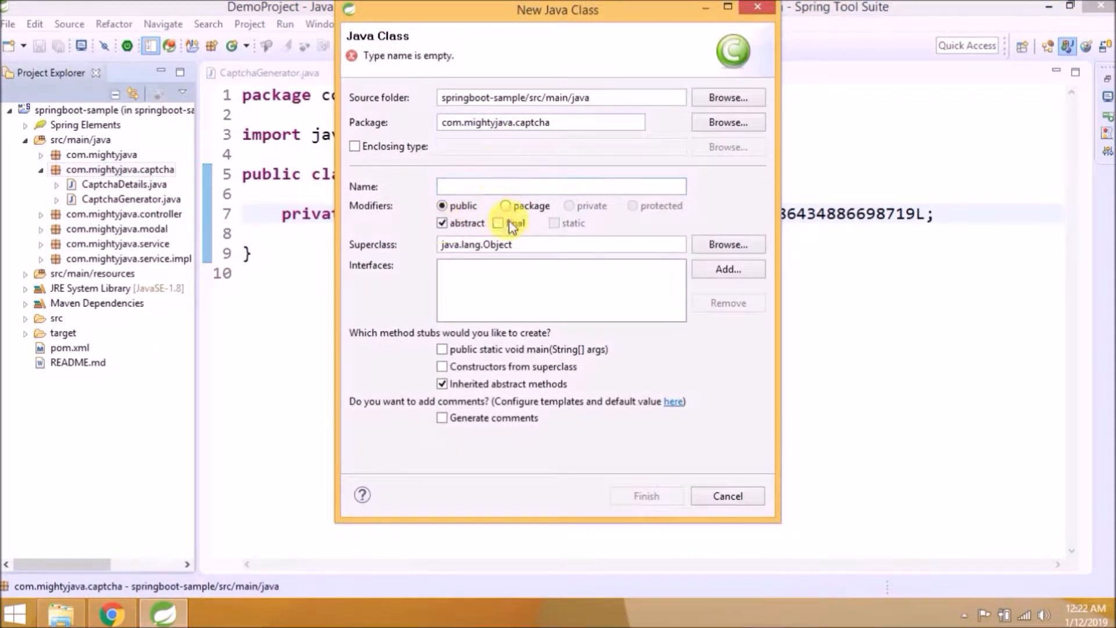
pyautogui.write('CaptchaUtils')
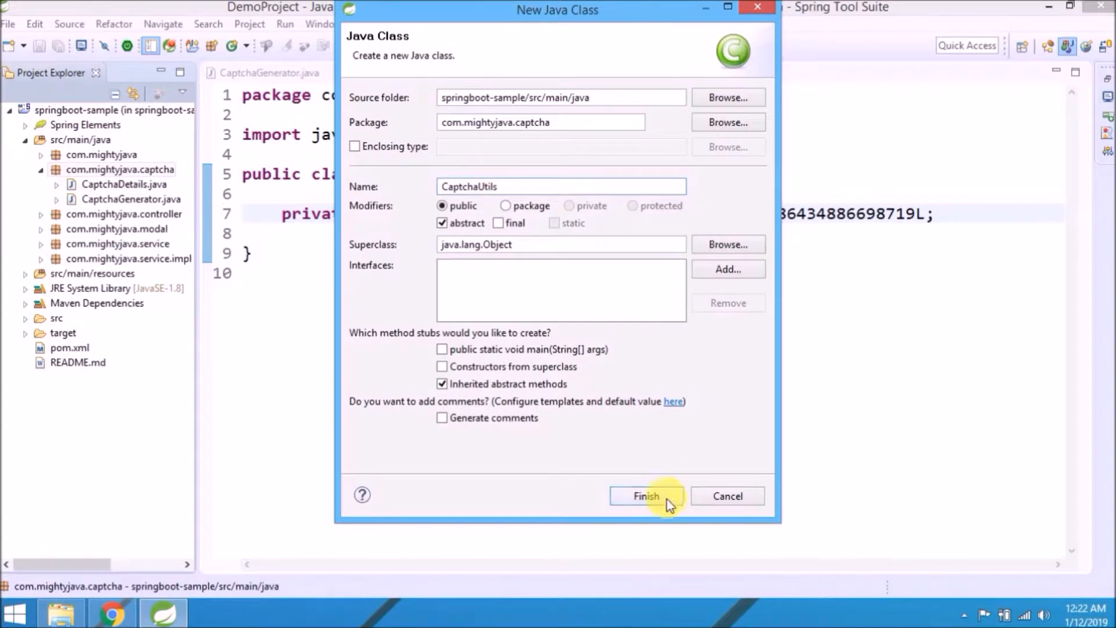
pyautogui.click(646, 495)
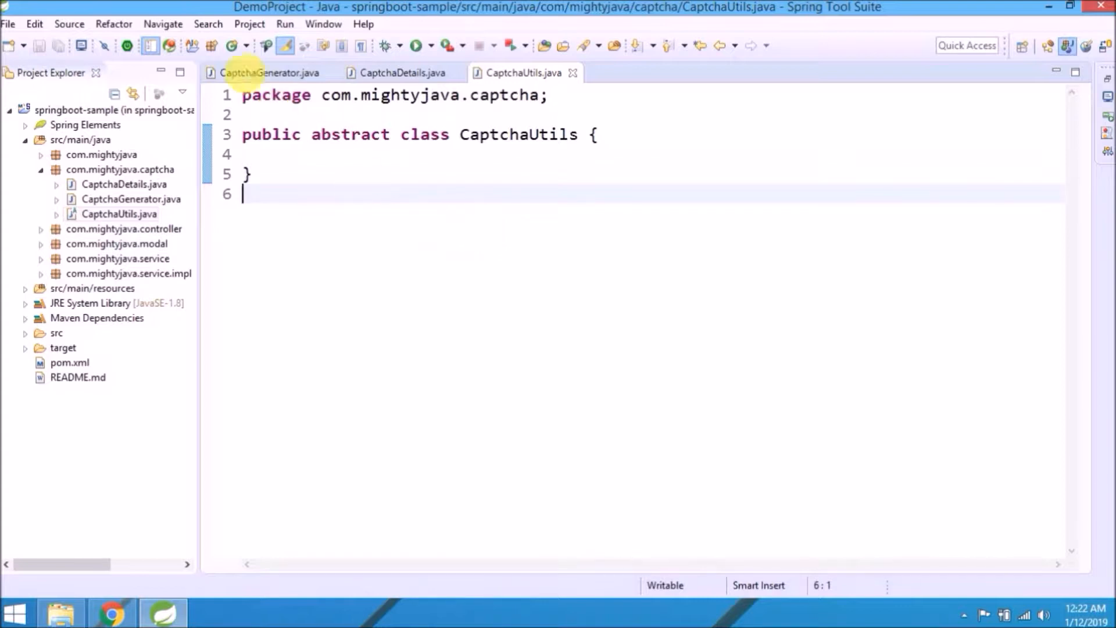
pyautogui.click(268, 72)
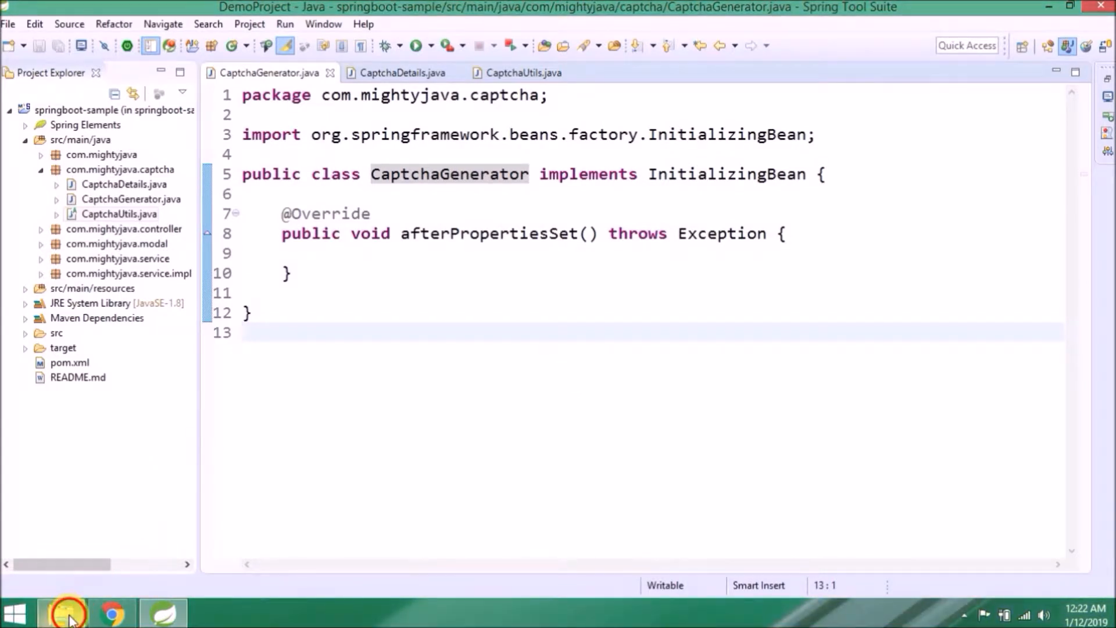
# Bring the simplecaptcha-1.2 jars from Downloads/lib into the project and add them to the build path.
pyautogui.click(59, 613)
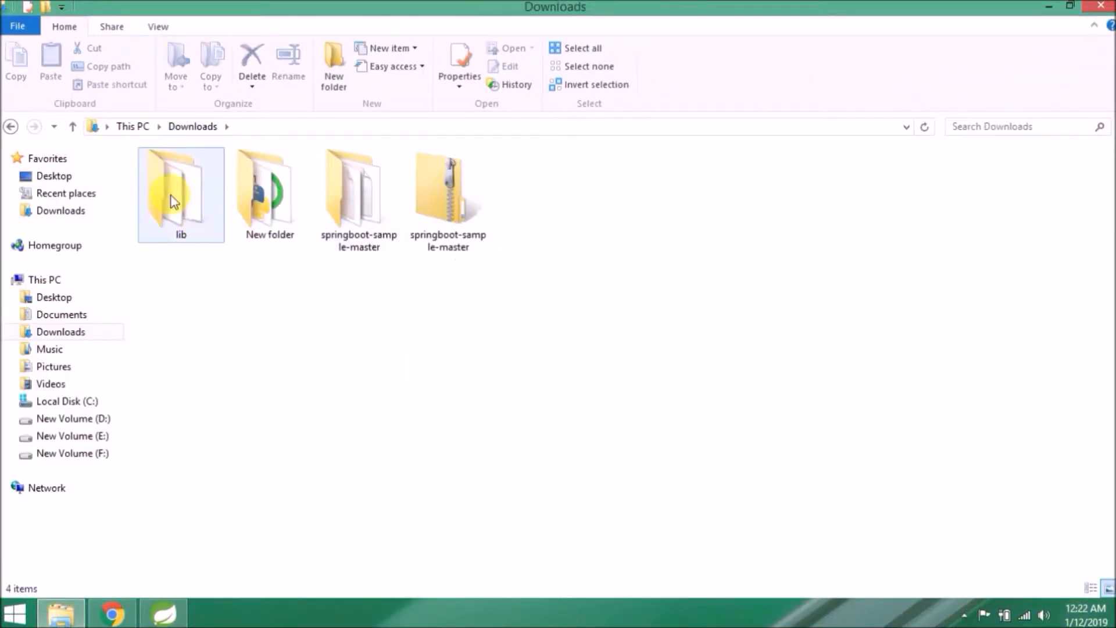
pyautogui.click(181, 188)
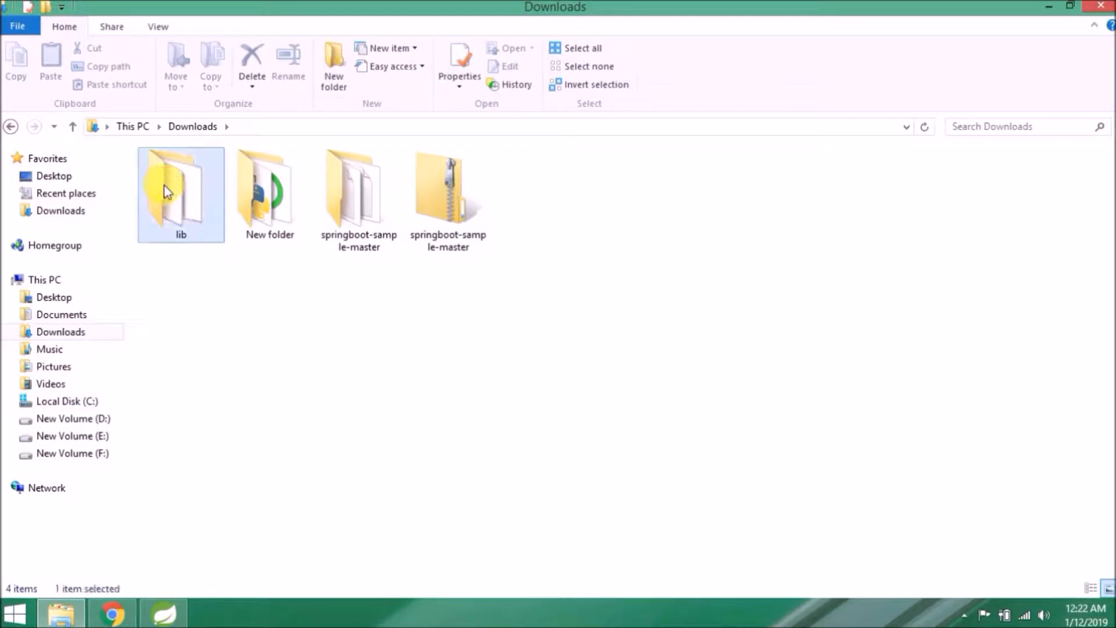
pyautogui.doubleClick(181, 186)
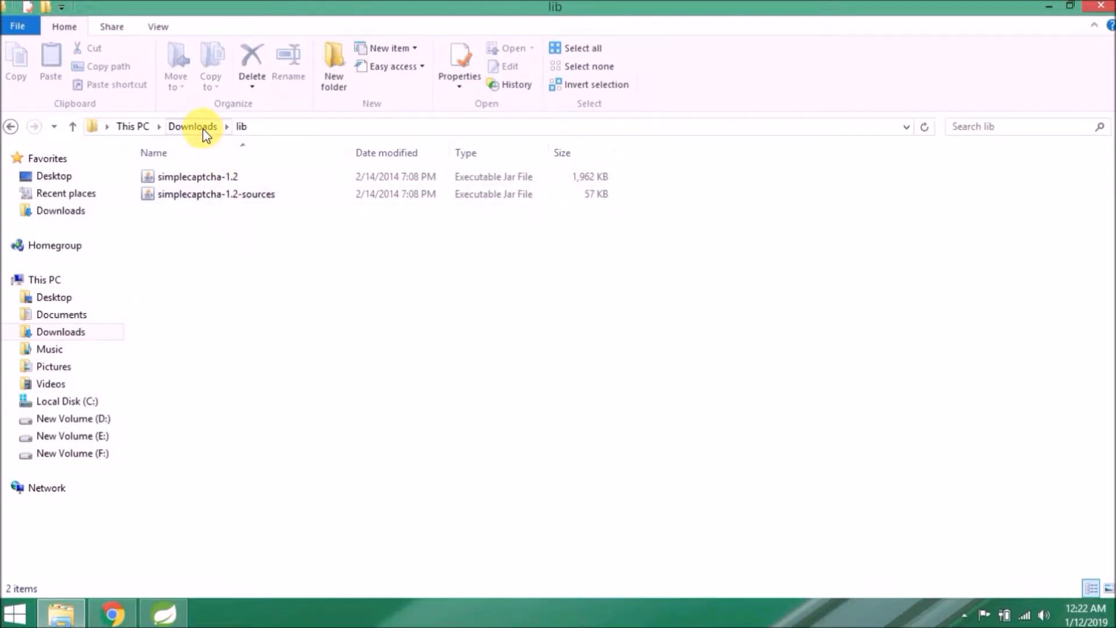
pyautogui.click(193, 126)
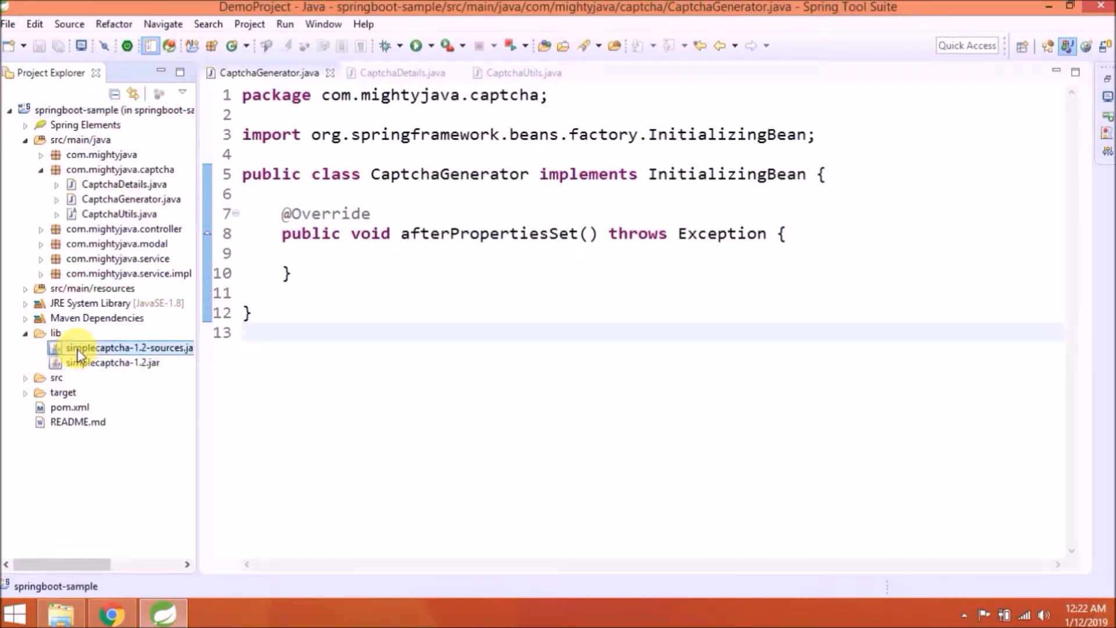
pyautogui.rightClick(112, 356)
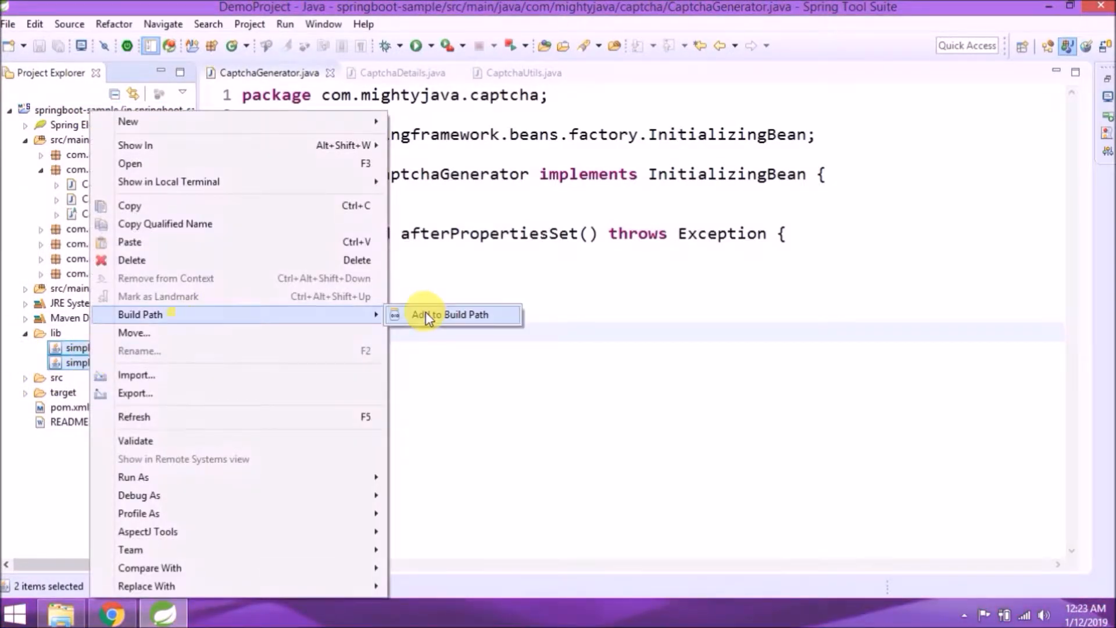
pyautogui.click(449, 315)
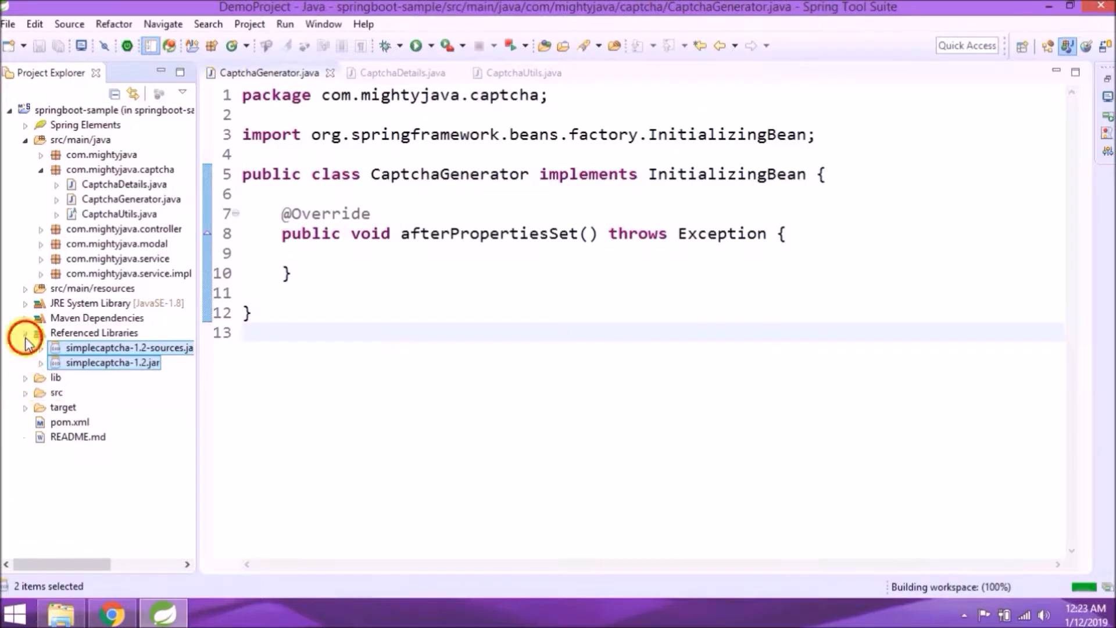
# Declare private backgroundProducer, textProducer, wordRenderer and noiseProducer fields with nl.captcha imports.
pyautogui.click(25, 332)
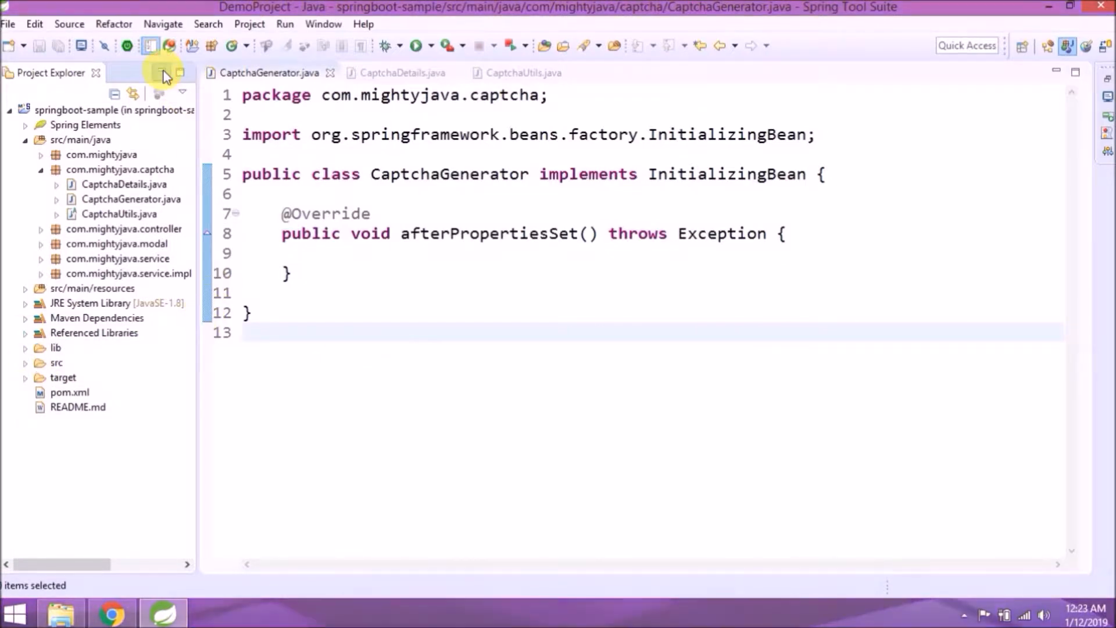
pyautogui.write('p')
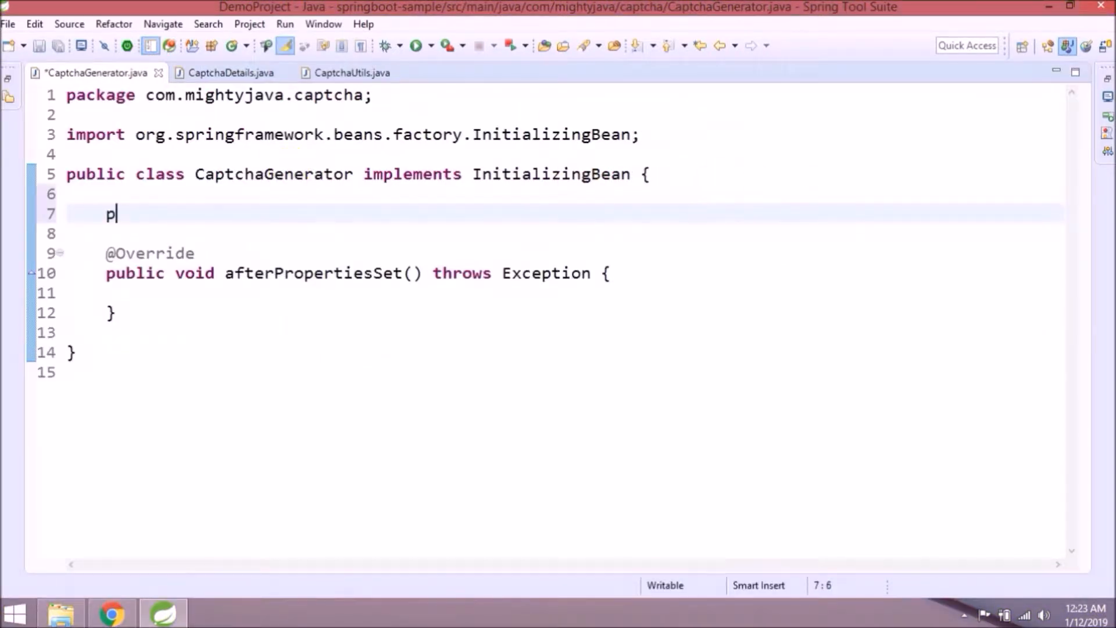
pyautogui.write('rivate')
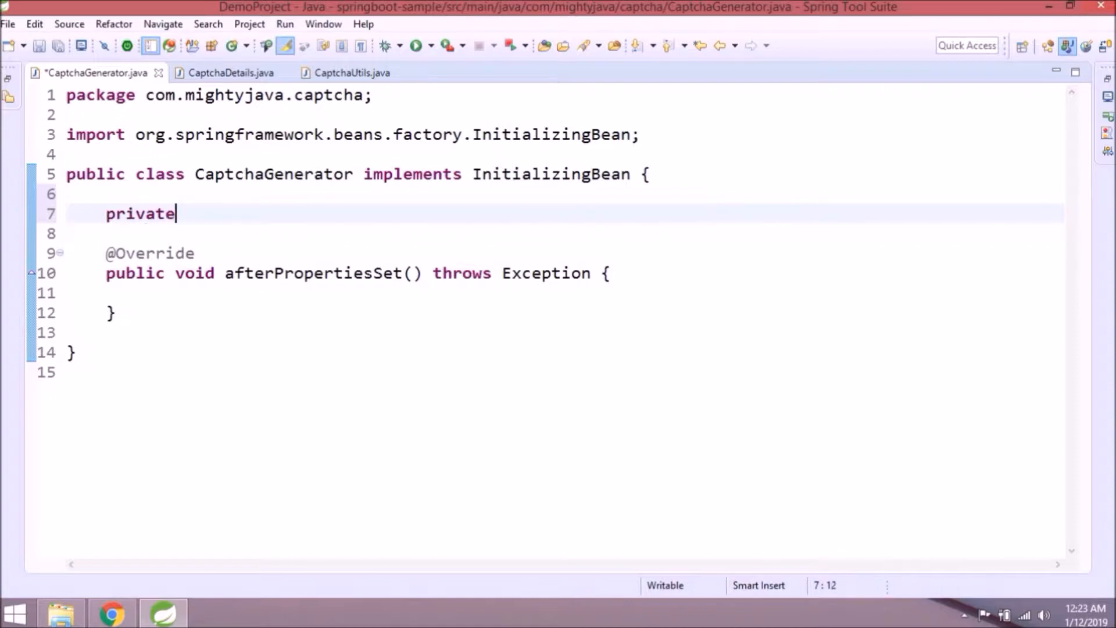
pyautogui.write('BackgroundProducer bac')
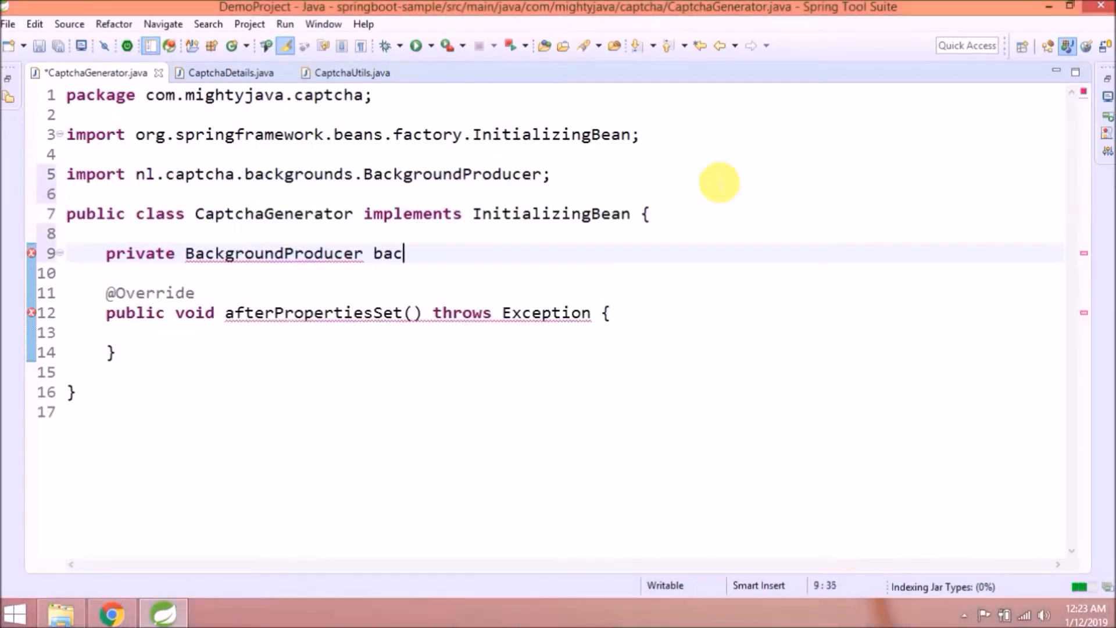
pyautogui.write('kgroundProducer;')
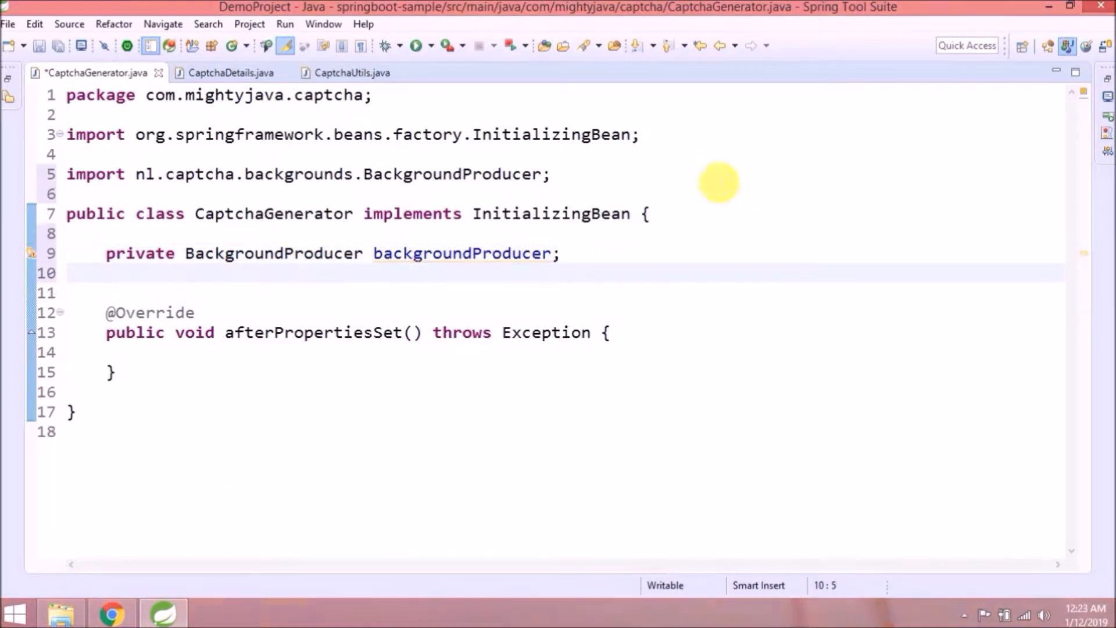
pyautogui.write('private TextProducer textProducer;')
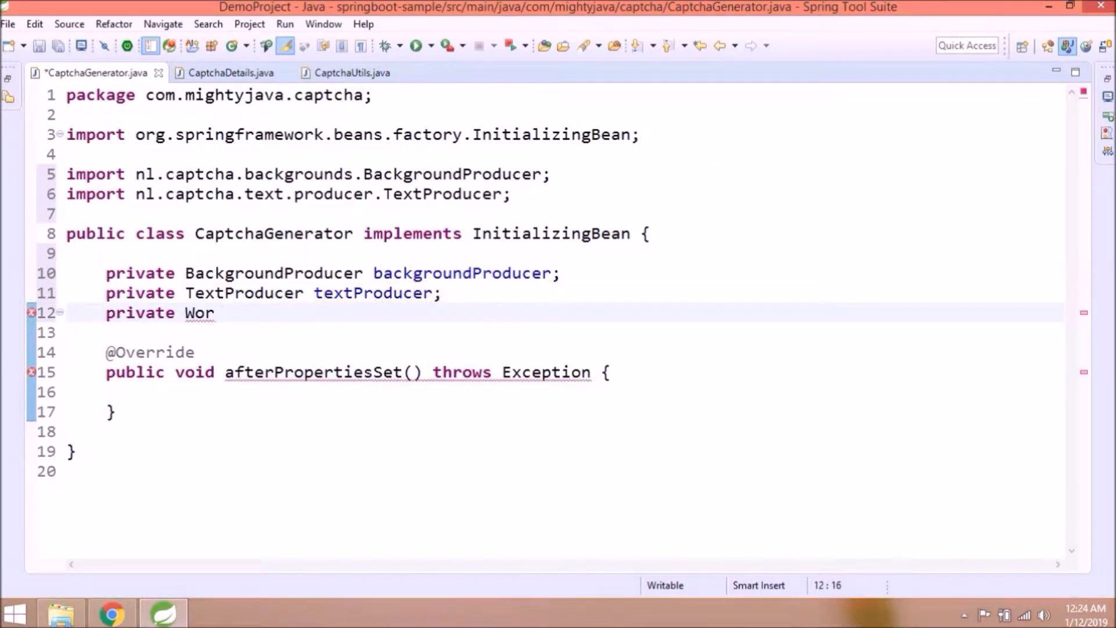
pyautogui.write('dRenderer wordRenderer;')
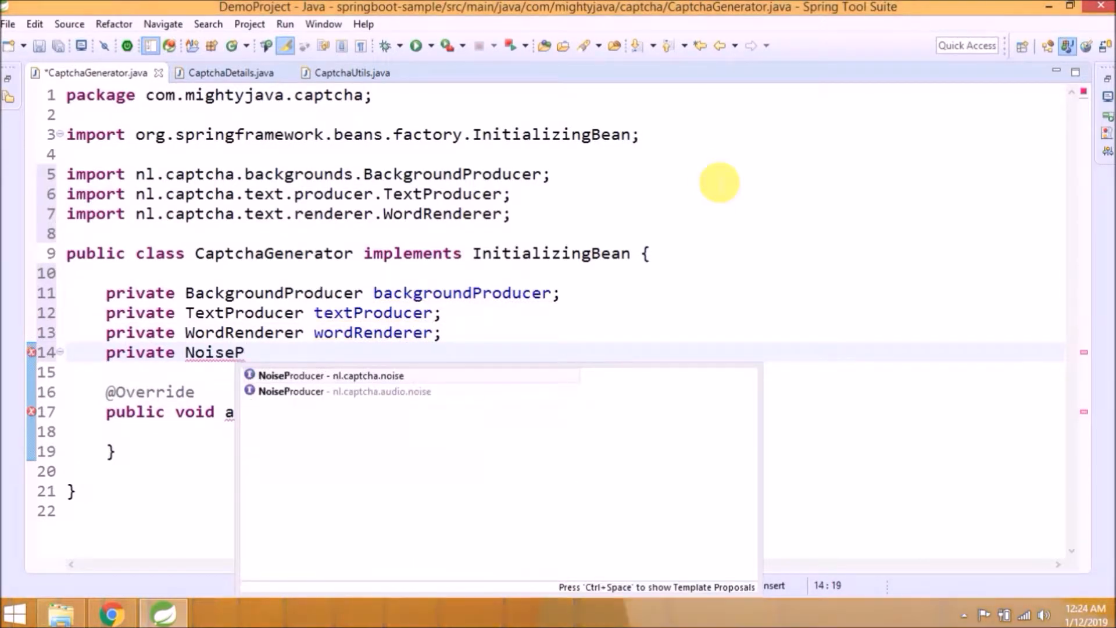
pyautogui.write('roducer noiseProducer;')
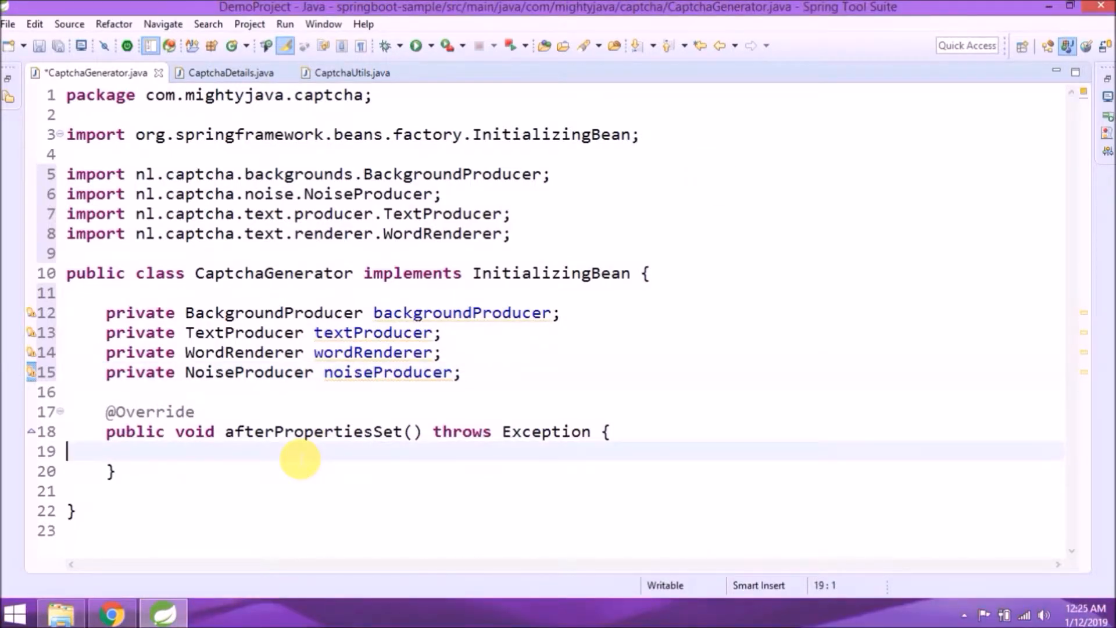
# In afterPropertiesSet default a null backgroundProducer to TransparentBackgroundProducer and textProducer to DefaultTextProducer.
pyautogui.press('Tab')
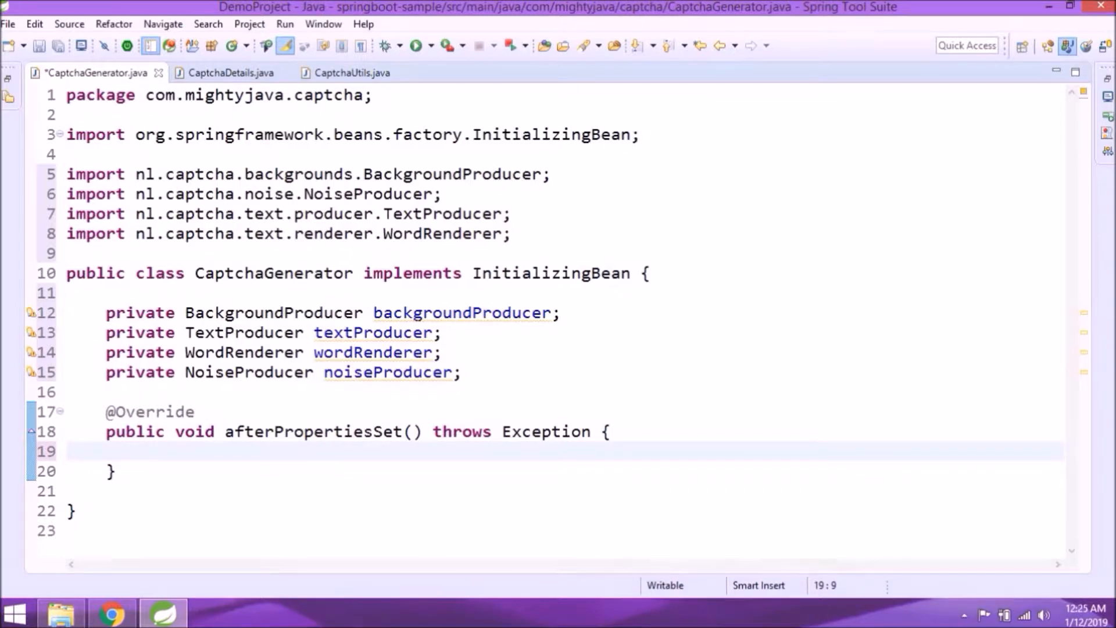
pyautogui.write('if(this.')
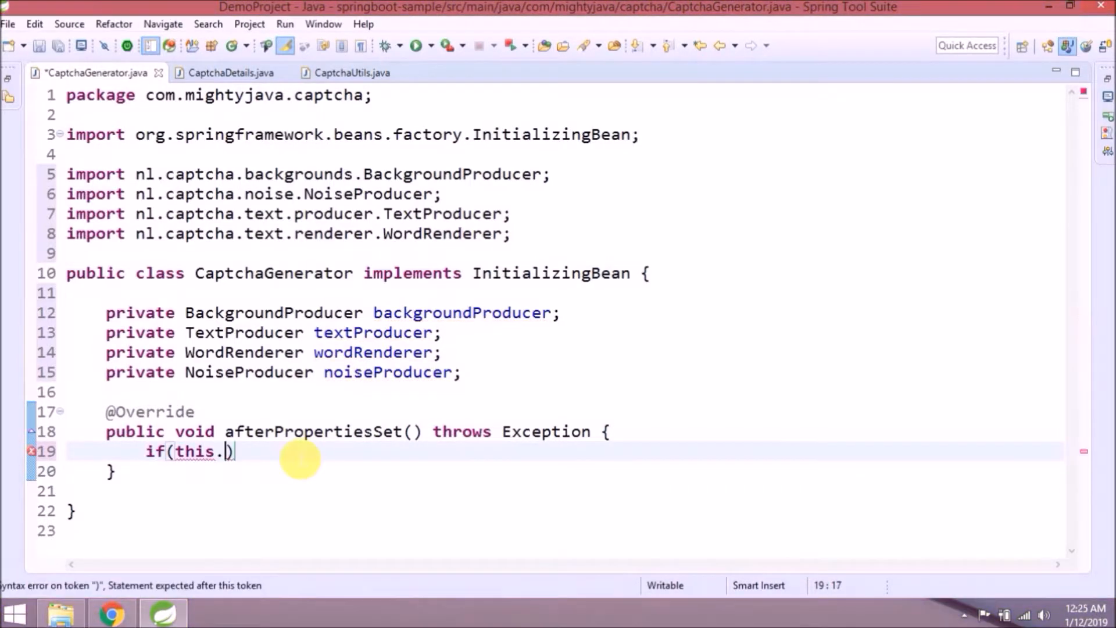
pyautogui.write('backgroundProducer == n')
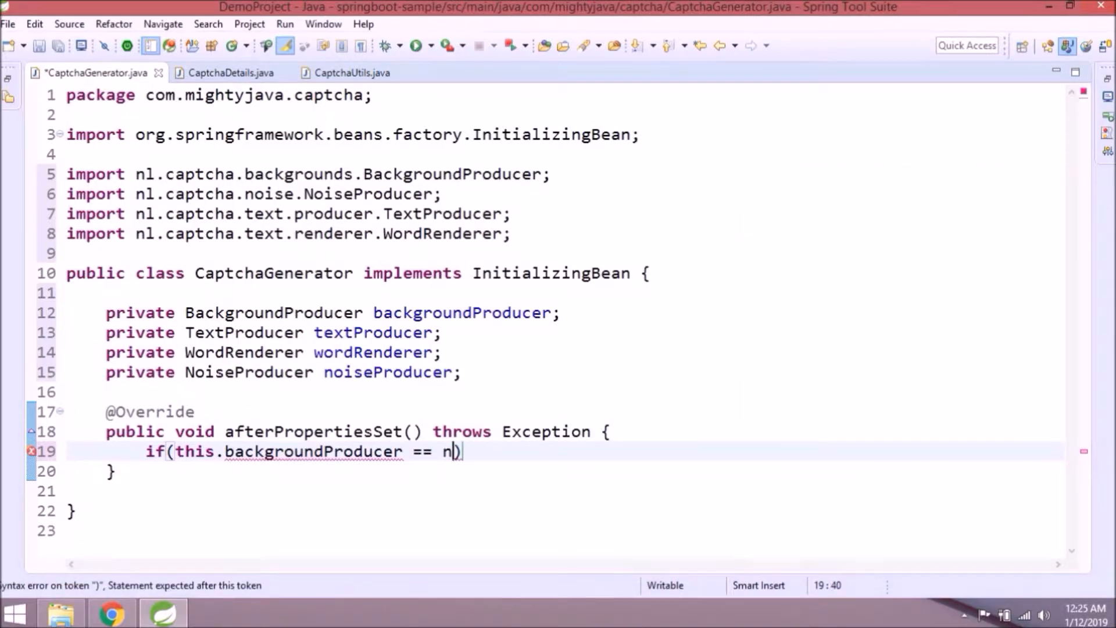
pyautogui.write('ull) {')
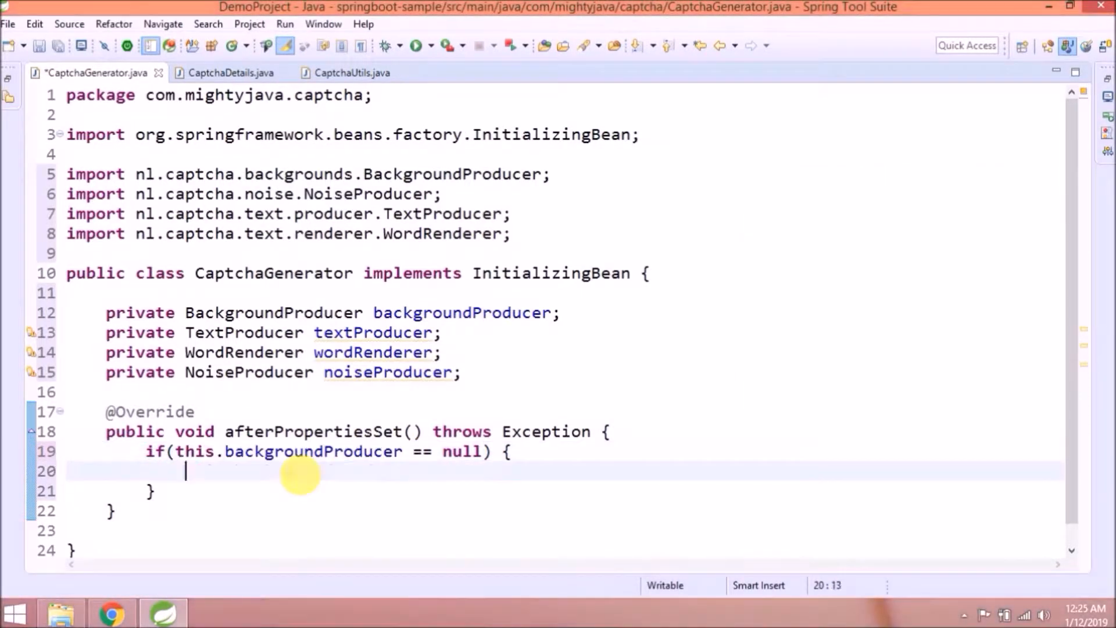
pyautogui.write('this.backgroundProducer = new TransparentBackgroundProducer(')
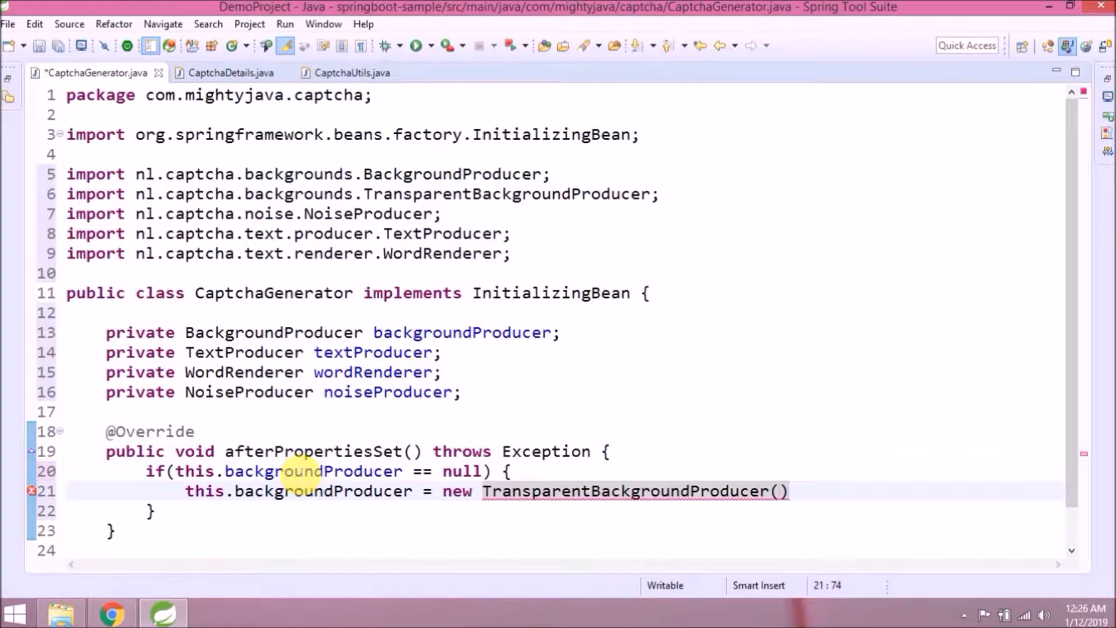
pyautogui.write(';')
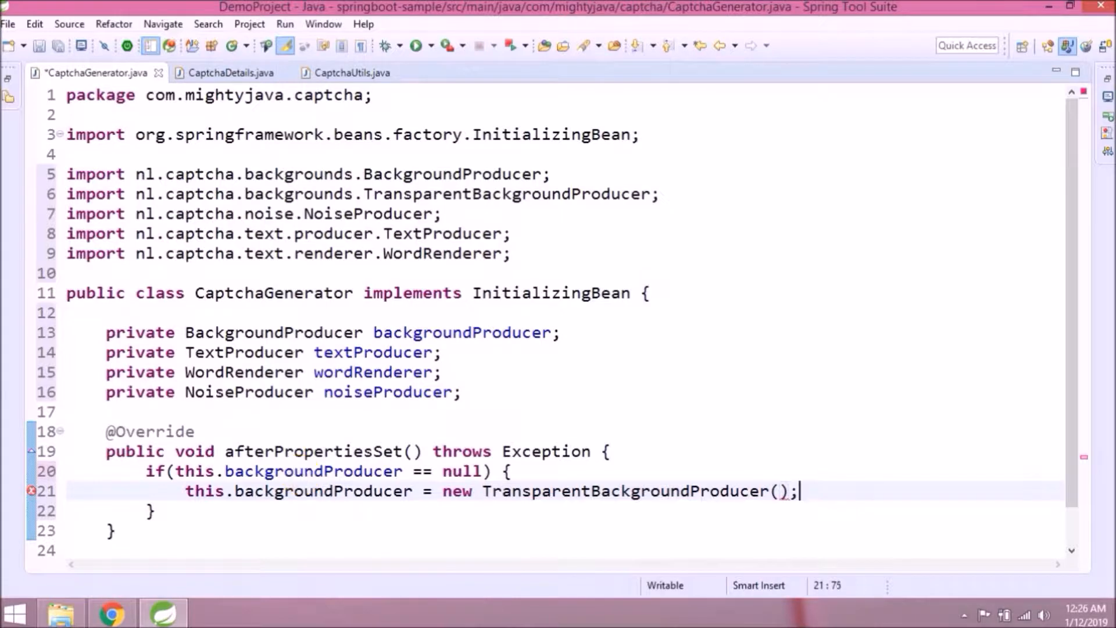
pyautogui.write('if')
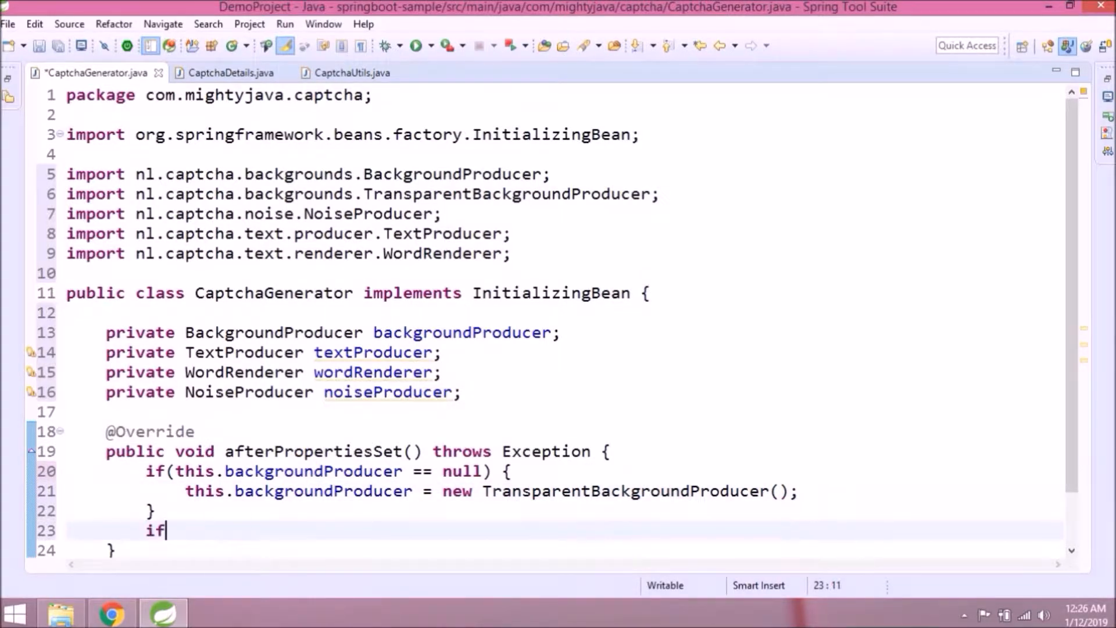
pyautogui.write('(this.textProducer == null) {')
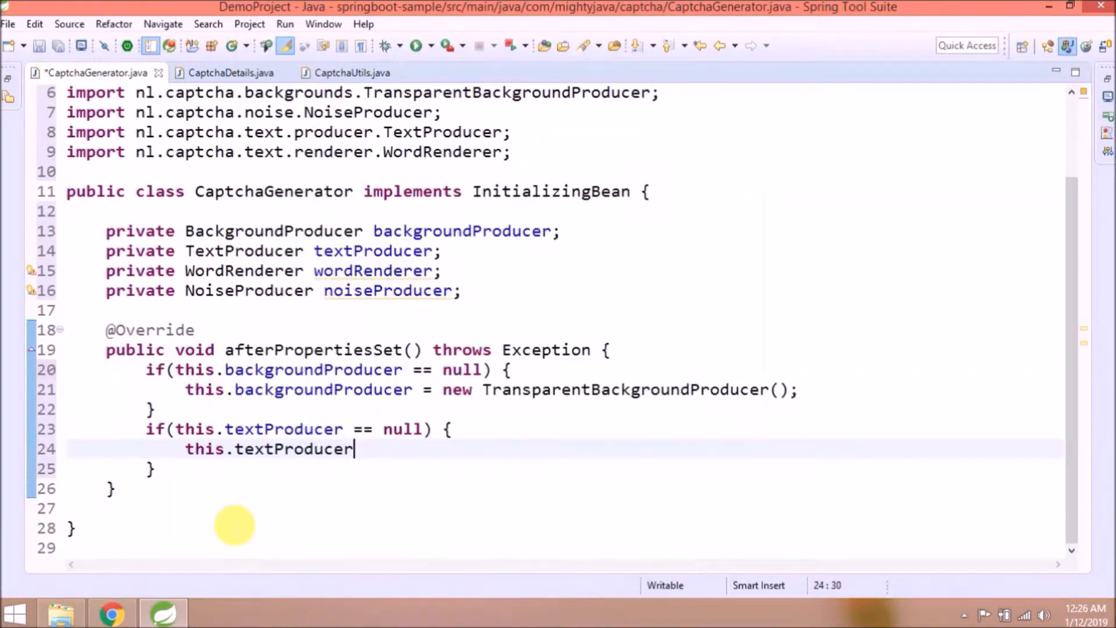
pyautogui.write('= new DefaultTextProducer();')
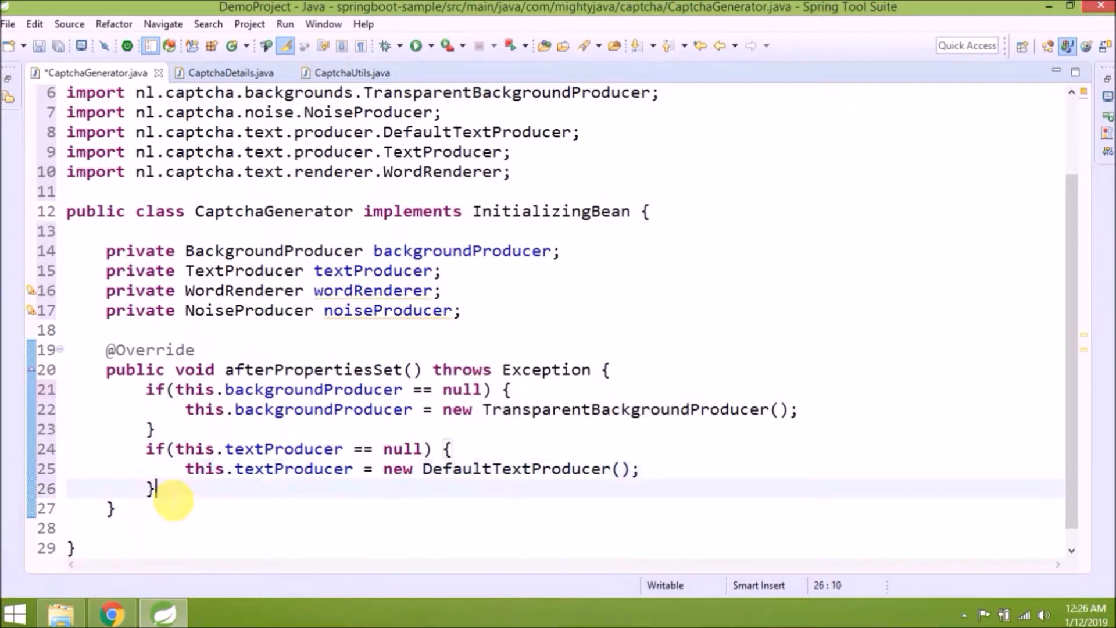
# Default a null wordRenderer to DefaultWordRenderer and noiseProducer to CurvedLineNoiseProducer.
pyautogui.write('if(this.wordRenderer == null) {')
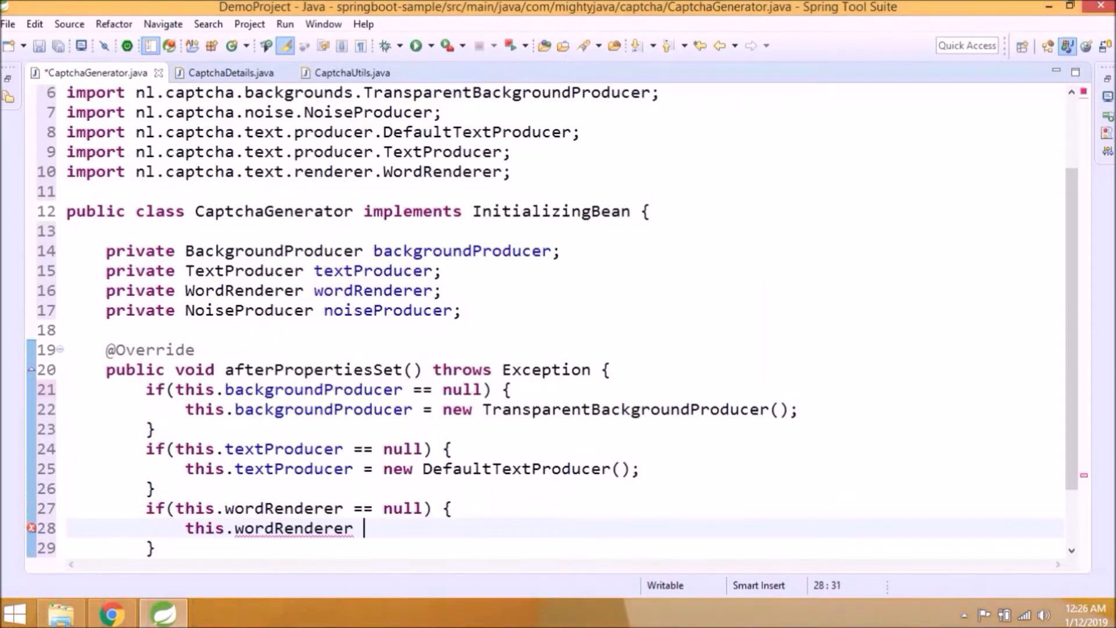
pyautogui.write('= new DefaultWordRenderer();')
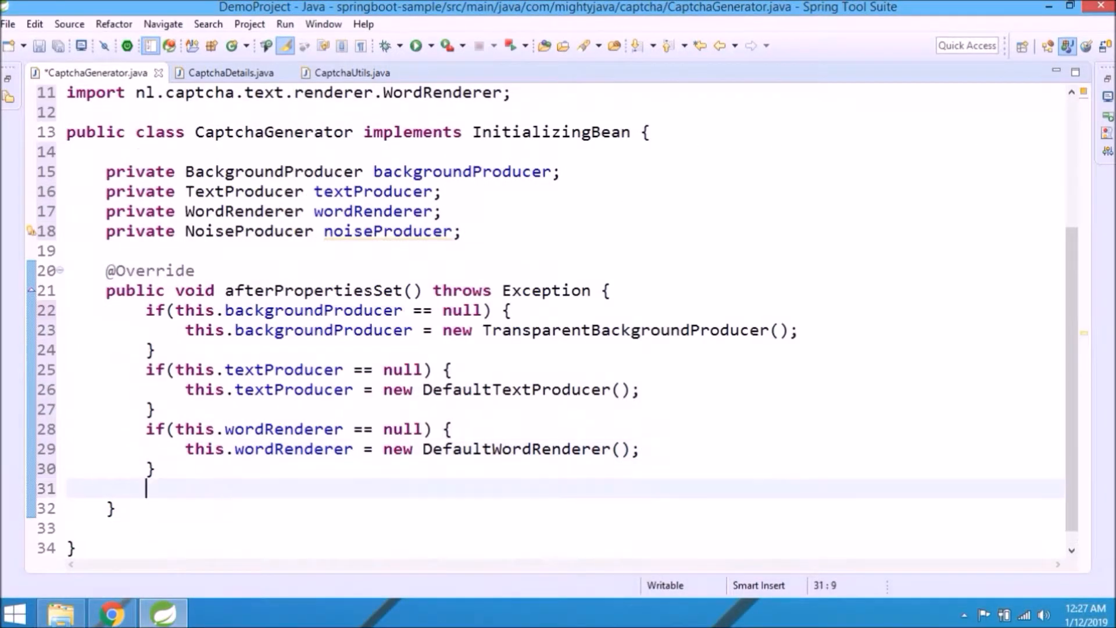
pyautogui.write('if(this.noiseProducer )')
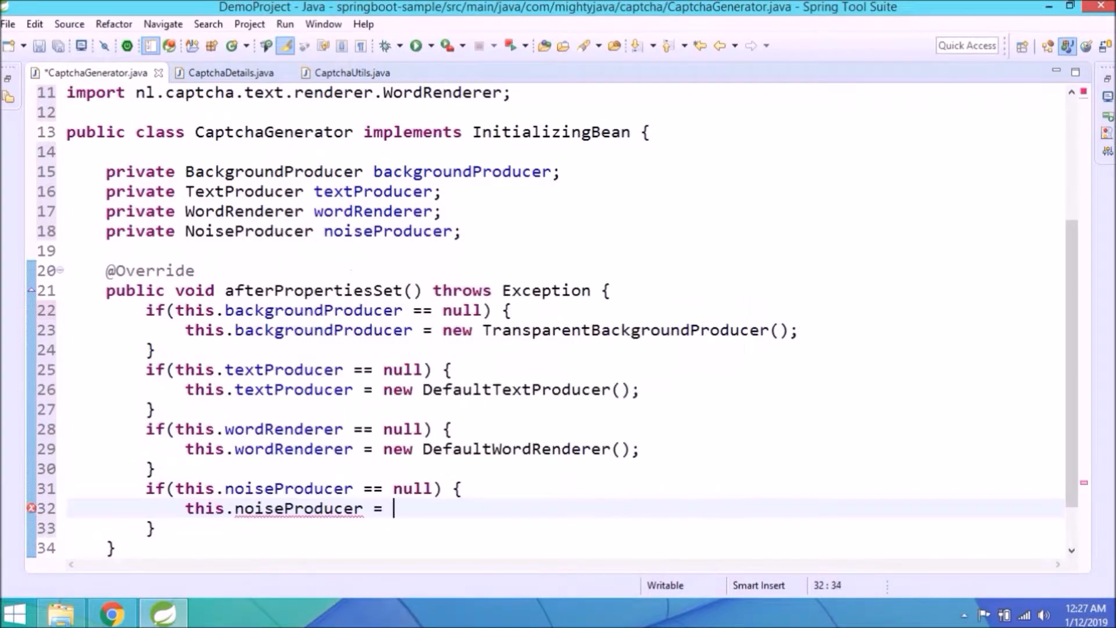
pyautogui.write('new CurvedLineNoiseProducer();')
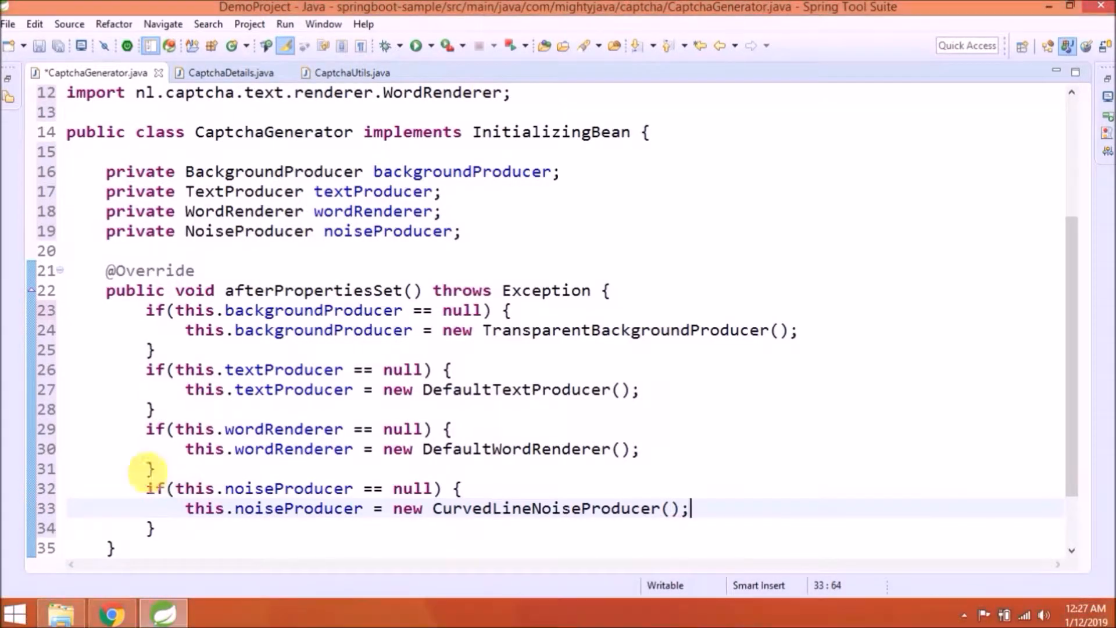
pyautogui.click(462, 230)
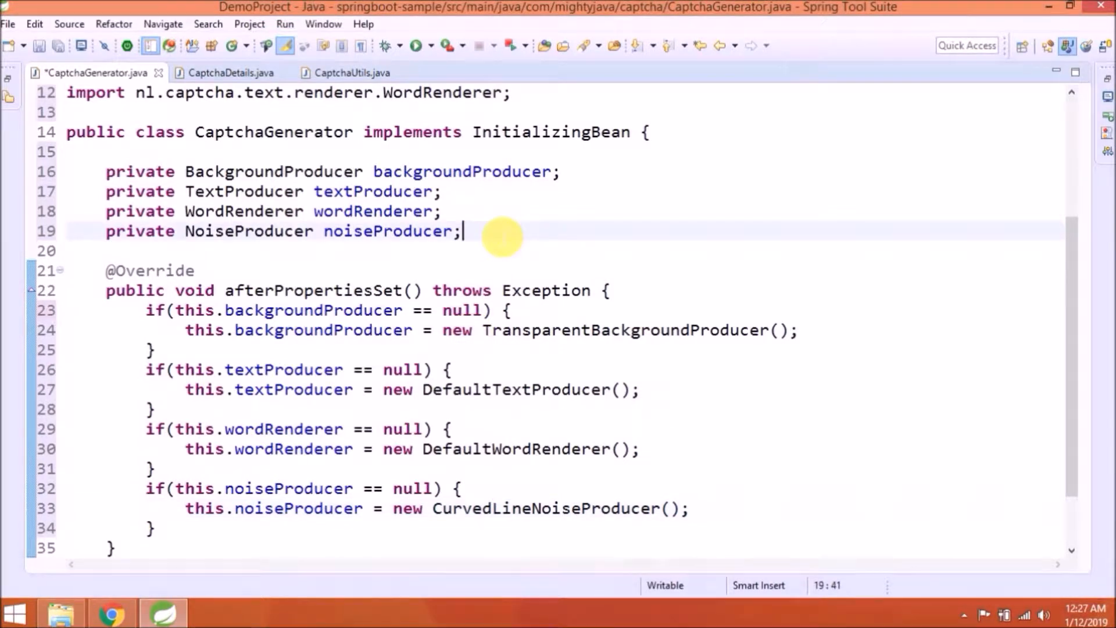
# Write createCaptcha(int width, int height) returning Captcha.Builder with addBackground, addText, addNoise and build, then save.
pyautogui.write('public')
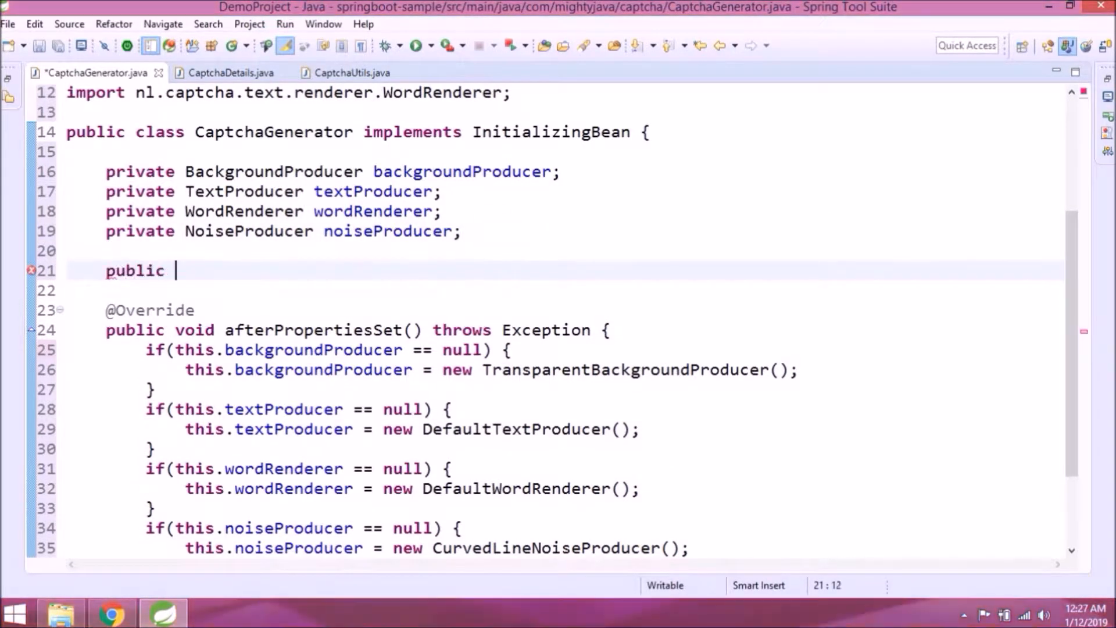
pyautogui.write('Captcha')
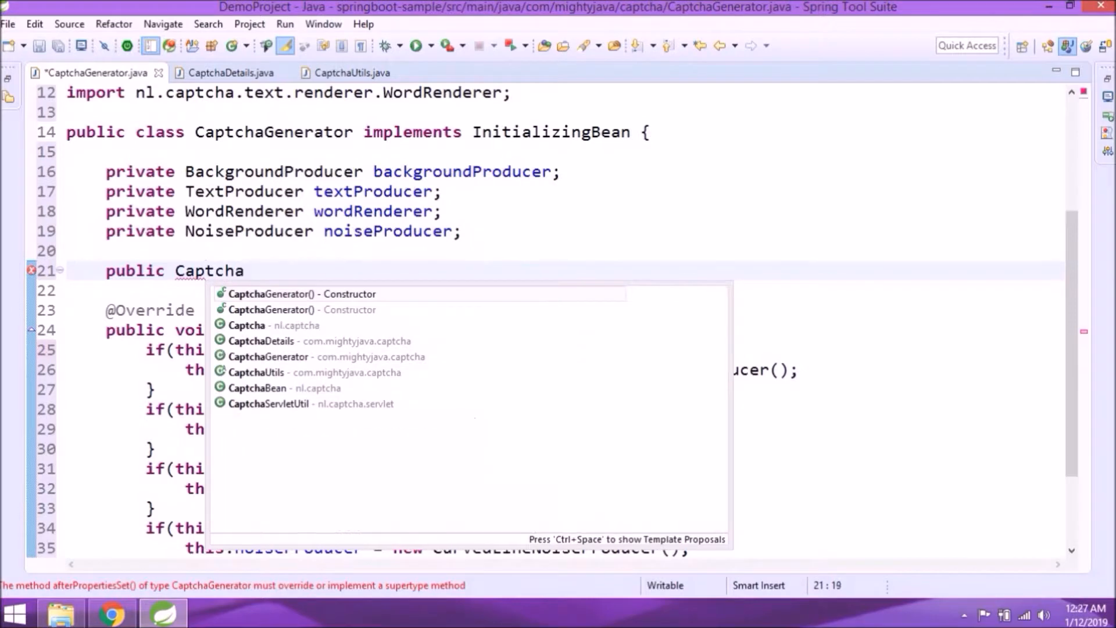
pyautogui.write('create')
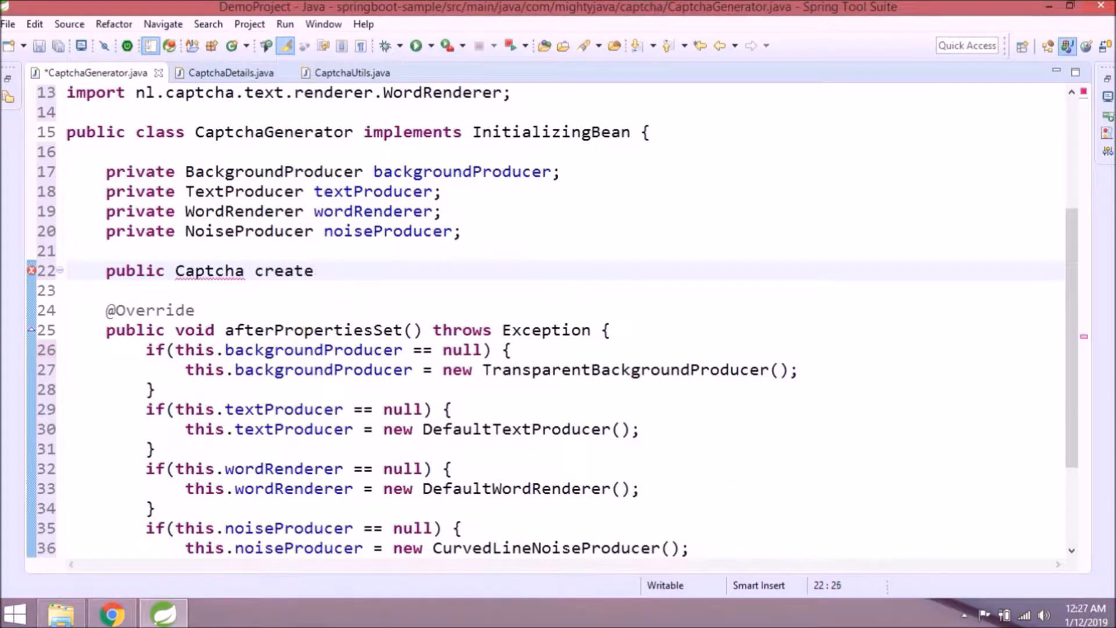
pyautogui.write('Captcha(int width, int height) {')
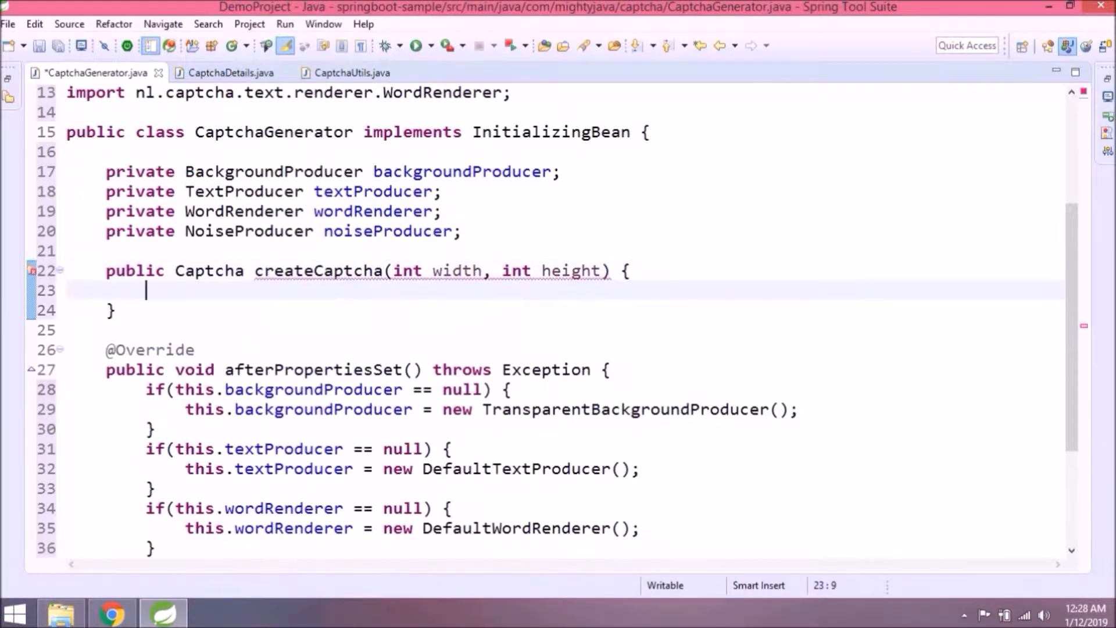
pyautogui.write('return new Captcha')
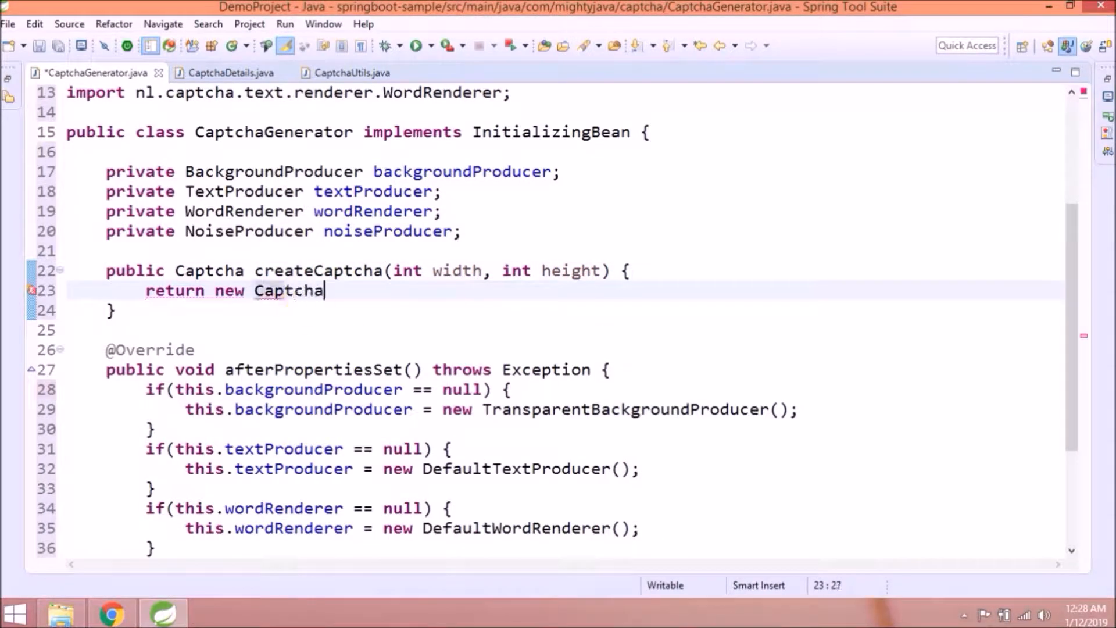
pyautogui.write('.Builder(width, height).addBackground(backgroundProducer')
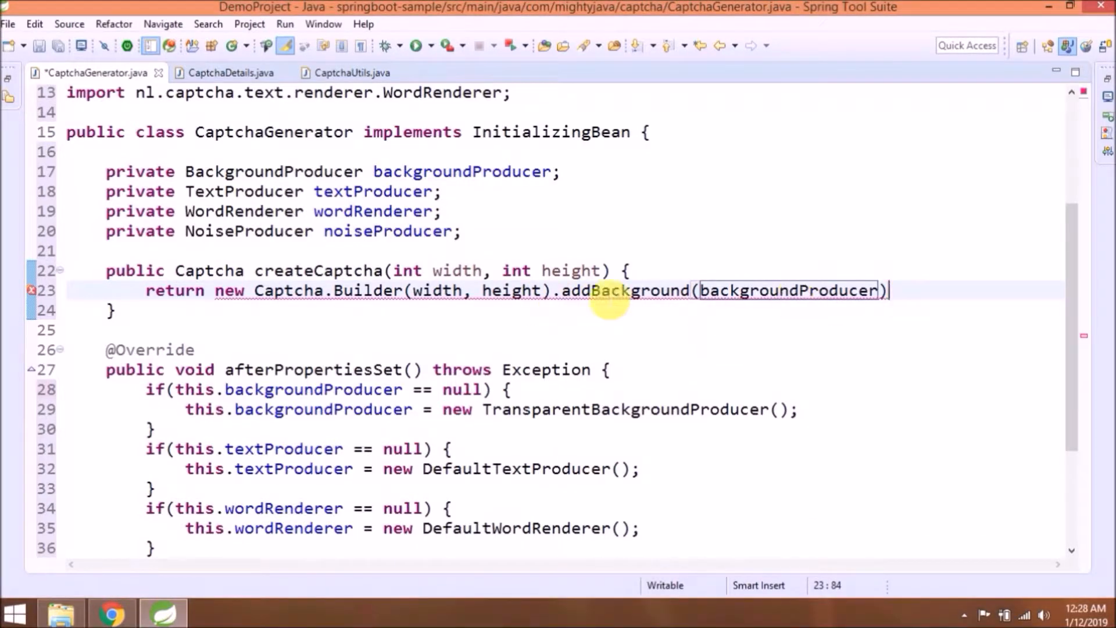
pyautogui.write('.addText(textProducer, wordRenderer')
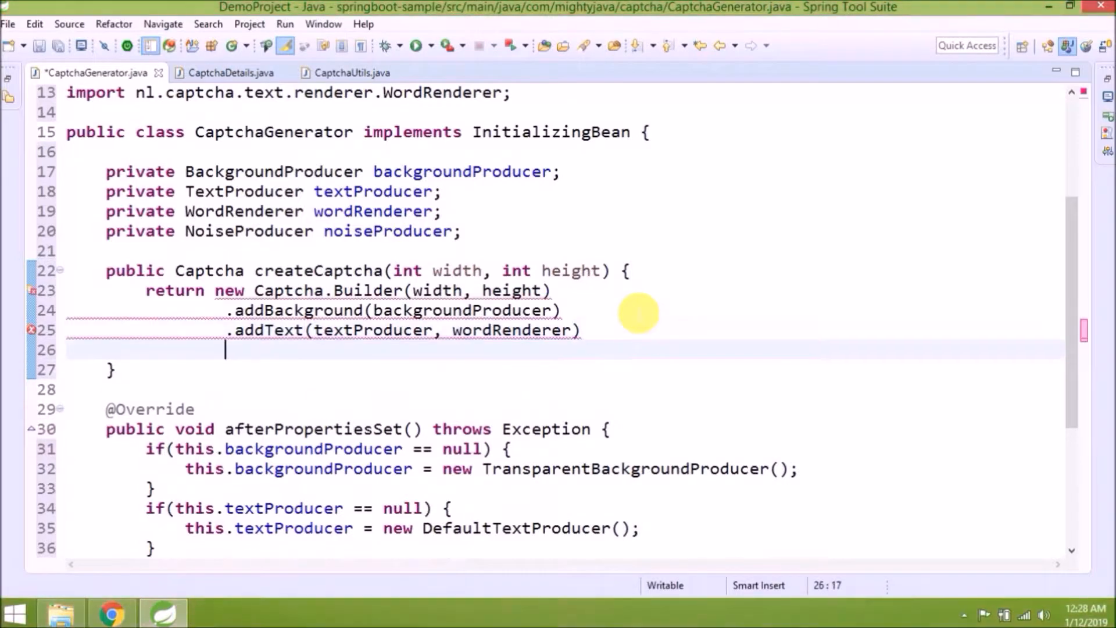
pyautogui.write('.addNoise(noiseProducer).build();')
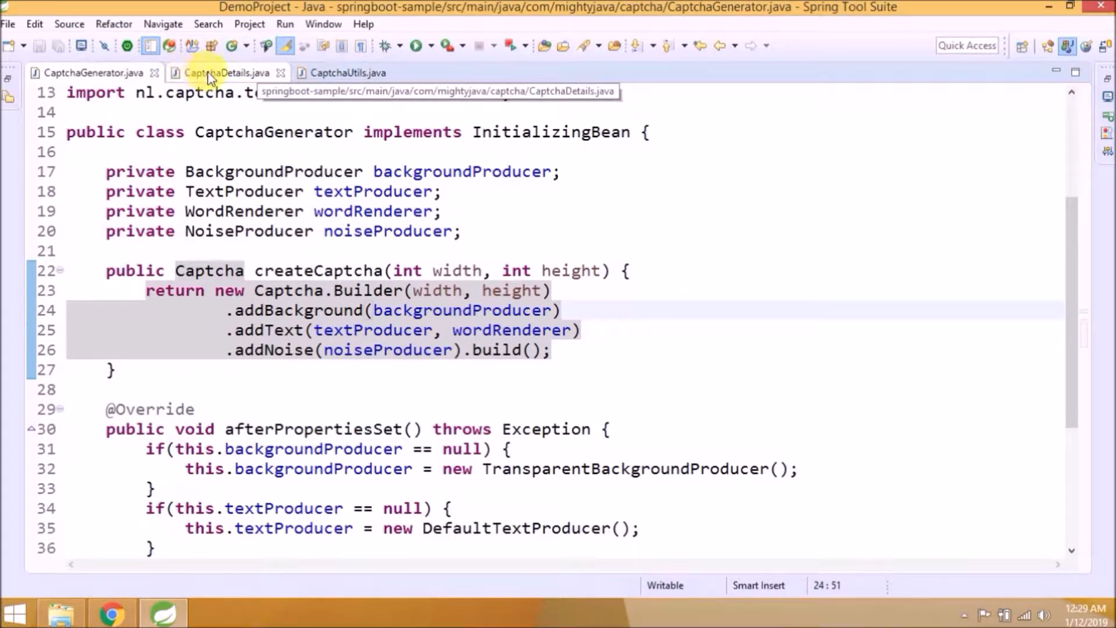
# In CaptchaDetails declare private final String answer and Captcha captcha, then generate getters for both.
pyautogui.click(227, 72)
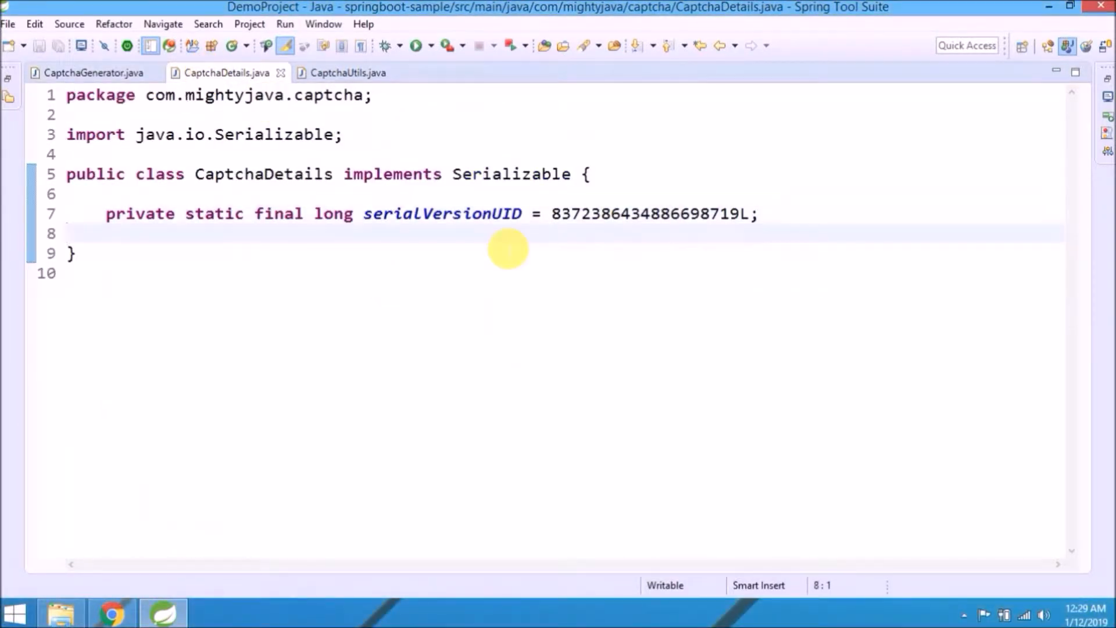
pyautogui.write('private final St')
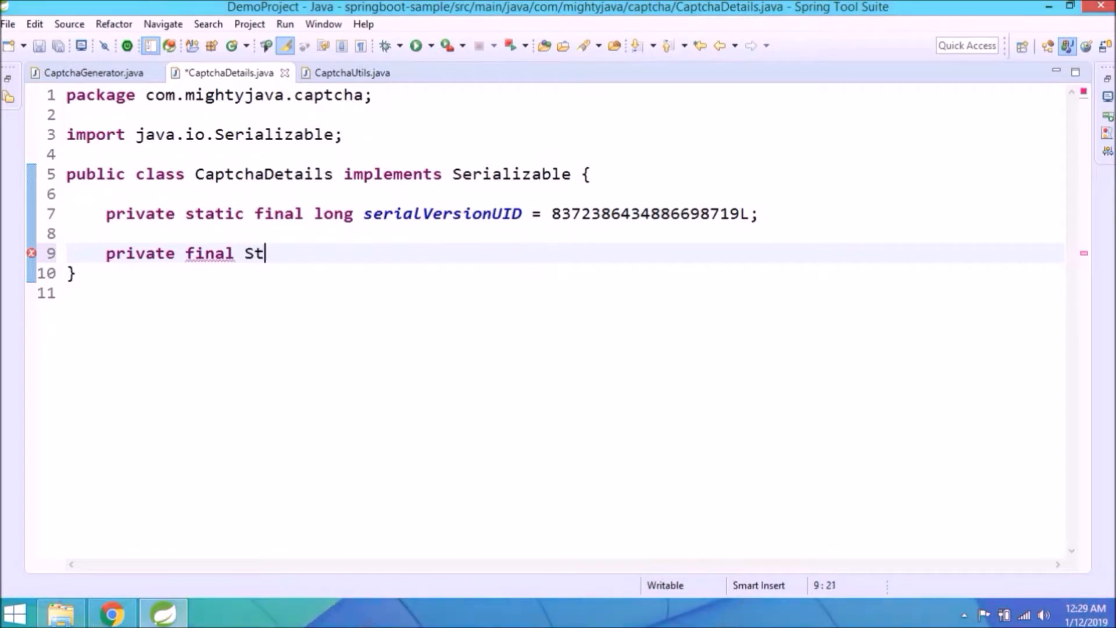
pyautogui.write('ring answer;')
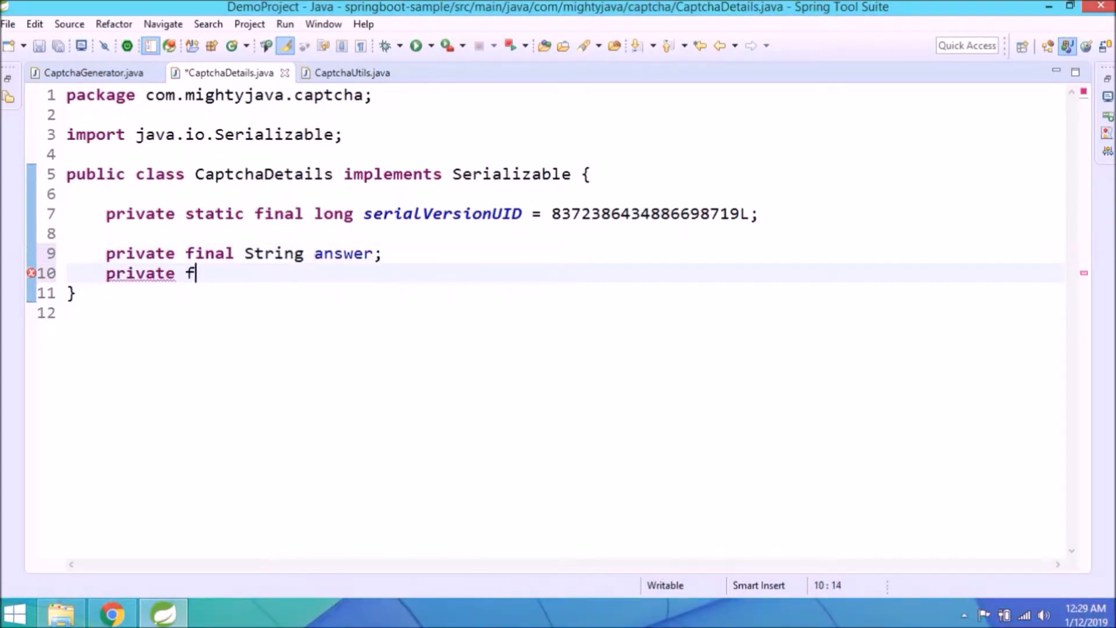
pyautogui.write('inal Captcha')
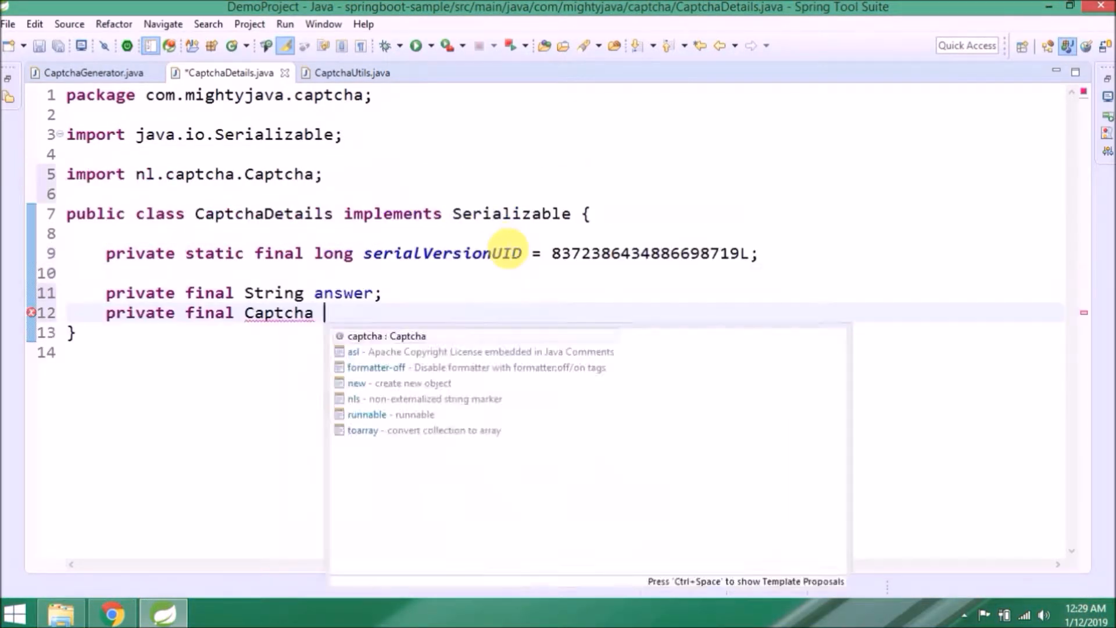
pyautogui.rightClick(309, 352)
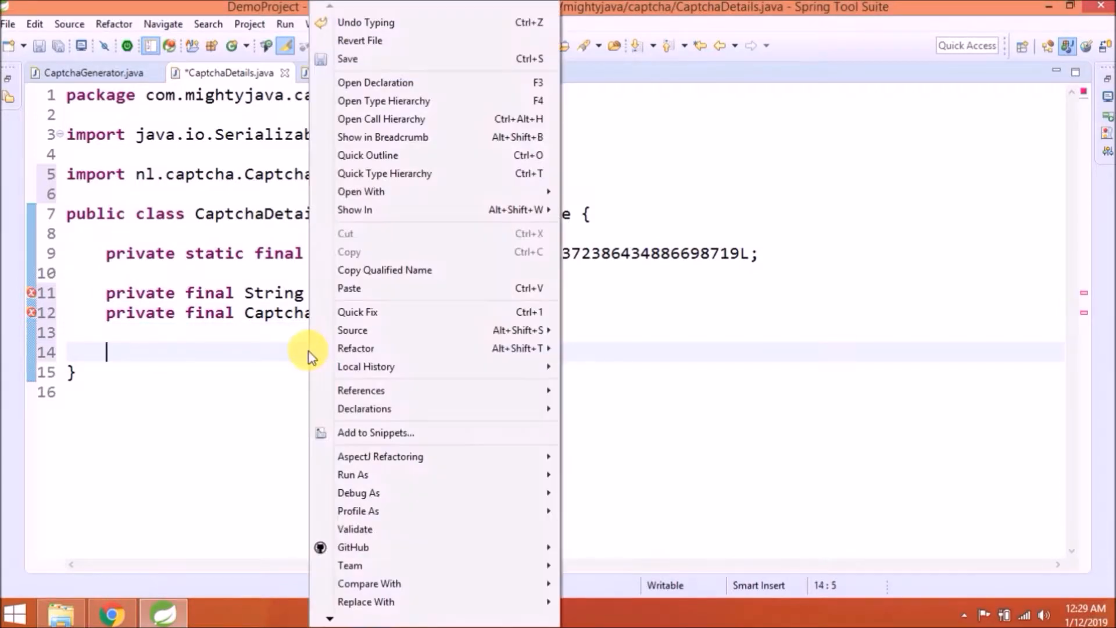
pyautogui.click(352, 329)
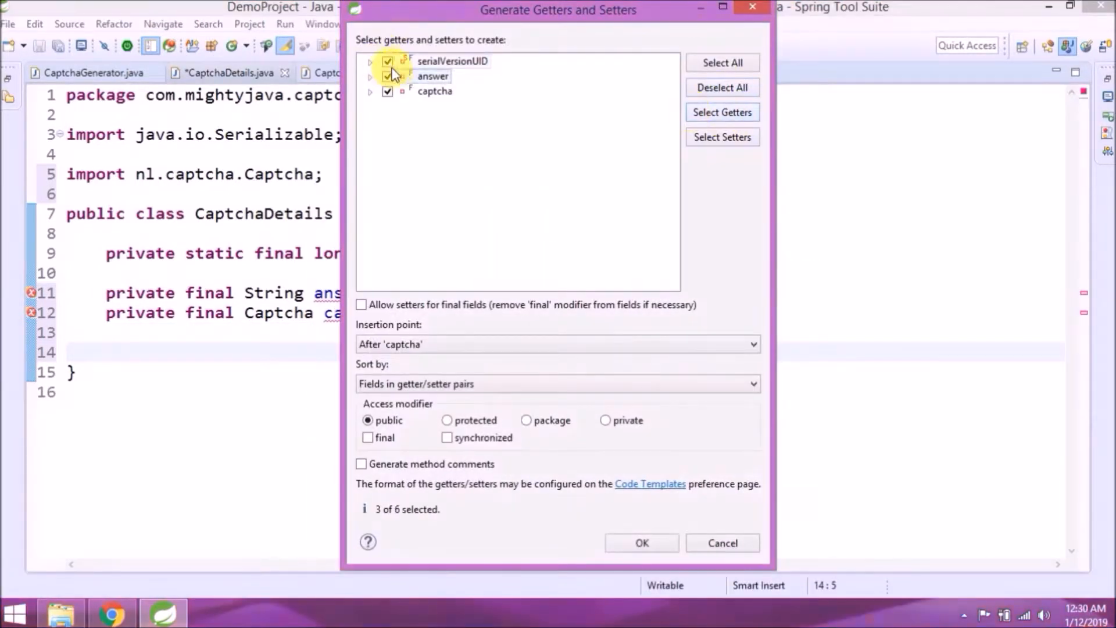
pyautogui.click(640, 543)
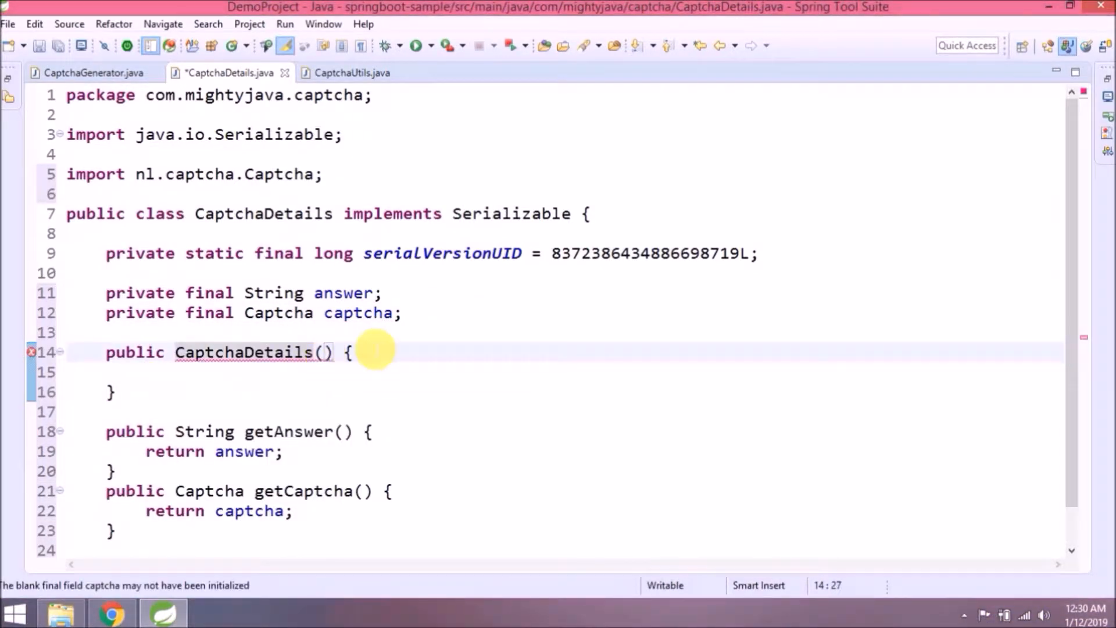
# Start a CaptchaDetails(HttpServletRequest request) constructor setting answer from request.getParameter("captcha").
pyautogui.write('HttpServletRequest request')
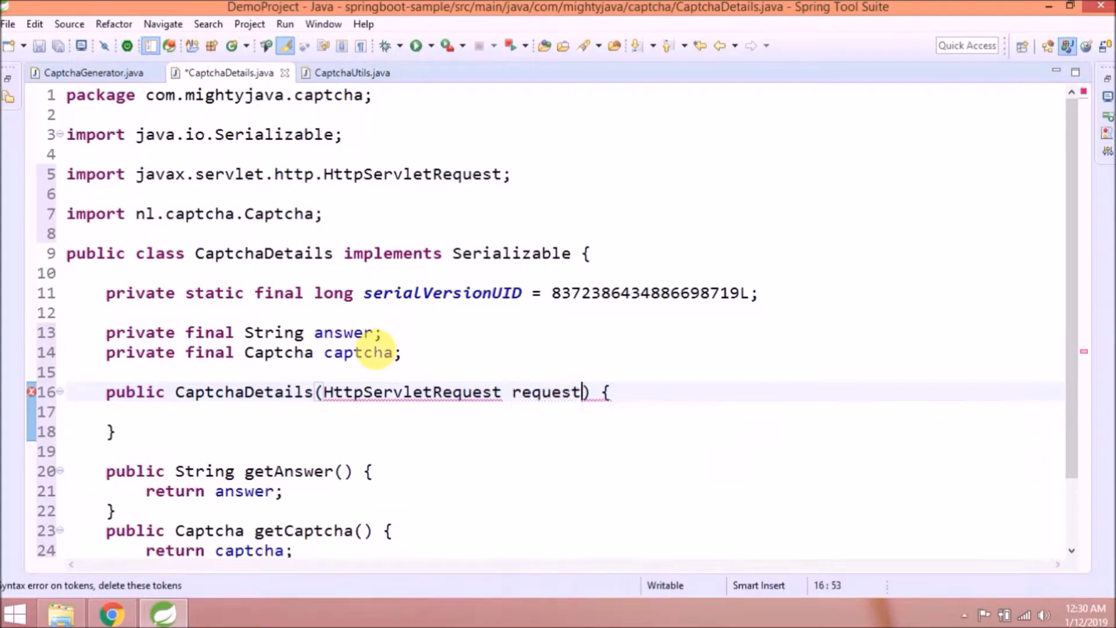
pyautogui.write('this.answer =')
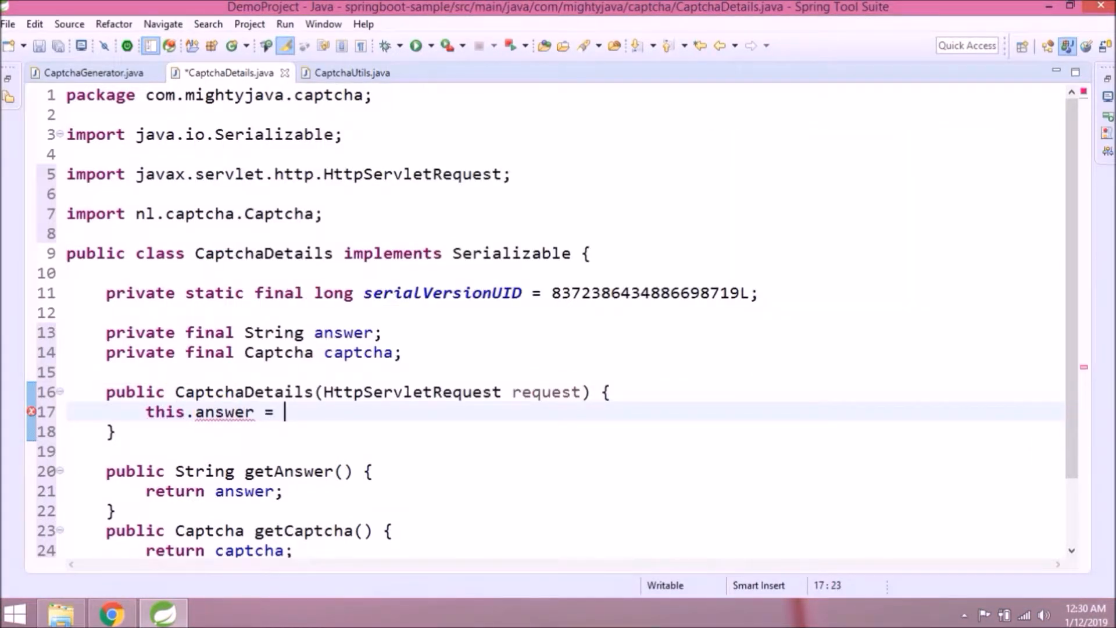
pyautogui.write('request.getParameter("')
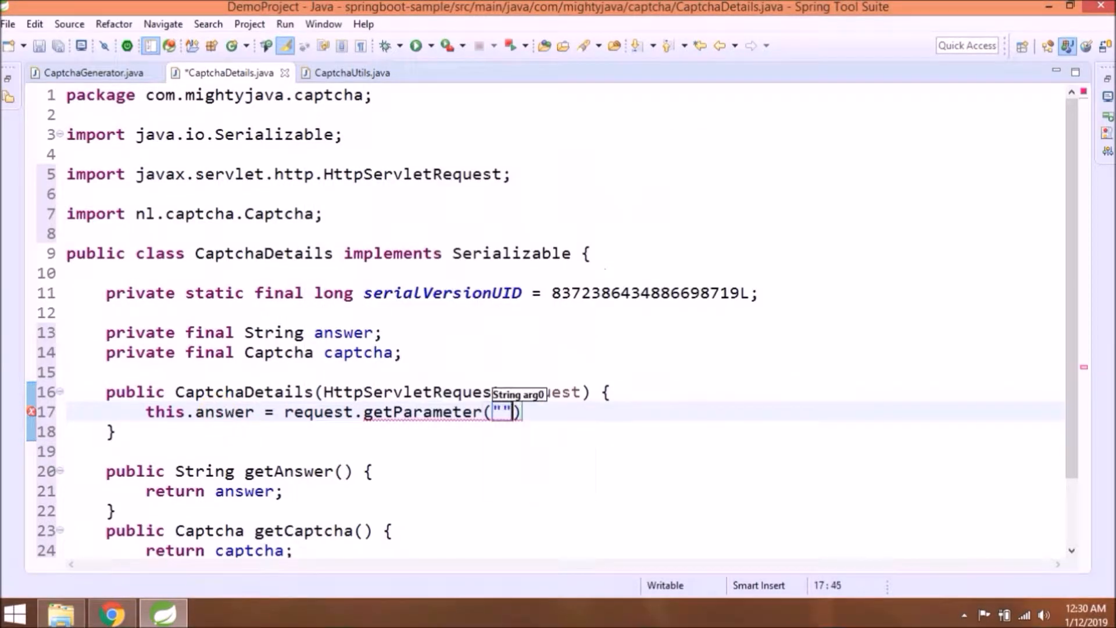
pyautogui.write('captcha')
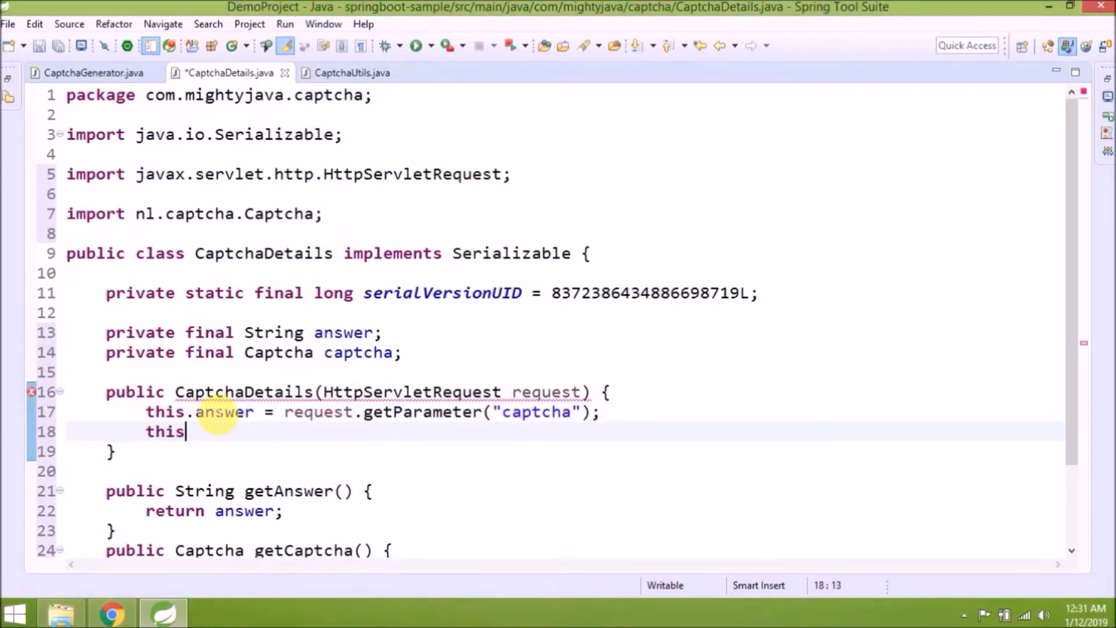
# Set this.captcha from WebUtils.getSessionAttribute(request, "captcha").
pyautogui.write('.captcha = WebUtils')
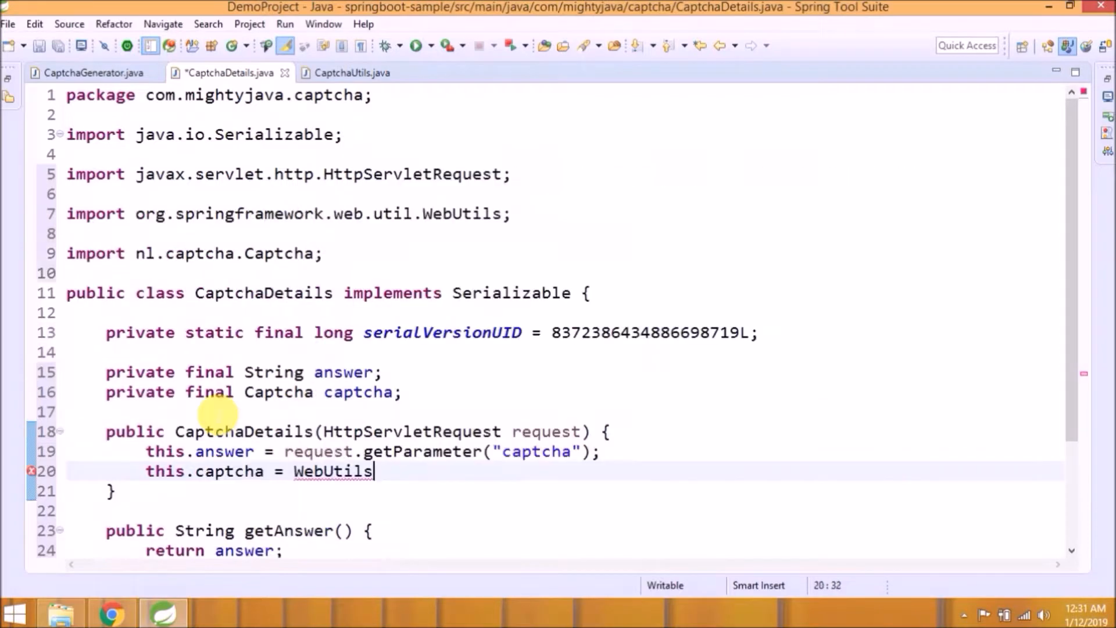
pyautogui.write('.getSessionAttribute(request, name')
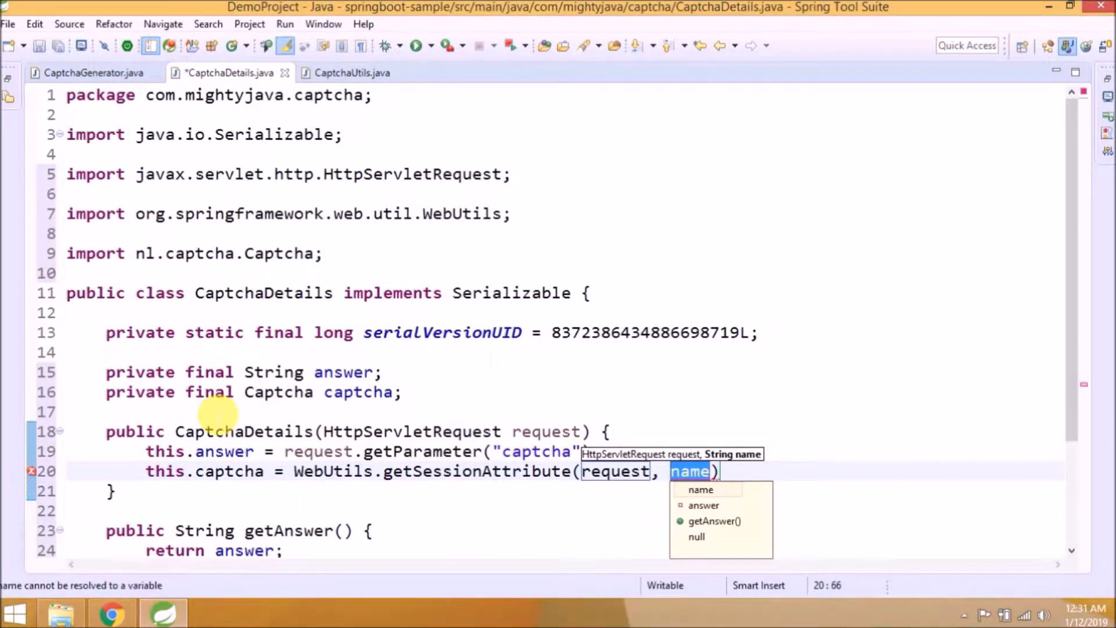
pyautogui.write('"captcha"')
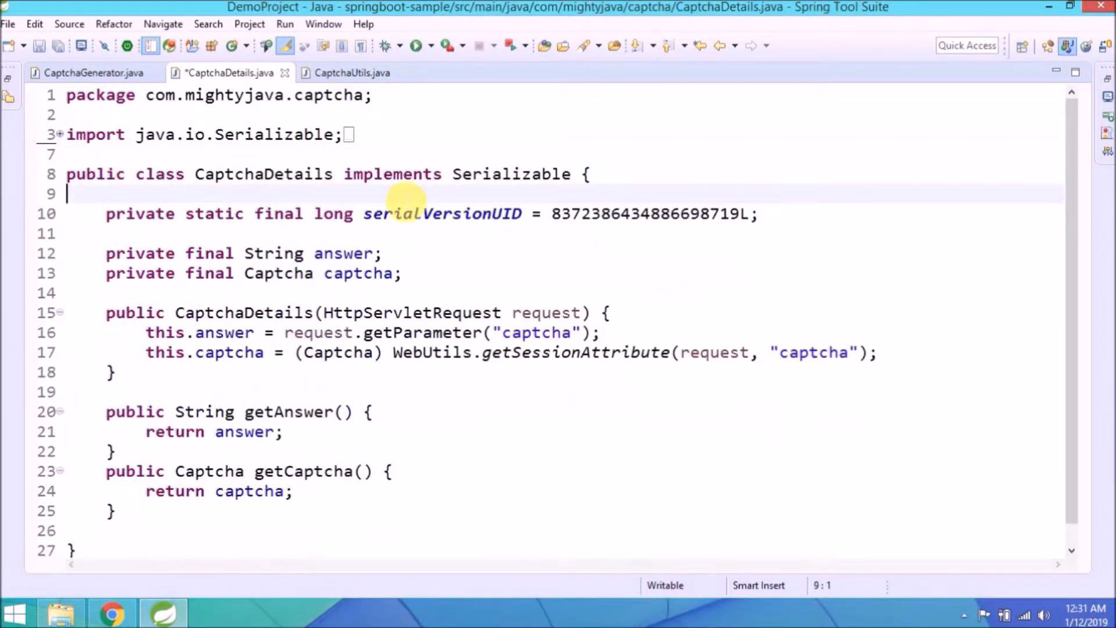
# In CaptchaUtils, declare public static String encodeBase64(Captcha) with a new ByteArrayOutputStream.
pyautogui.click(347, 72)
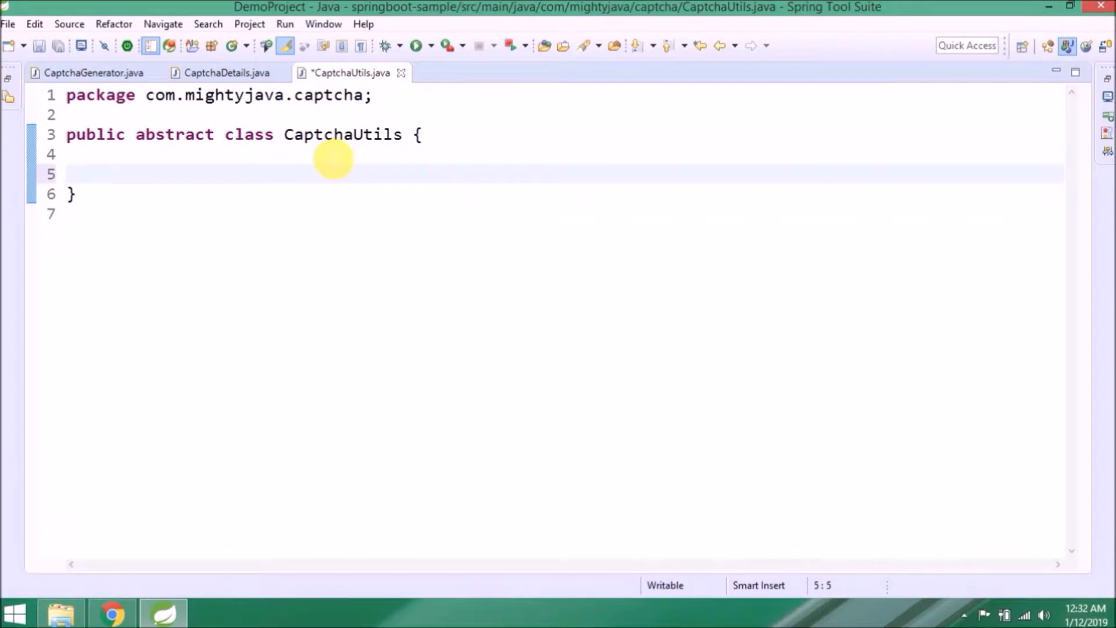
pyautogui.write('public static String encod')
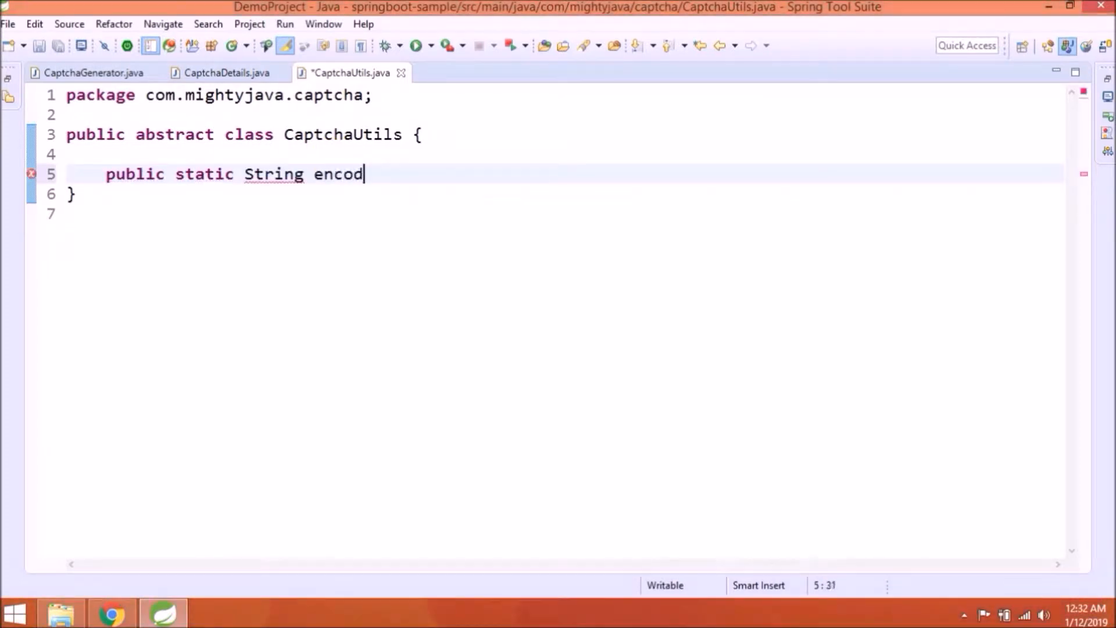
pyautogui.write('eBase64(Captcha captcha) {')
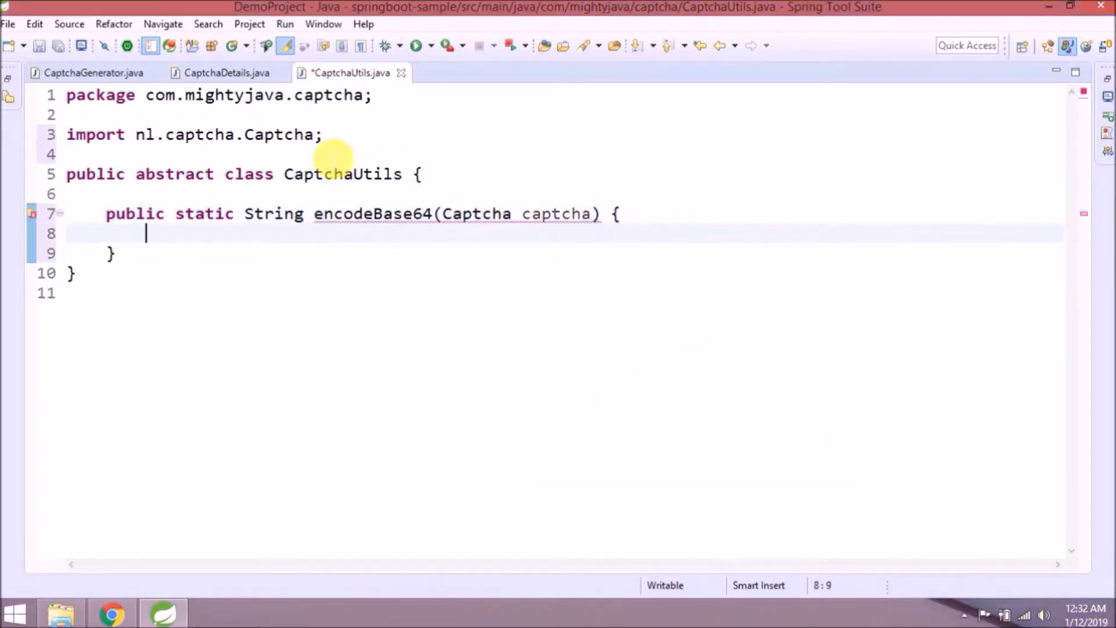
pyautogui.write('ByteArrayOutputStream')
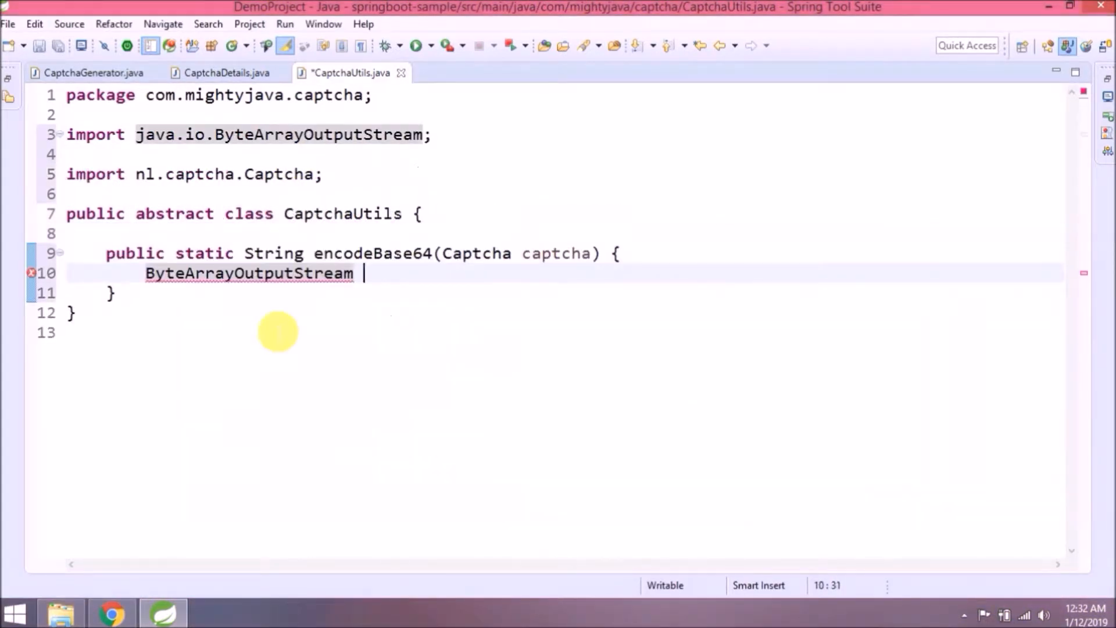
pyautogui.write('outputStream =')
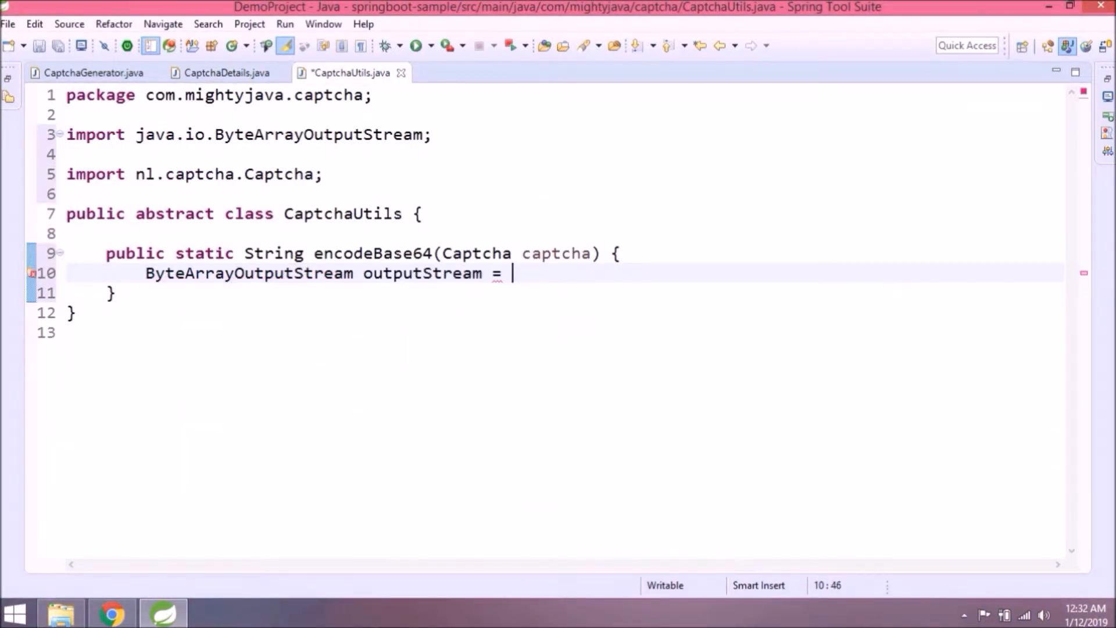
pyautogui.write('new ByteArrayOutputStream();')
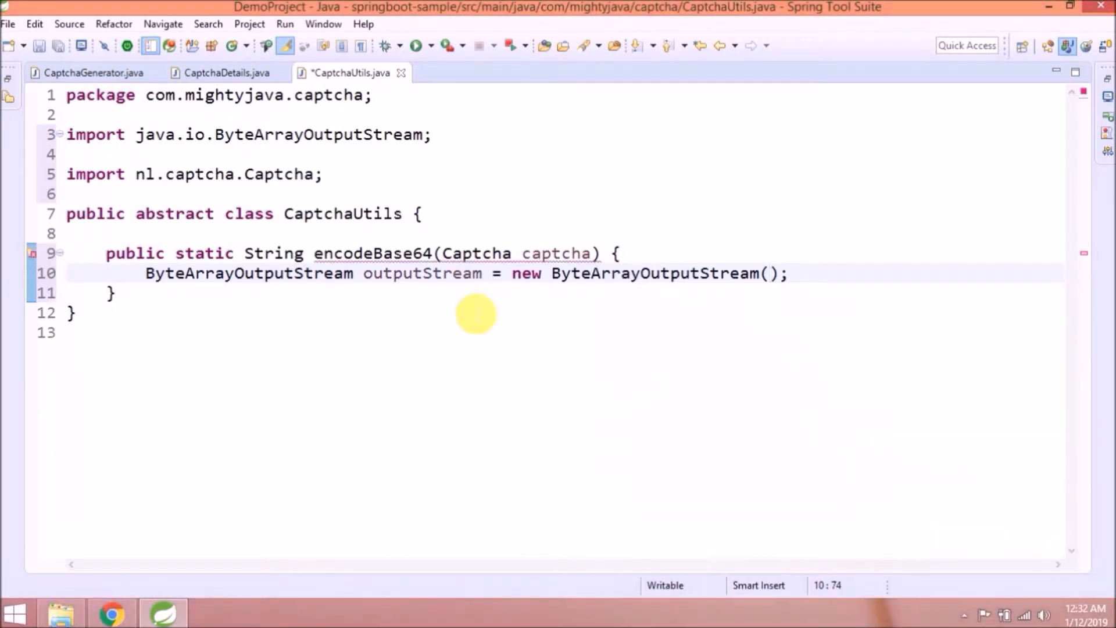
# Write captcha.getImage() as "png" via ImageIO and return DatatypeConverter.printBase64Binary.
pyautogui.write('Ima')
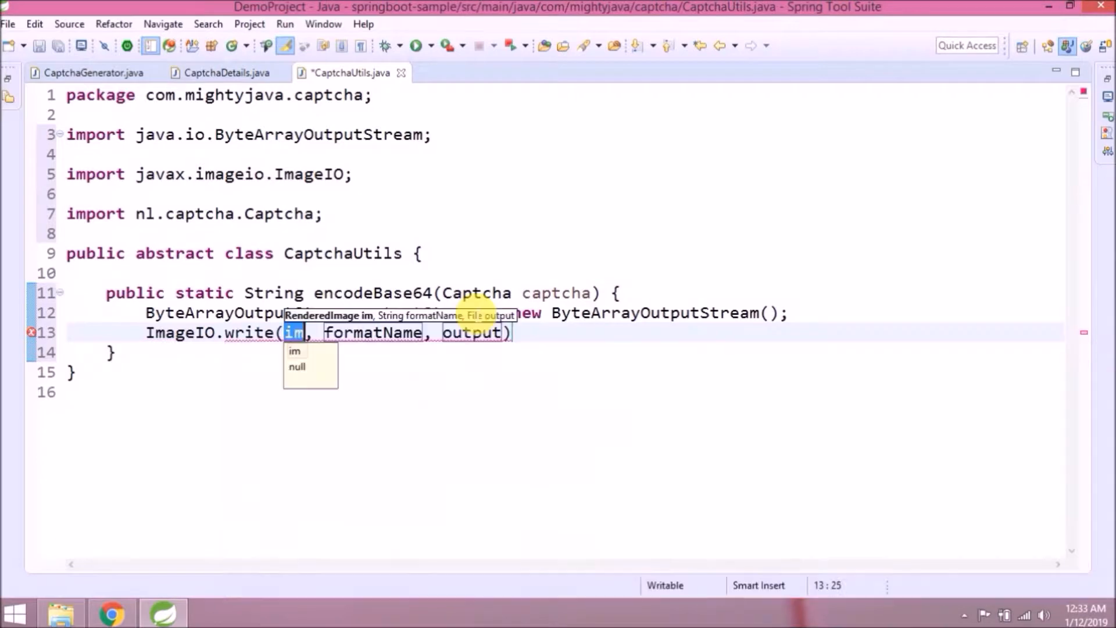
pyautogui.write('captcha')
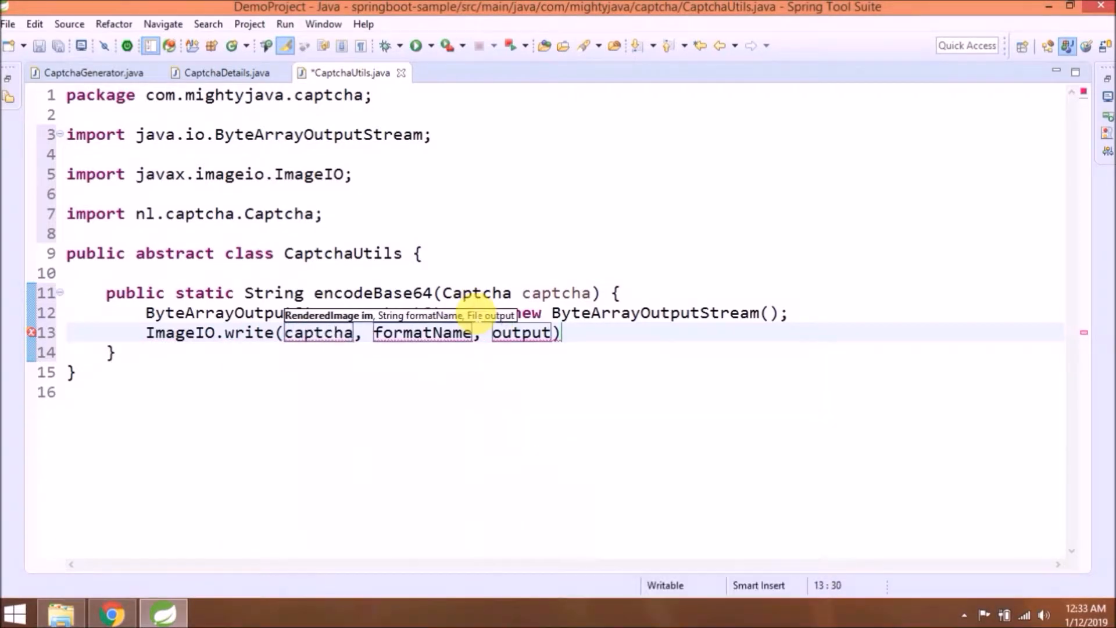
pyautogui.write('.getImage()')
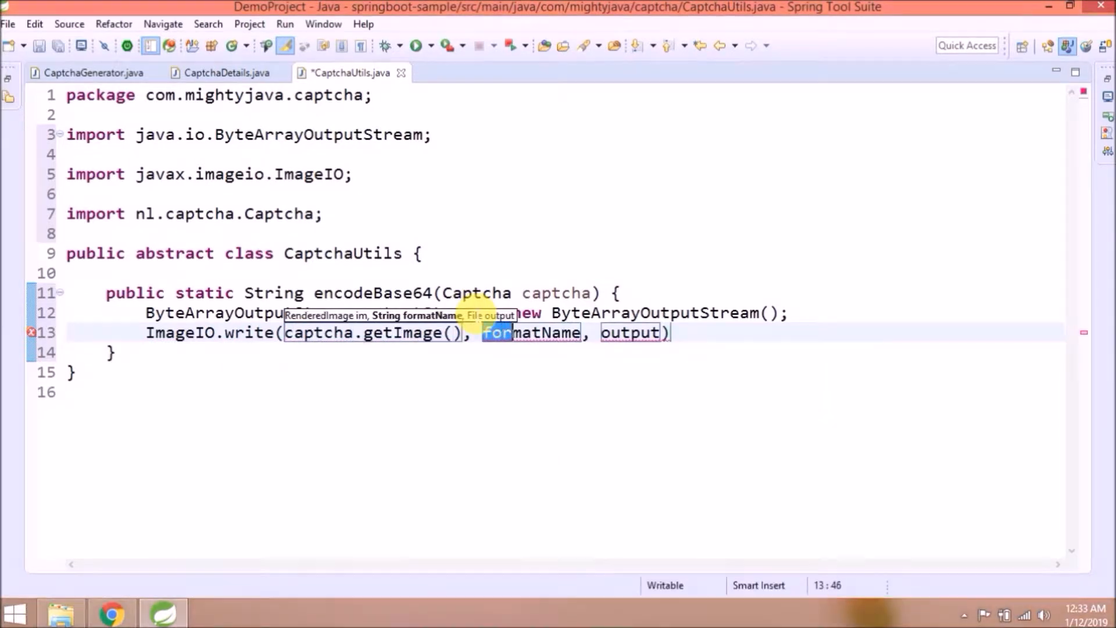
pyautogui.write('"png"')
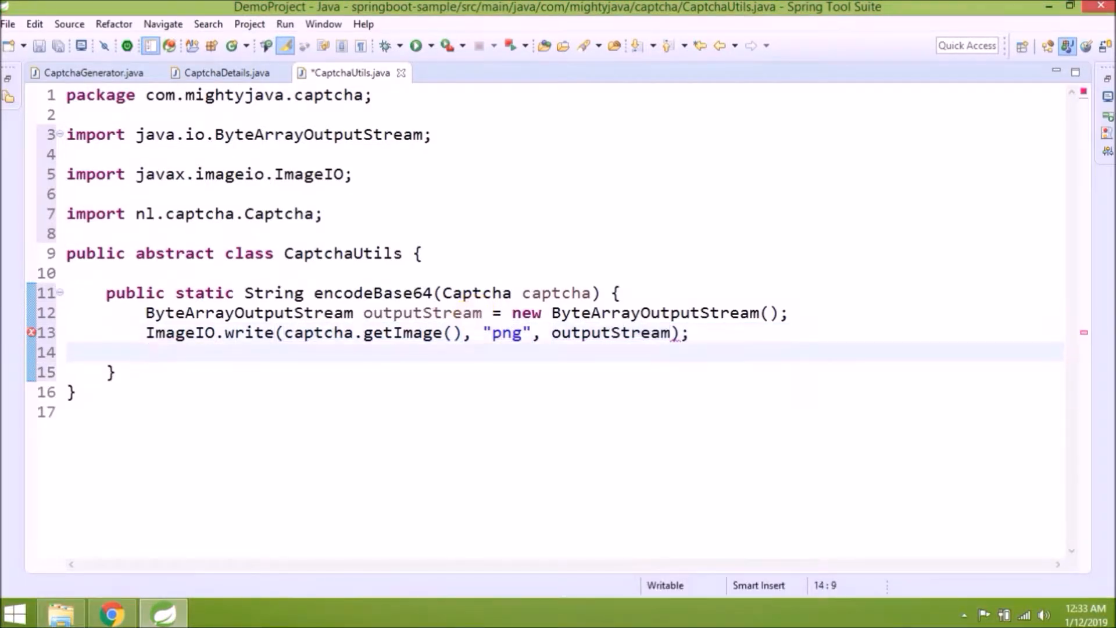
pyautogui.write('return')
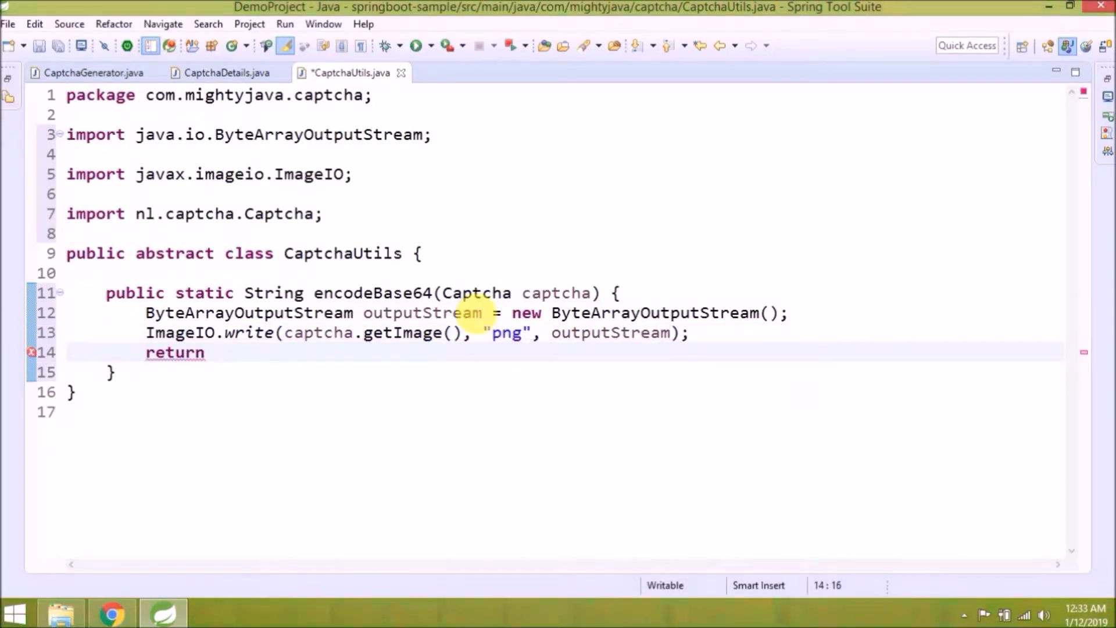
pyautogui.write('DataTy')
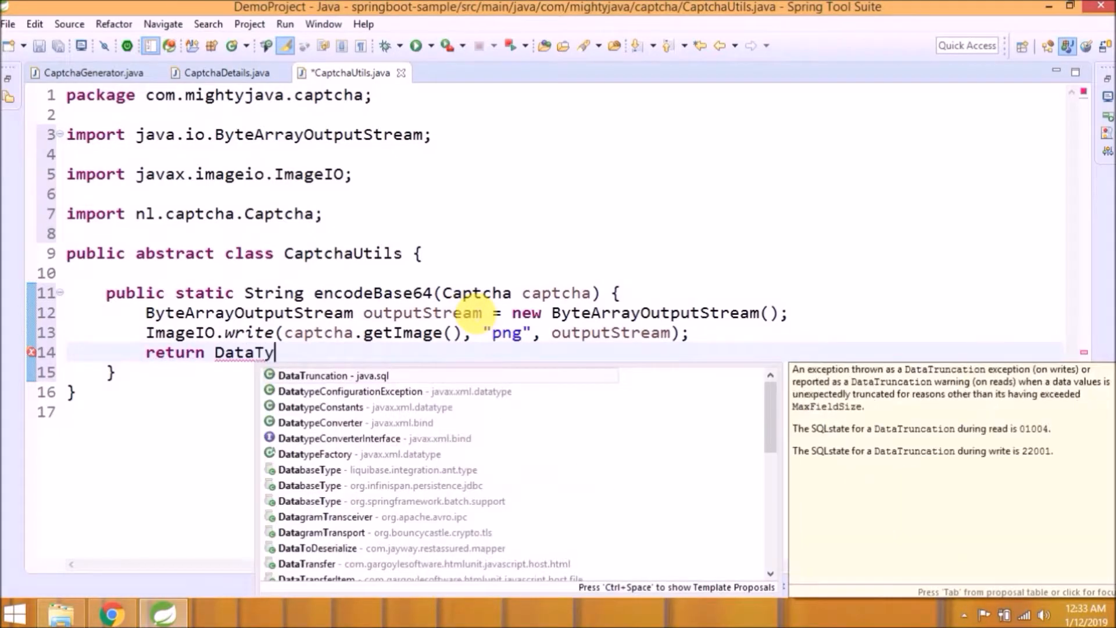
pyautogui.write('peC')
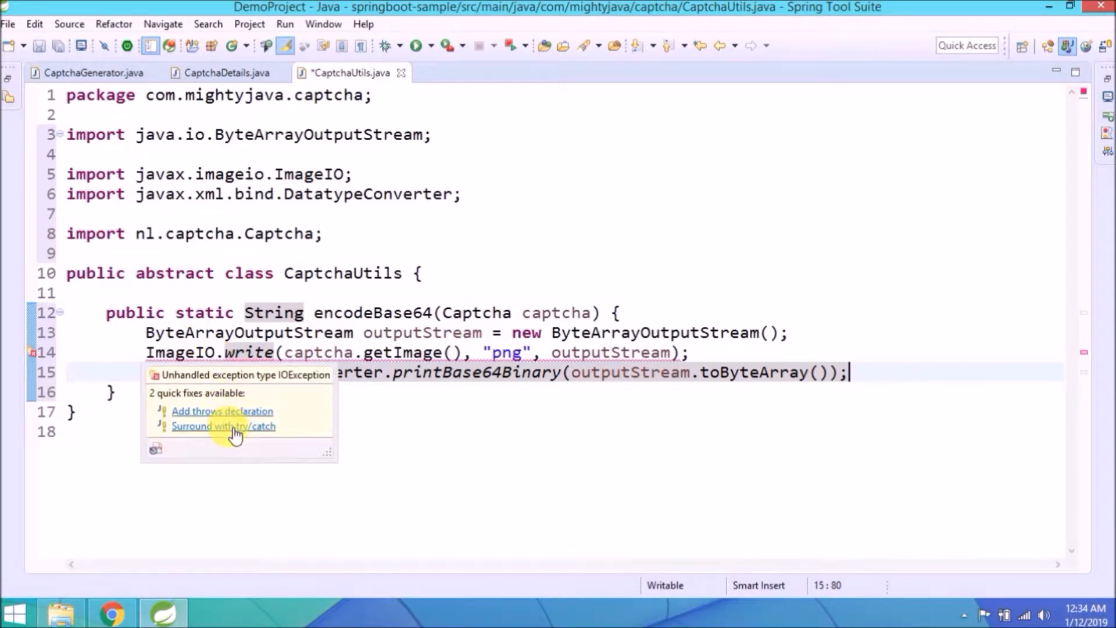
# Surround the image write with try/catch, return null on failure, and save the class.
pyautogui.click(223, 425)
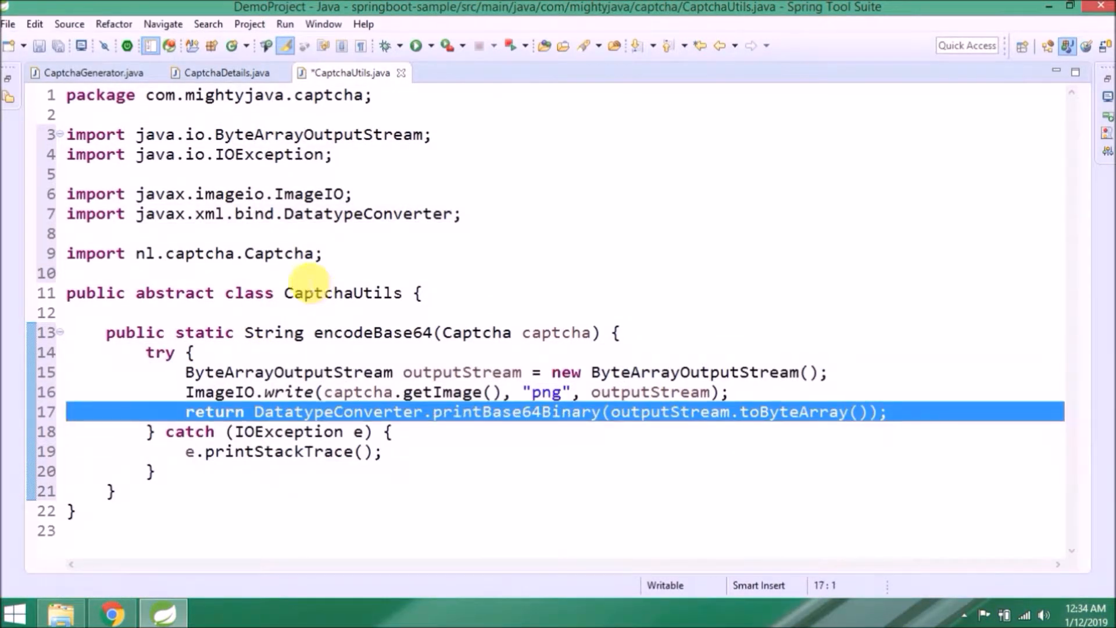
pyautogui.write('return nu')
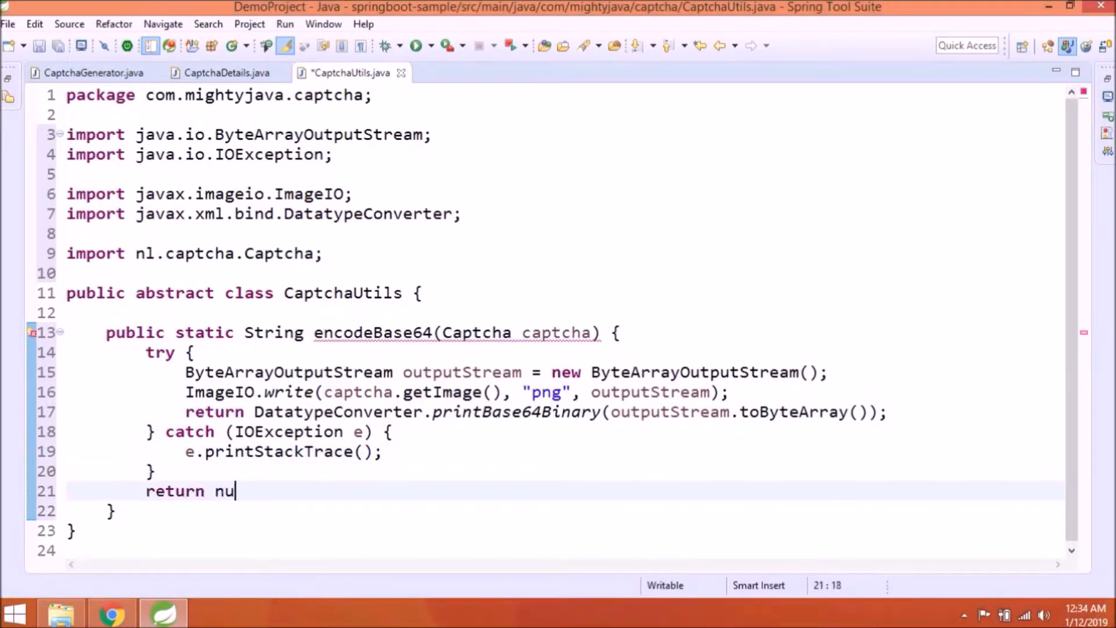
pyautogui.write('ll;')
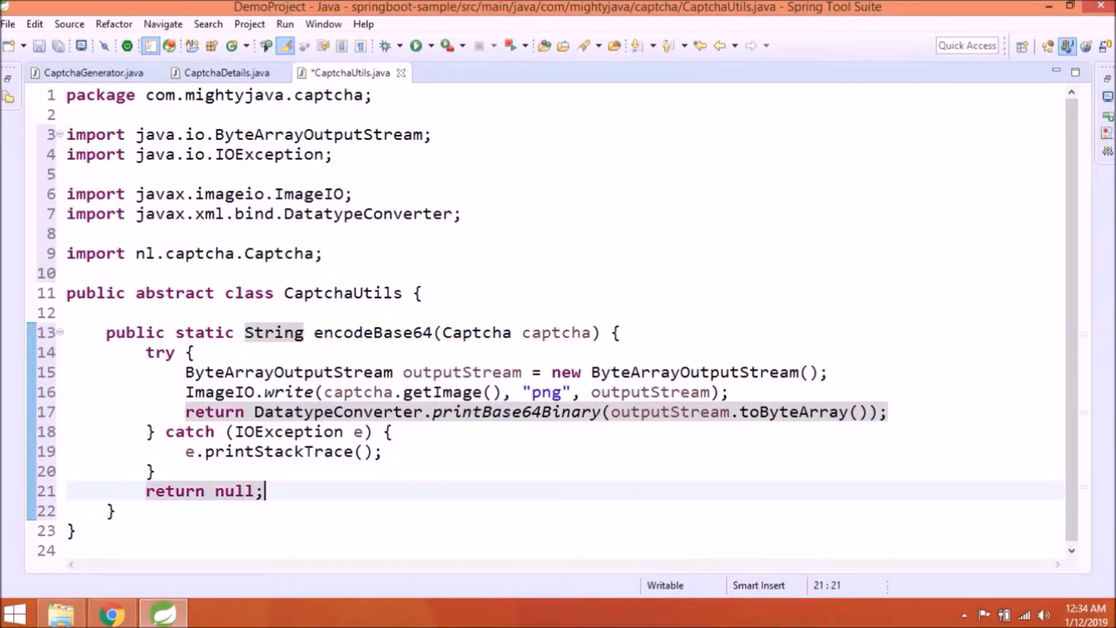
pyautogui.press('Ctrl+Shift+R')
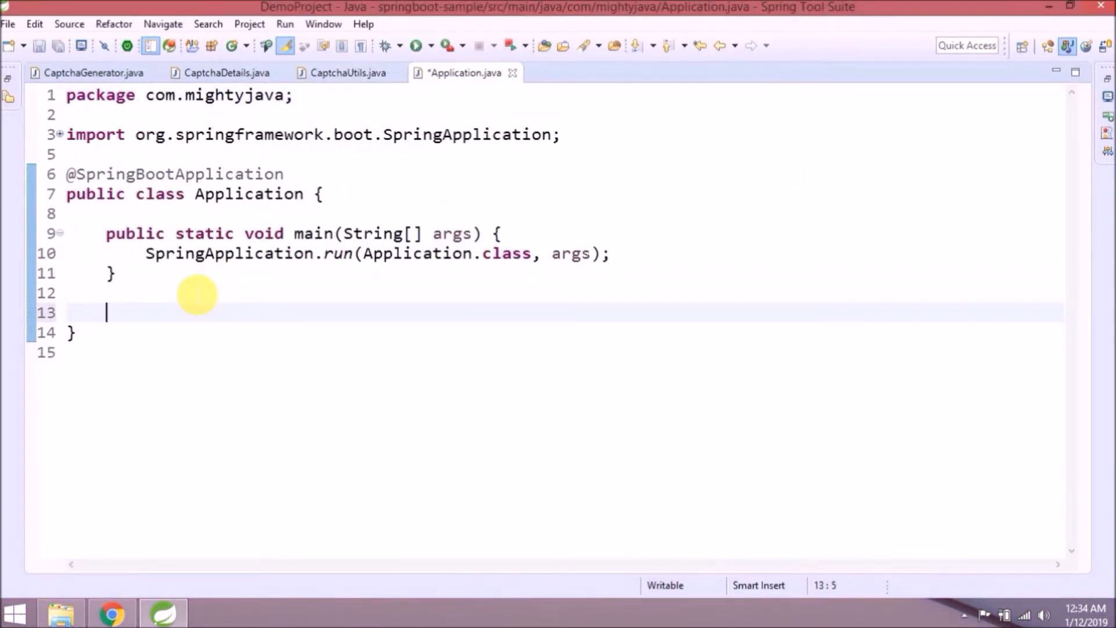
pyautogui.write('public CaptchaGenerator get')
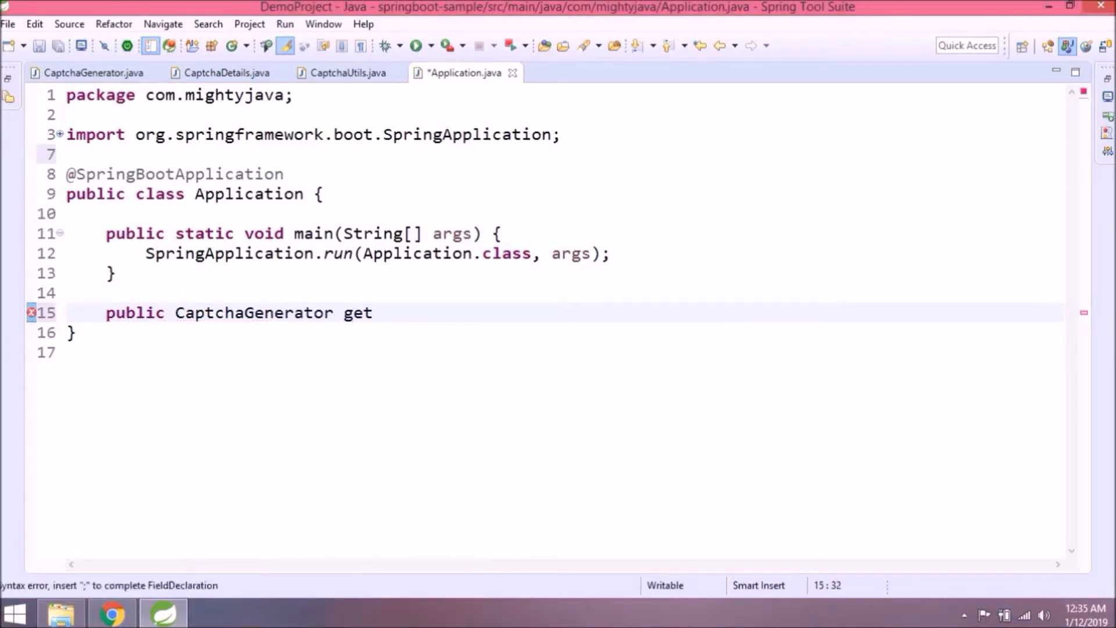
pyautogui.write('CaptchaGenera')
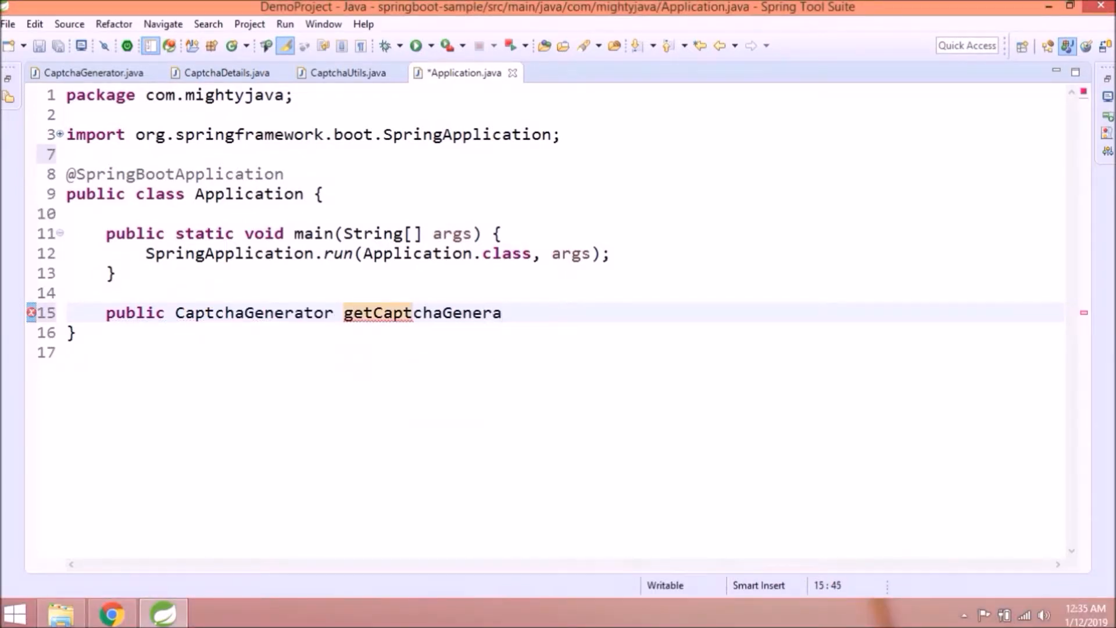
pyautogui.write('tor() {')
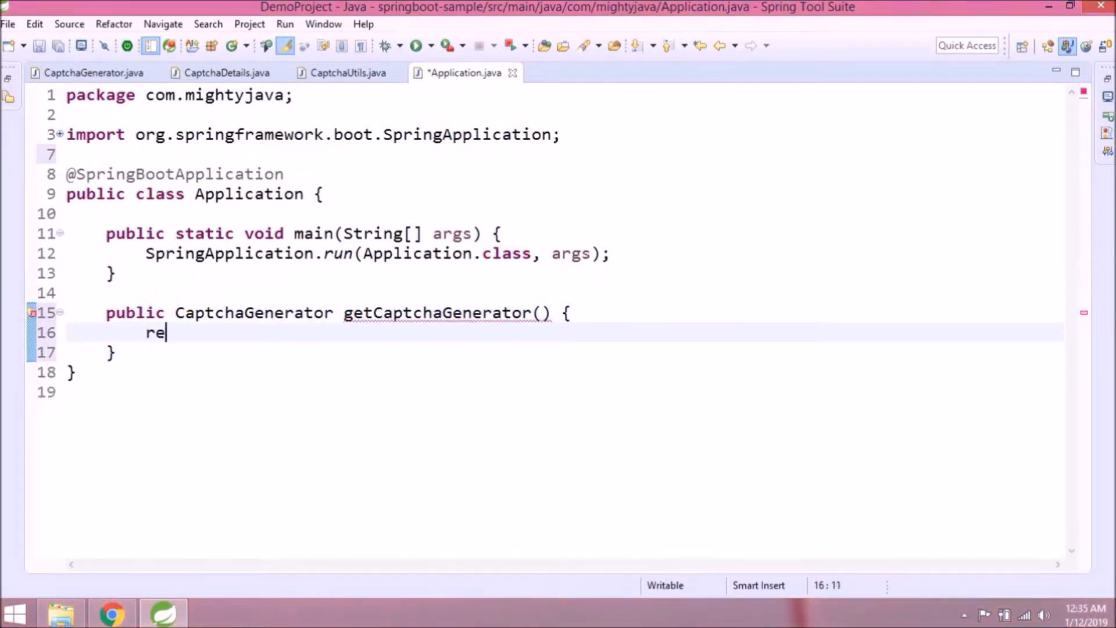
pyautogui.write('turn new CaptchaGenerator();')
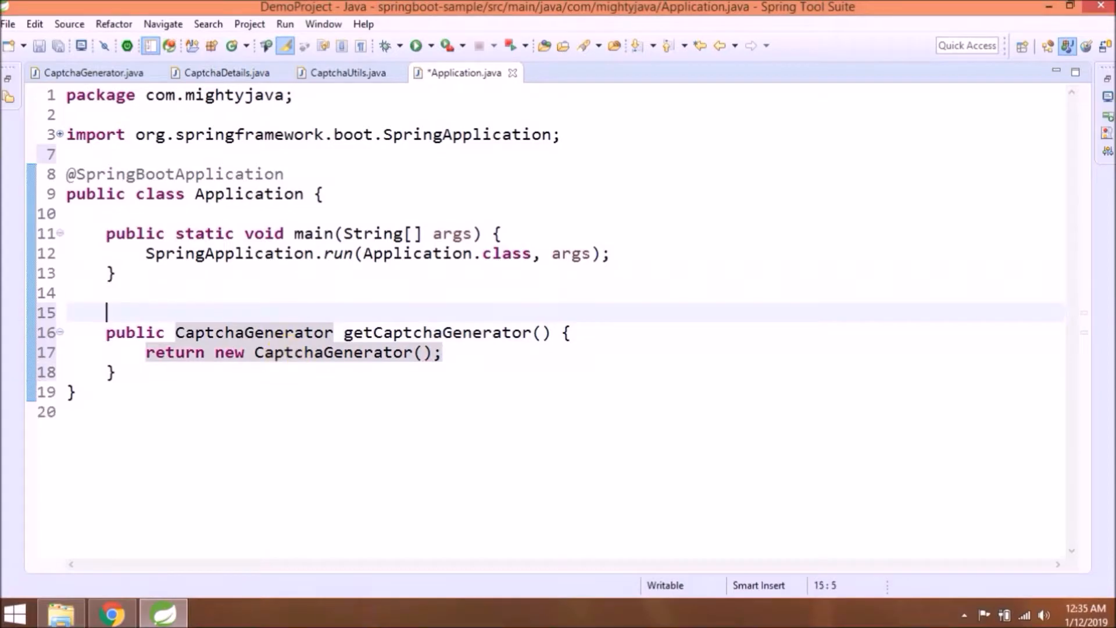
pyautogui.write('@Bean')
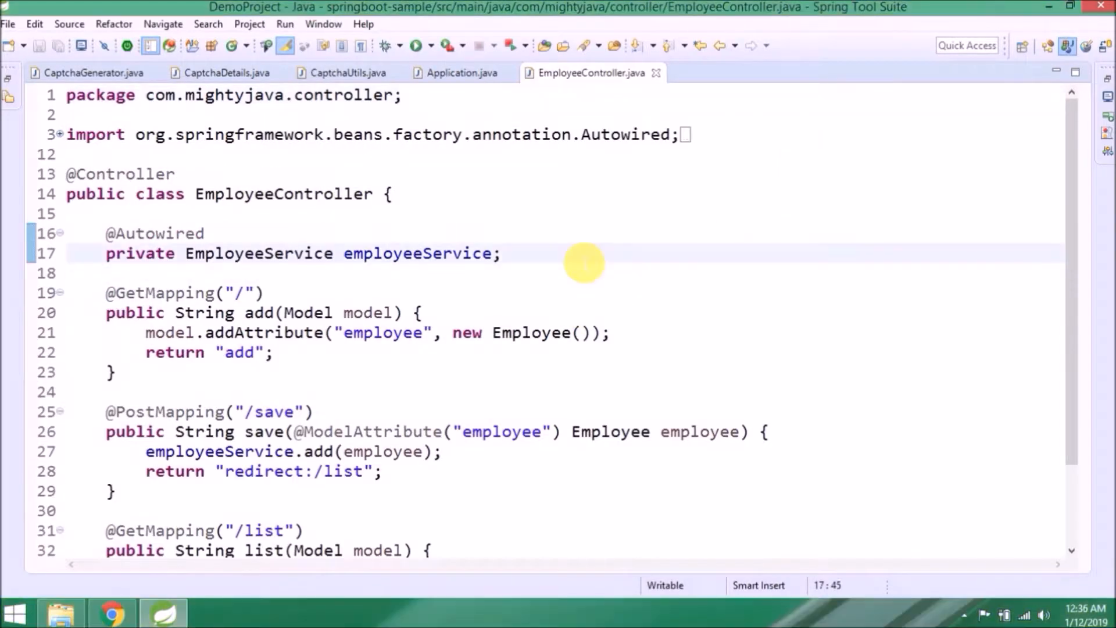
# Autowire a CaptchaGenerator field and have add create a 200x50 captcha with an HttpSession parameter.
pyautogui.write('private CaptchaGenerator captchaGenerator;')
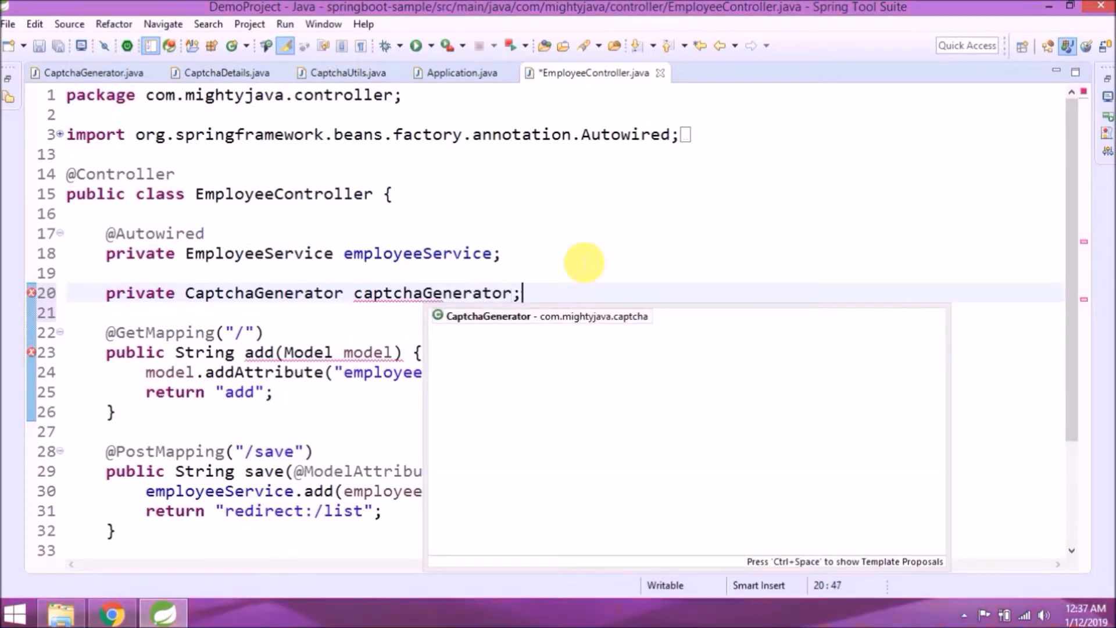
pyautogui.write('@Autowired')
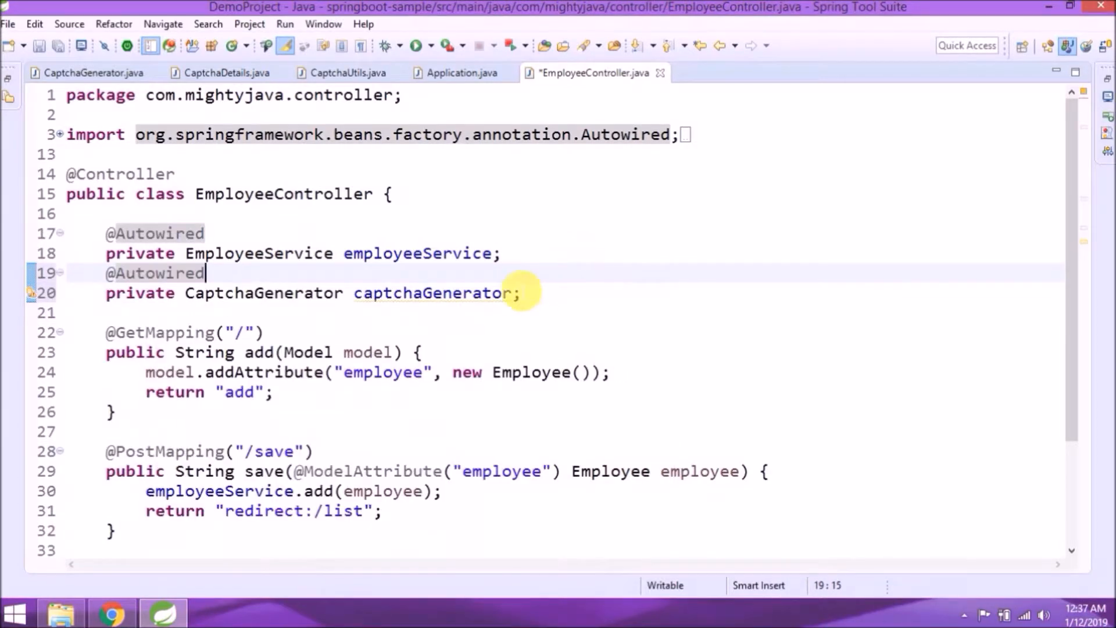
pyautogui.doubleClick(430, 293)
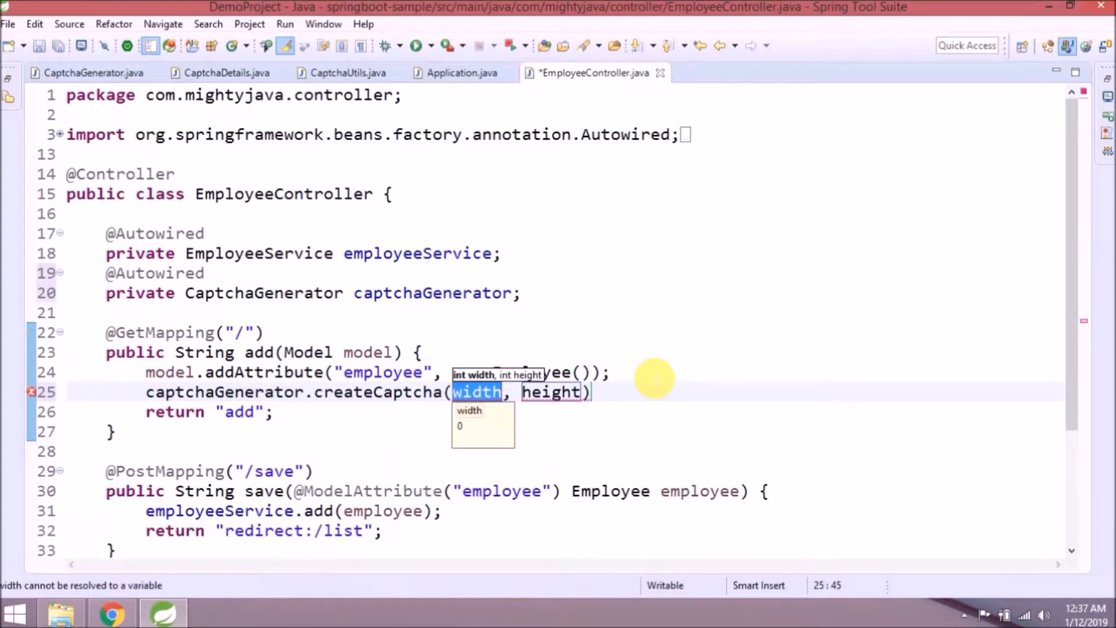
pyautogui.write('200, 5')
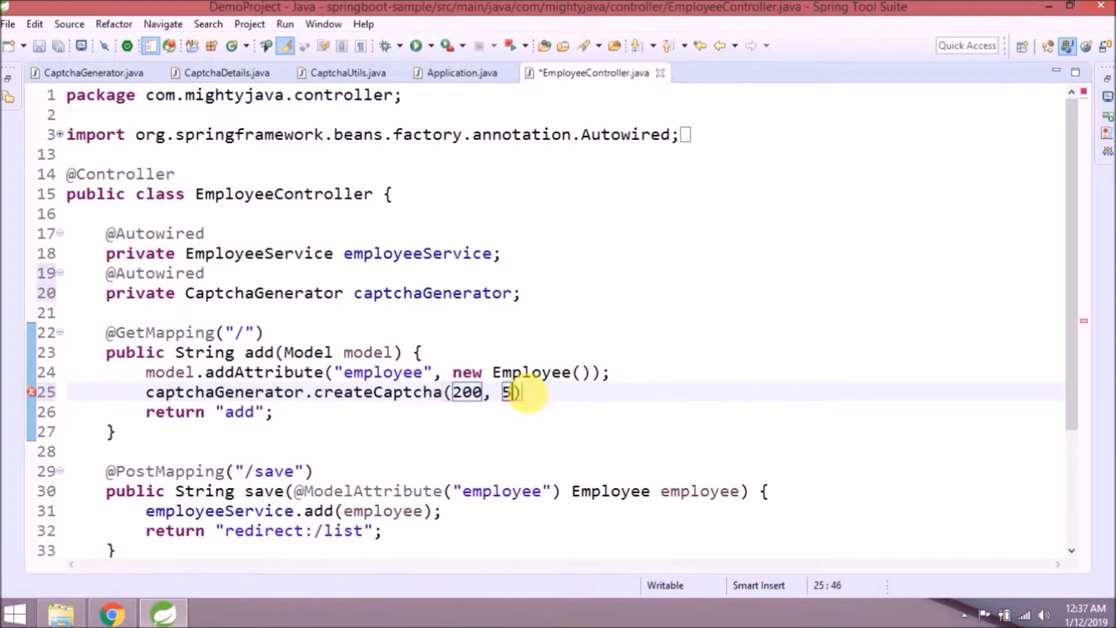
pyautogui.write('0')
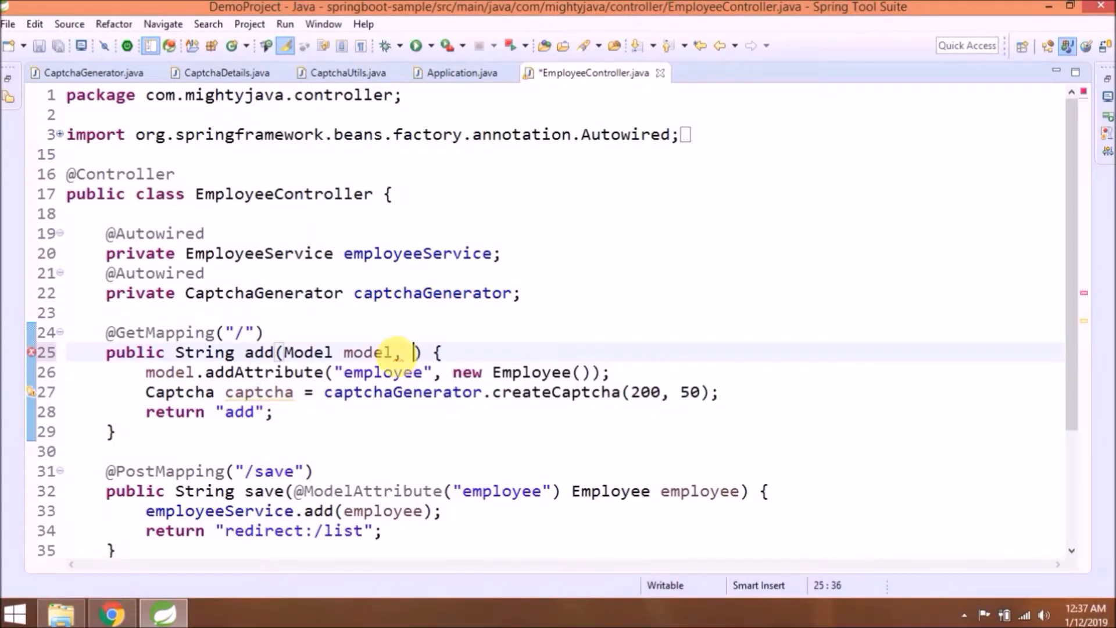
pyautogui.write('HttpSession')
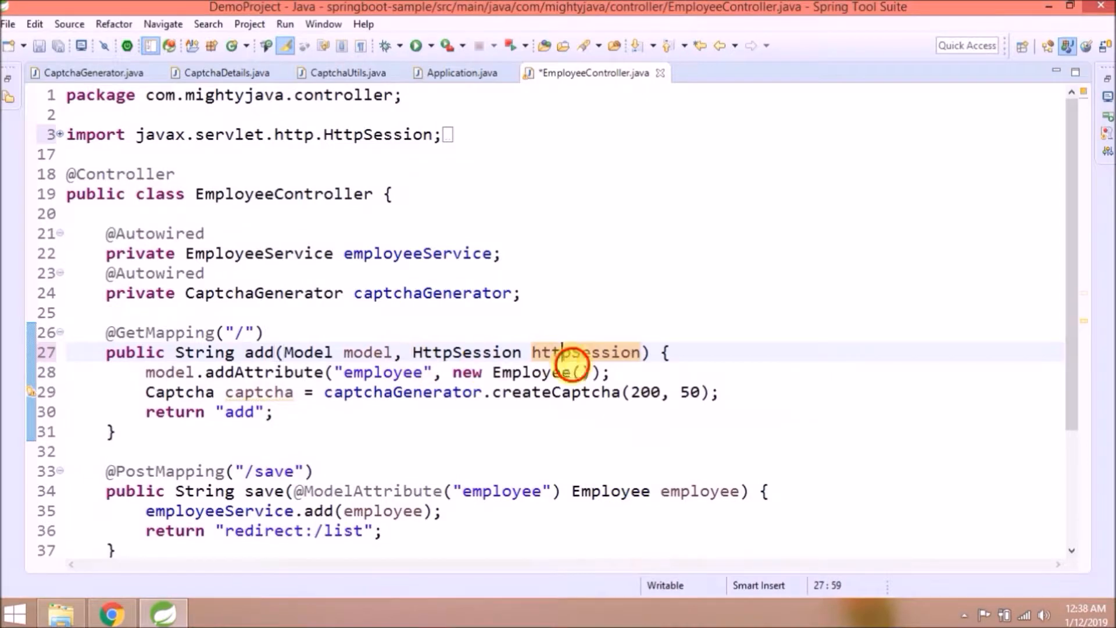
# Store captcha.getAnswer() in the session under "captcha".
pyautogui.write('httpSession.setAttribute("captc", arg1);')
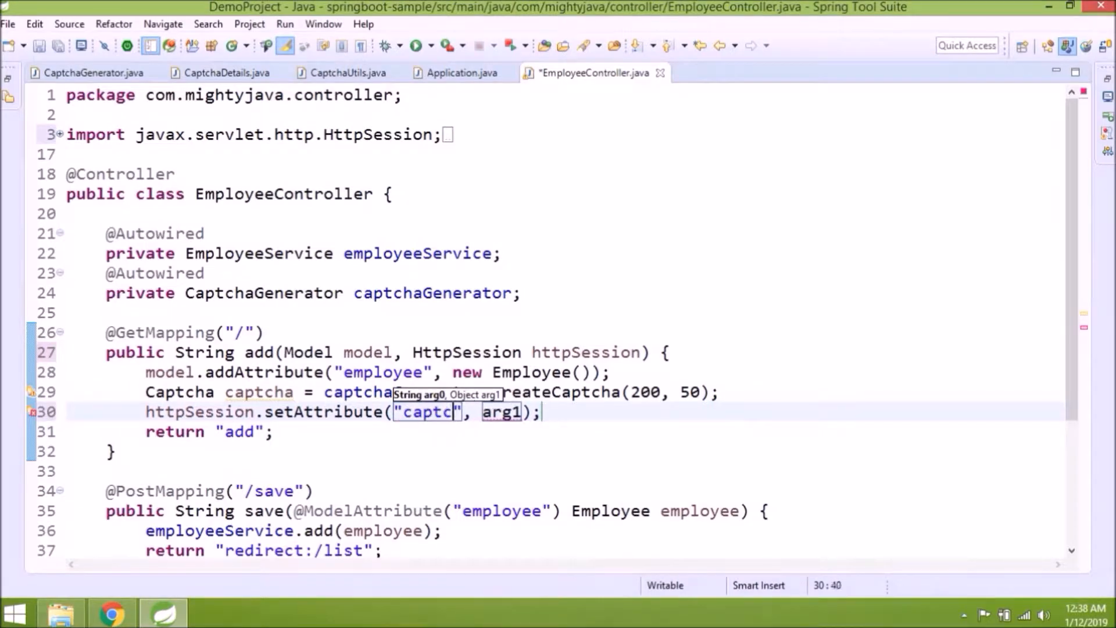
pyautogui.write('captcha')
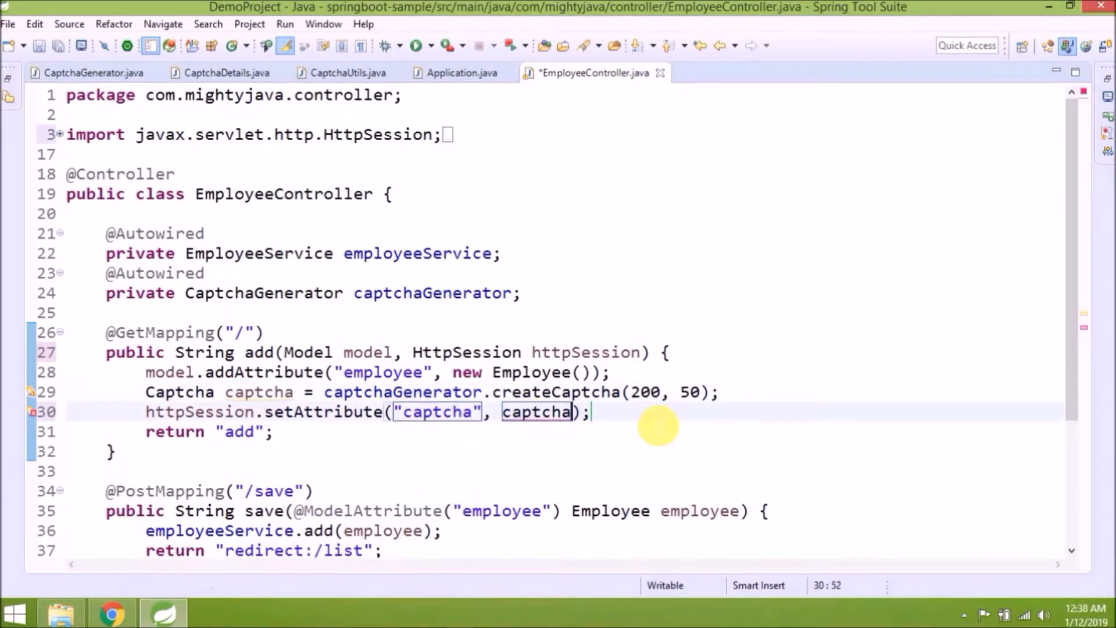
pyautogui.write('.getAnswer()')
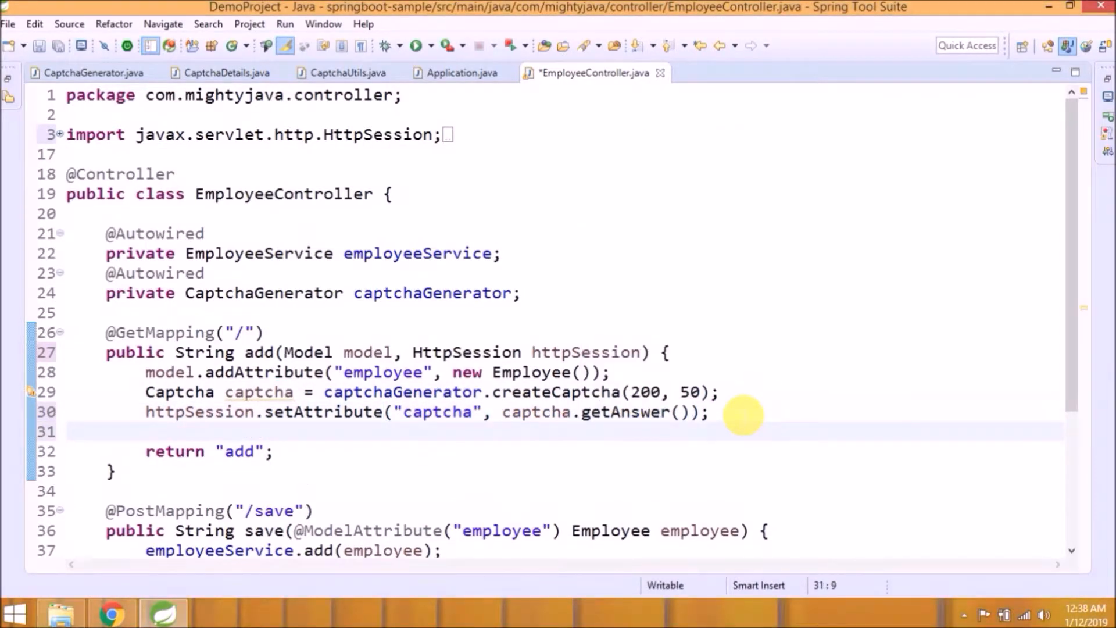
# Add model attribute captchaEncode with CaptchaUtils.encodeBase64(captcha), then move to add.jsp.
pyautogui.write('model.addAttribute("", arg1')
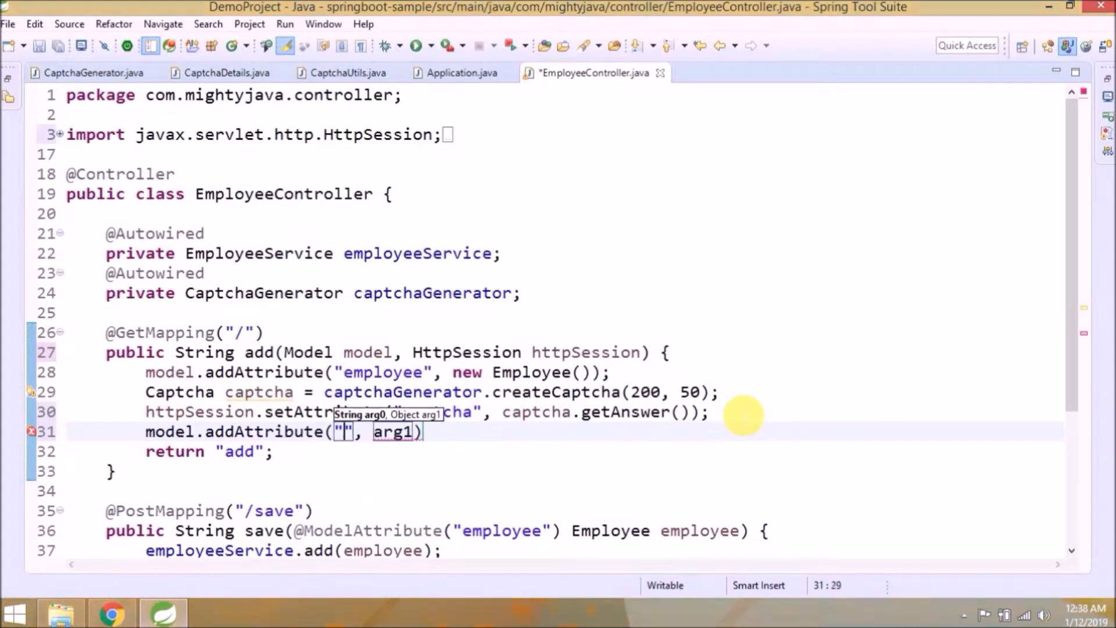
pyautogui.write('captchaEncode')
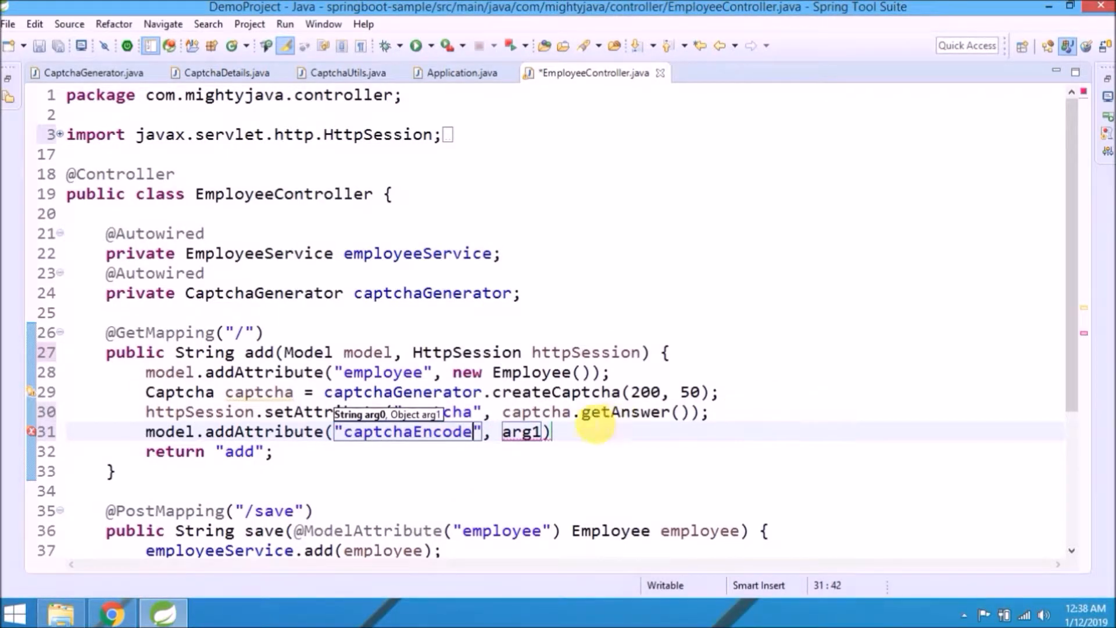
pyautogui.write('CaptchaUtils')
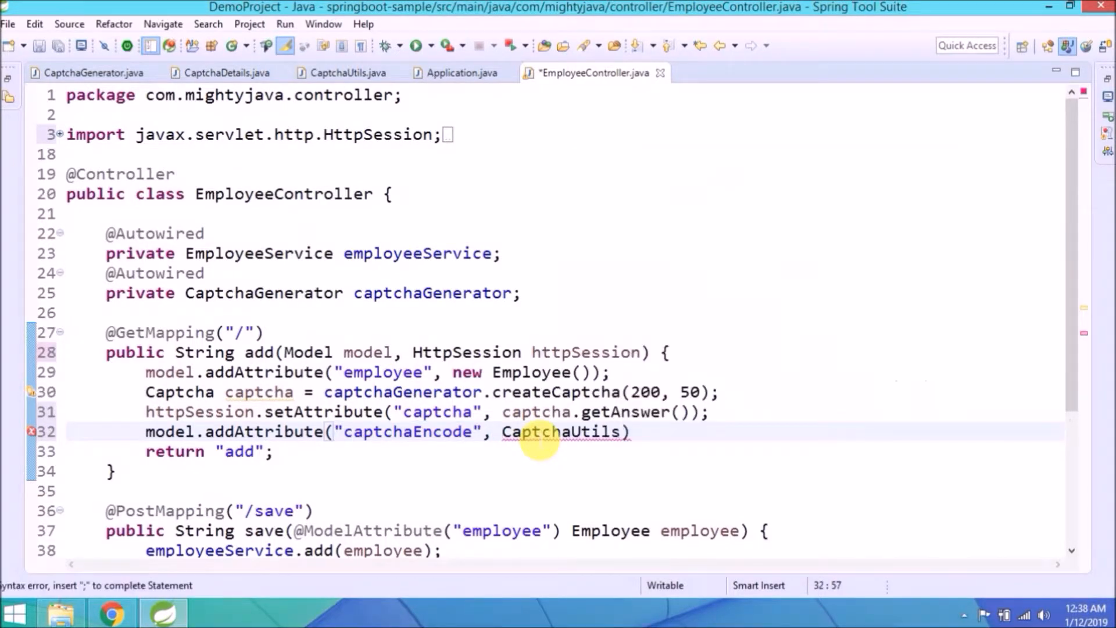
pyautogui.write('.encodeBase64(captcha)')
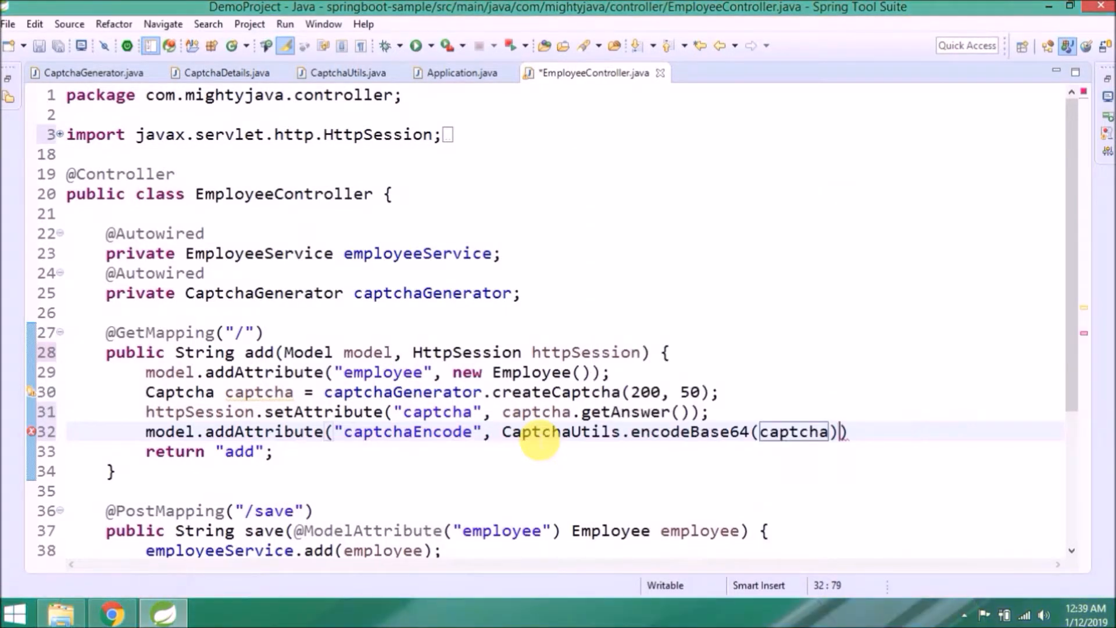
pyautogui.write(';')
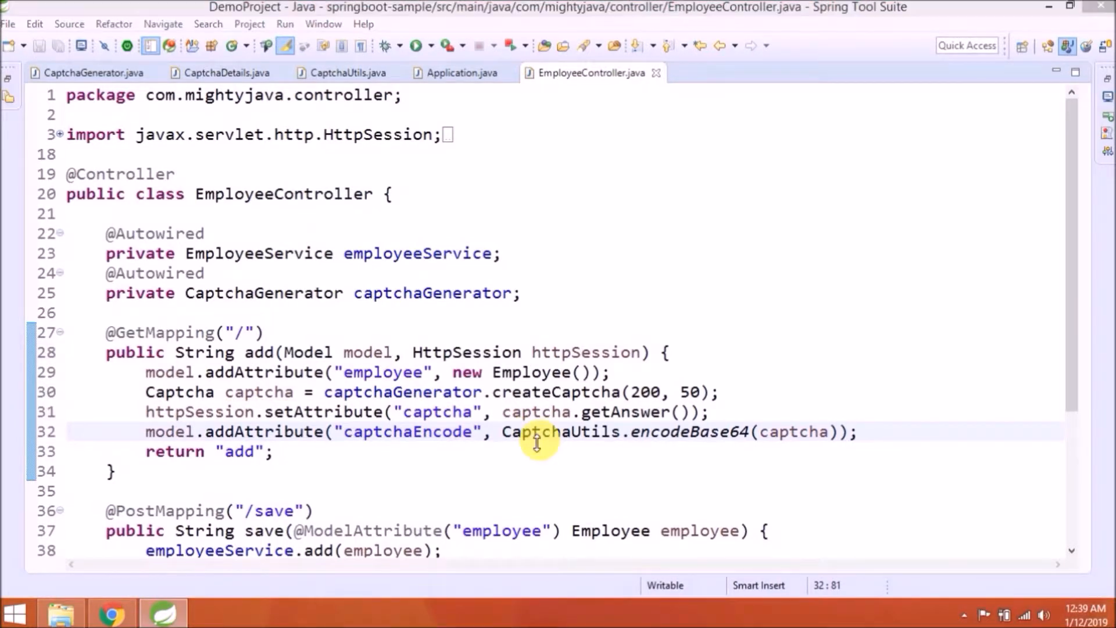
pyautogui.click(701, 72)
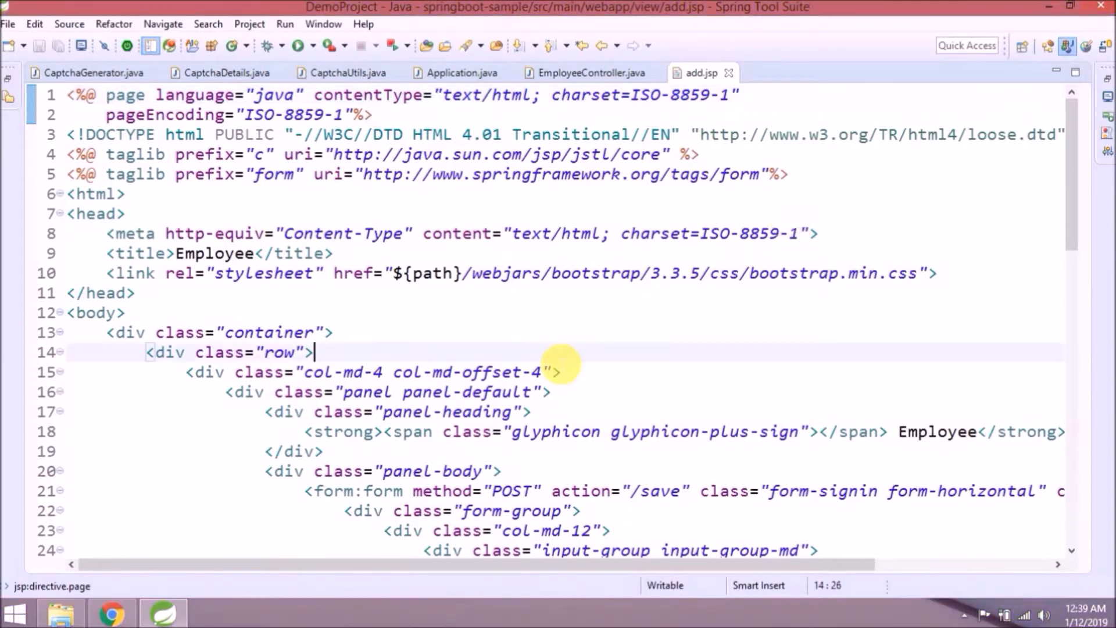
# Insert <img src="data:image/png;base64,"/> in the new col-md-12 div of add.jsp.
pyautogui.scroll(-3)
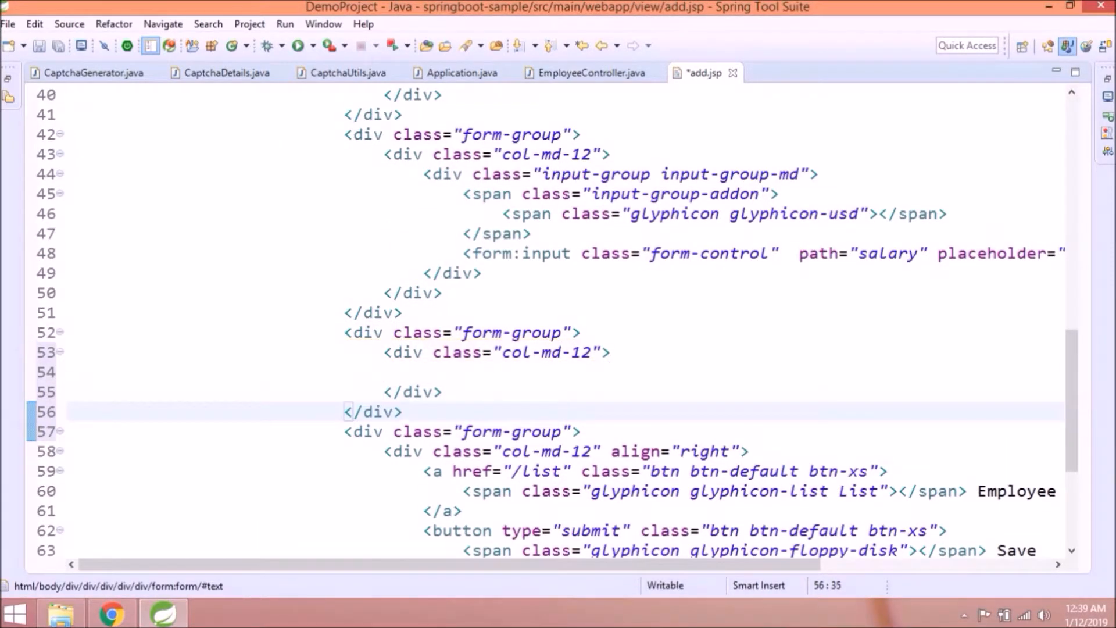
pyautogui.write('<img')
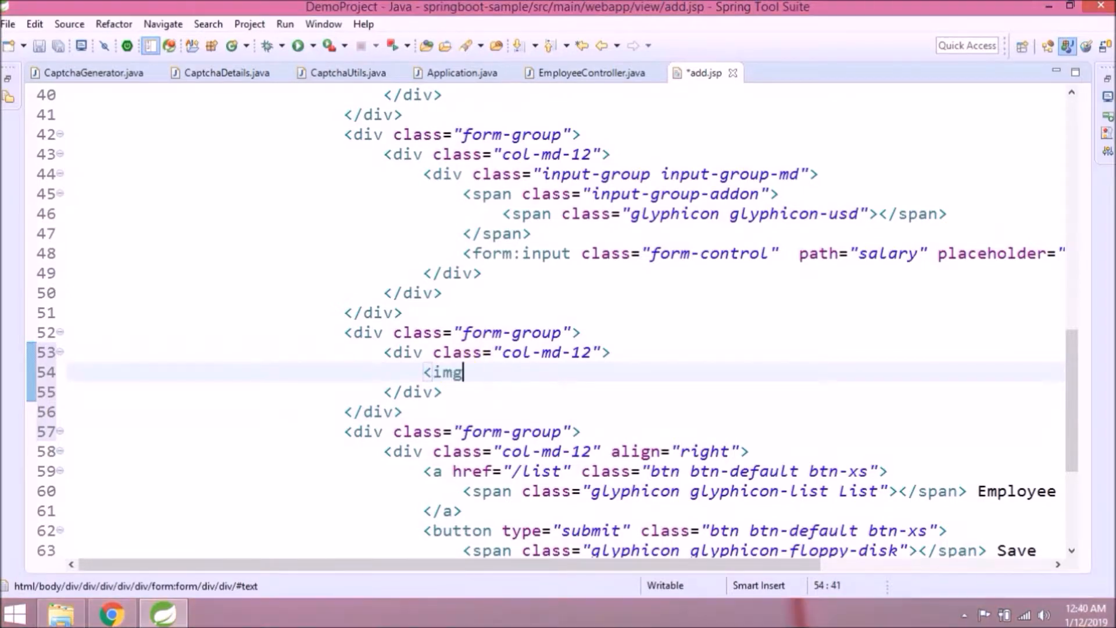
pyautogui.write('src=')
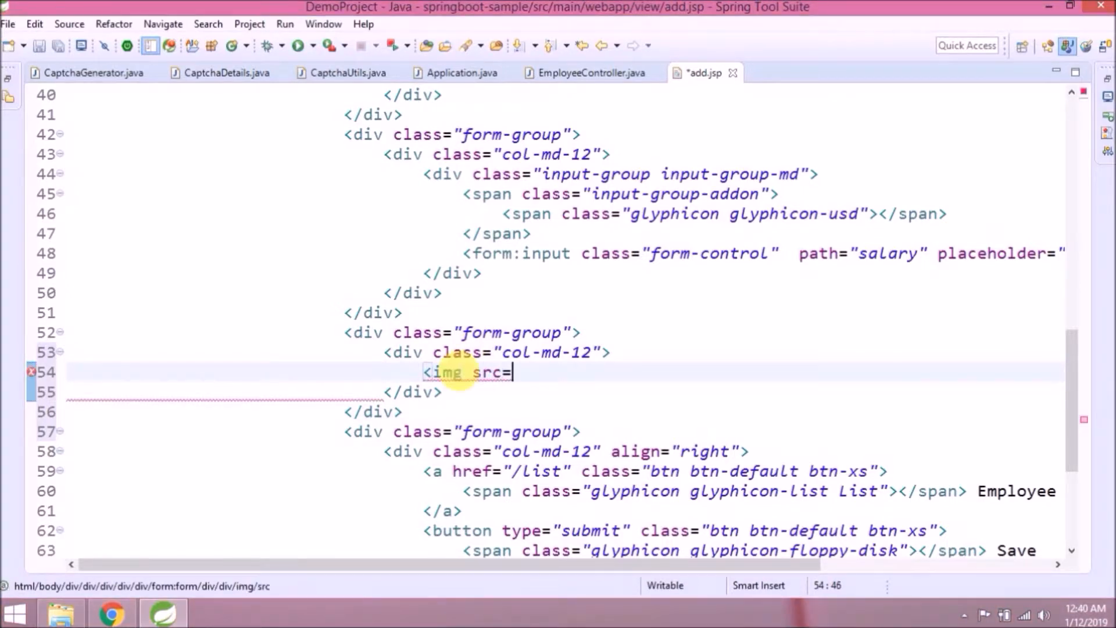
pyautogui.write('""/')
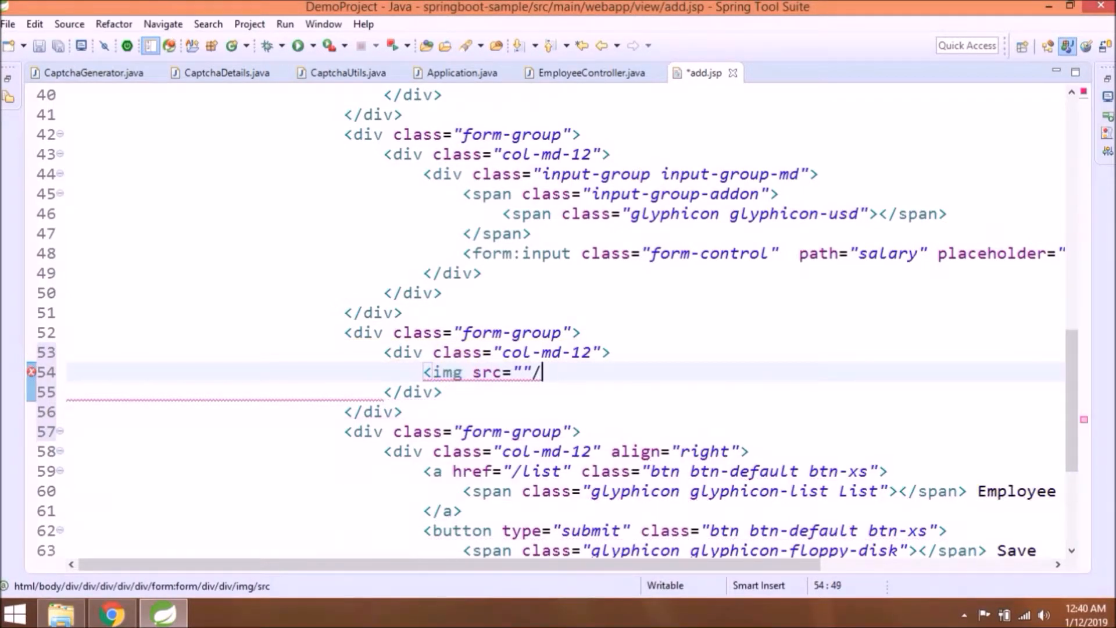
pyautogui.write('data:')
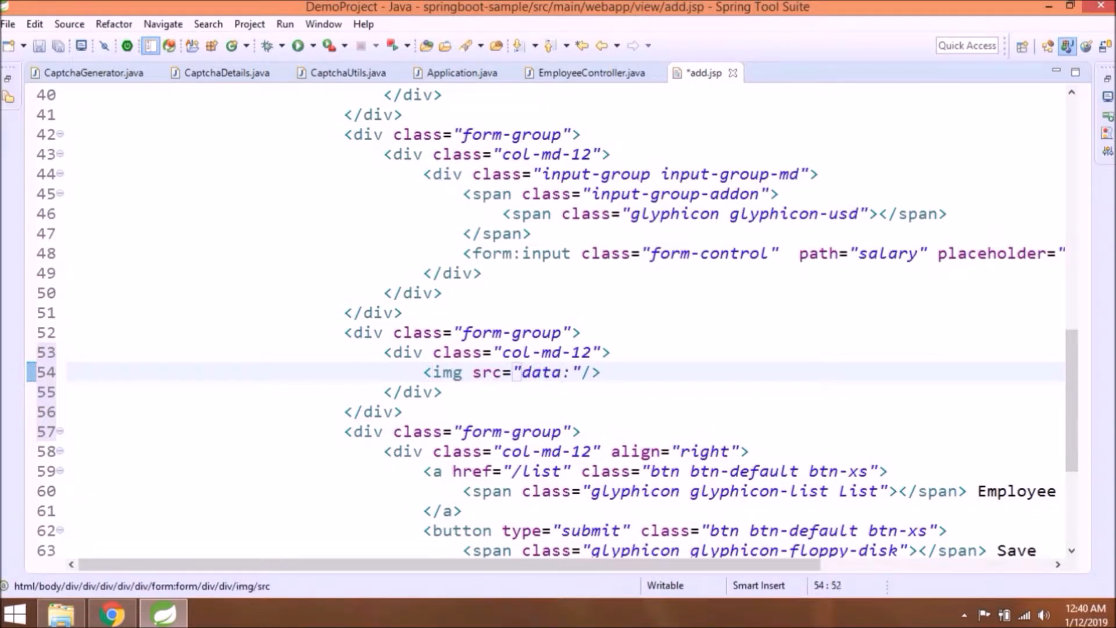
pyautogui.write('image/png;')
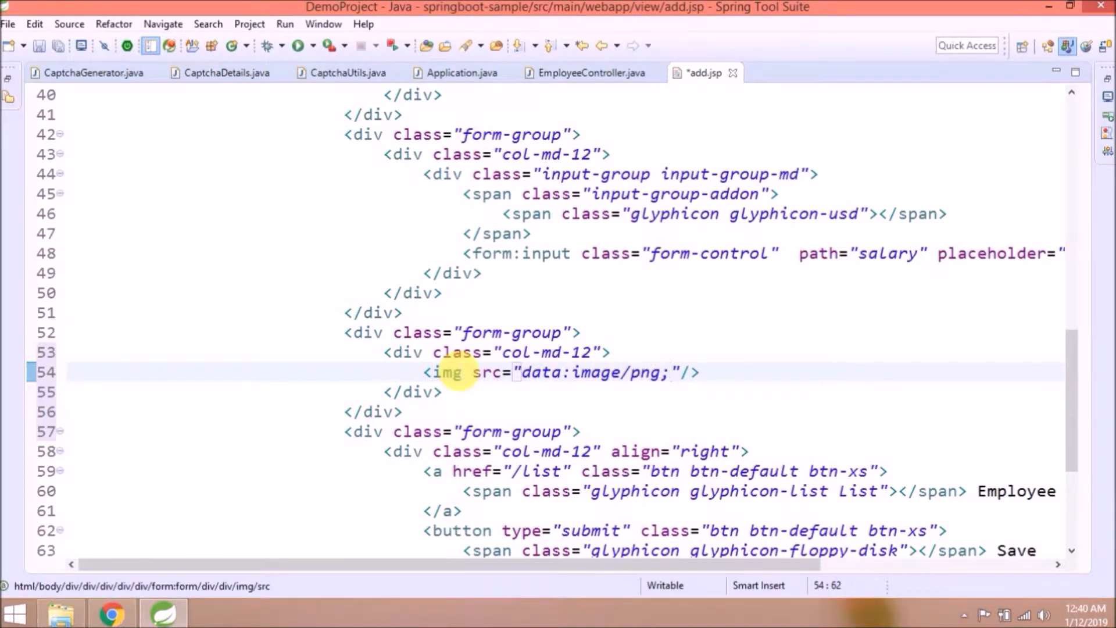
pyautogui.write('base64,')
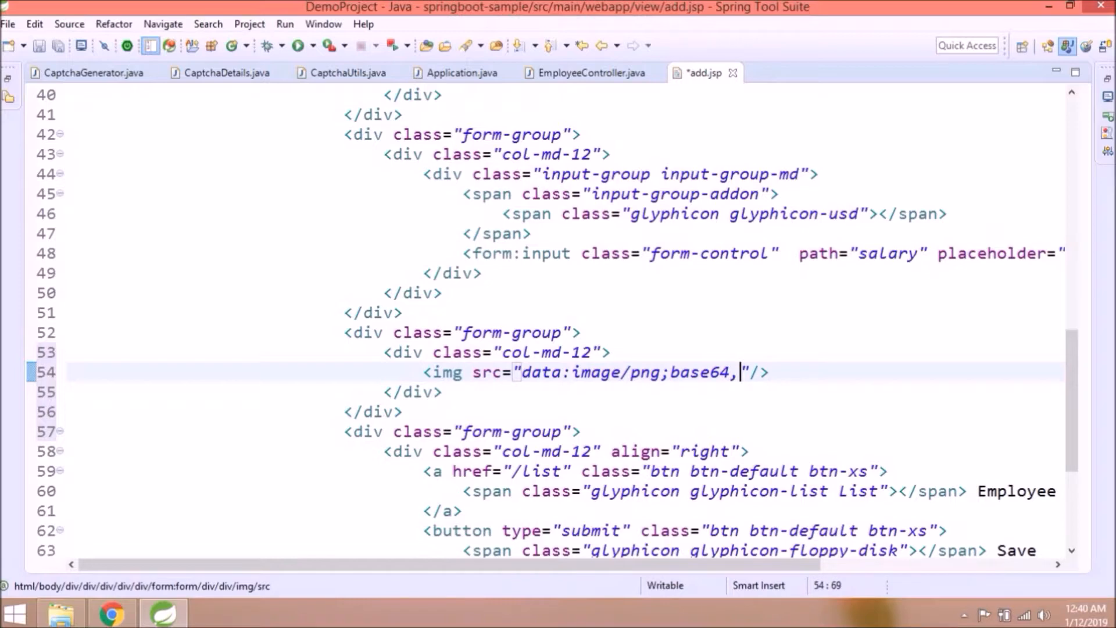
# Check the captchaEncode attribute name in EmployeeController and return to add.jsp.
pyautogui.click(590, 72)
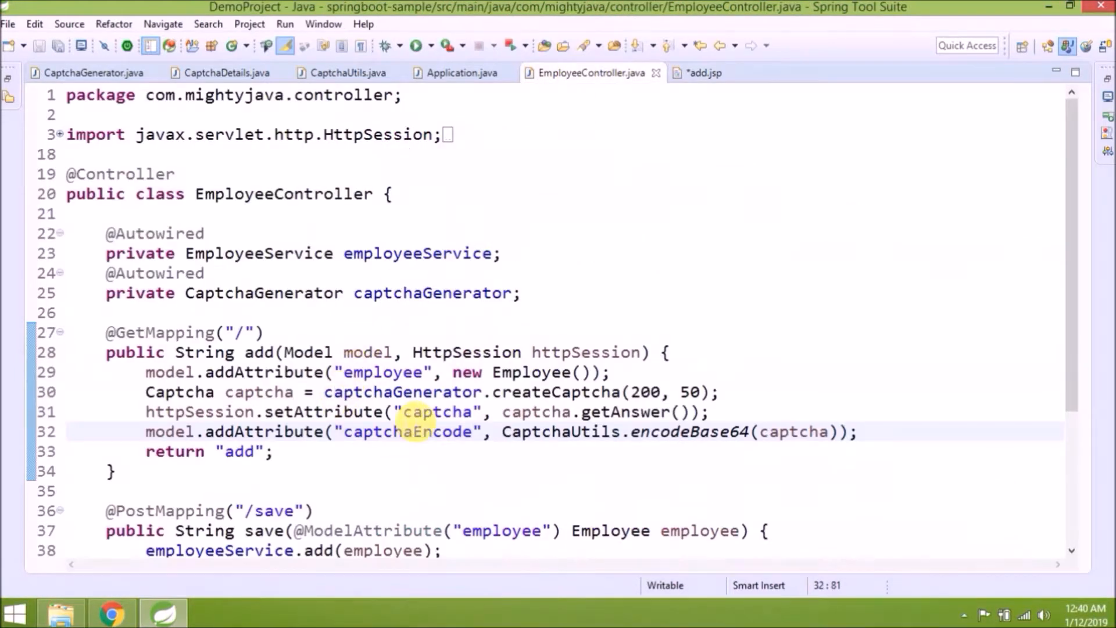
pyautogui.click(702, 72)
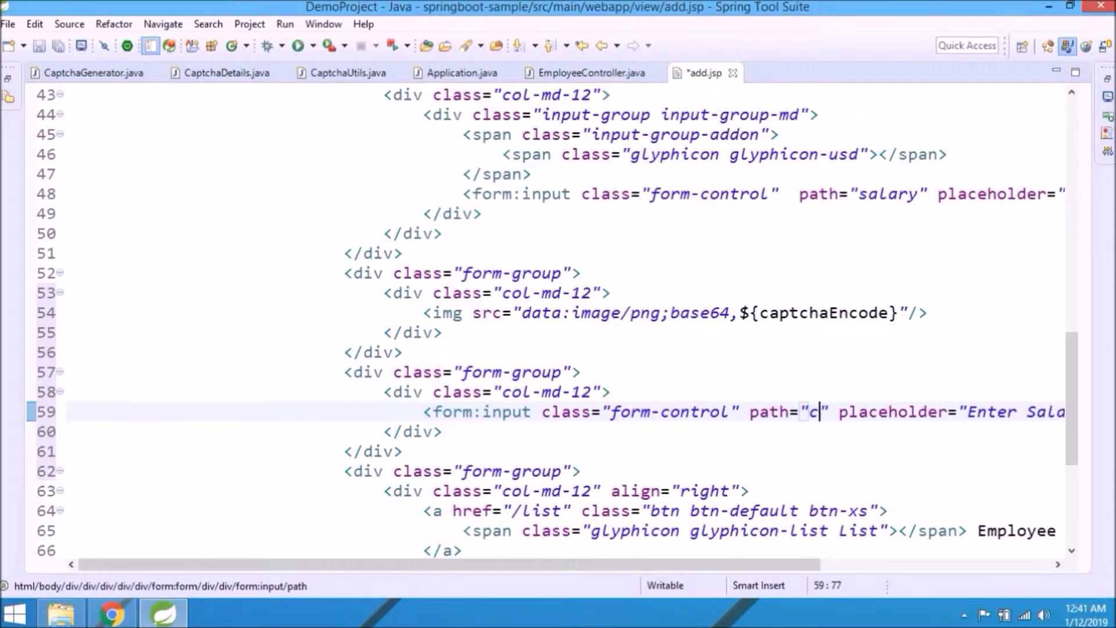
# Set the copied input group's path to captcha and placeholder to Enter Captcha.
pyautogui.write('aptcha')
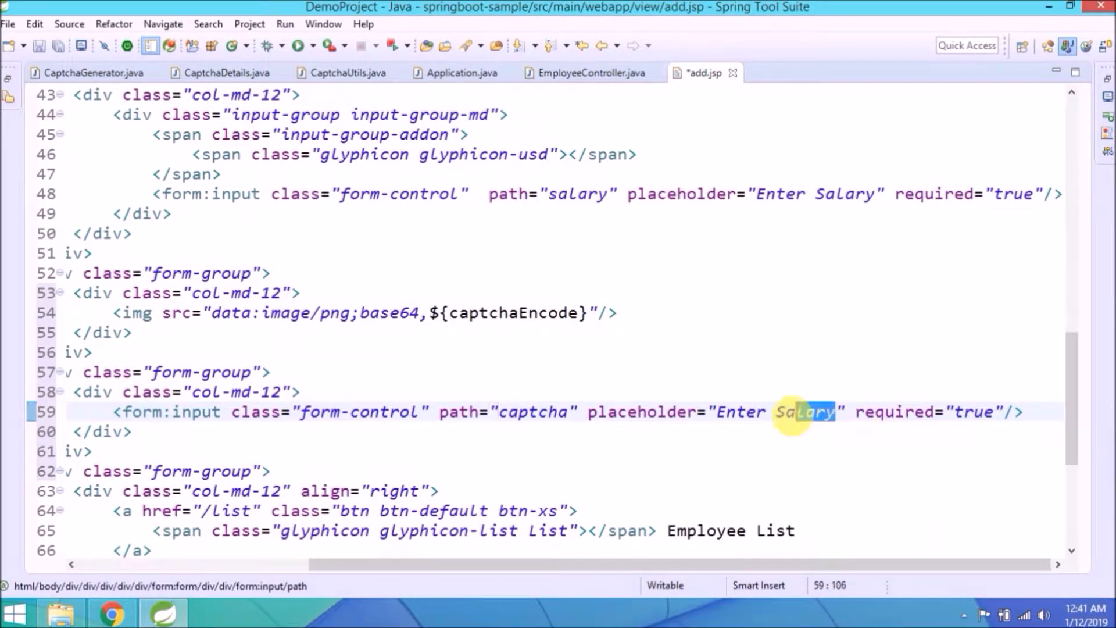
pyautogui.write('Captcha')
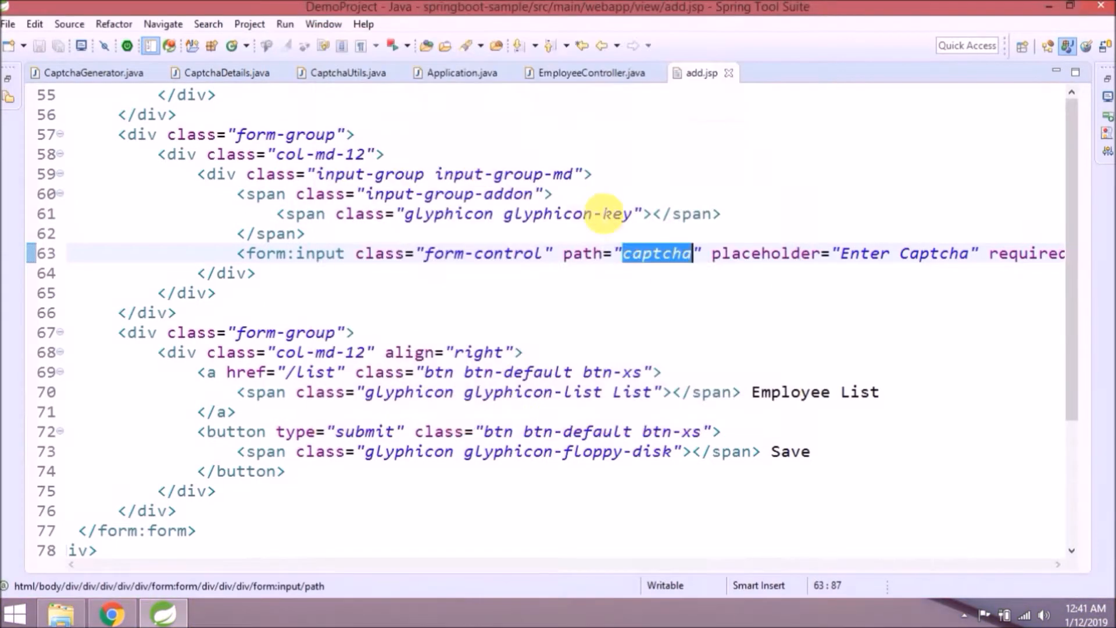
# Declare private String captcha; in the Employee class.
pyautogui.click(791, 72)
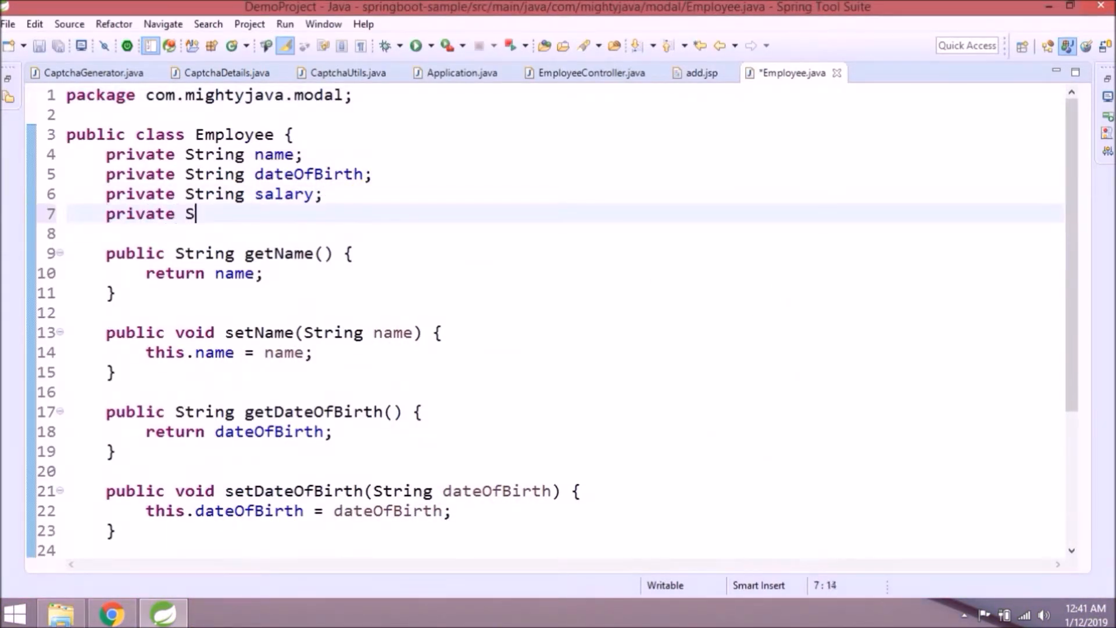
pyautogui.write('tring captcha;')
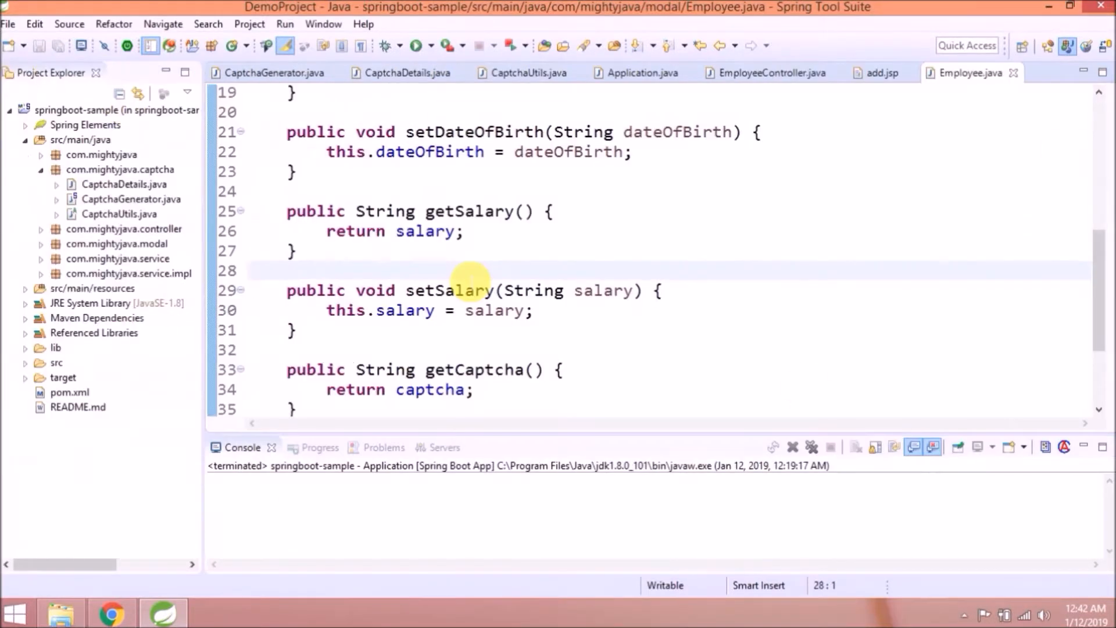
# Run the project from Project Explorer as a Spring Boot App.
pyautogui.rightClick(43, 110)
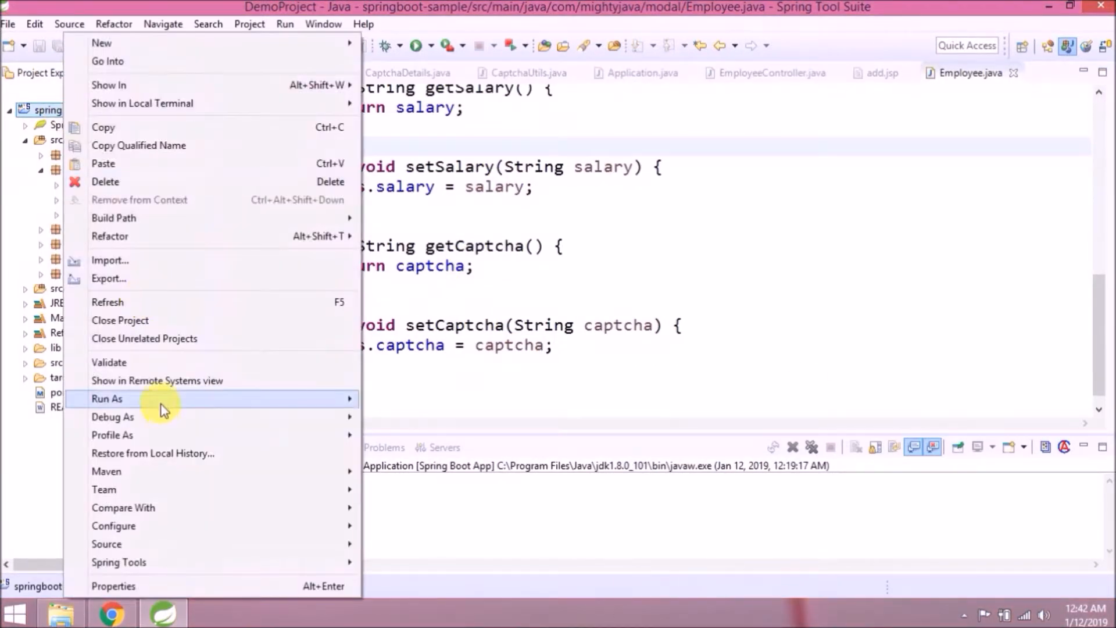
pyautogui.click(107, 398)
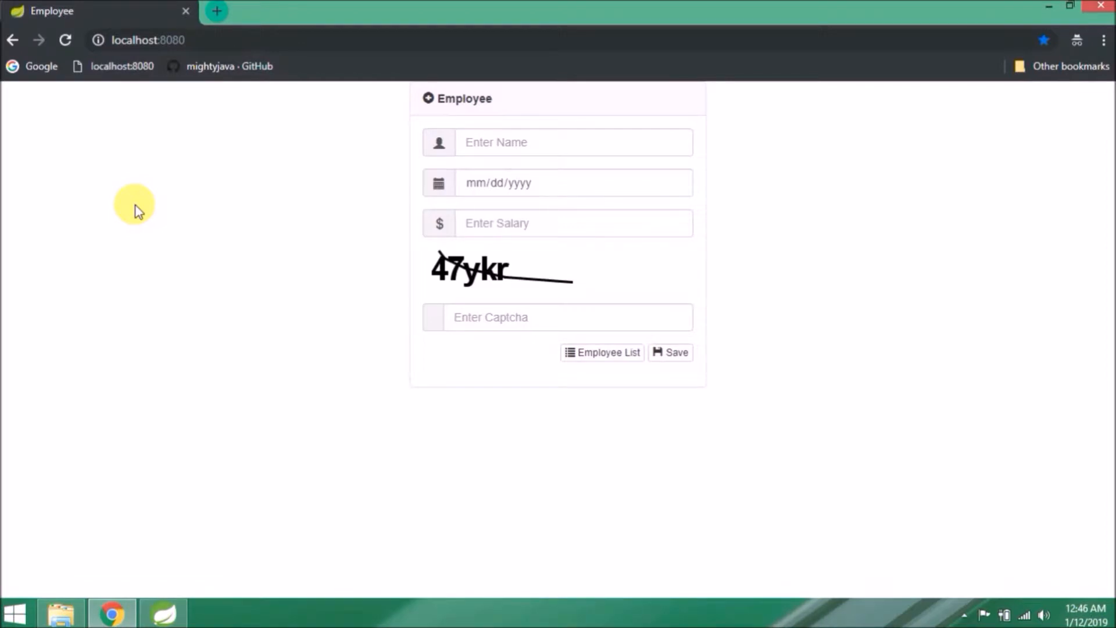
pyautogui.moveTo(248, 434)
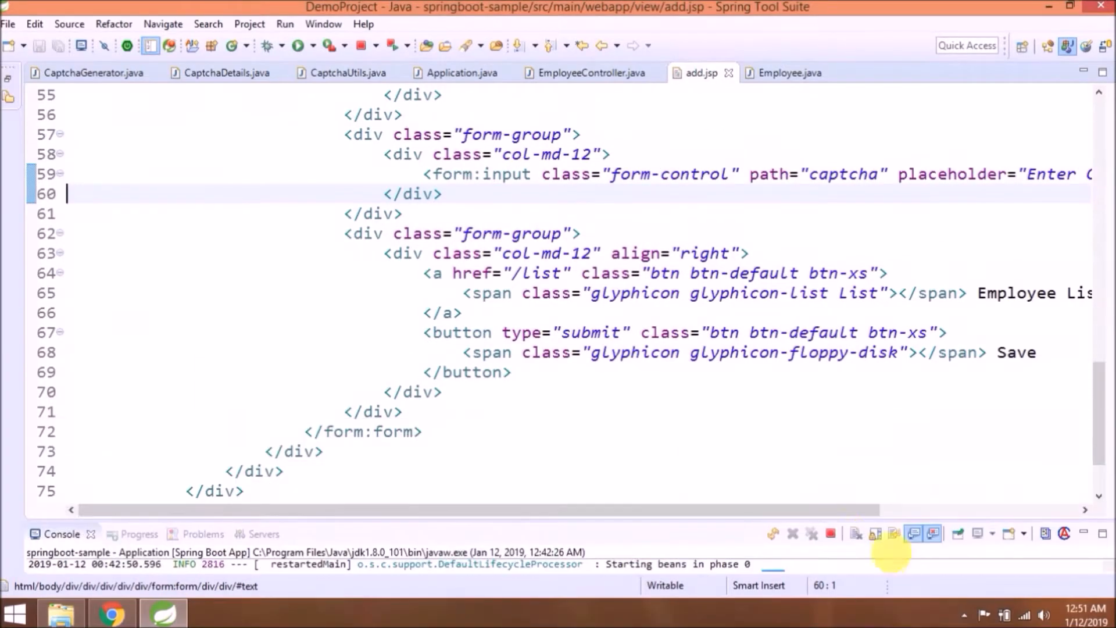
# Give save an HttpServletRequest parameter and start if(employee.getCaptcha().equals(...)).
pyautogui.click(587, 73)
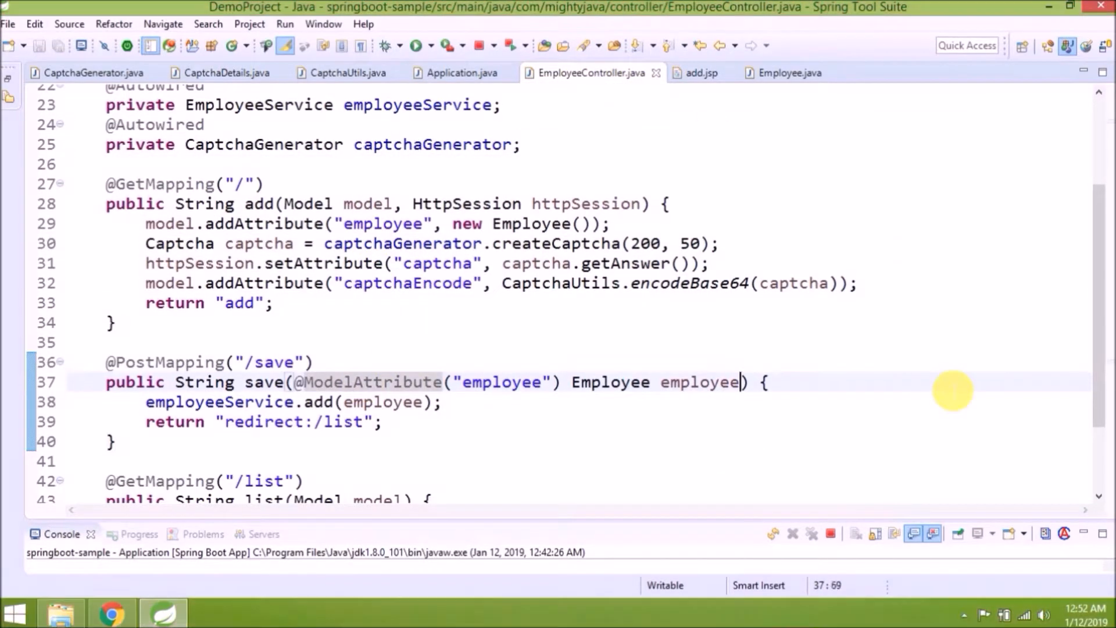
pyautogui.write(', HttpServletRequest request')
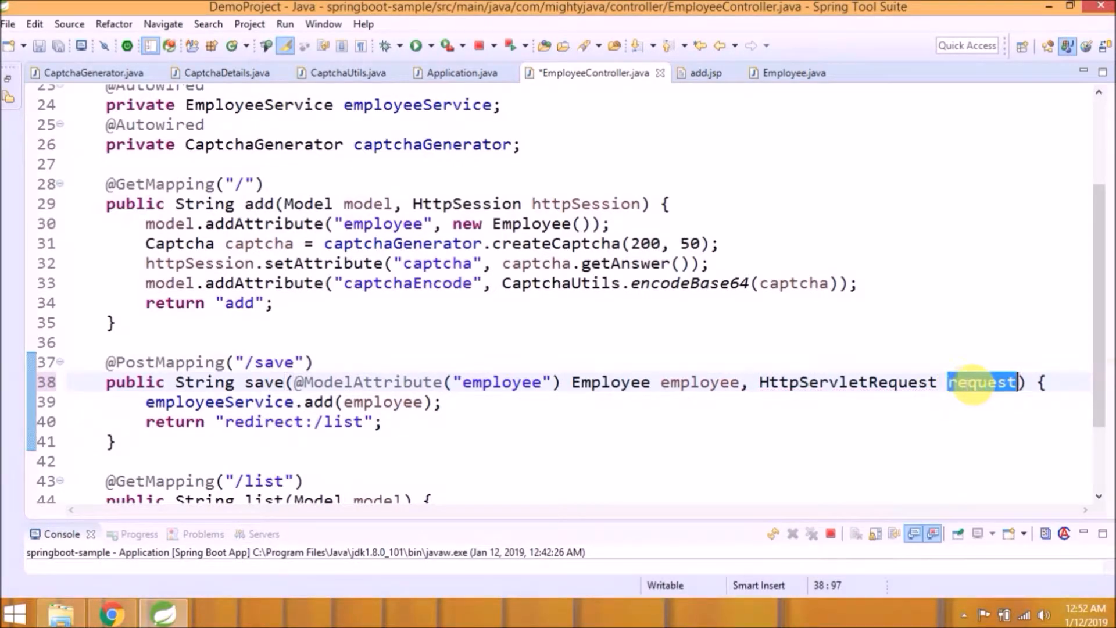
pyautogui.write('if(em')
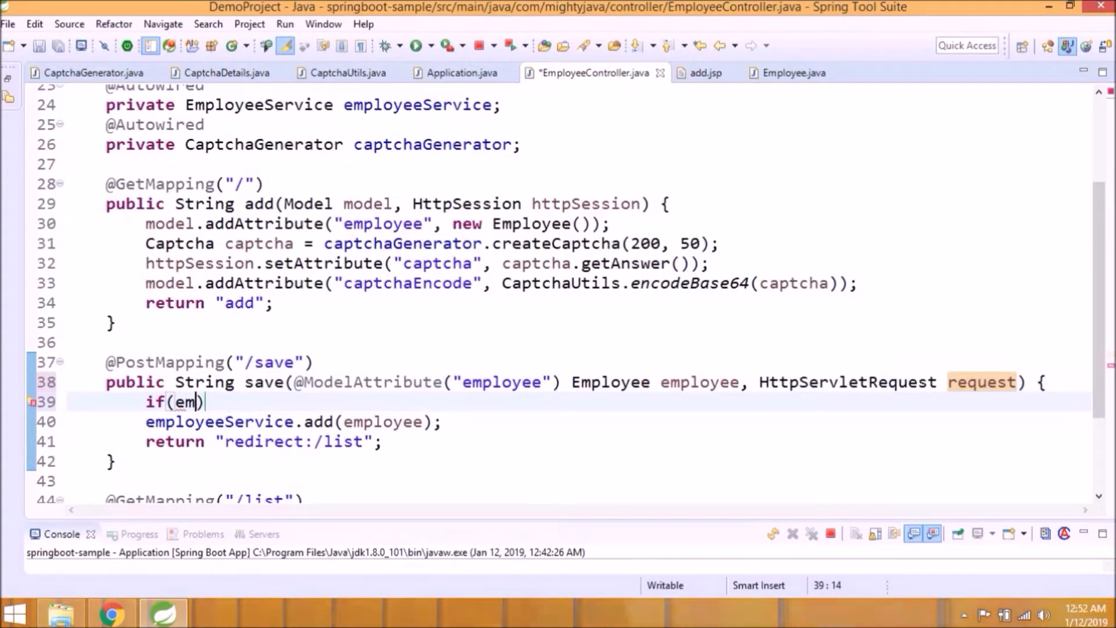
pyautogui.write('ployee.getCaptcha(')
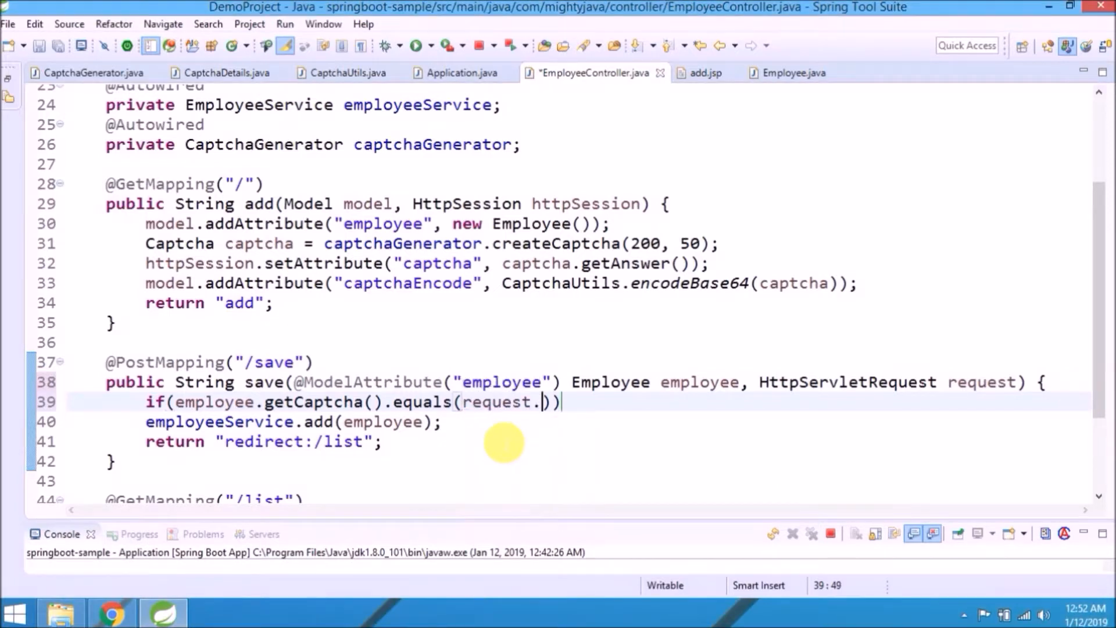
# Compare against the session "captcha" attribute and return "redirect:/list" on a match.
pyautogui.write('getSession().getAttribute("')
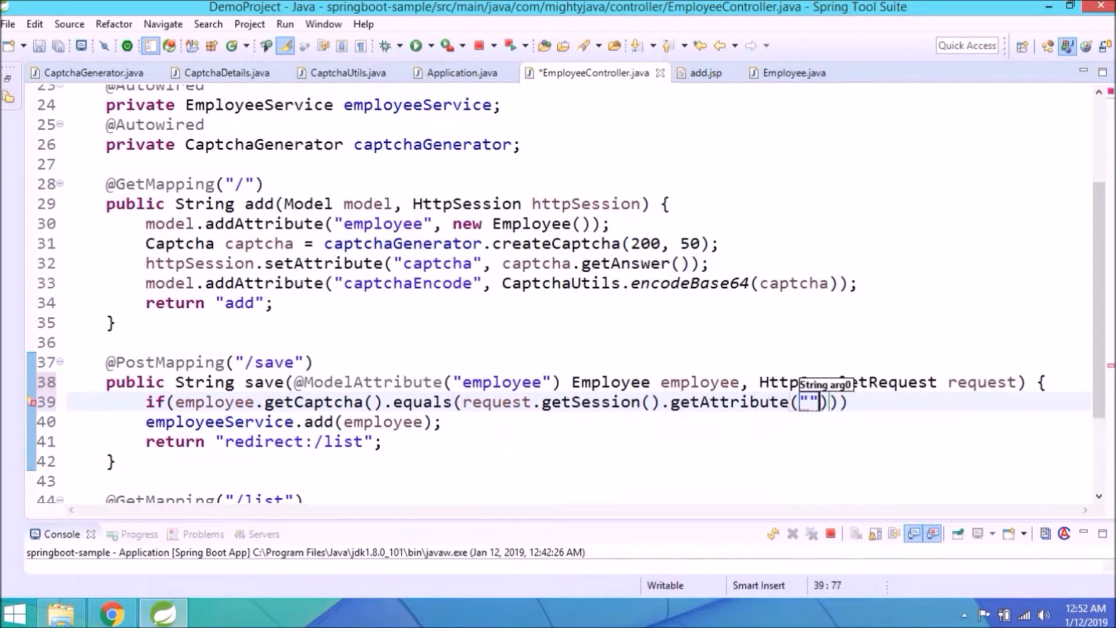
pyautogui.write('captcha')
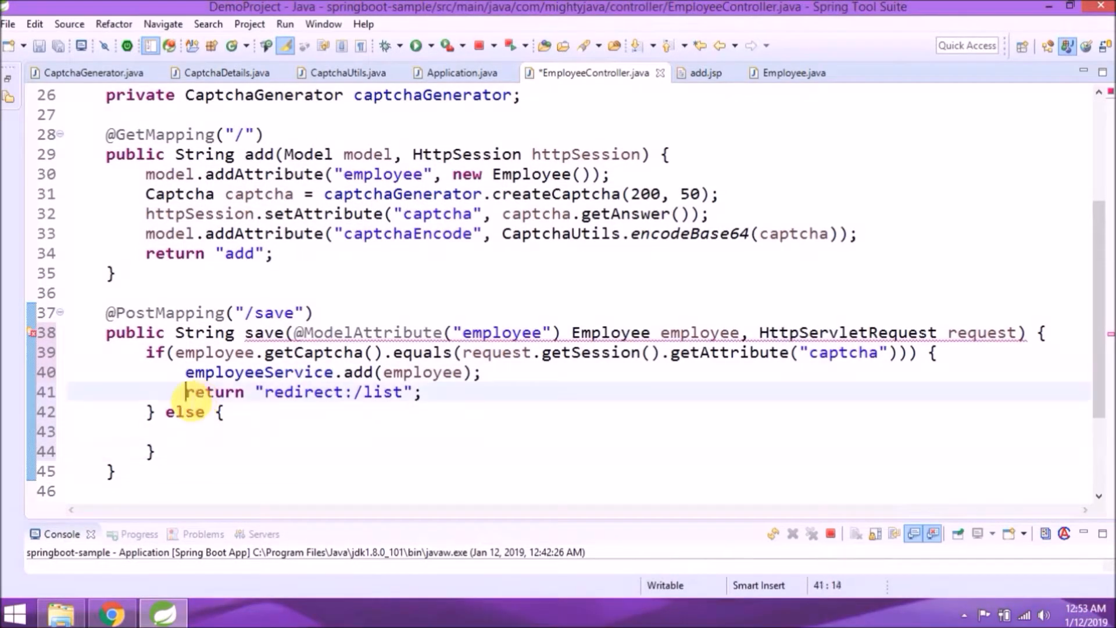
pyautogui.write('return "redirect:/list";')
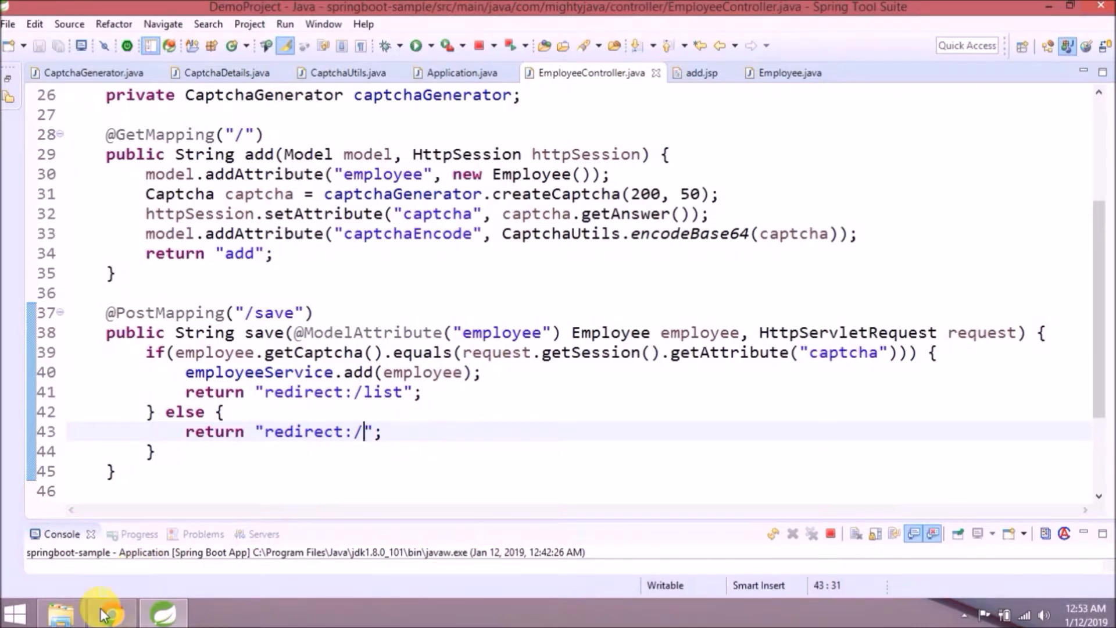
# Pick 01/01/2019 as date of birth and submit with the wrong captcha abcde.
pyautogui.click(112, 613)
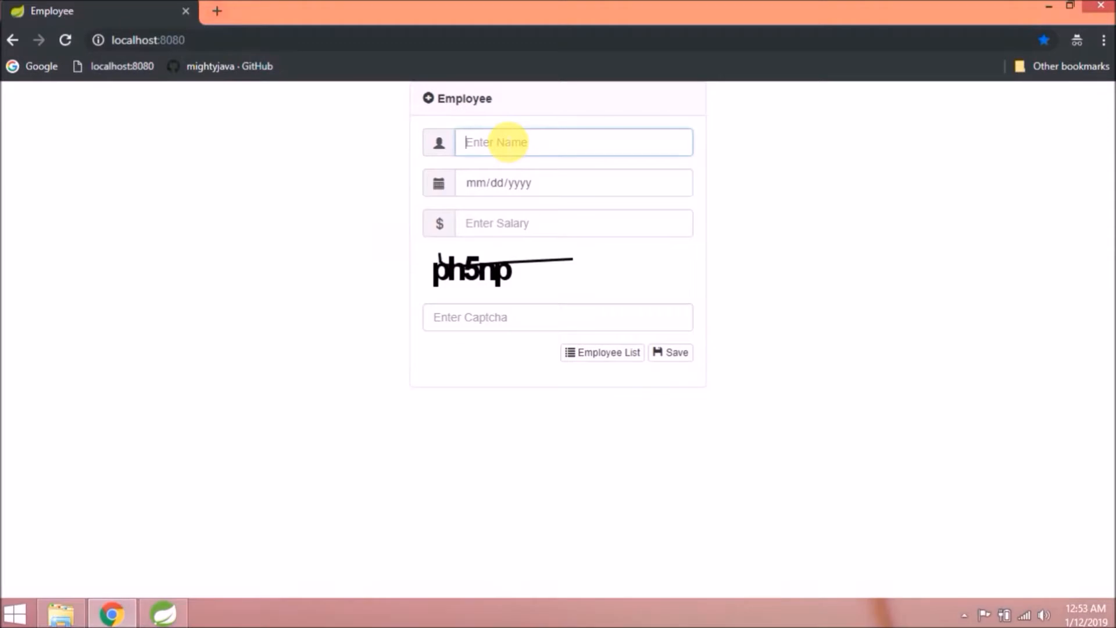
pyautogui.click(569, 182)
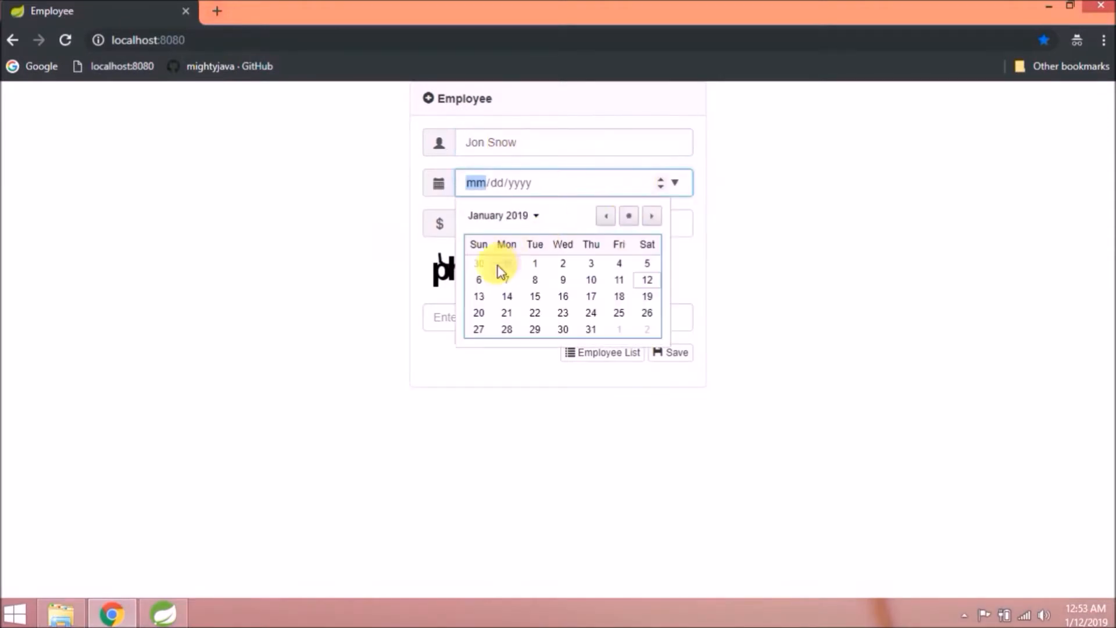
pyautogui.click(534, 264)
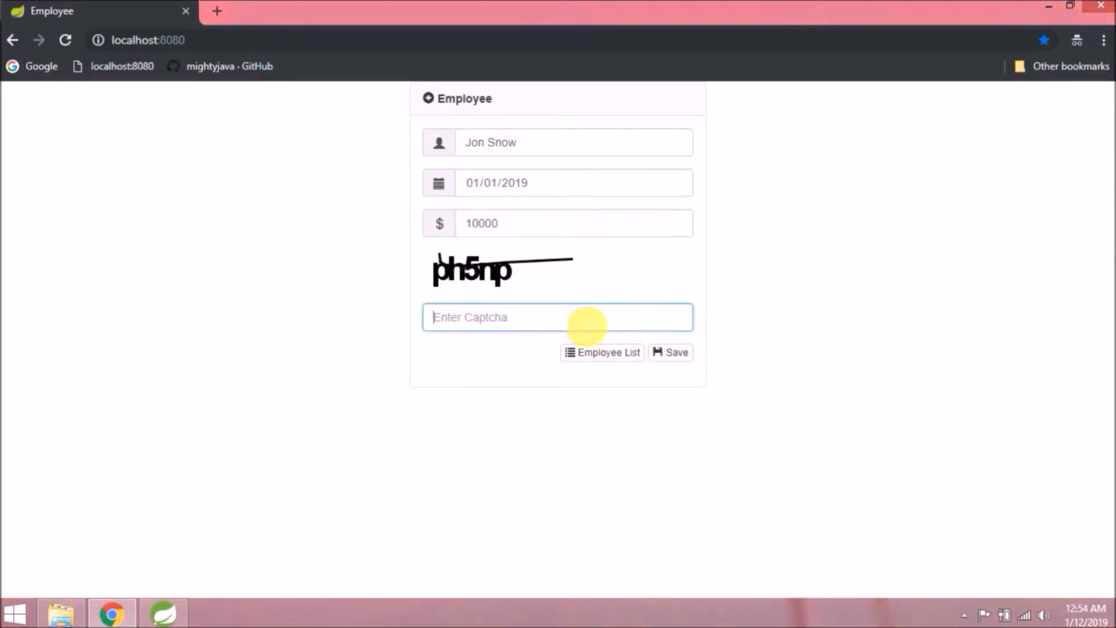
pyautogui.click(674, 351)
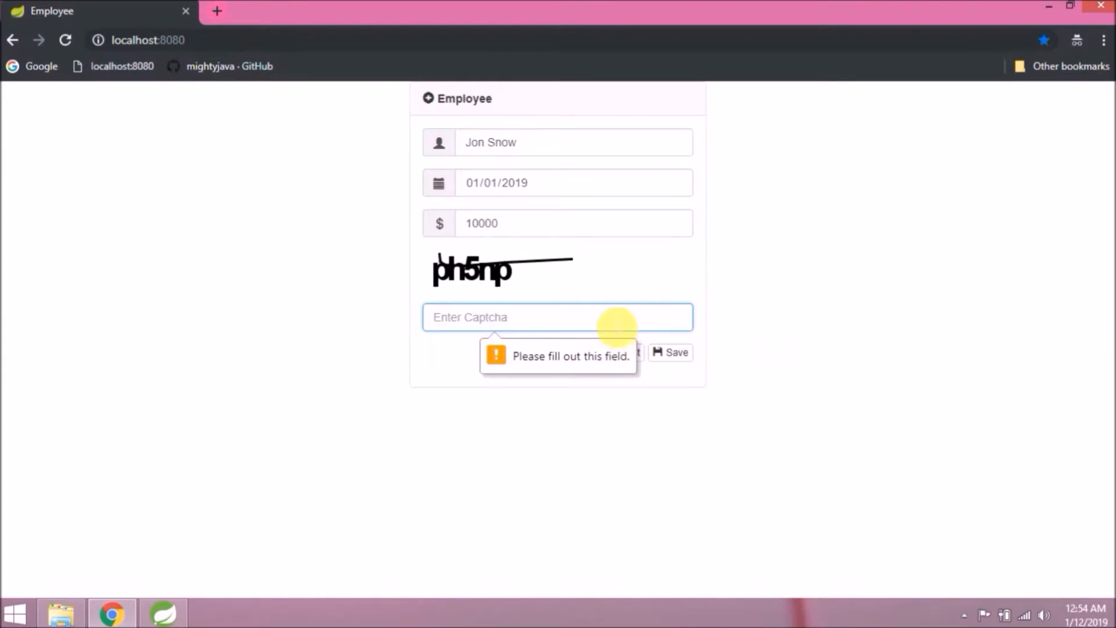
pyautogui.write('abcde')
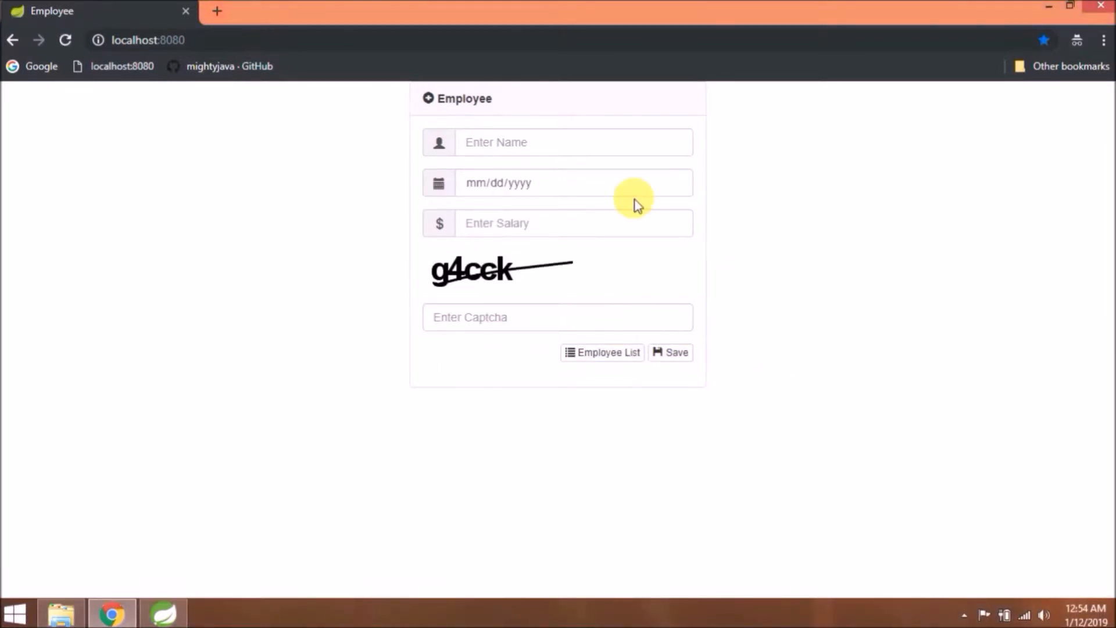
# Refill Jon Snow, salary 100 and correct captcha g4cc, save, and return to the add form.
pyautogui.write('Jon Snow')
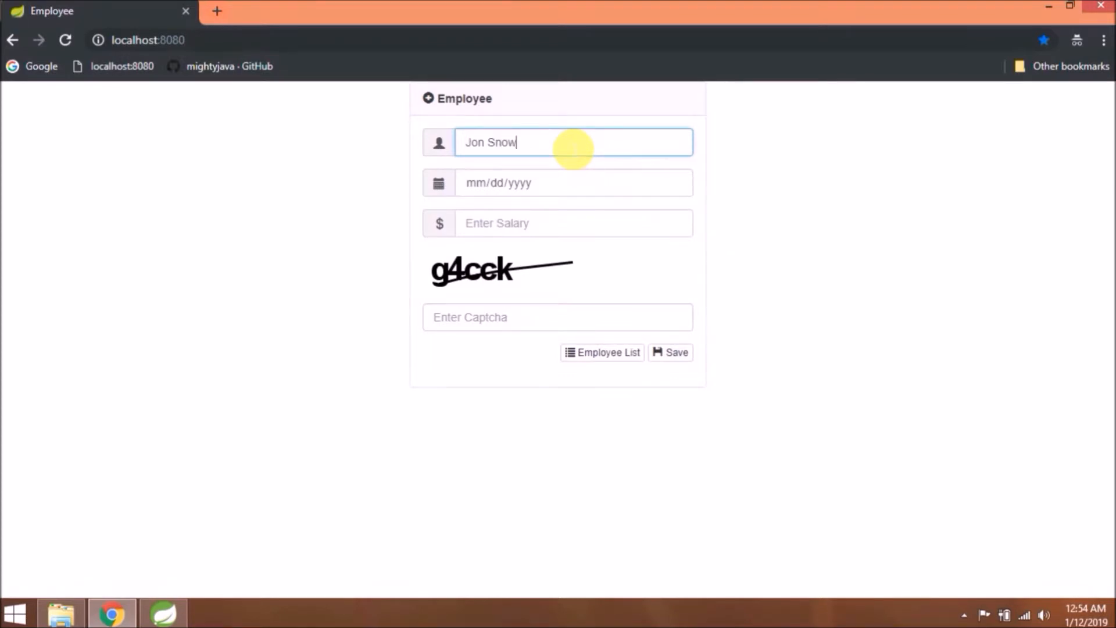
pyautogui.write('100')
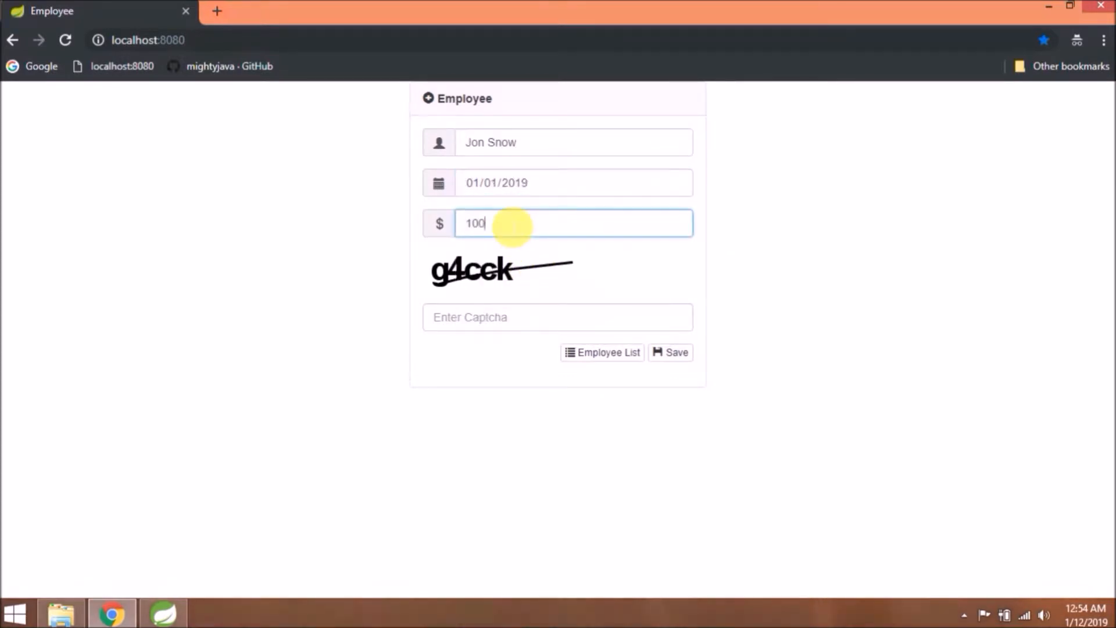
pyautogui.write('g4cc')
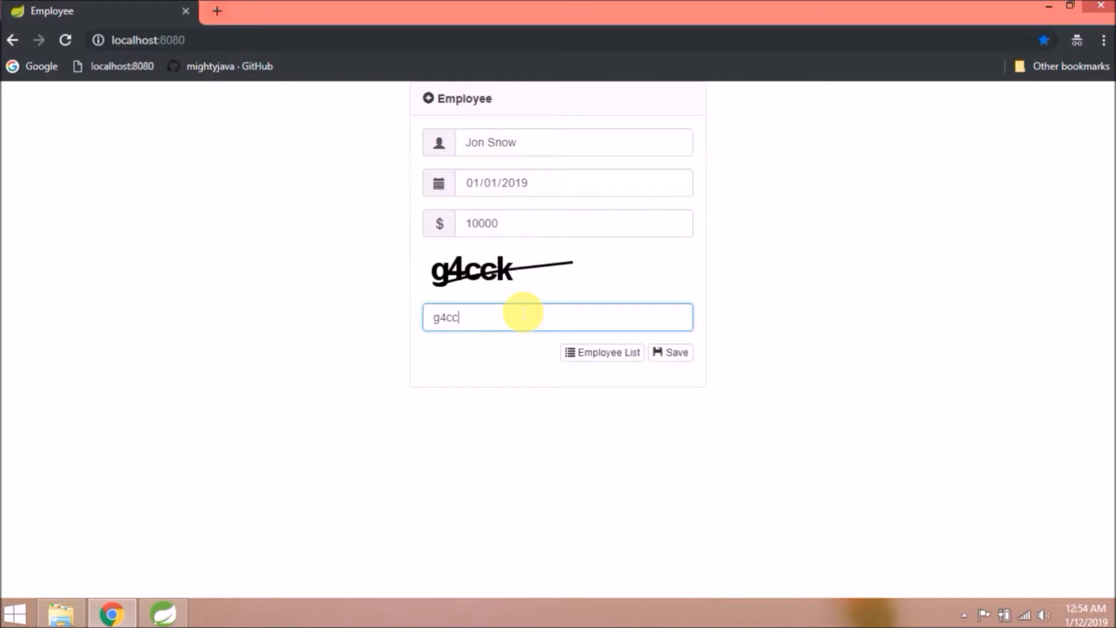
pyautogui.click(670, 352)
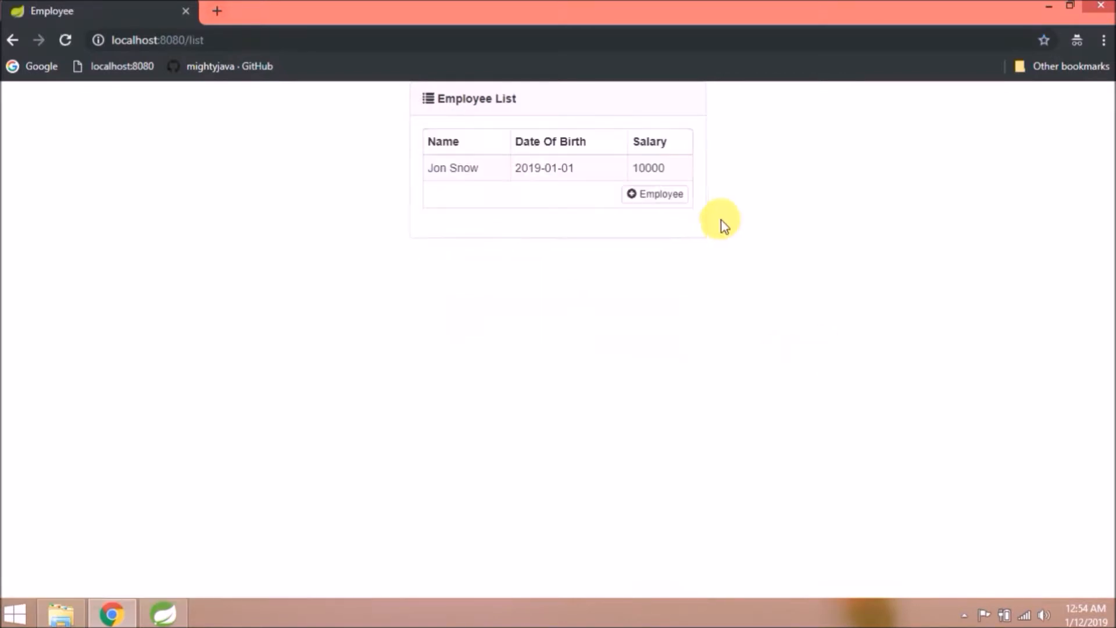
pyautogui.click(655, 194)
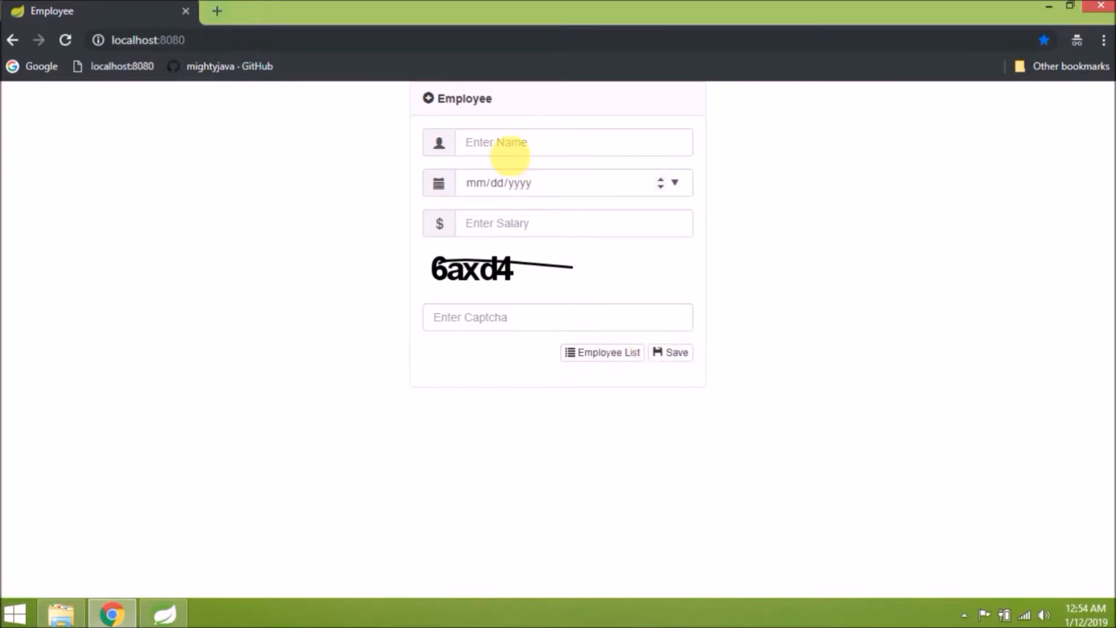
# From the springboot-captcha repo's EmployeeController, add the 'private String message;' field to the local controller.
pyautogui.click(573, 142)
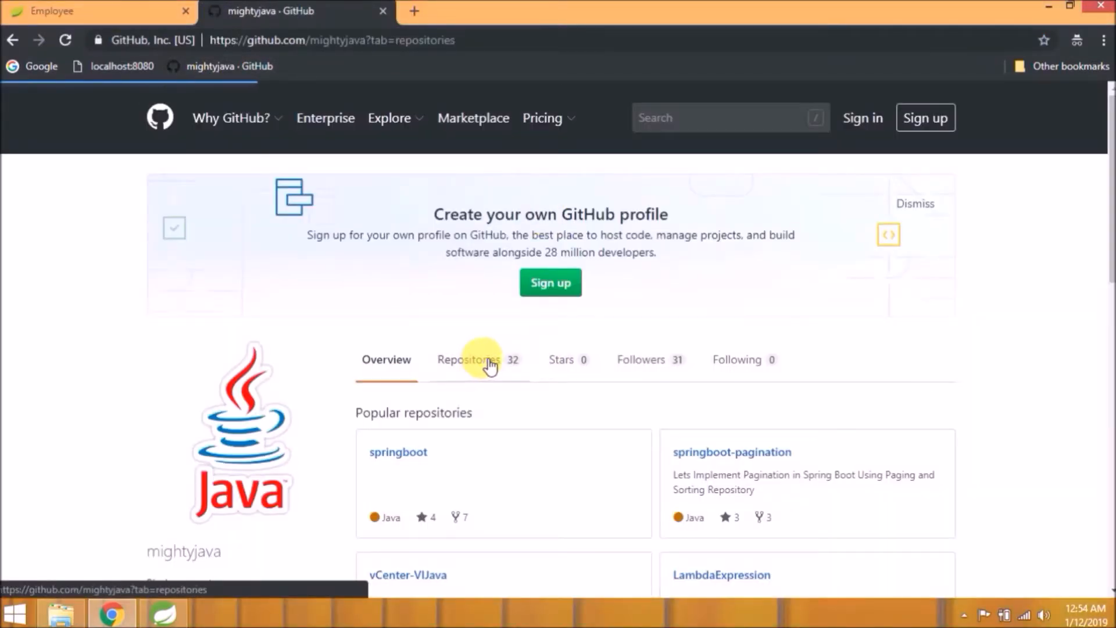
pyautogui.click(467, 359)
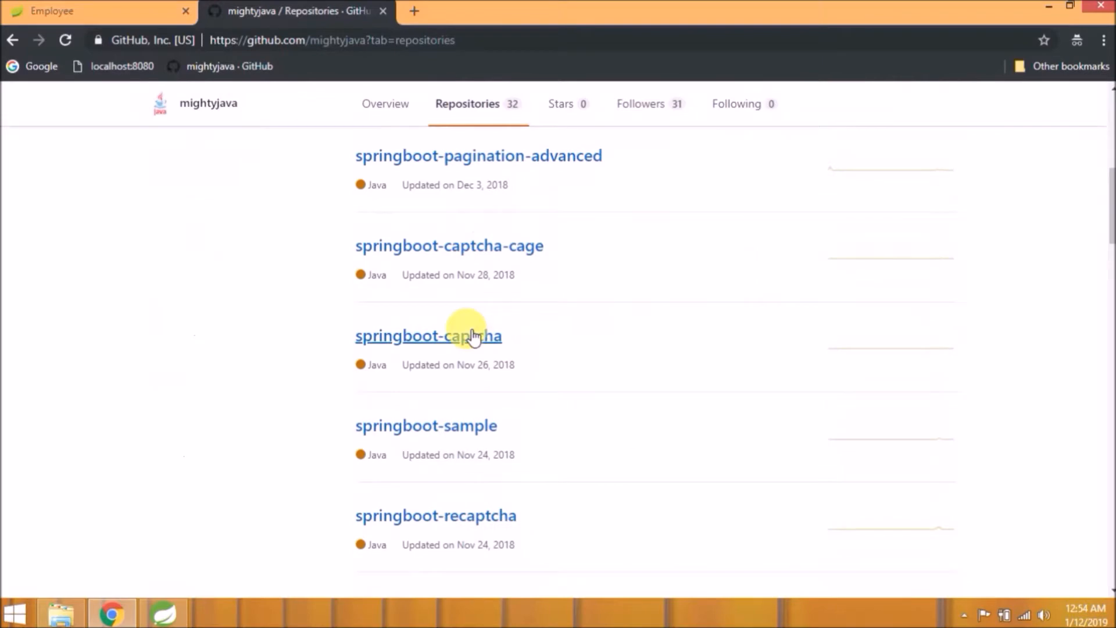
pyautogui.click(428, 335)
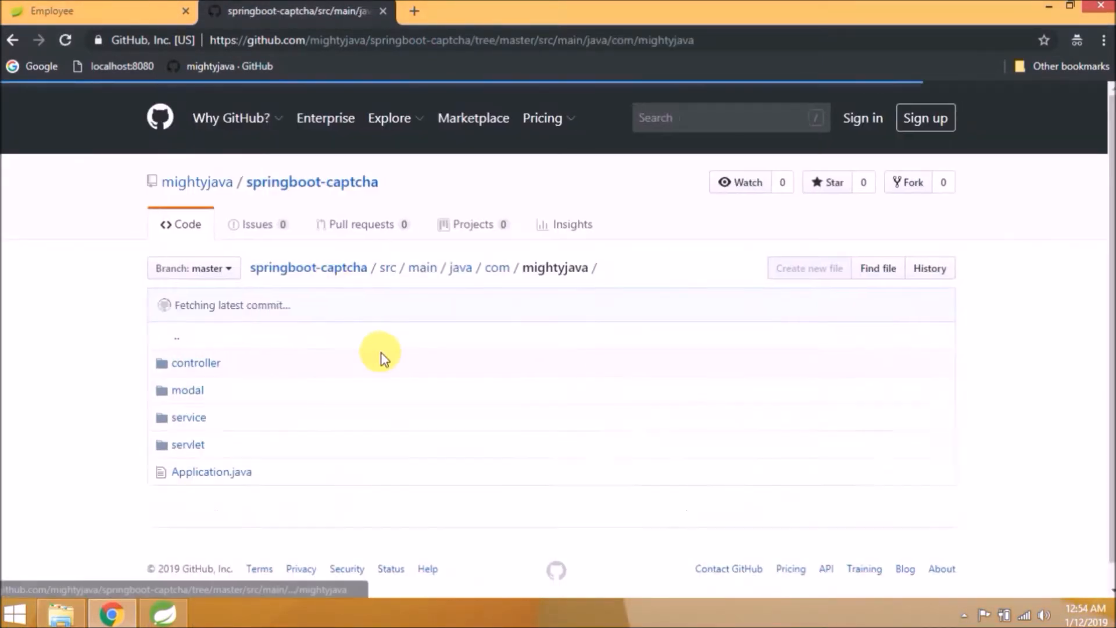
pyautogui.click(196, 362)
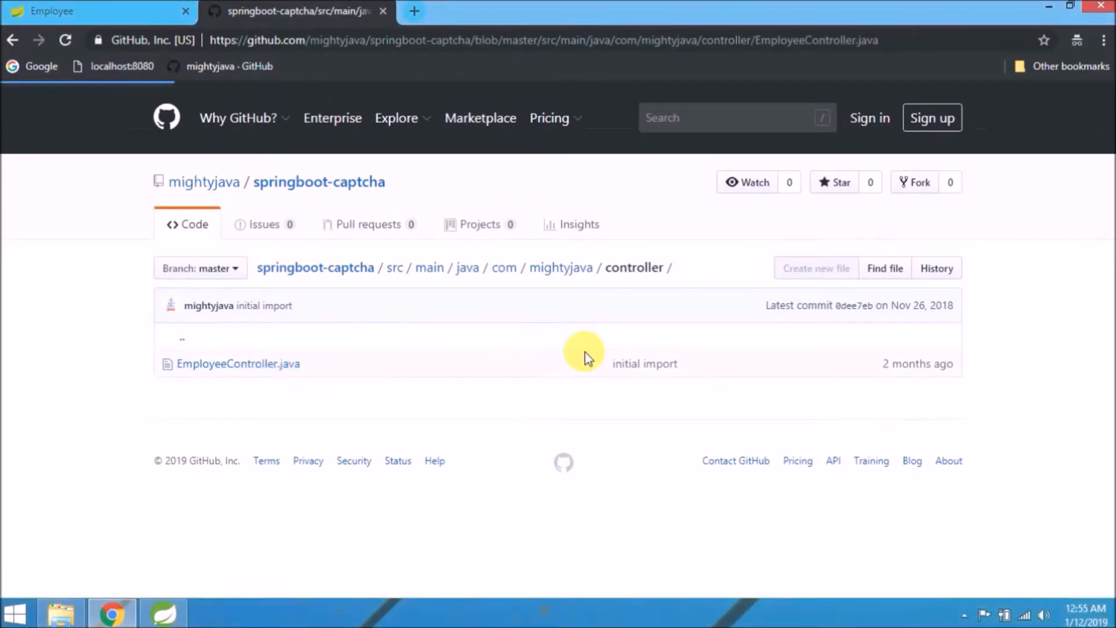
pyautogui.click(237, 363)
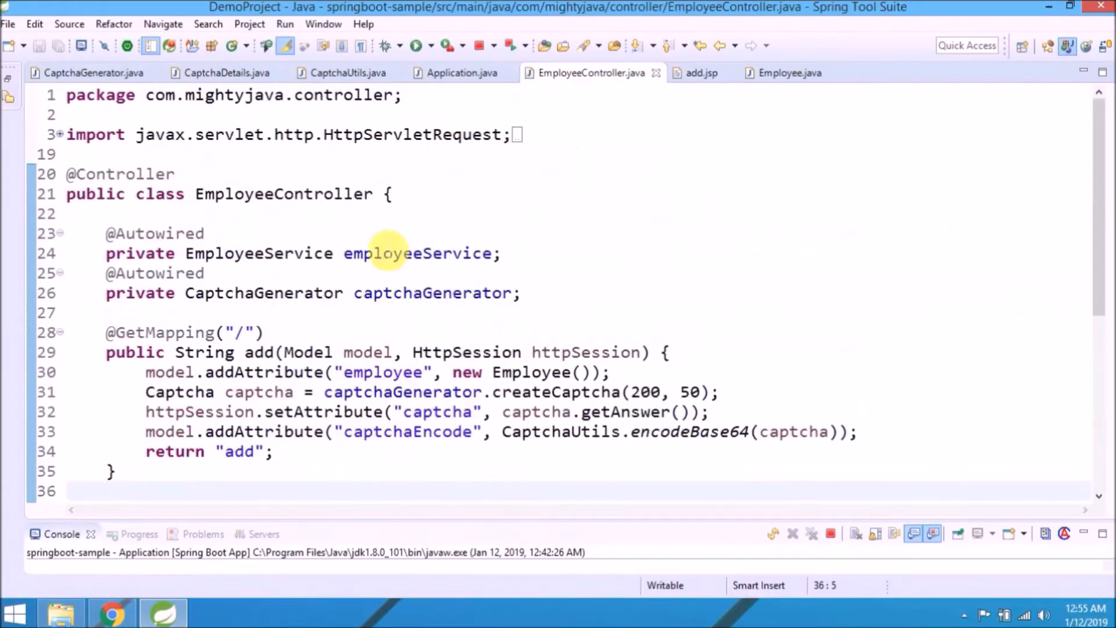
pyautogui.write('private String message;')
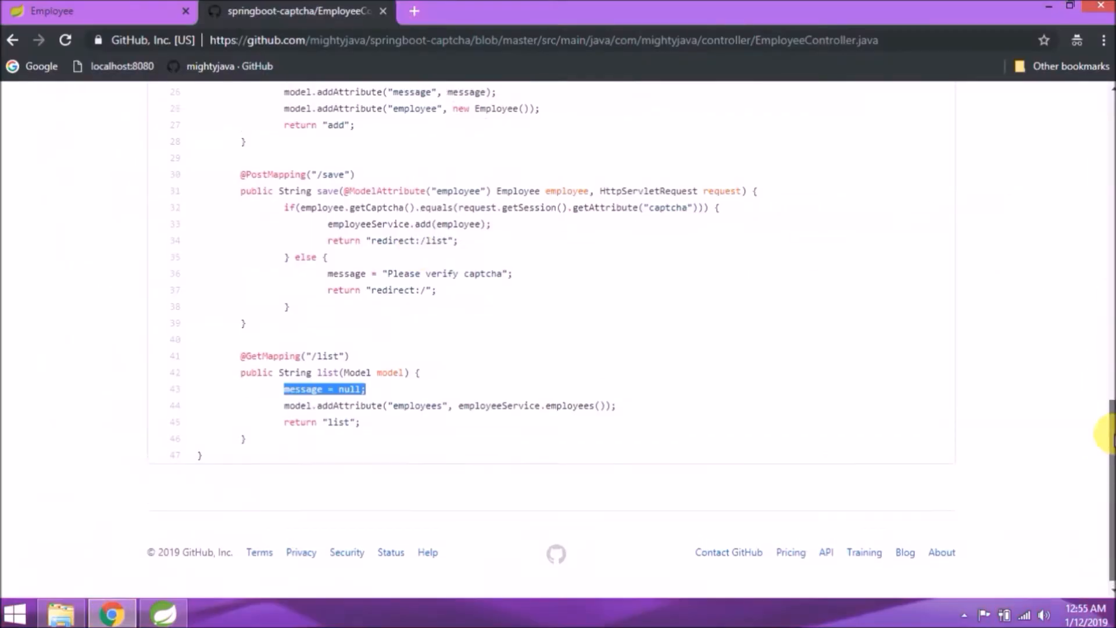
# Copy the captcha alert block from the repo's add.jsp into the local add page.
pyautogui.click(556, 267)
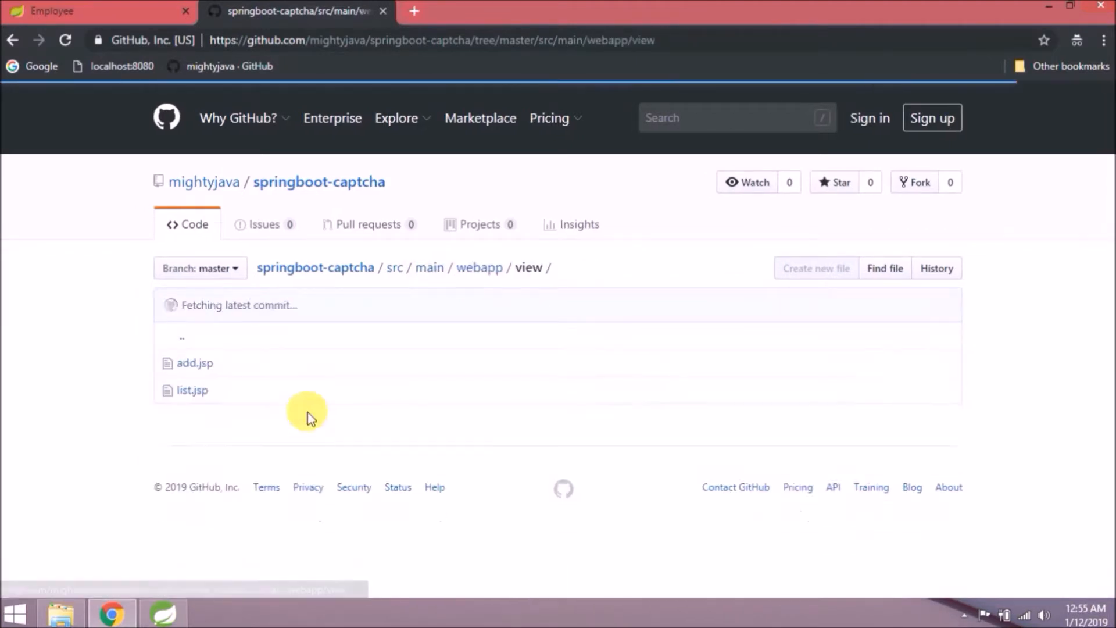
pyautogui.click(194, 363)
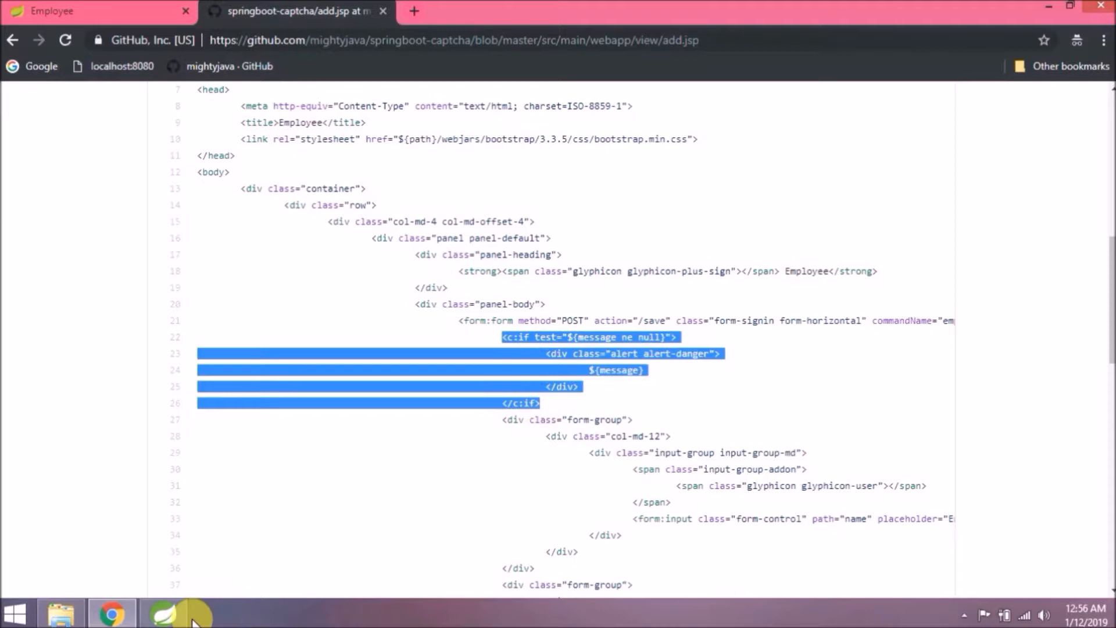
pyautogui.click(163, 613)
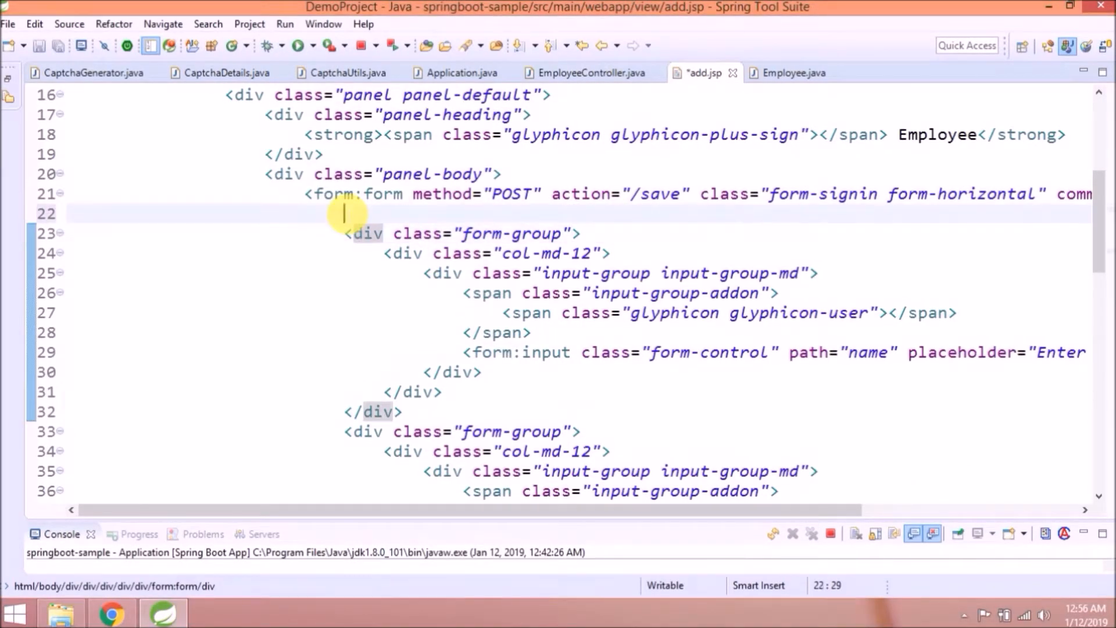
pyautogui.click(111, 613)
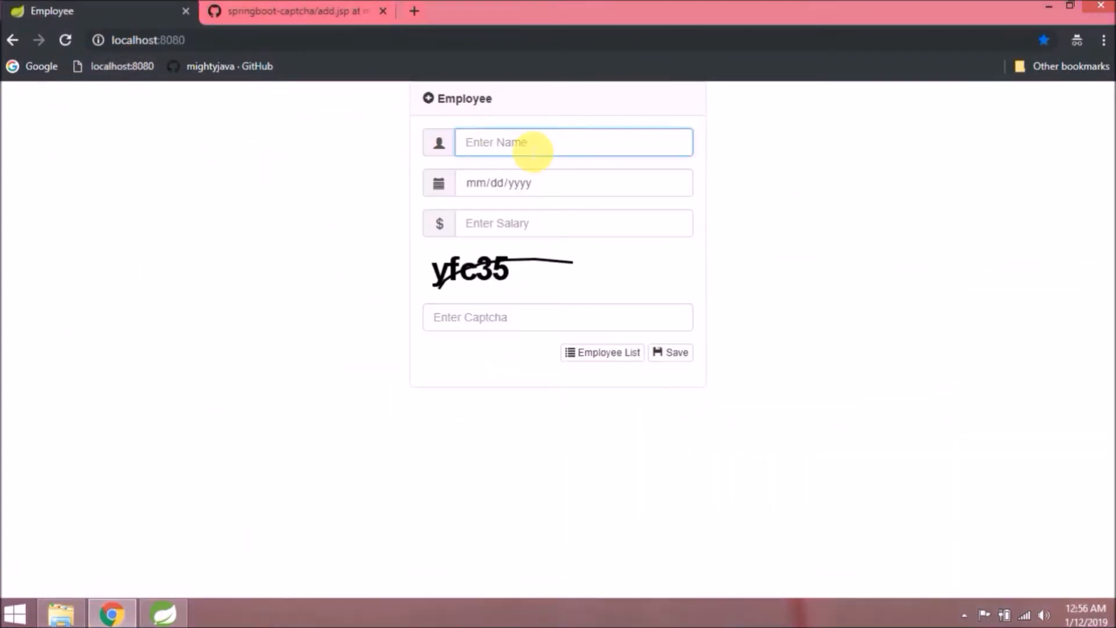
# Submit Rob Stark with salary 10 and wrong captcha 'a' to trigger the 'Please verify captcha' warning.
pyautogui.write('Rob Stark')
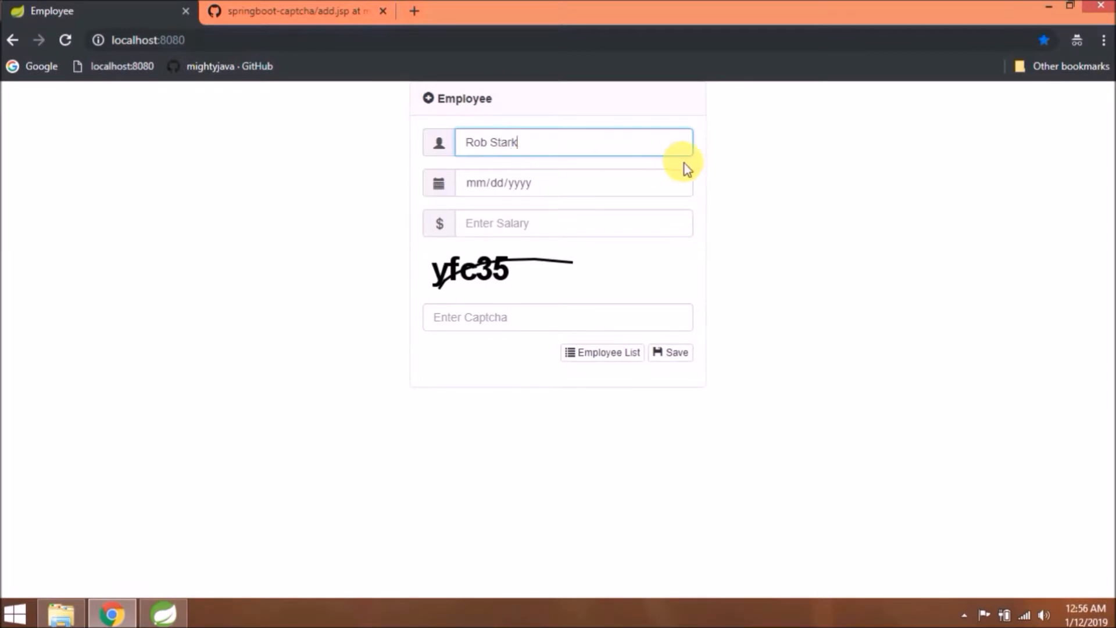
pyautogui.write('10')
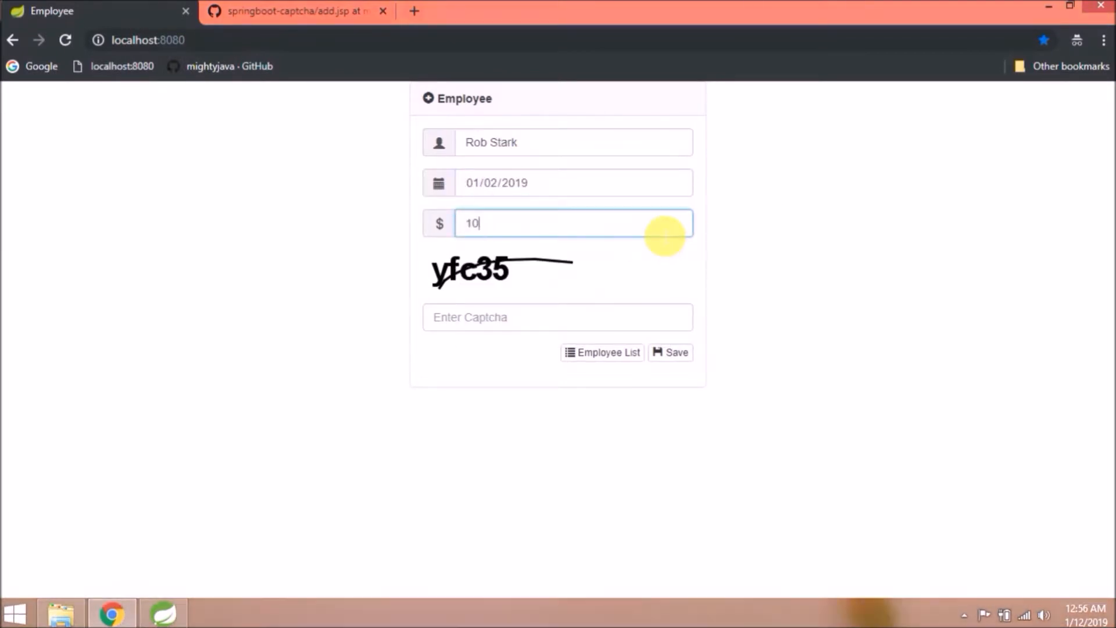
pyautogui.write('a')
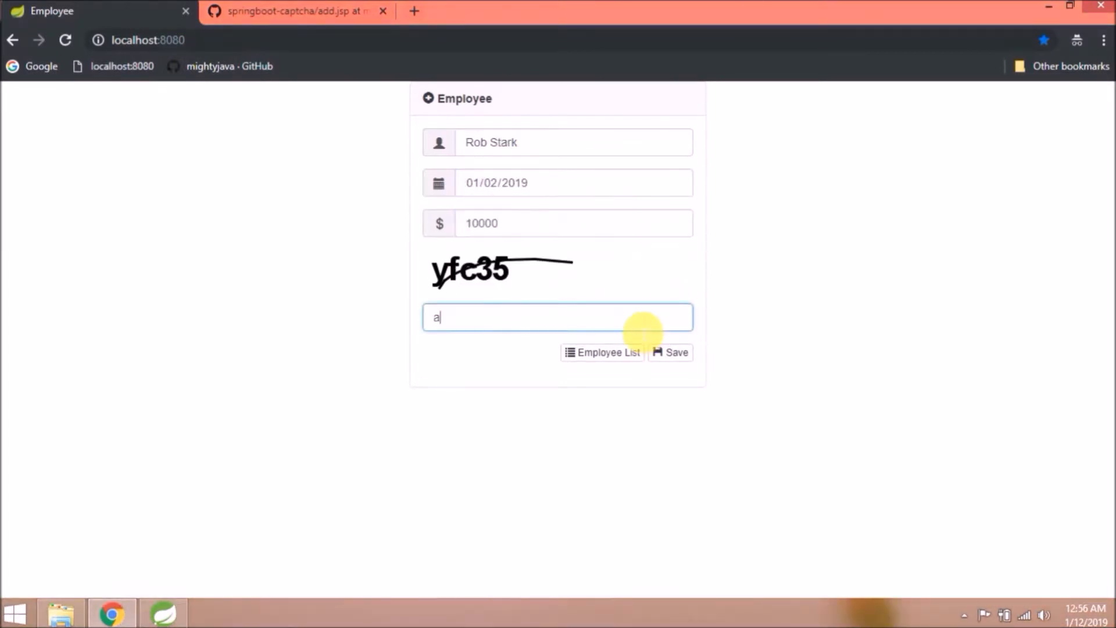
pyautogui.click(670, 353)
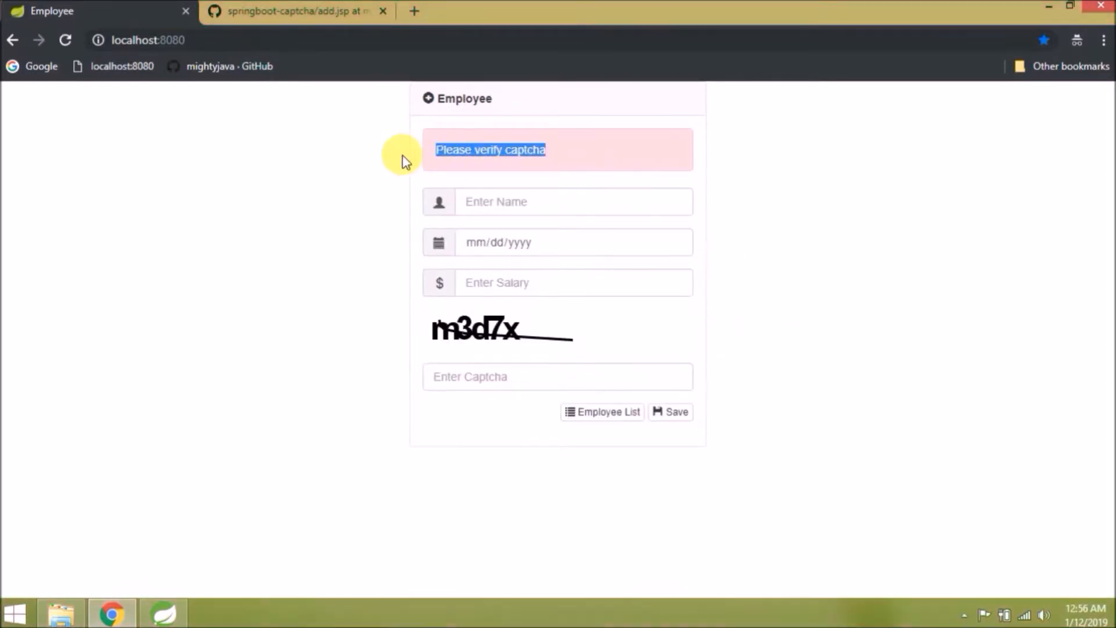
# Resubmit Rob Stark with salary 1200 and the correct captcha 'm3d7x'.
pyautogui.write('Rob Stark')
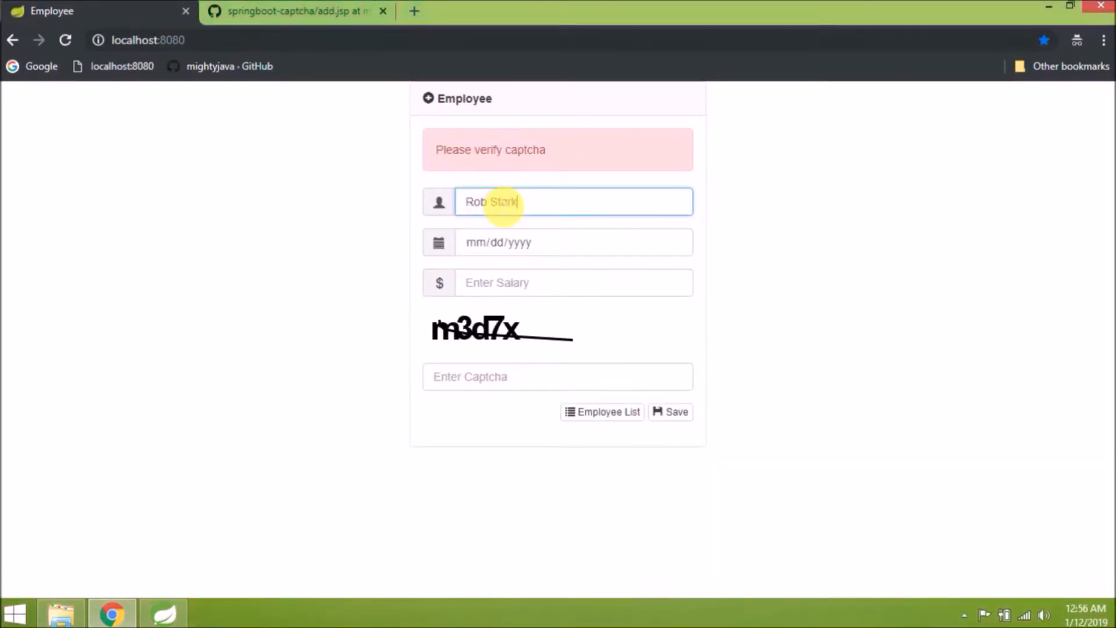
pyautogui.write('1200')
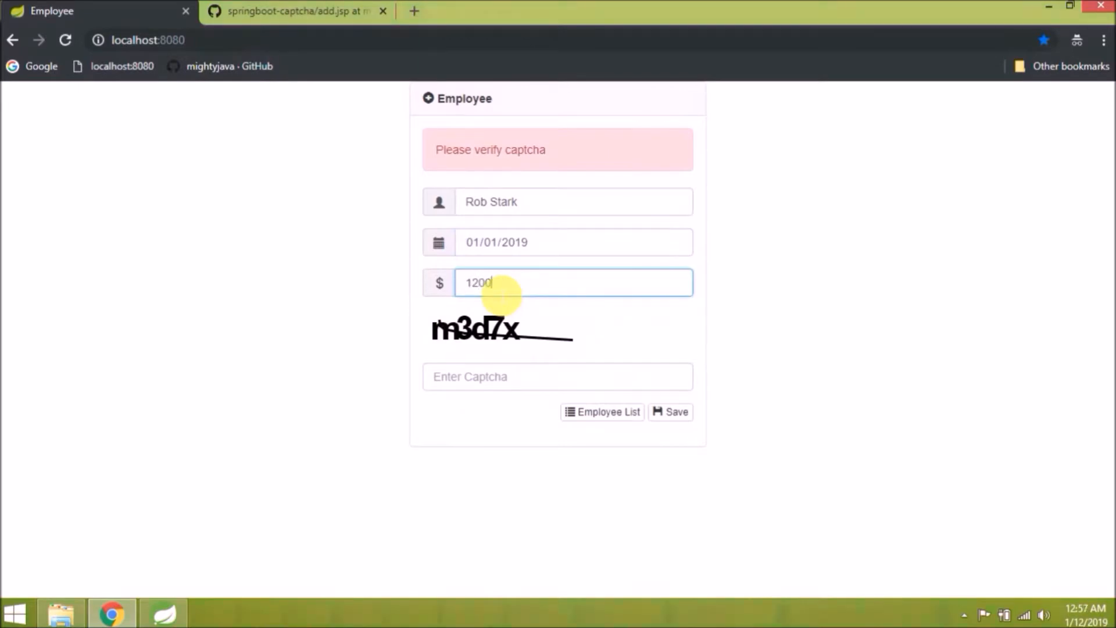
pyautogui.write('m3d7x')
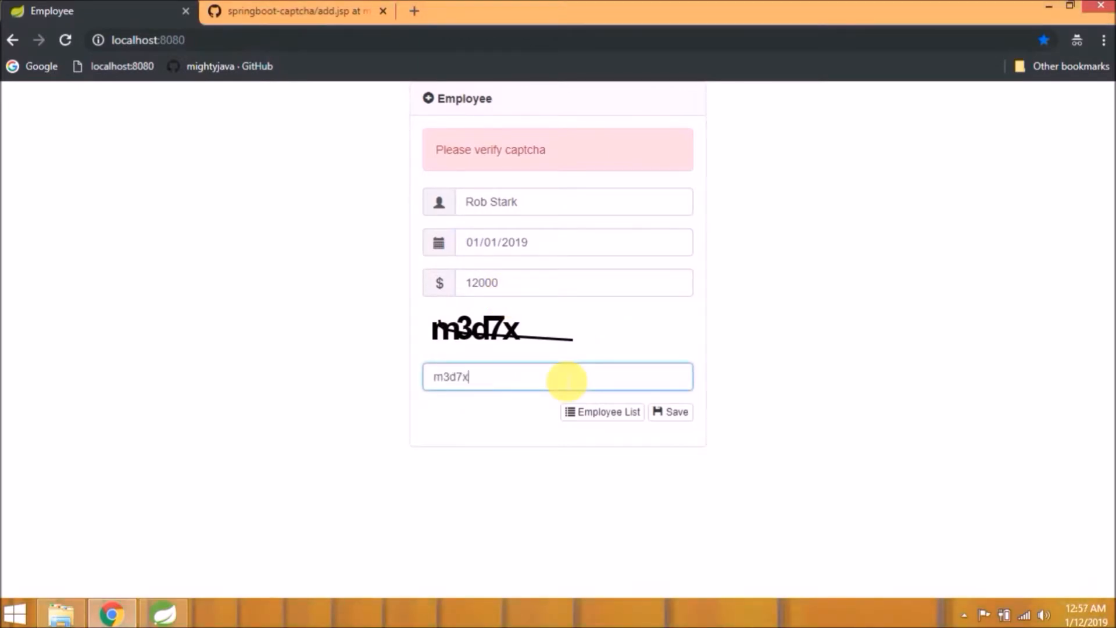
pyautogui.click(670, 411)
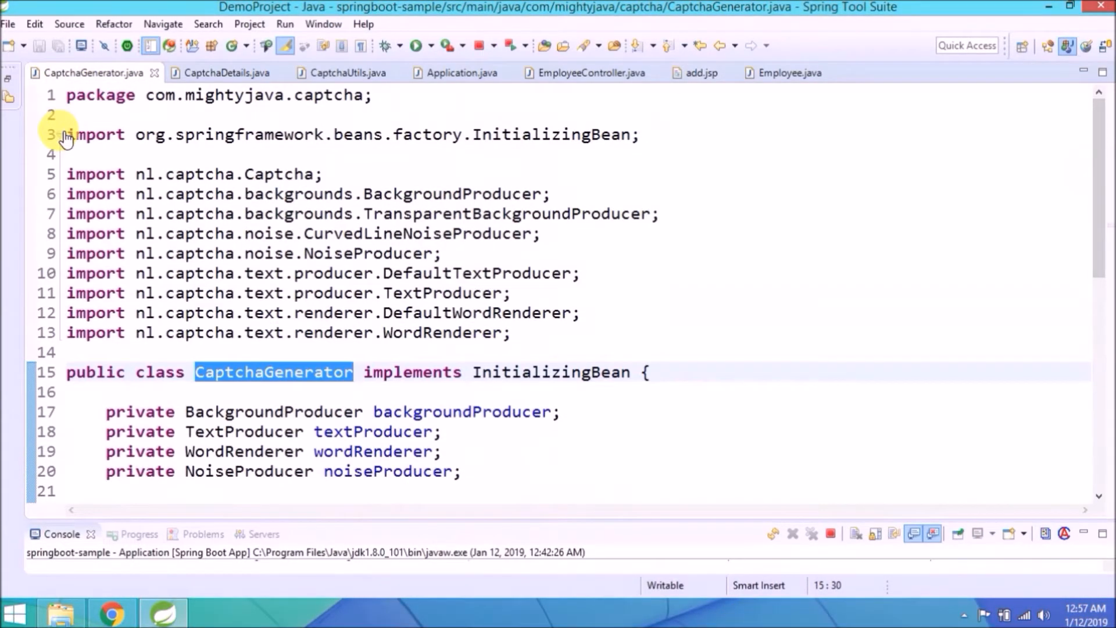
pyautogui.click(65, 135)
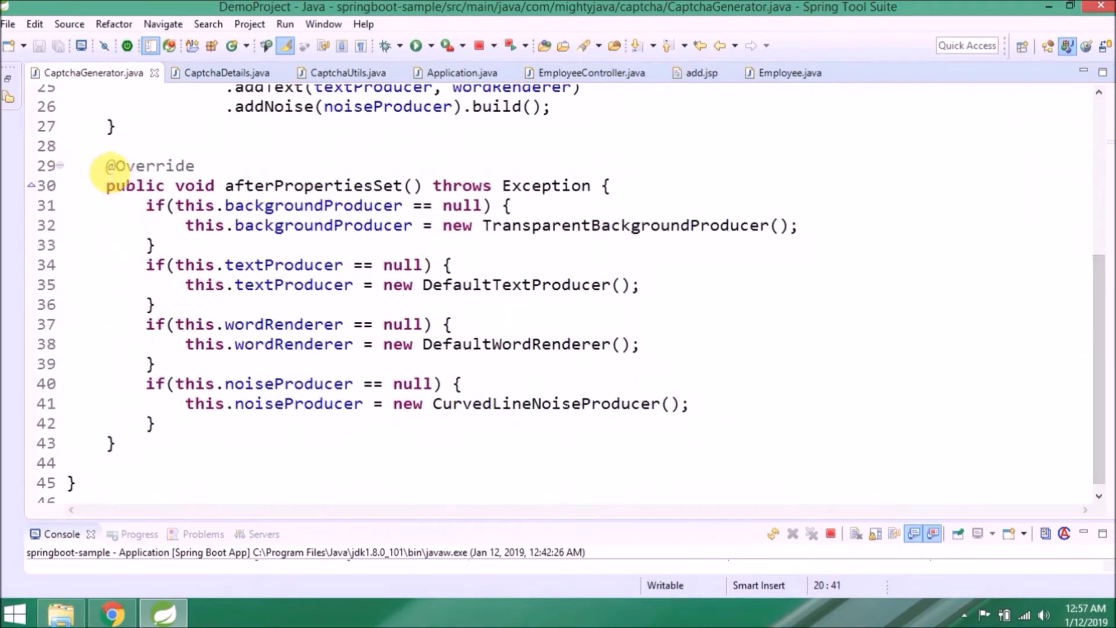
pyautogui.scroll(3)
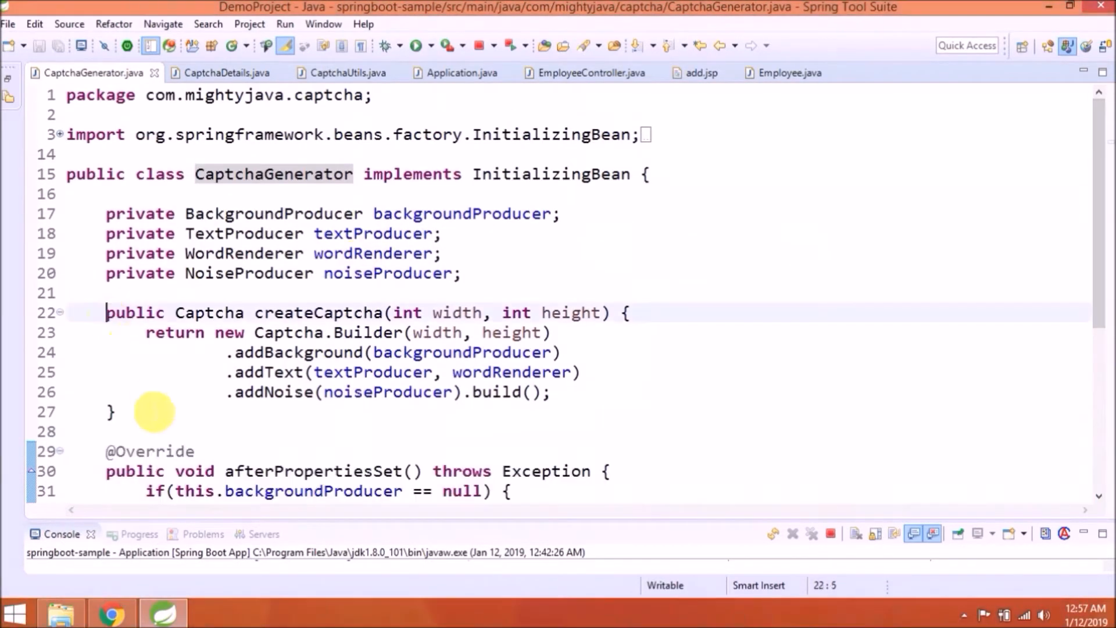
pyautogui.click(225, 72)
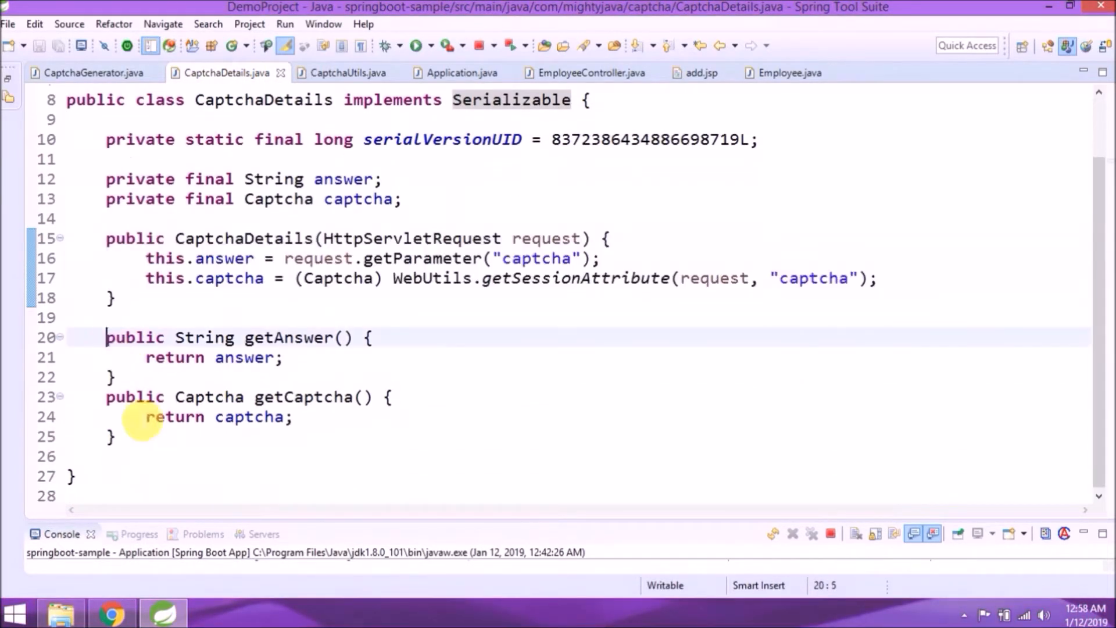
pyautogui.click(345, 72)
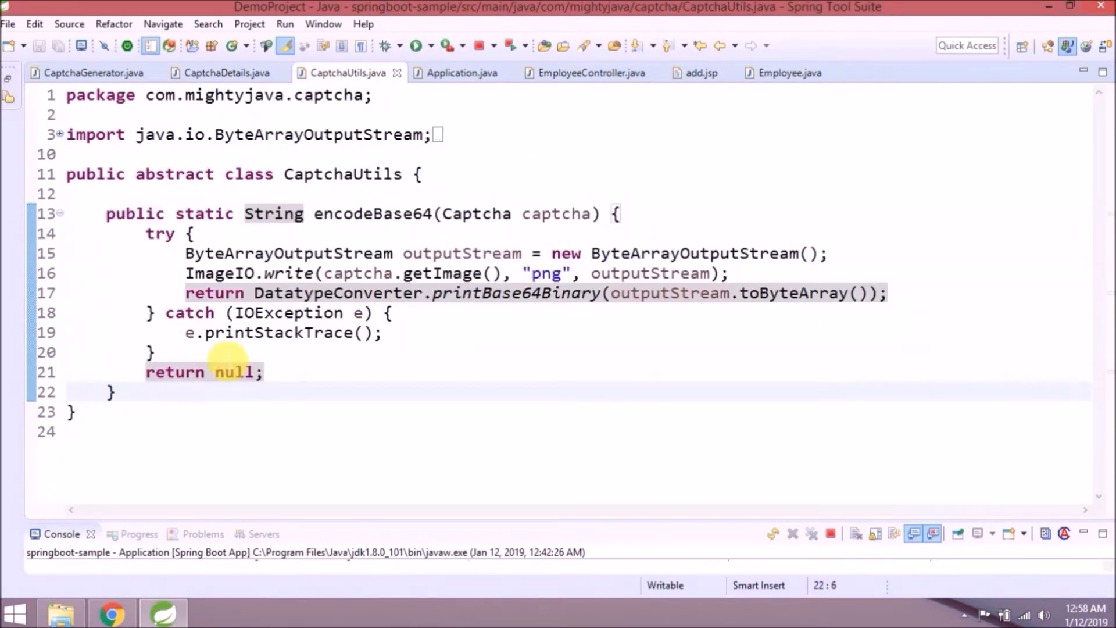
pyautogui.click(460, 72)
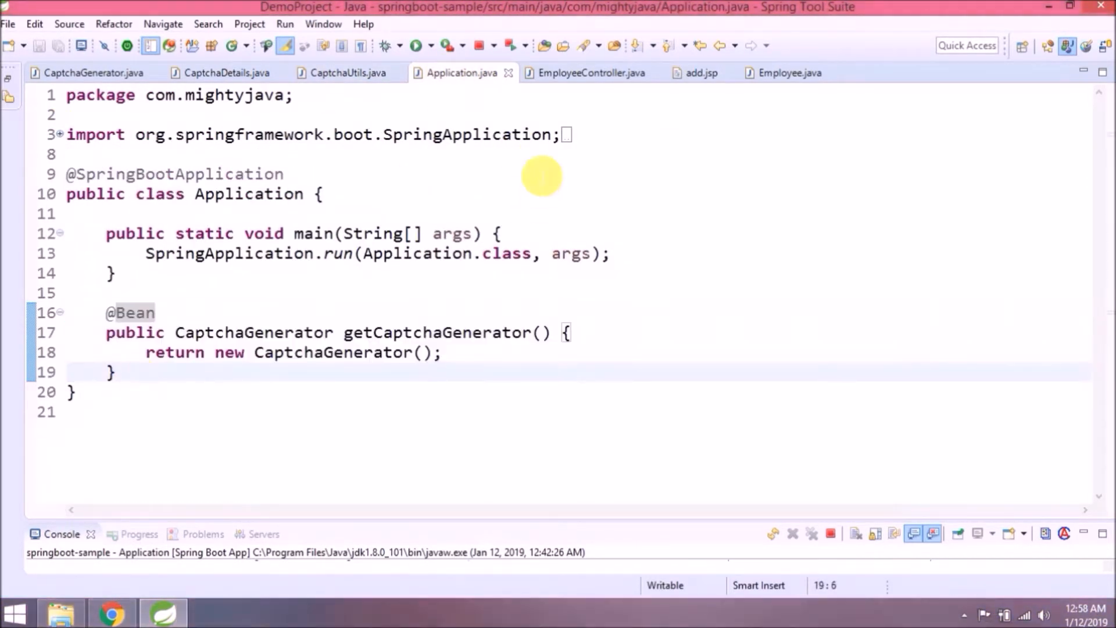
pyautogui.click(592, 73)
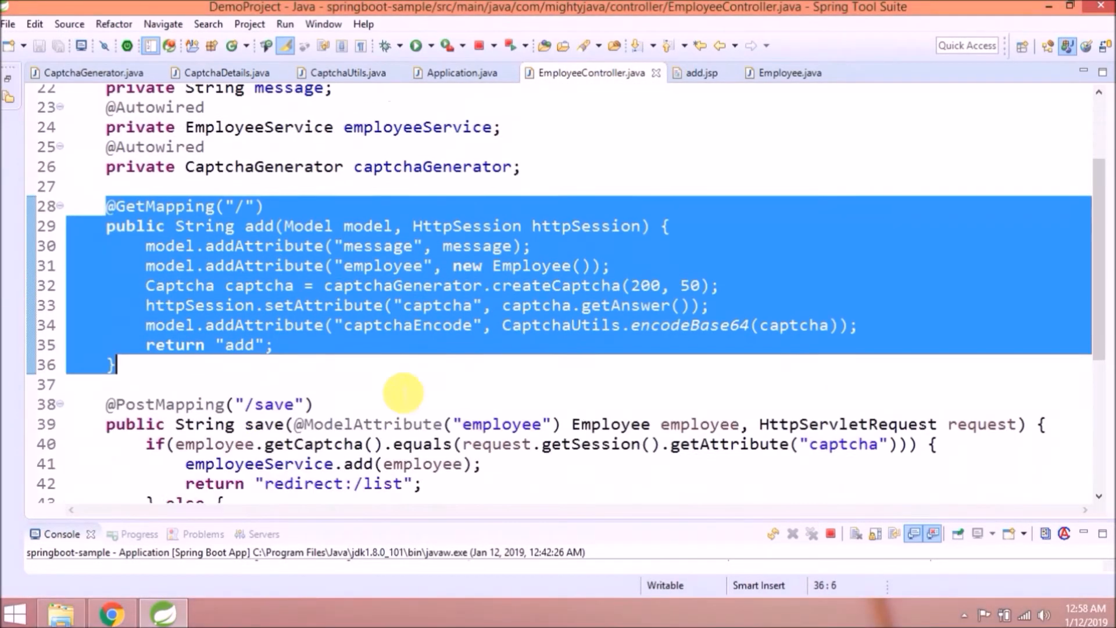
pyautogui.scroll(-3)
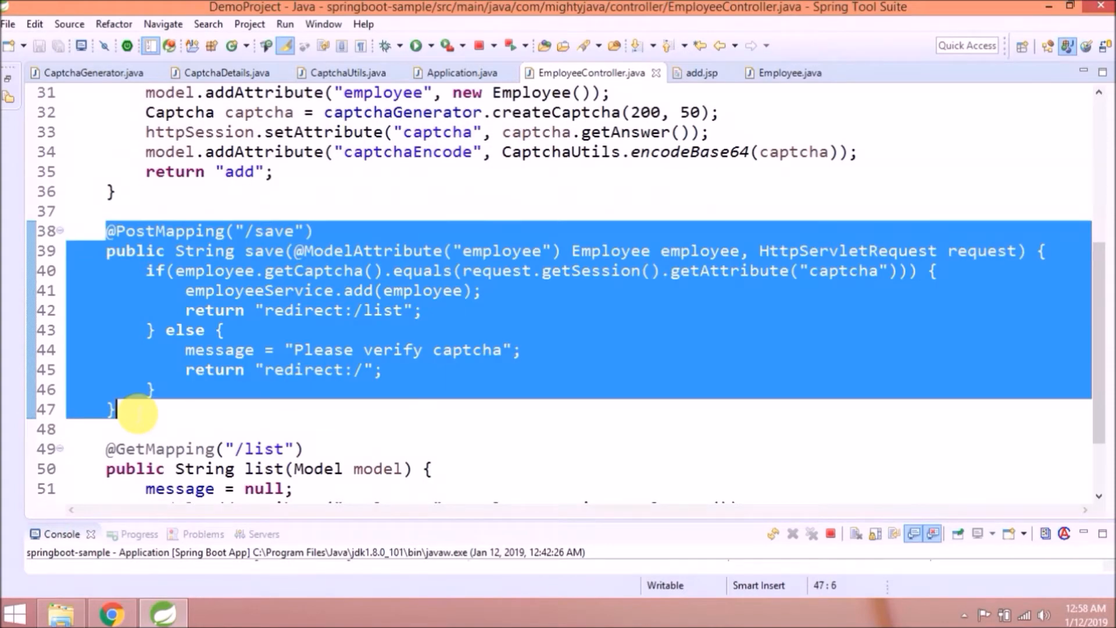
pyautogui.click(700, 72)
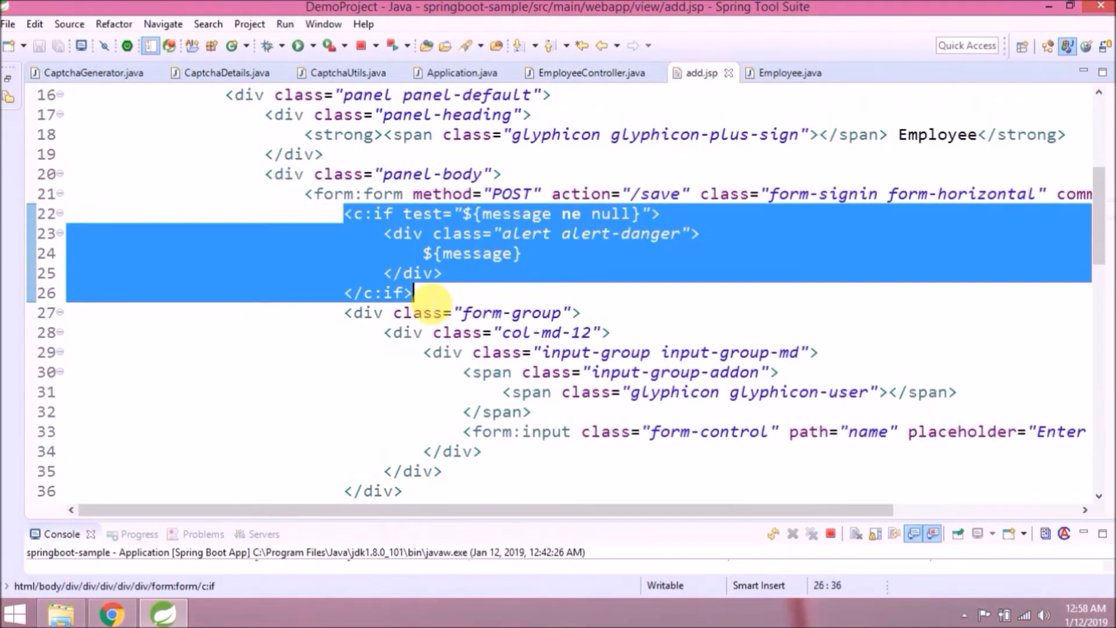
pyautogui.scroll(-3)
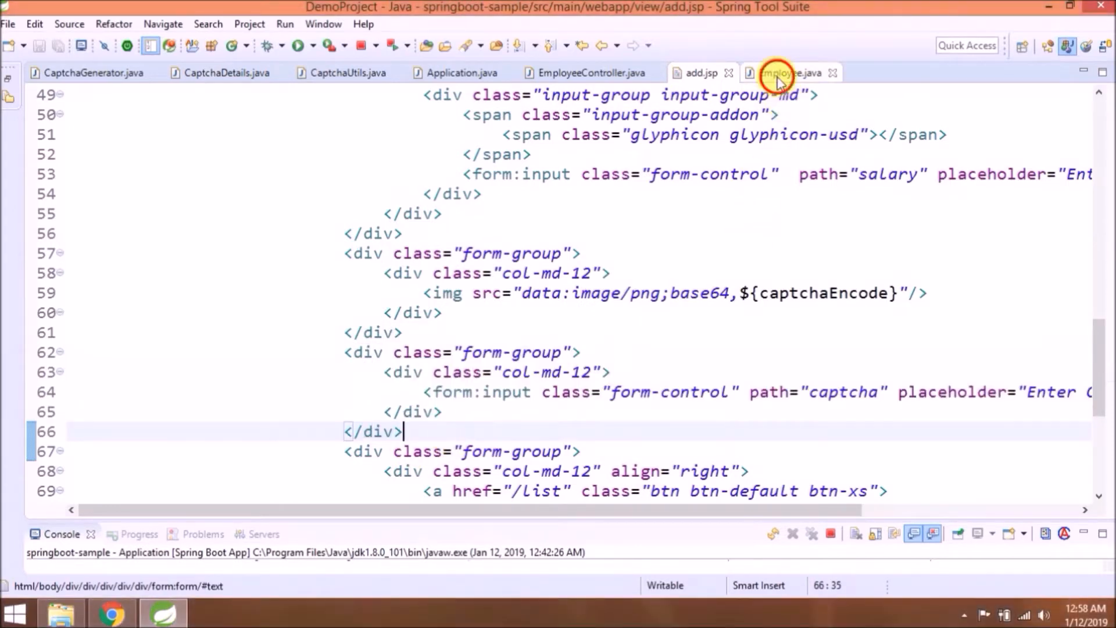
pyautogui.click(791, 72)
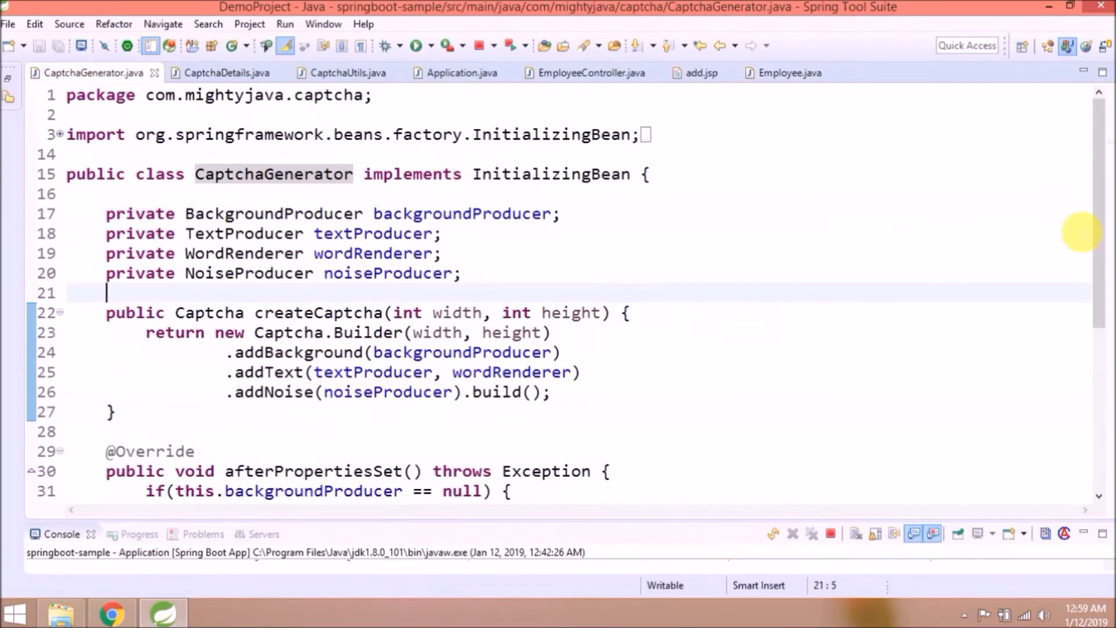
pyautogui.scroll(-3)
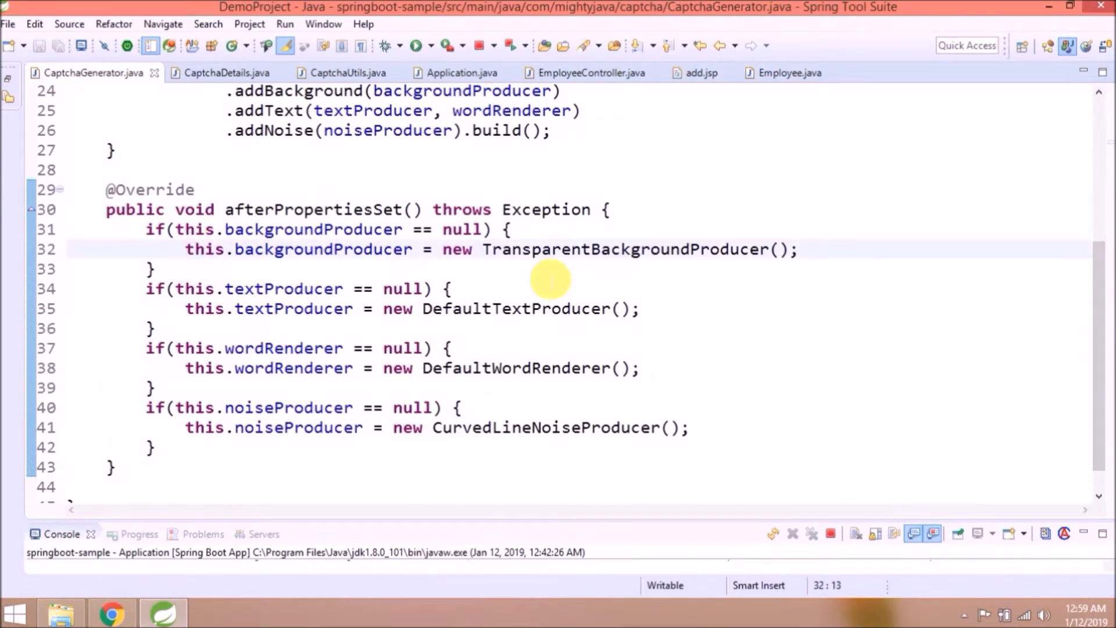
# Set FlatColorBackgroundProducer as the captcha background and check it in the browser.
pyautogui.click(11, 77)
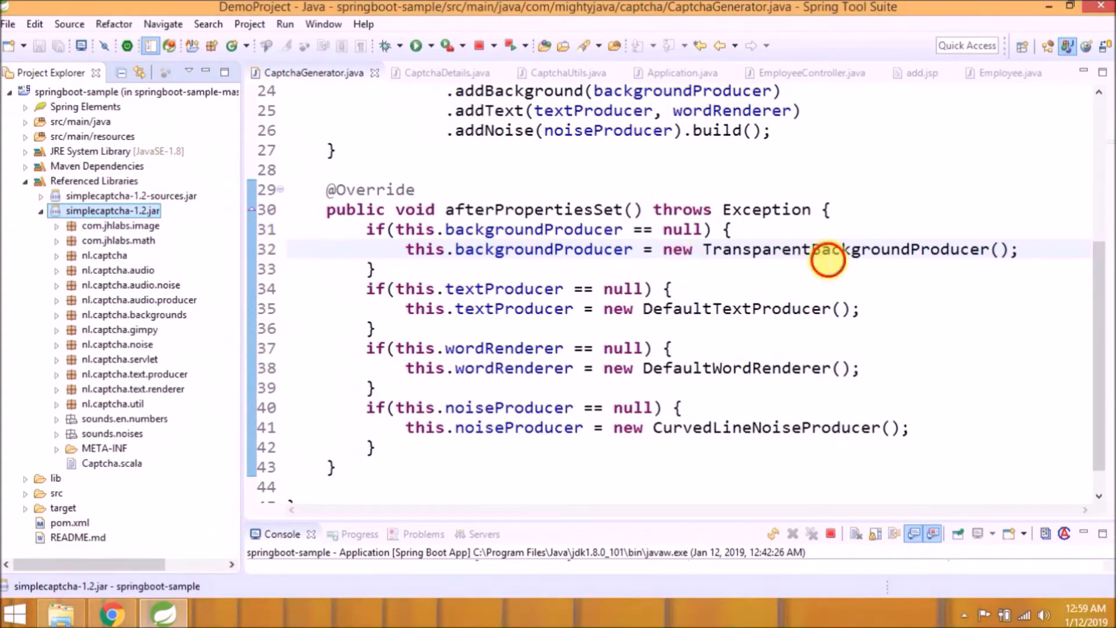
pyautogui.click(135, 314)
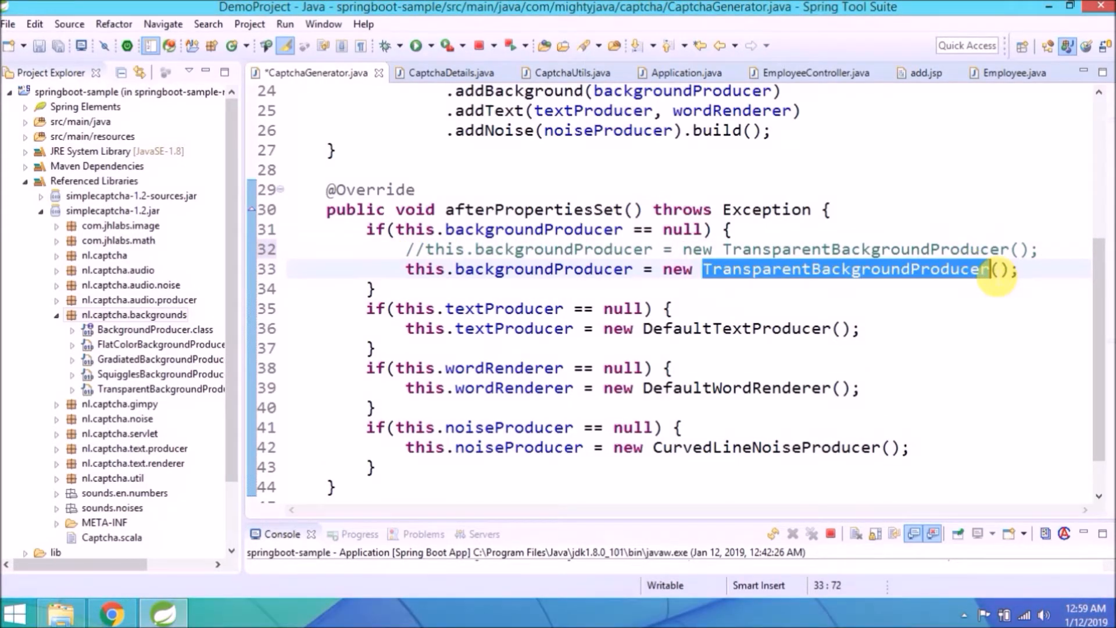
pyautogui.write('FlatColo')
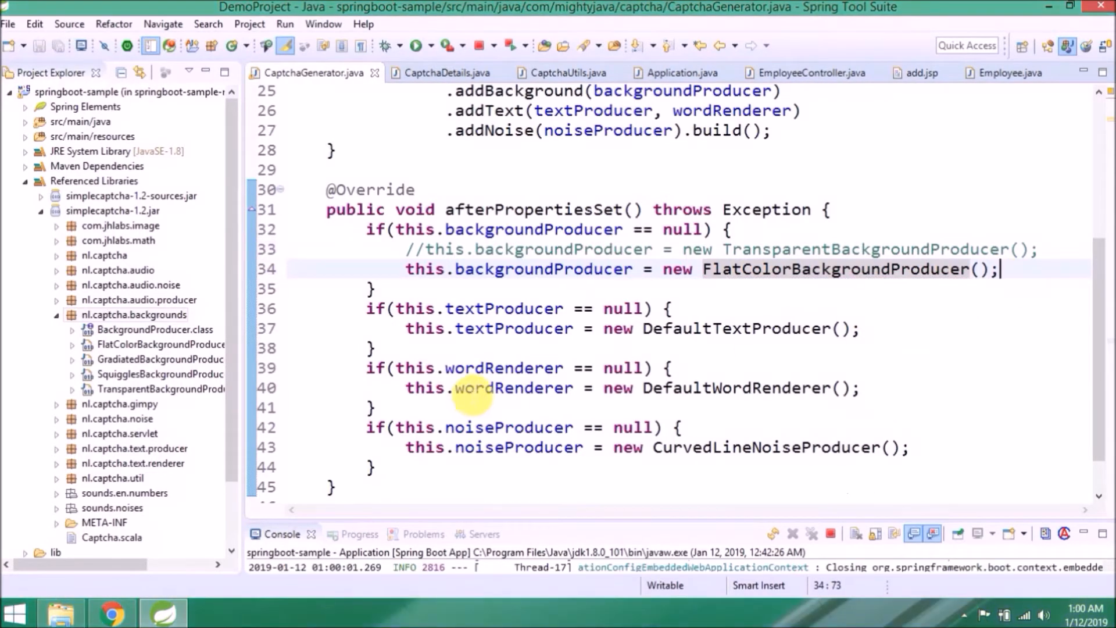
pyautogui.click(110, 613)
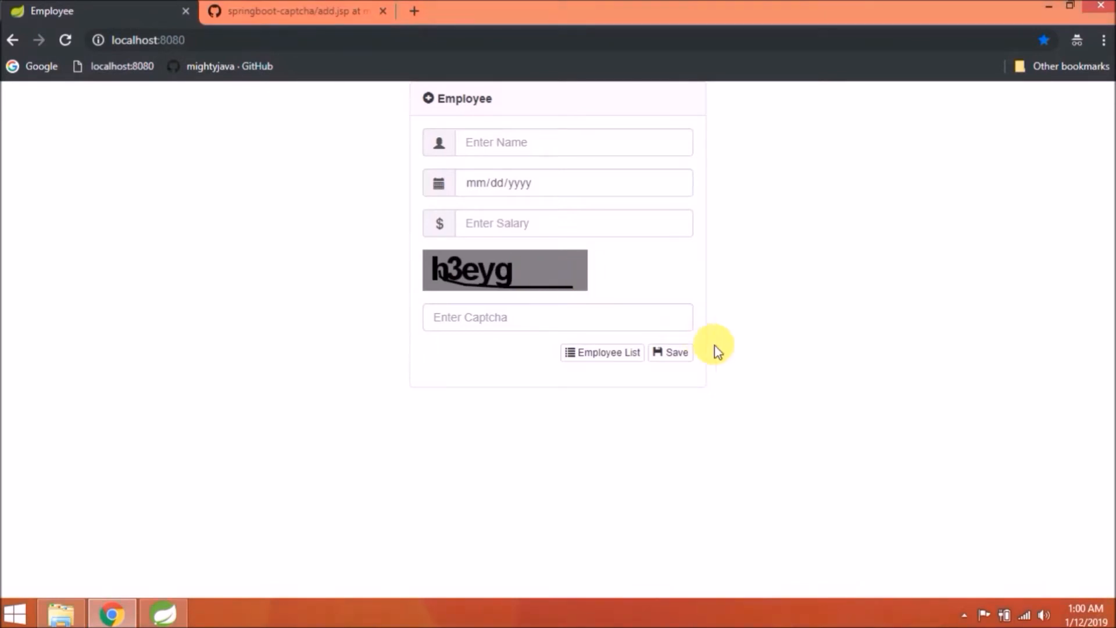
pyautogui.moveTo(256, 463)
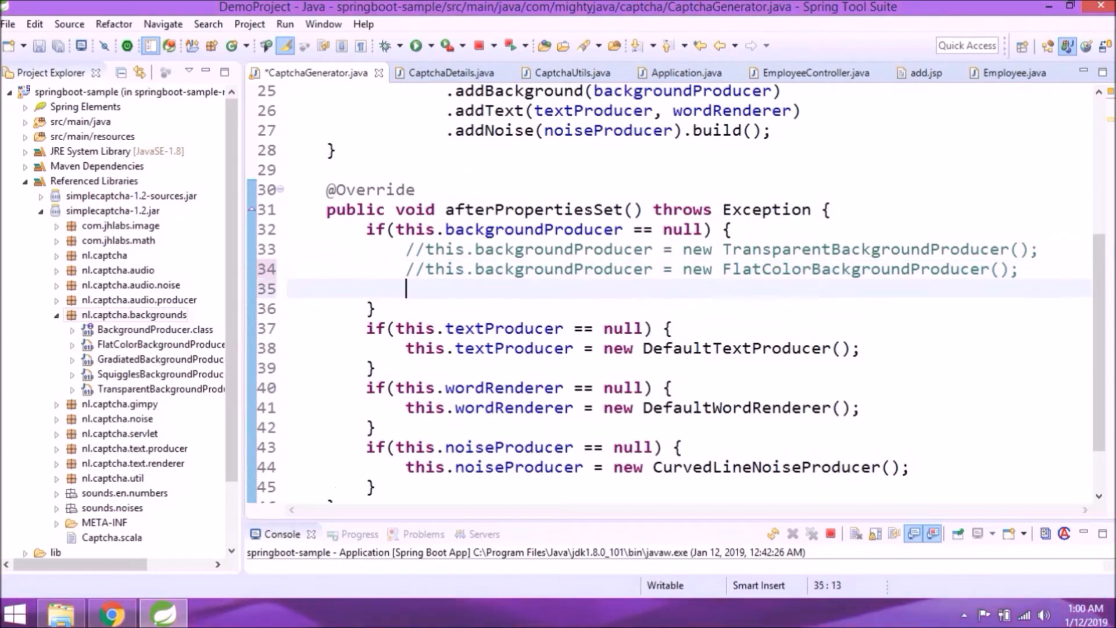
pyautogui.write('this.backgroundProducer = new FlatColorBackgroundProducer();')
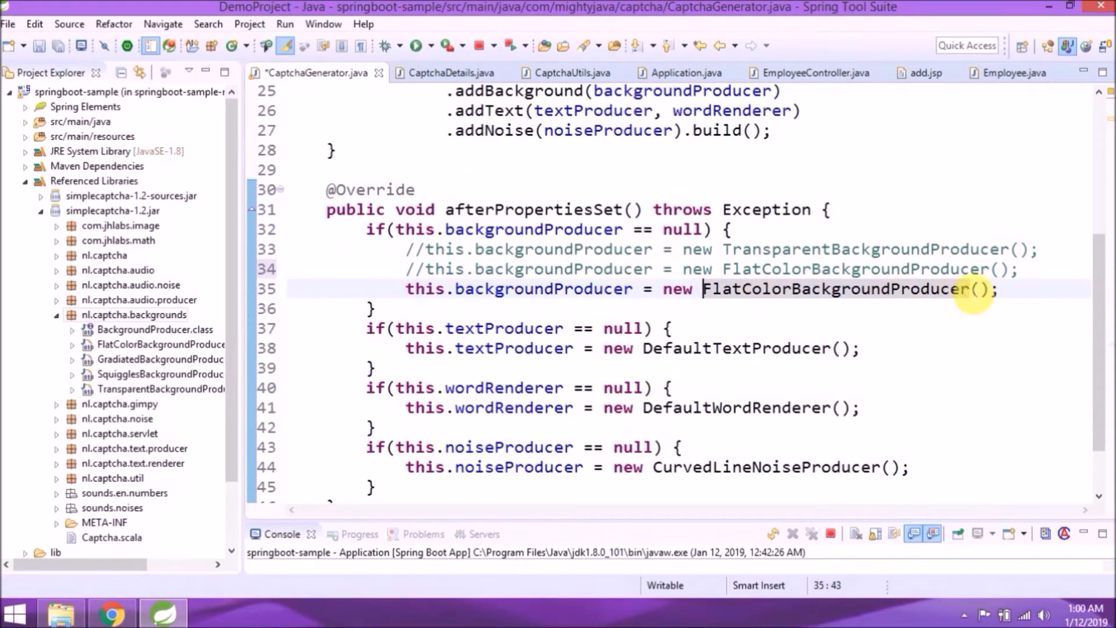
# Try Gradiated and Squiggles background producers, leaving them as commented alternatives to Transparent.
pyautogui.write('Gradiated')
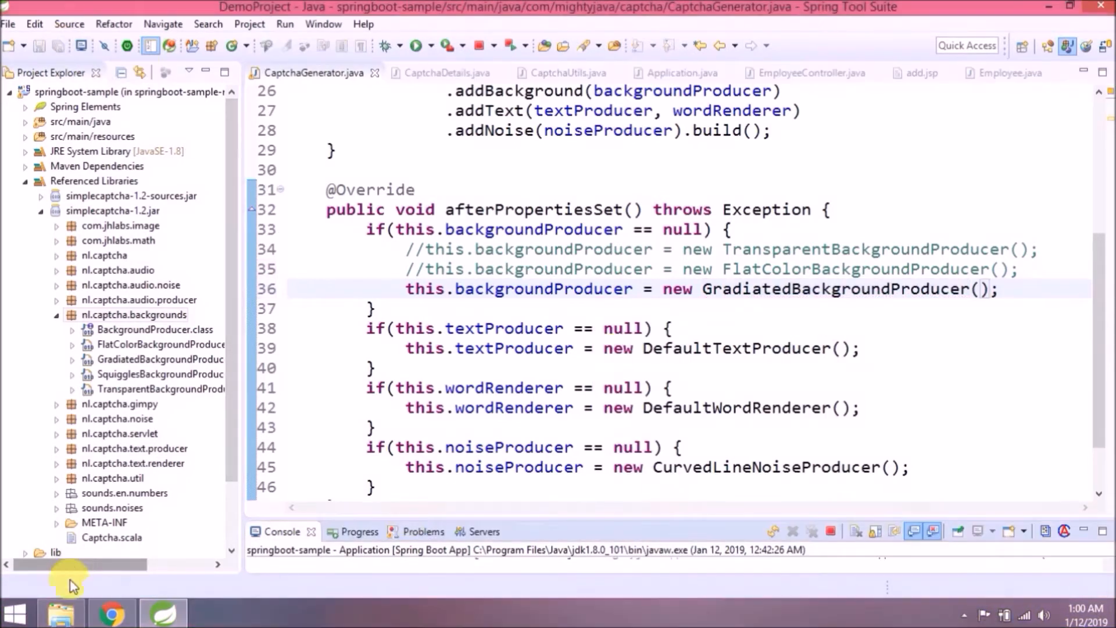
pyautogui.click(111, 612)
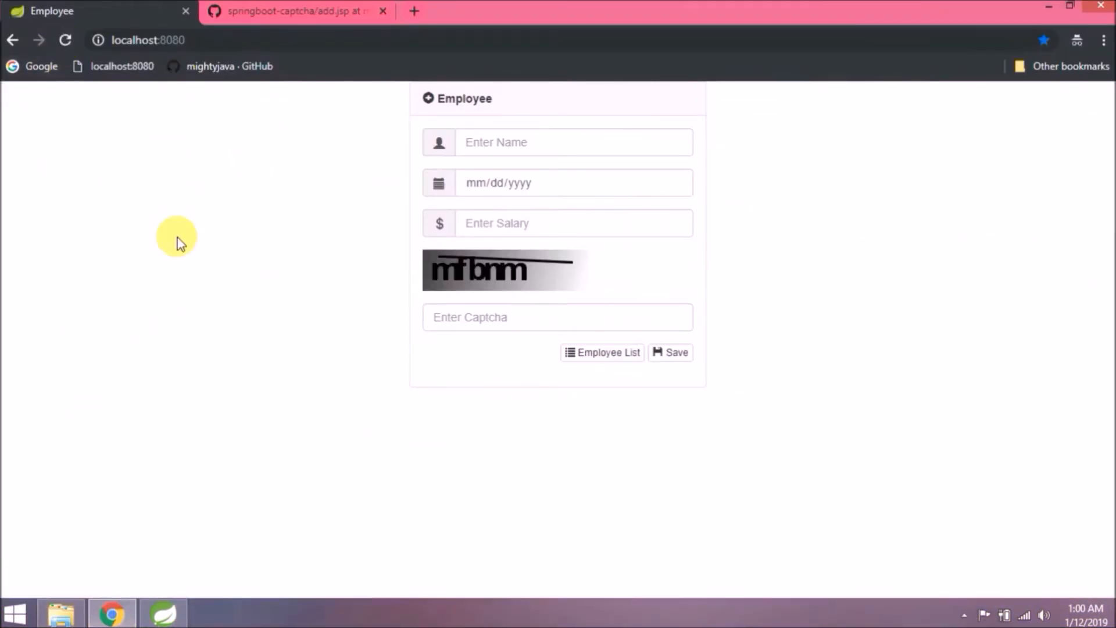
pyautogui.moveTo(229, 613)
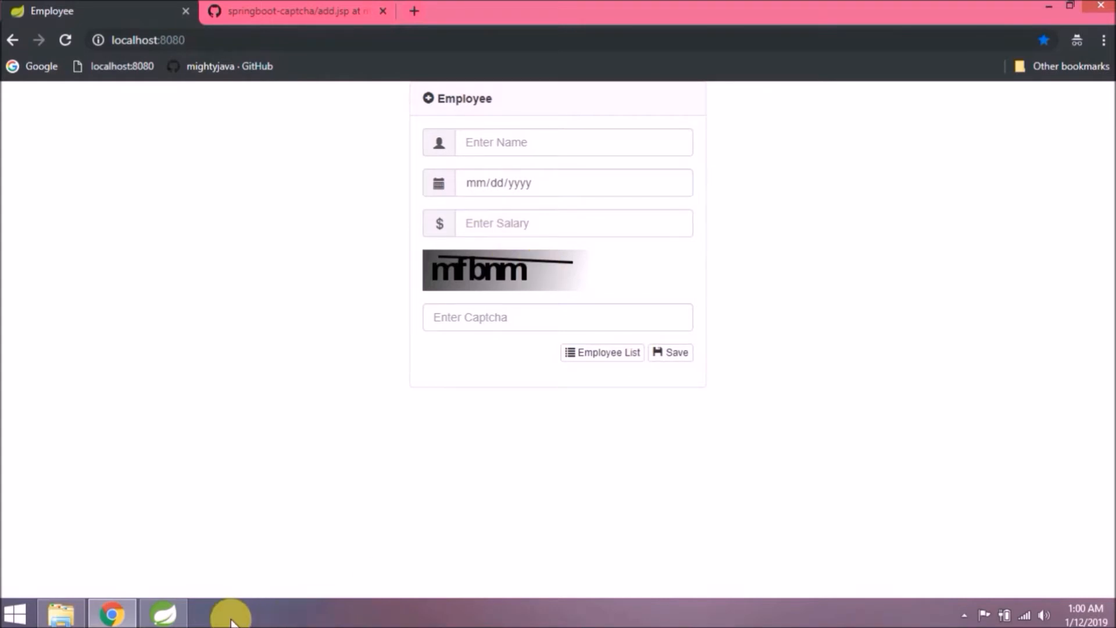
pyautogui.click(163, 613)
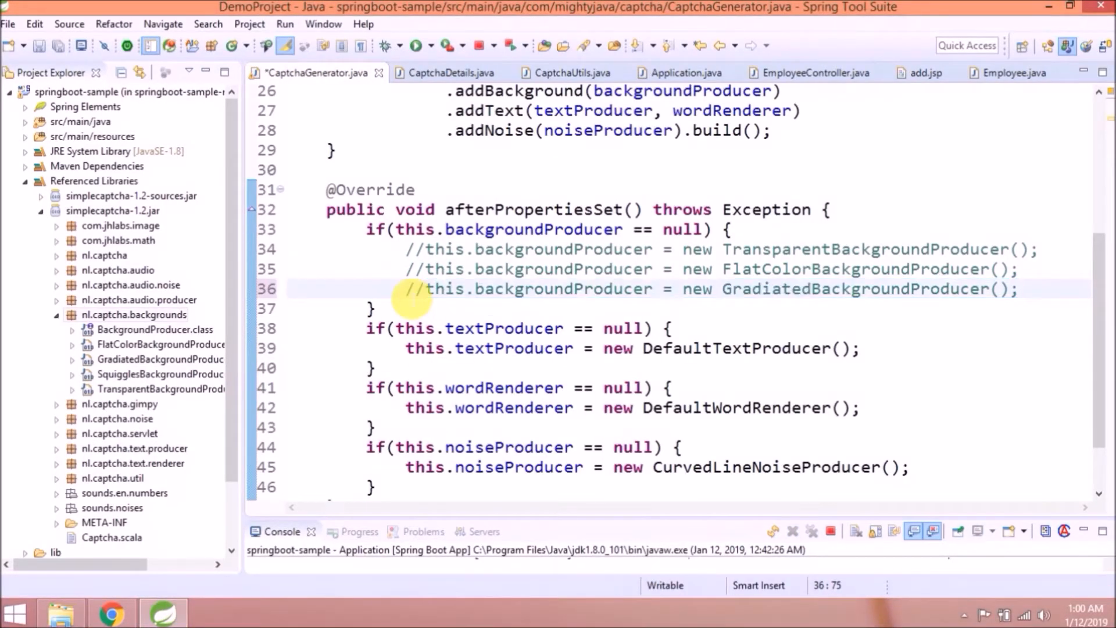
pyautogui.write('this.backgroundProducer = new GradiatedBackgroundProducer();')
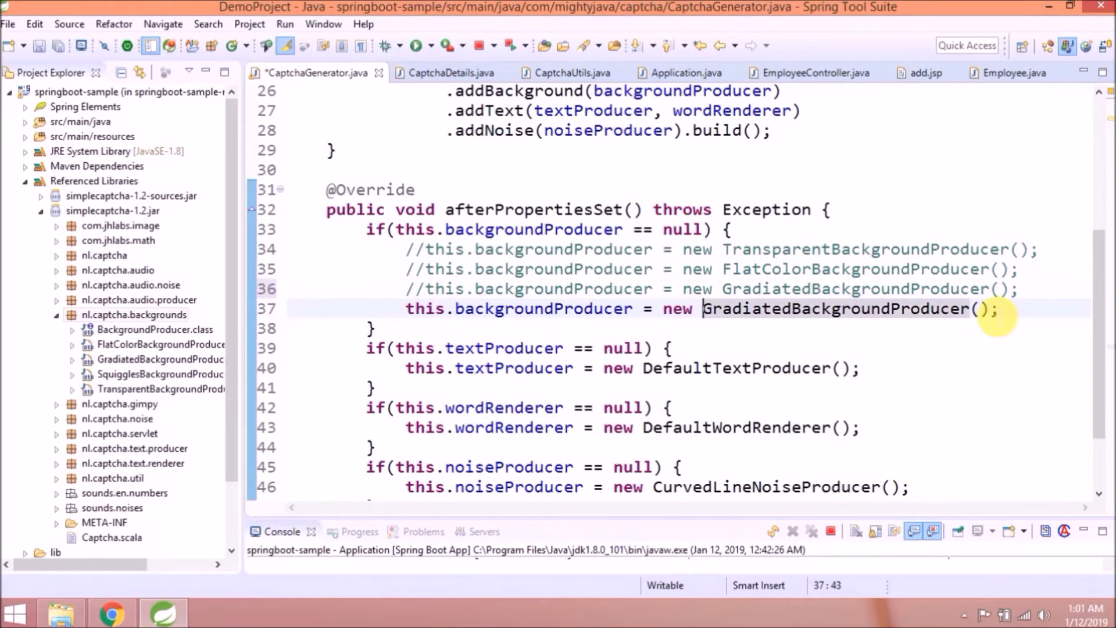
pyautogui.write('Squi')
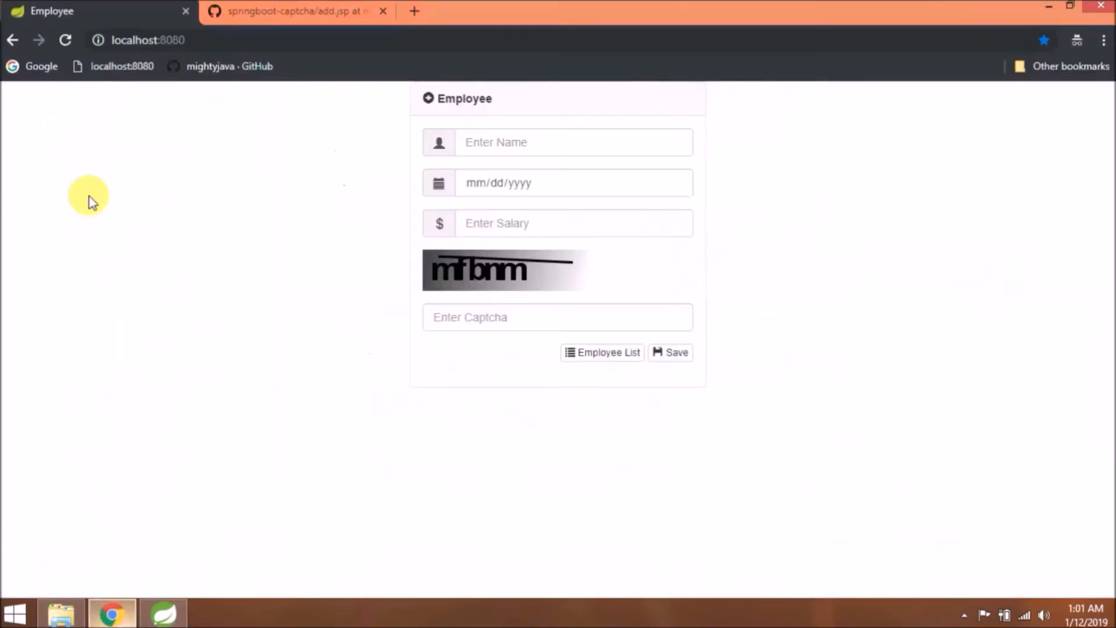
pyautogui.click(503, 268)
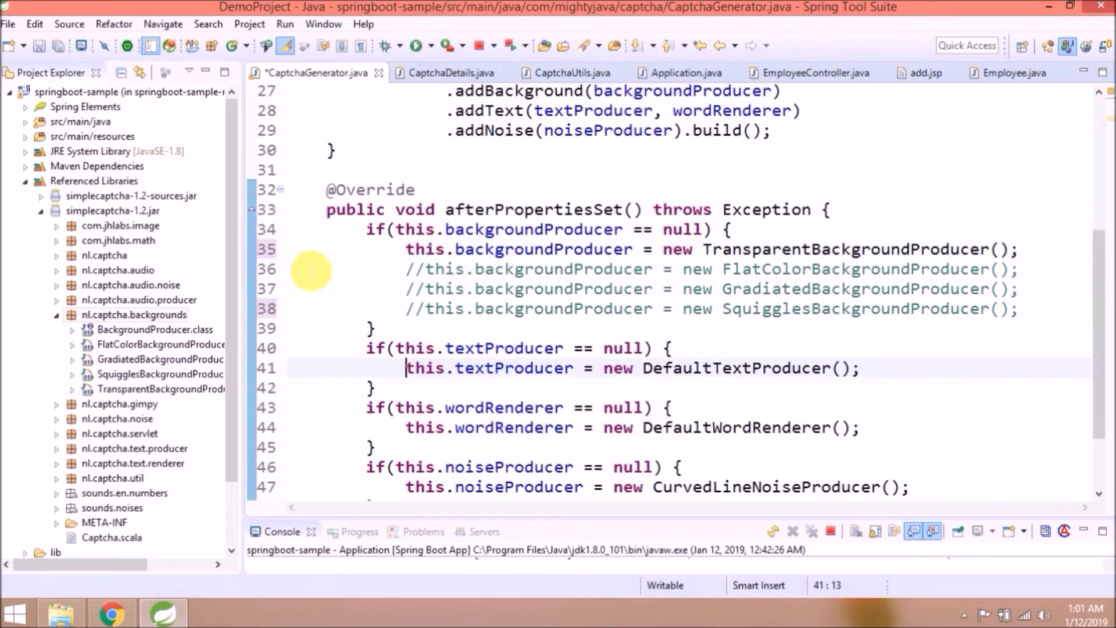
# Add ArabicTextProducer and ChineseTextProducer lines as text producer options.
pyautogui.click(55, 315)
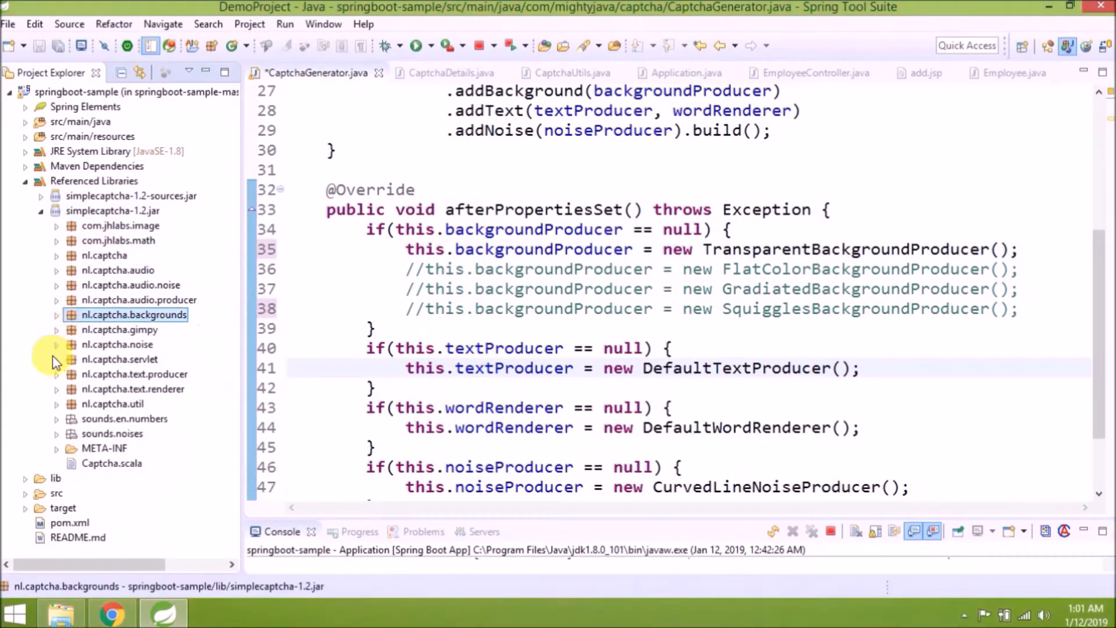
pyautogui.moveTo(58, 382)
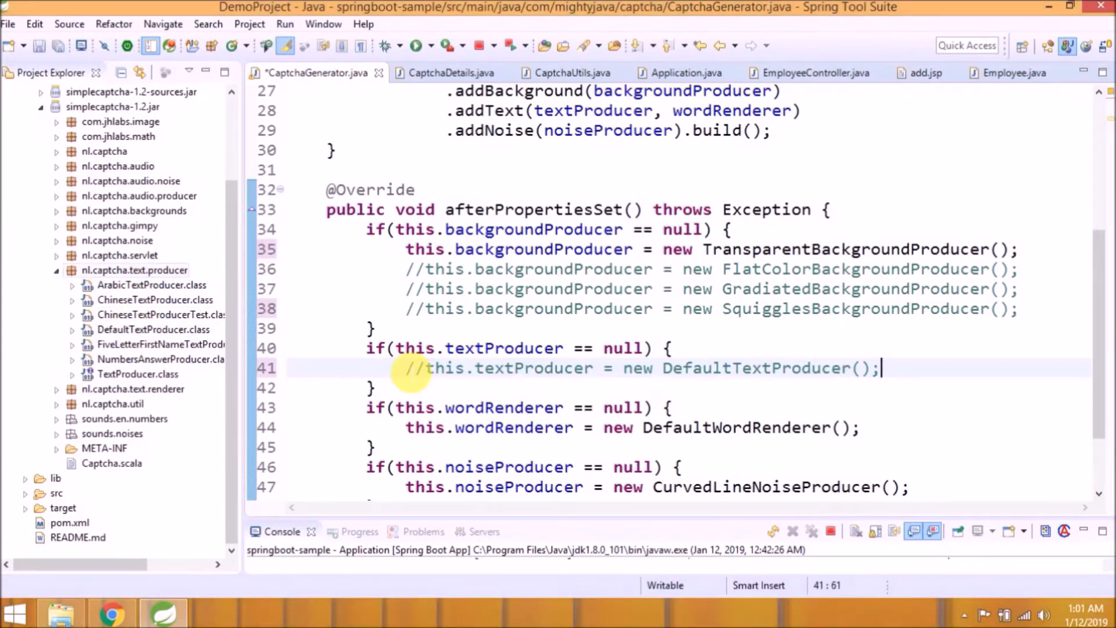
pyautogui.write('this.textProducer = new A;')
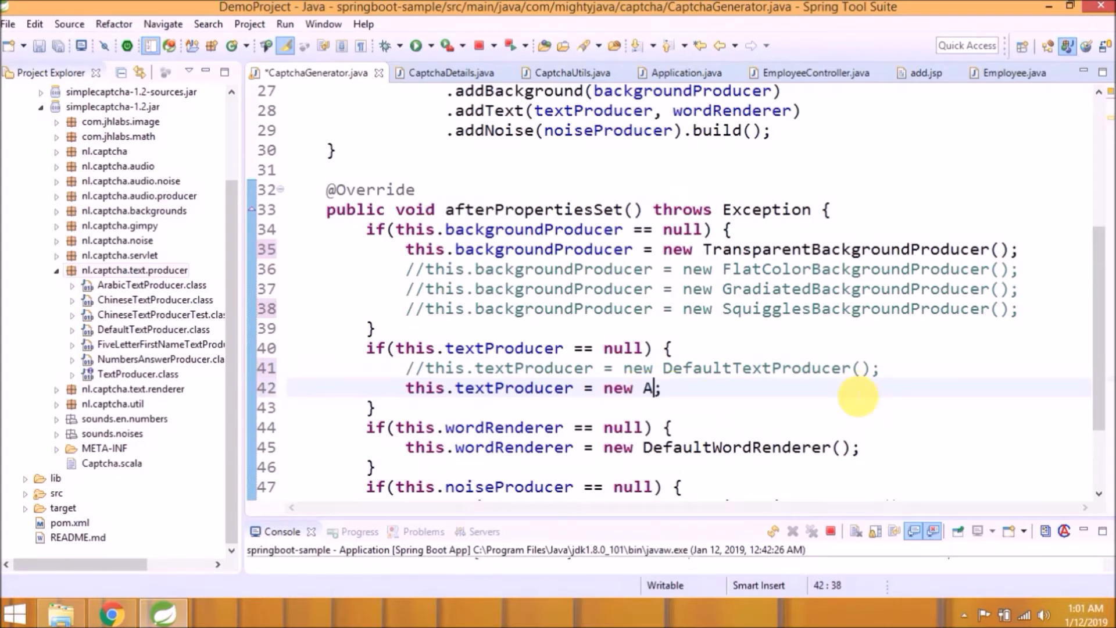
pyautogui.write('rabicTextProducer()')
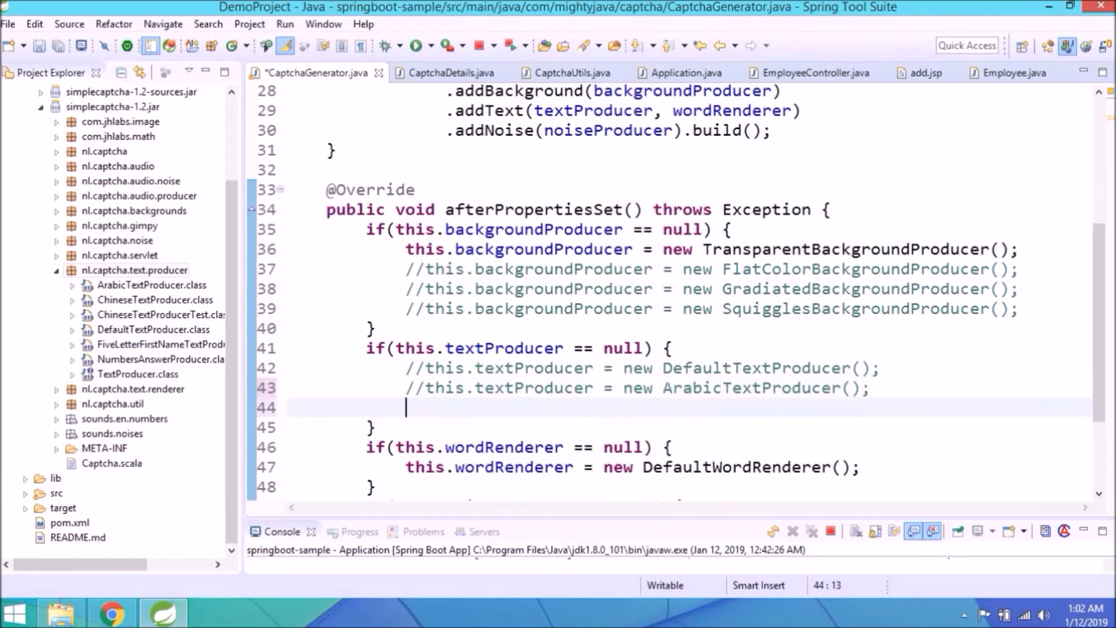
pyautogui.write('this.textProducer = new Ch;')
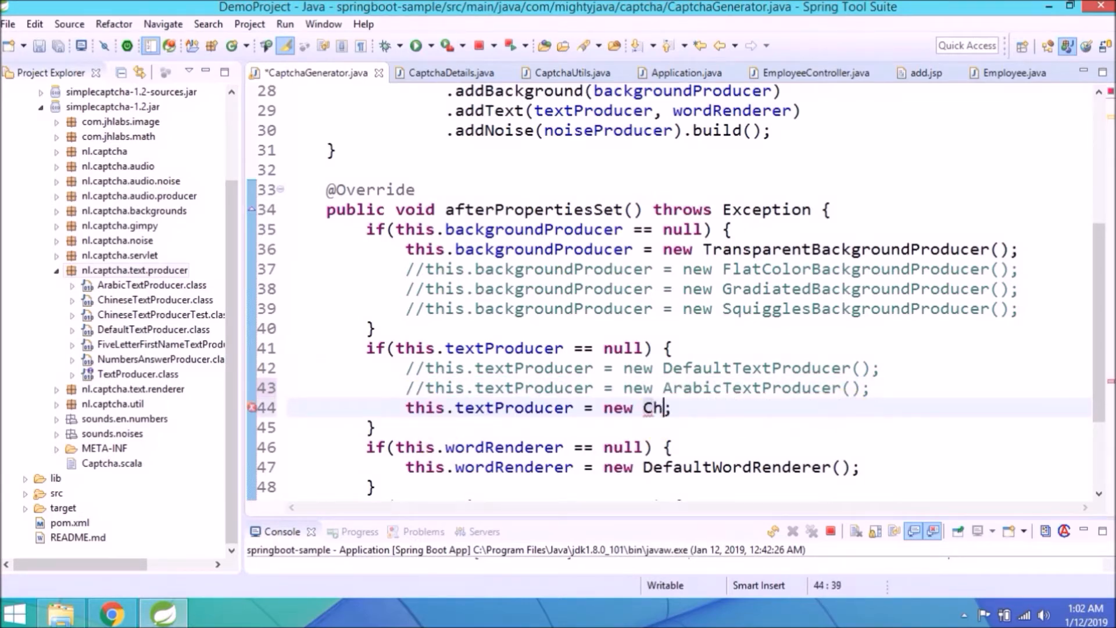
pyautogui.write('i')
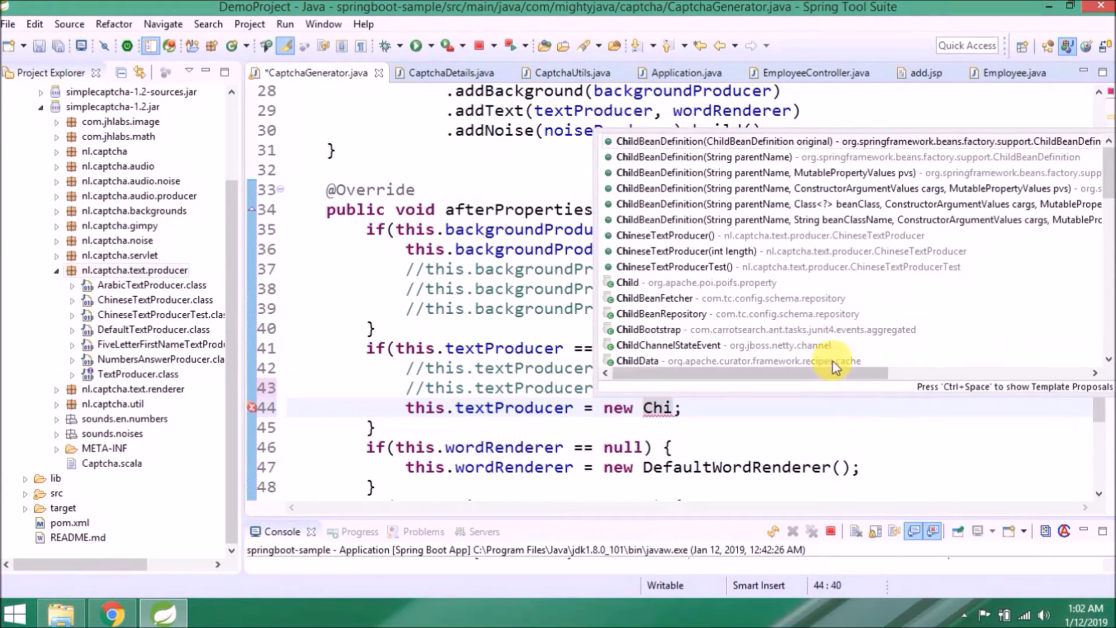
pyautogui.click(112, 613)
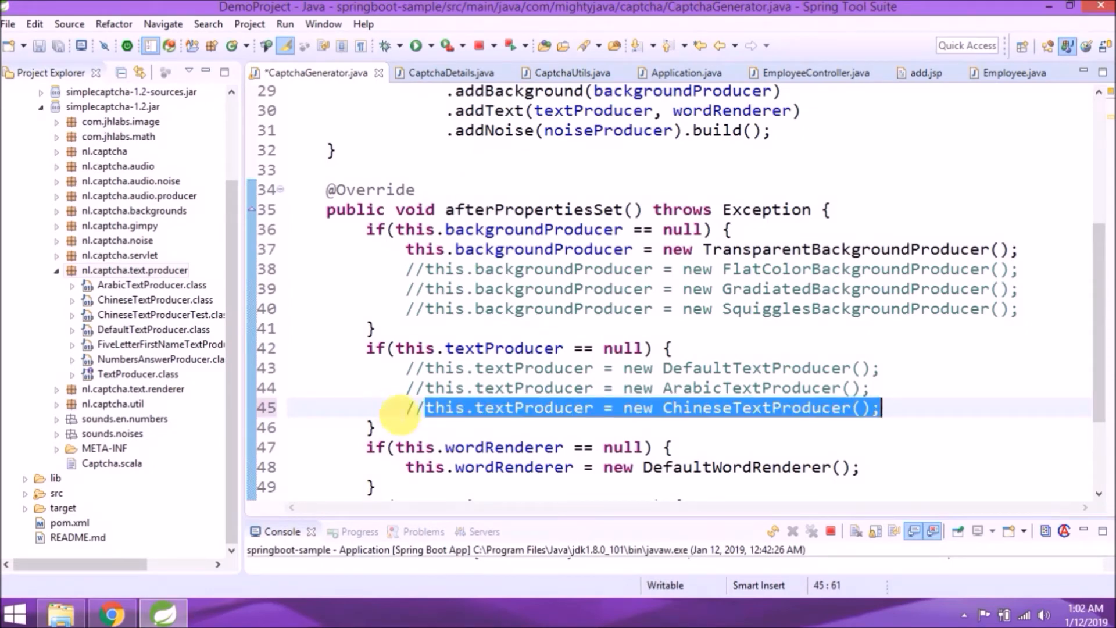
# Add a NumbersAnswerProducer line and restore DefaultTextProducer with the alternatives commented.
pyautogui.write('this.textProducer = new N')
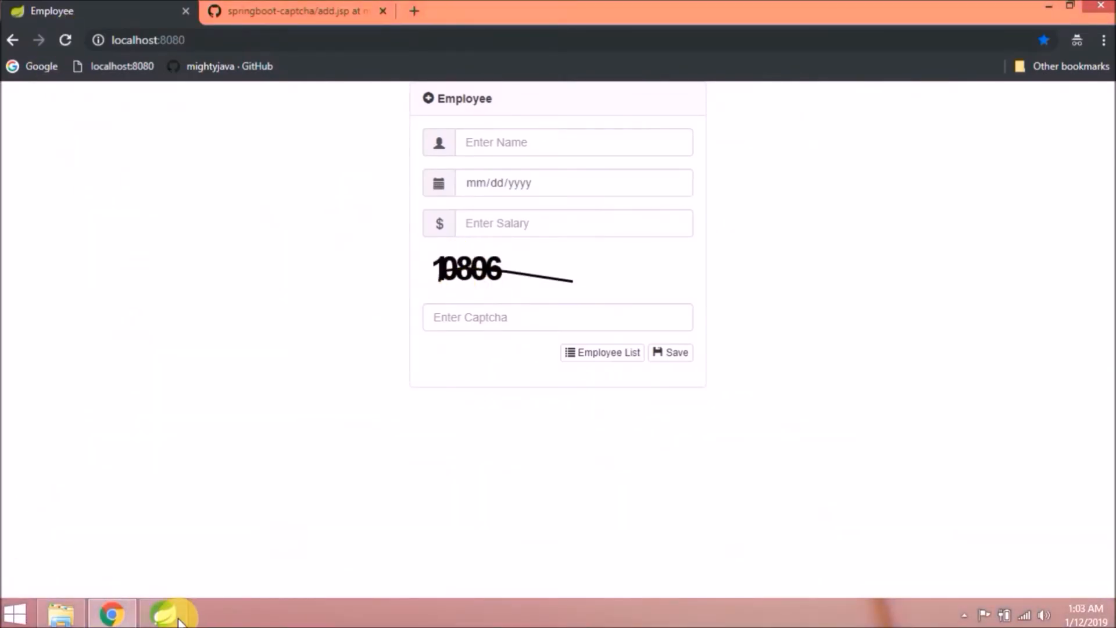
pyautogui.click(170, 613)
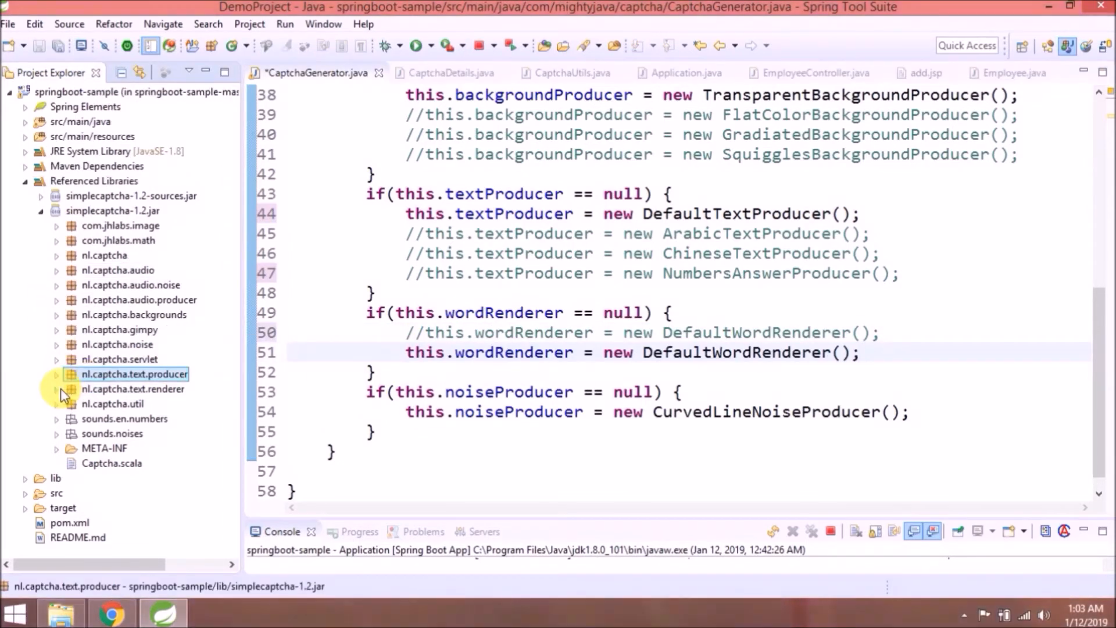
# Test ColoredEdgesWordRenderer in the browser, then keep DefaultWordRenderer with ColoredEdges and StraightLineNoiseProducer commented.
pyautogui.click(56, 389)
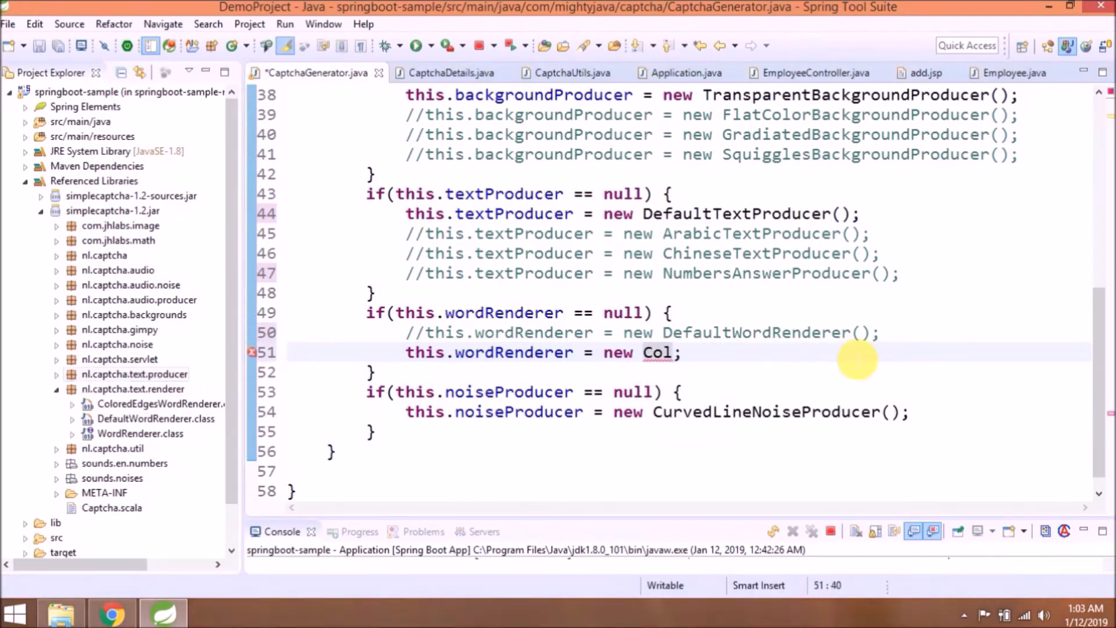
pyautogui.write('oredEdgesWordRenderer(')
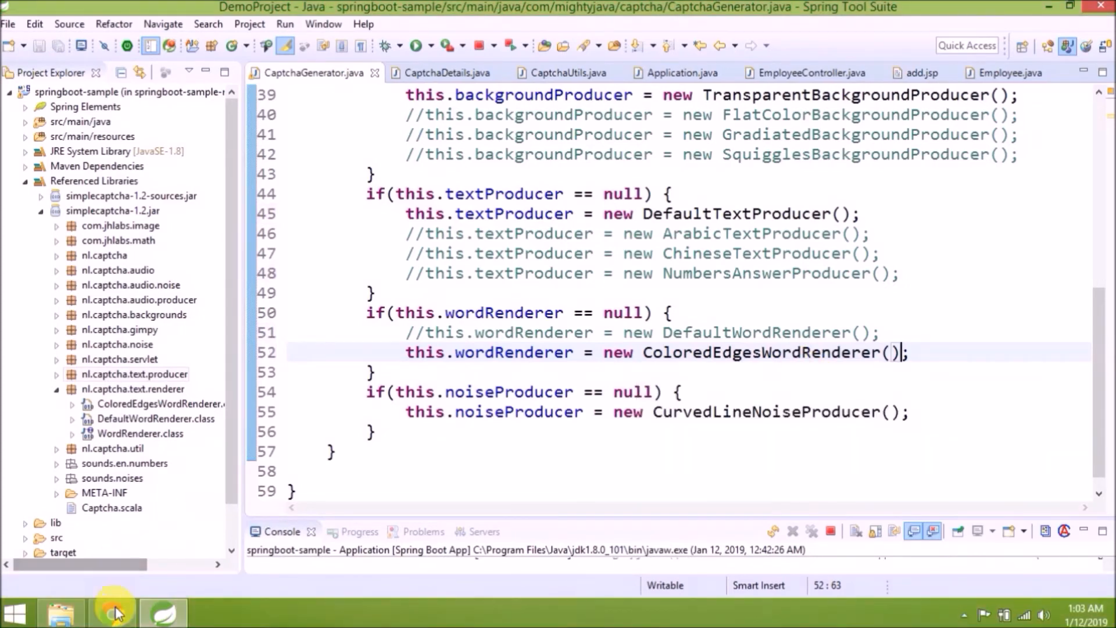
pyautogui.click(112, 611)
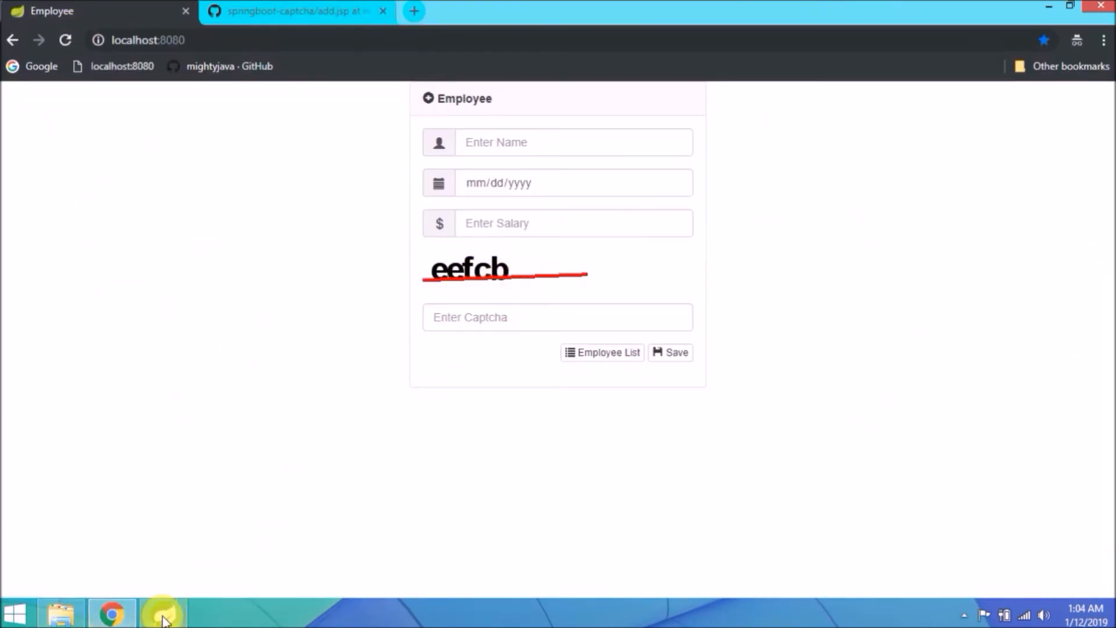
pyautogui.click(163, 613)
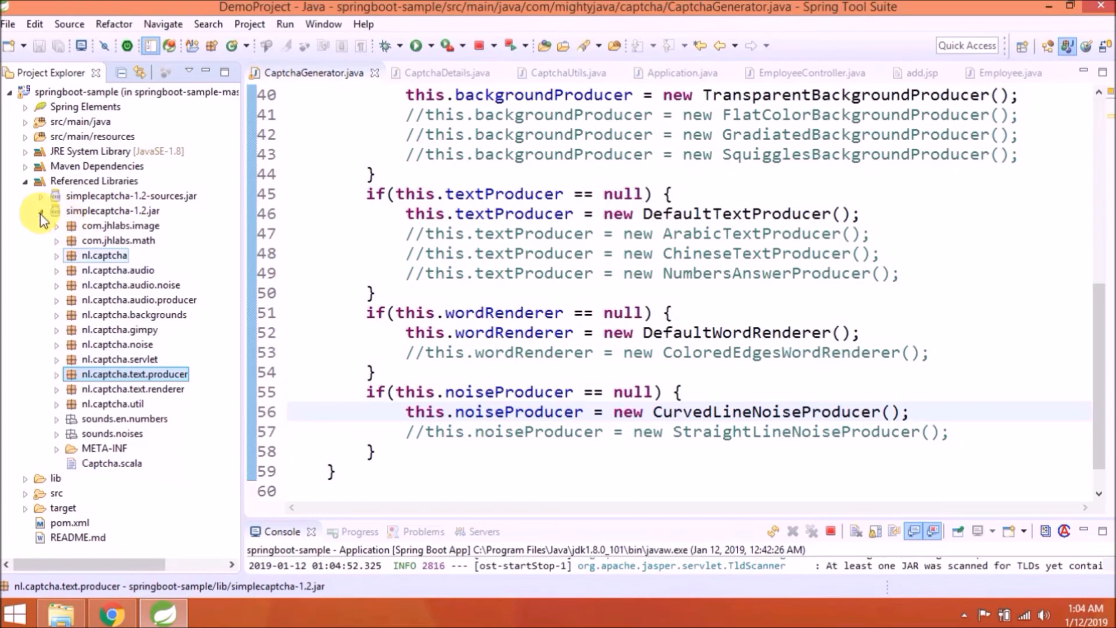
pyautogui.click(111, 613)
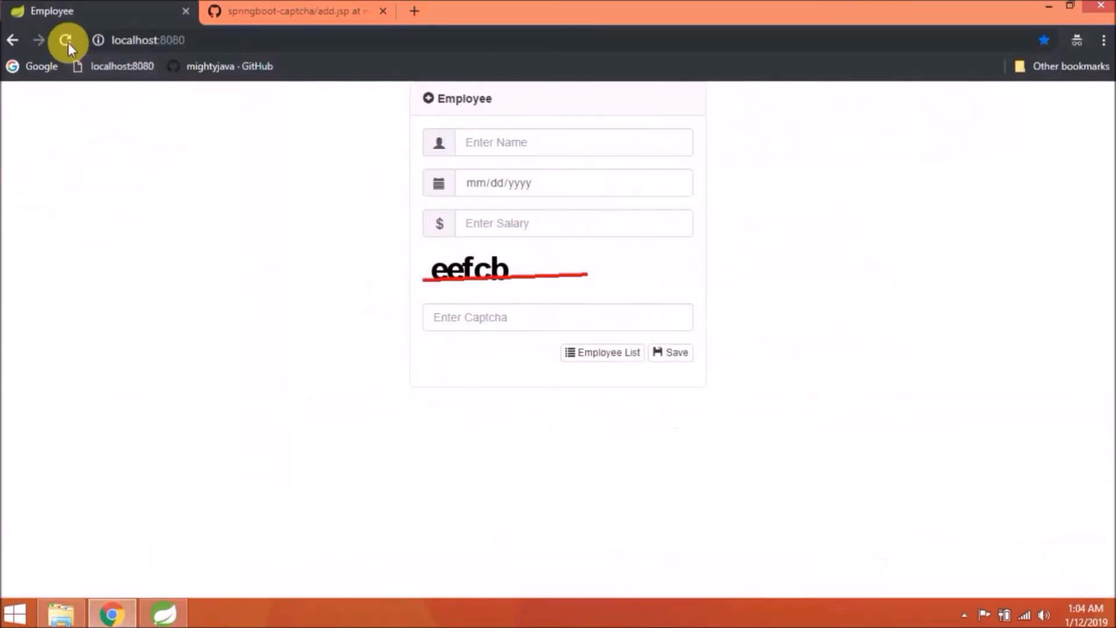
# Navigate from the GitHub profile's repositories to springboot-simple-captcha.
pyautogui.click(65, 39)
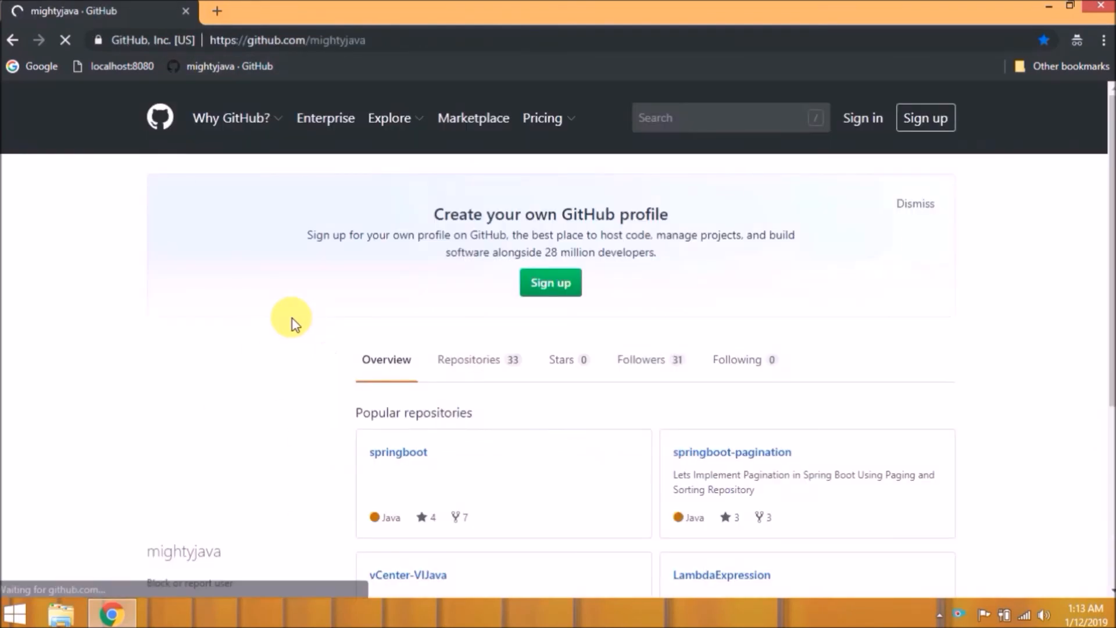
pyautogui.click(468, 360)
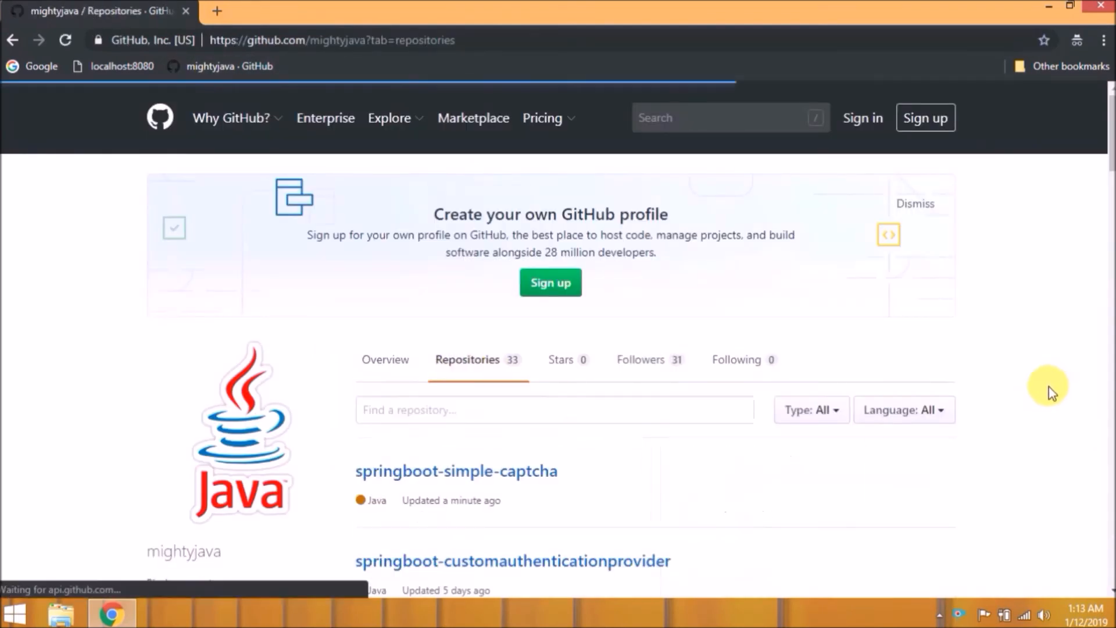
pyautogui.click(456, 471)
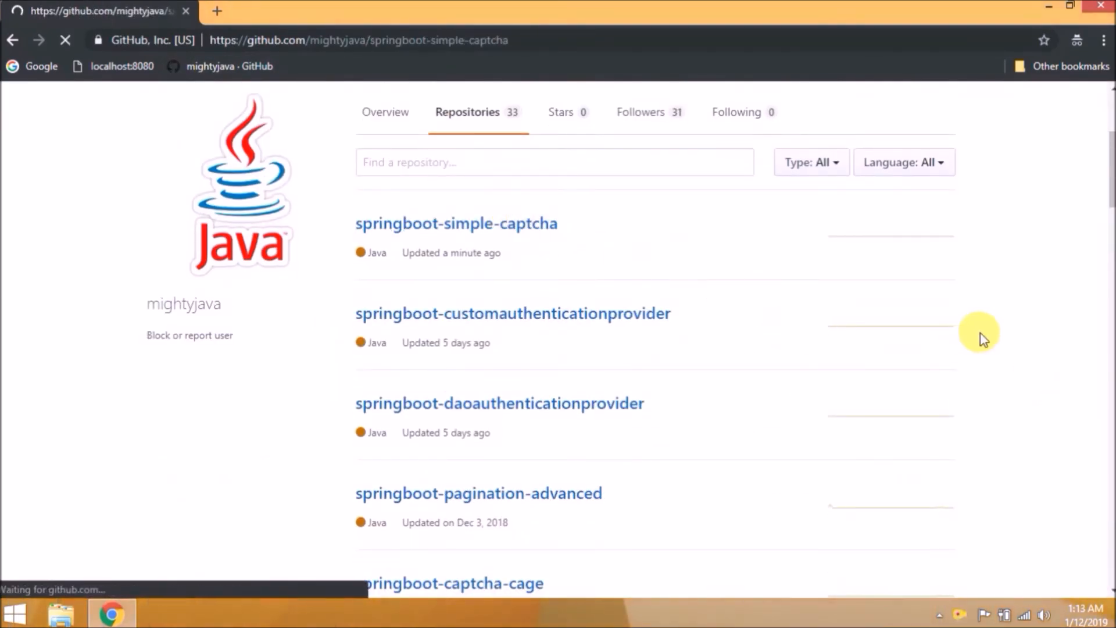
pyautogui.click(455, 224)
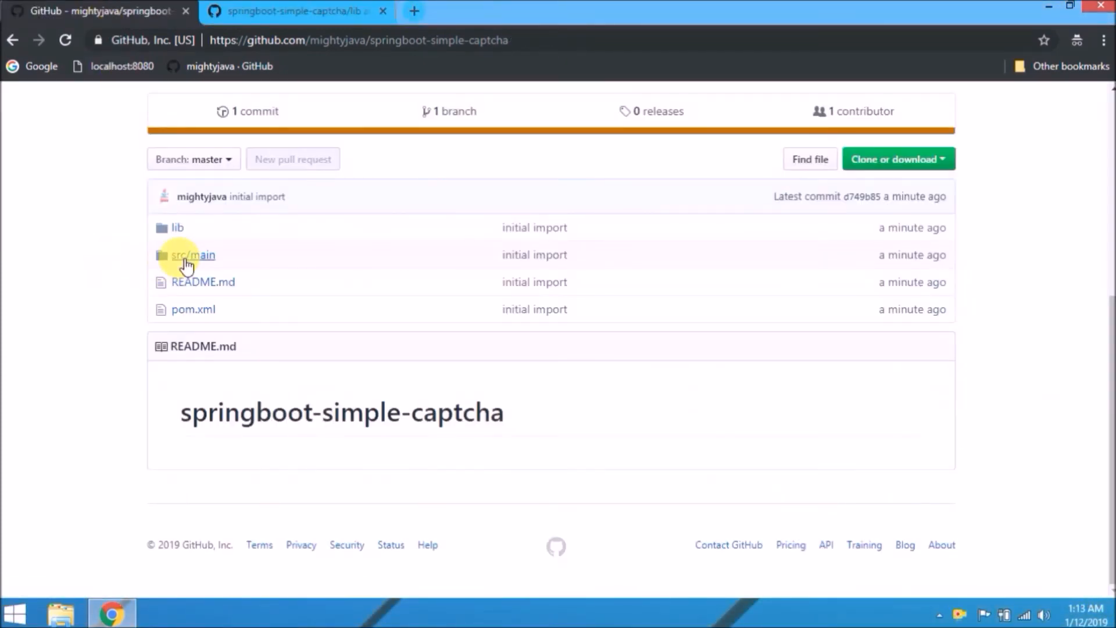
# Drill into src/main/java/com/mightyjava/captcha listing CaptchaDetails, CaptchaGenerator and CaptchaUtils.
pyautogui.click(194, 255)
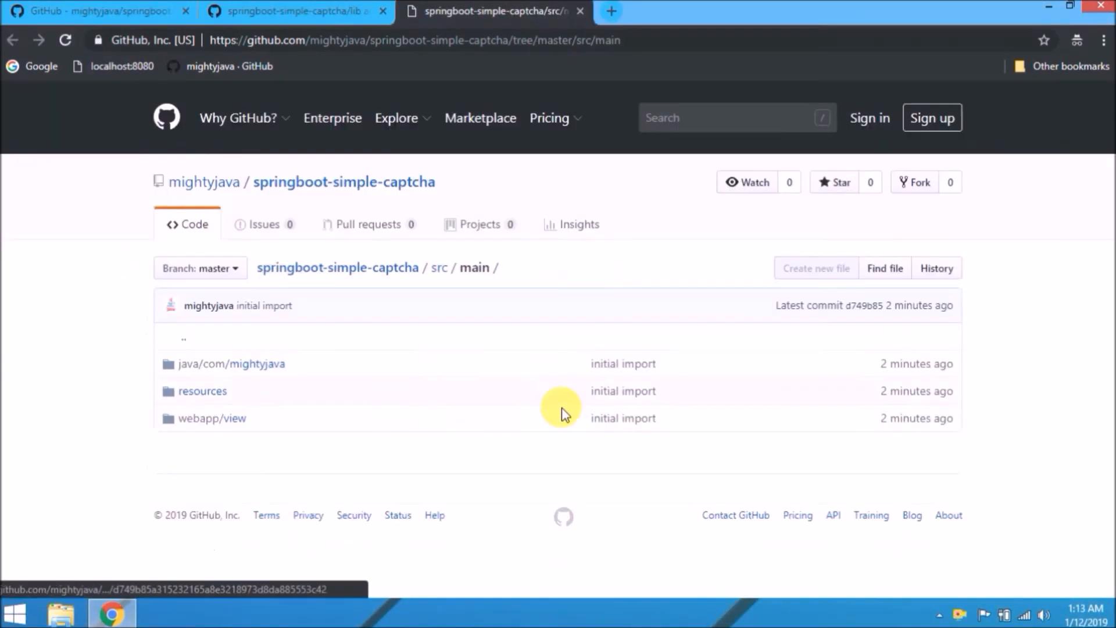
pyautogui.click(230, 363)
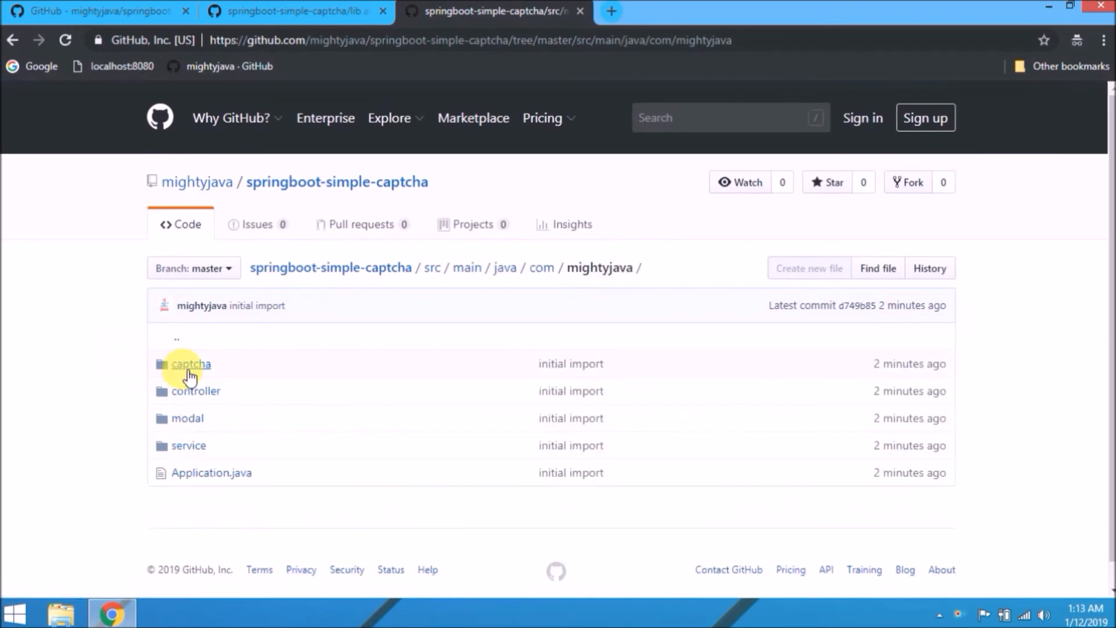
pyautogui.click(190, 364)
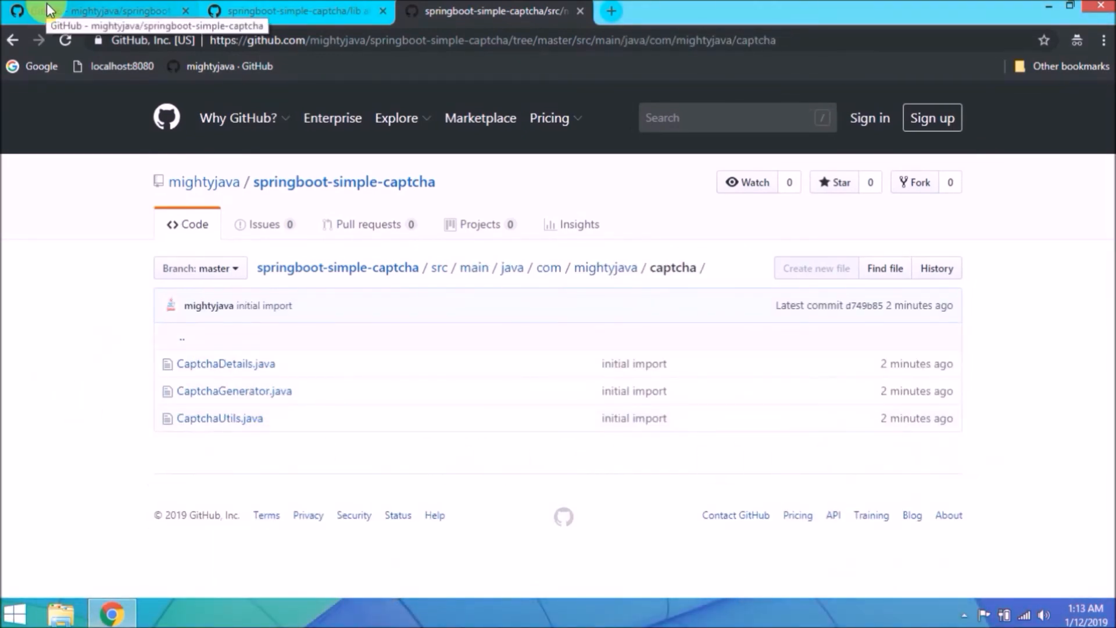